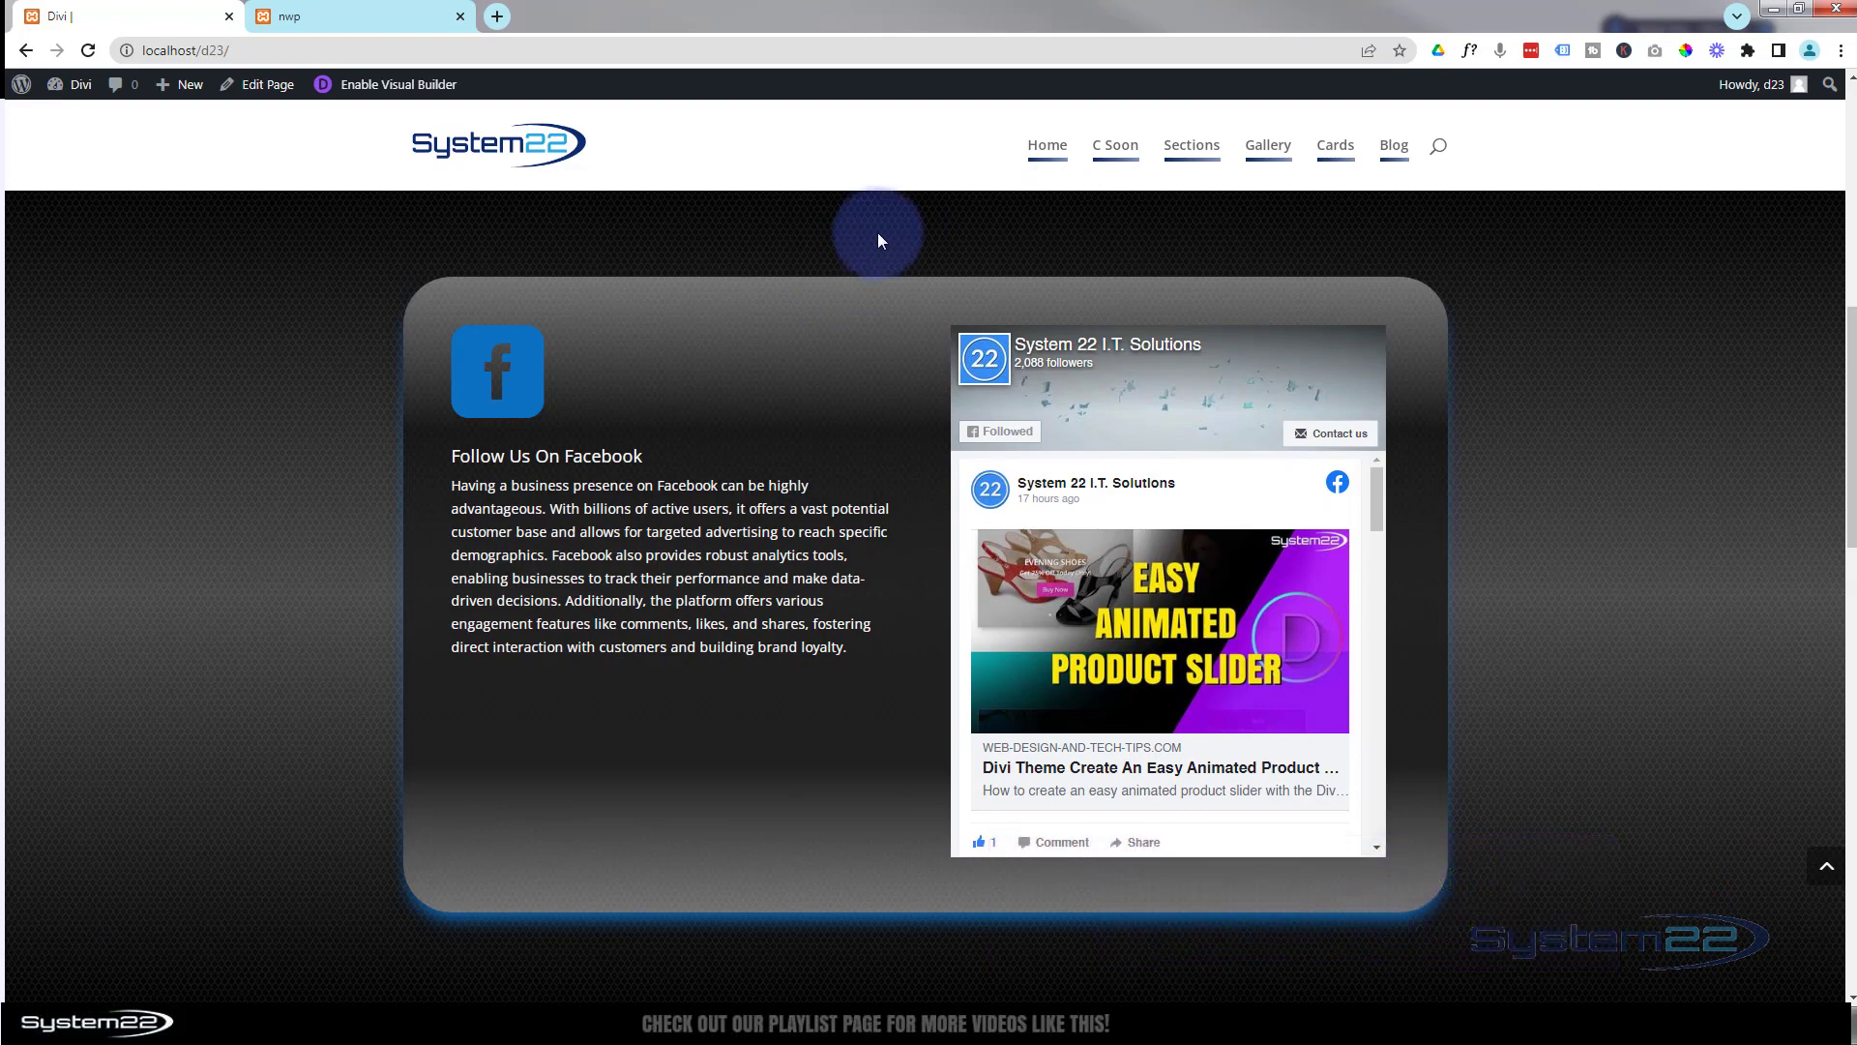
mouse_move(861, 239)
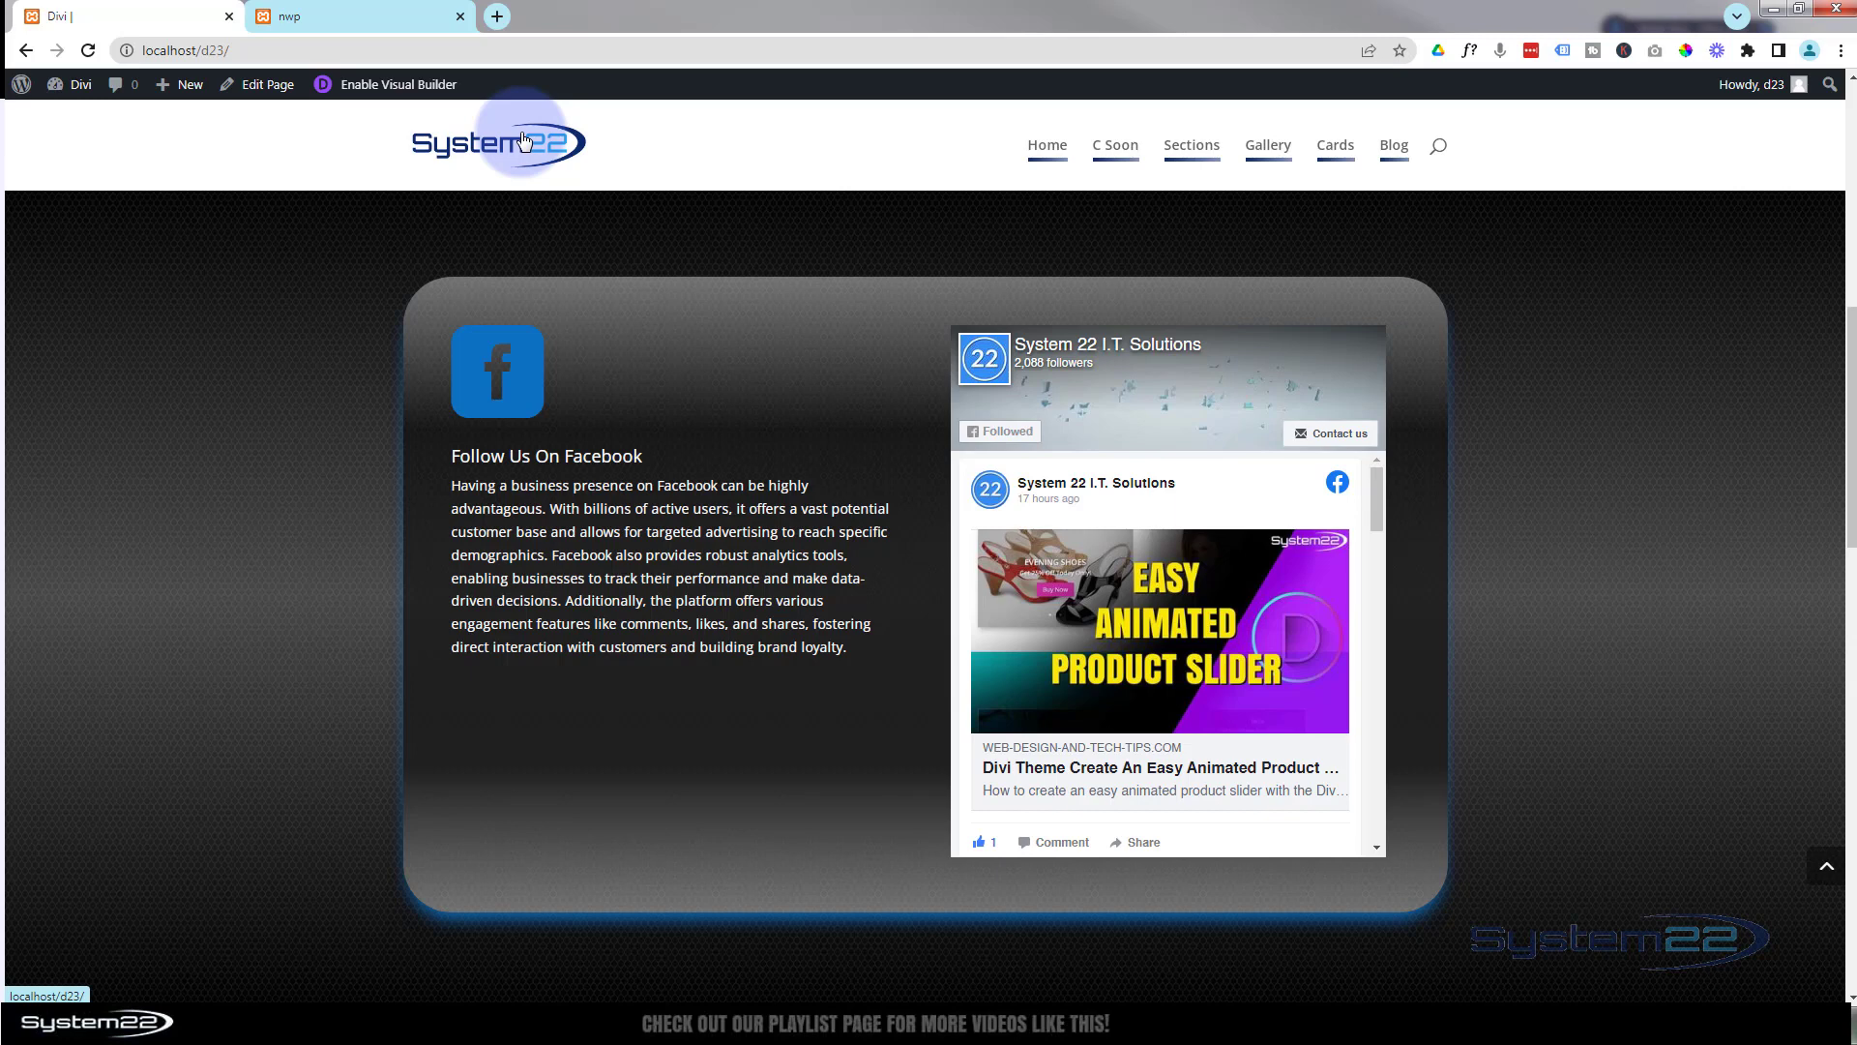
Step: Open the Divi site's WordPress dashboard from the admin bar's site-name dropdown
left_click(189, 84)
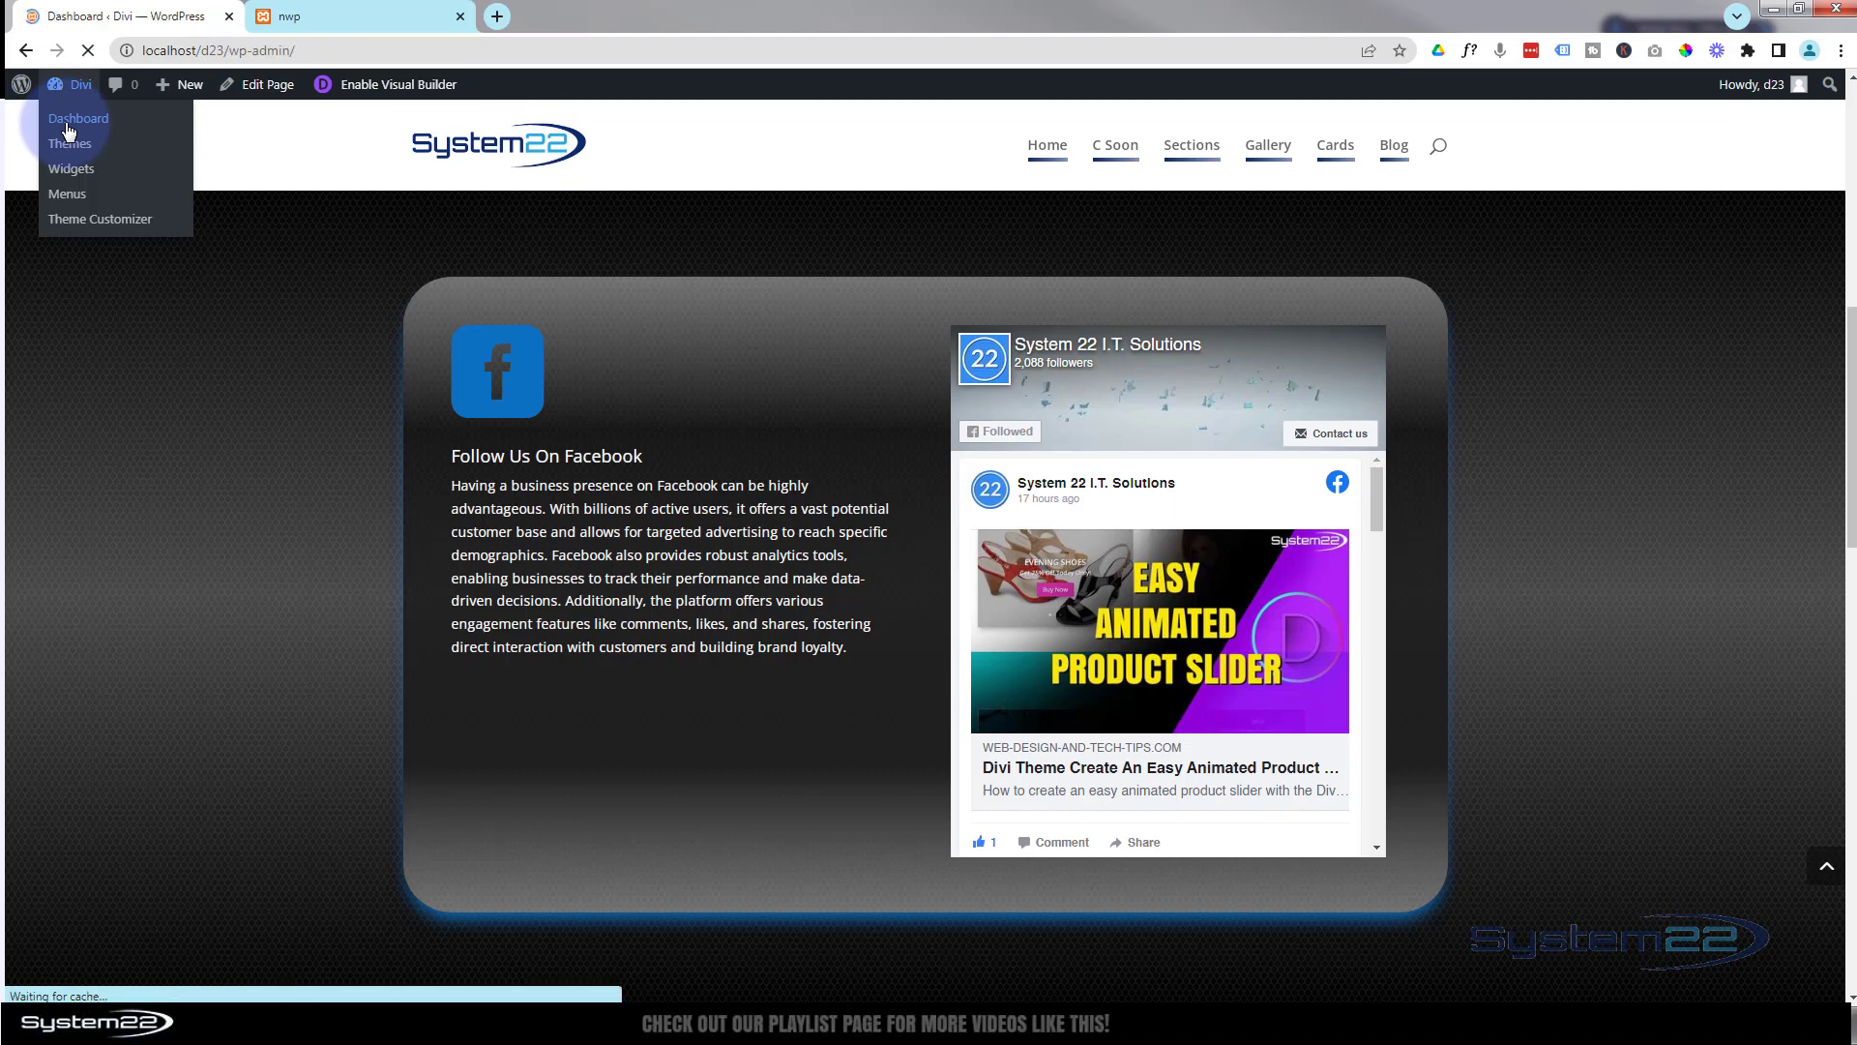
left_click(78, 118)
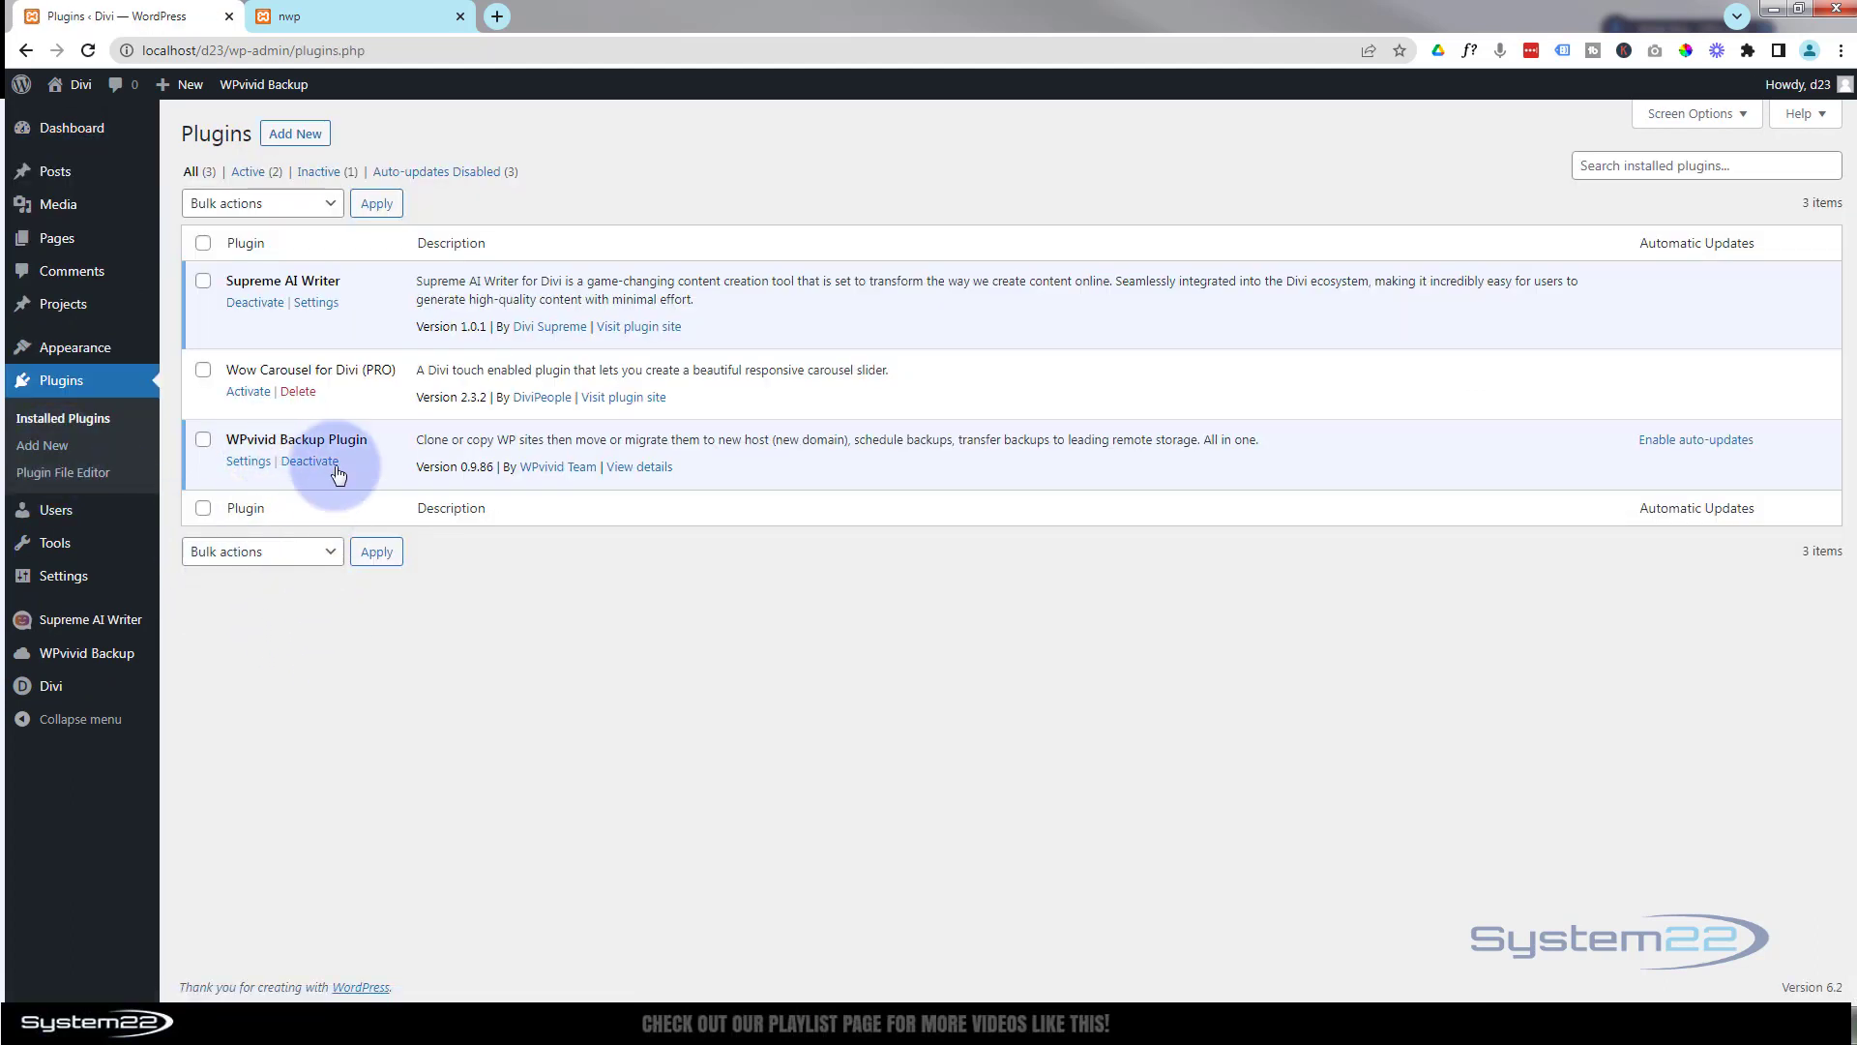
Step: Deactivate the WPvivid Backup Plugin, then delete it and confirm removing its data
left_click(310, 460)
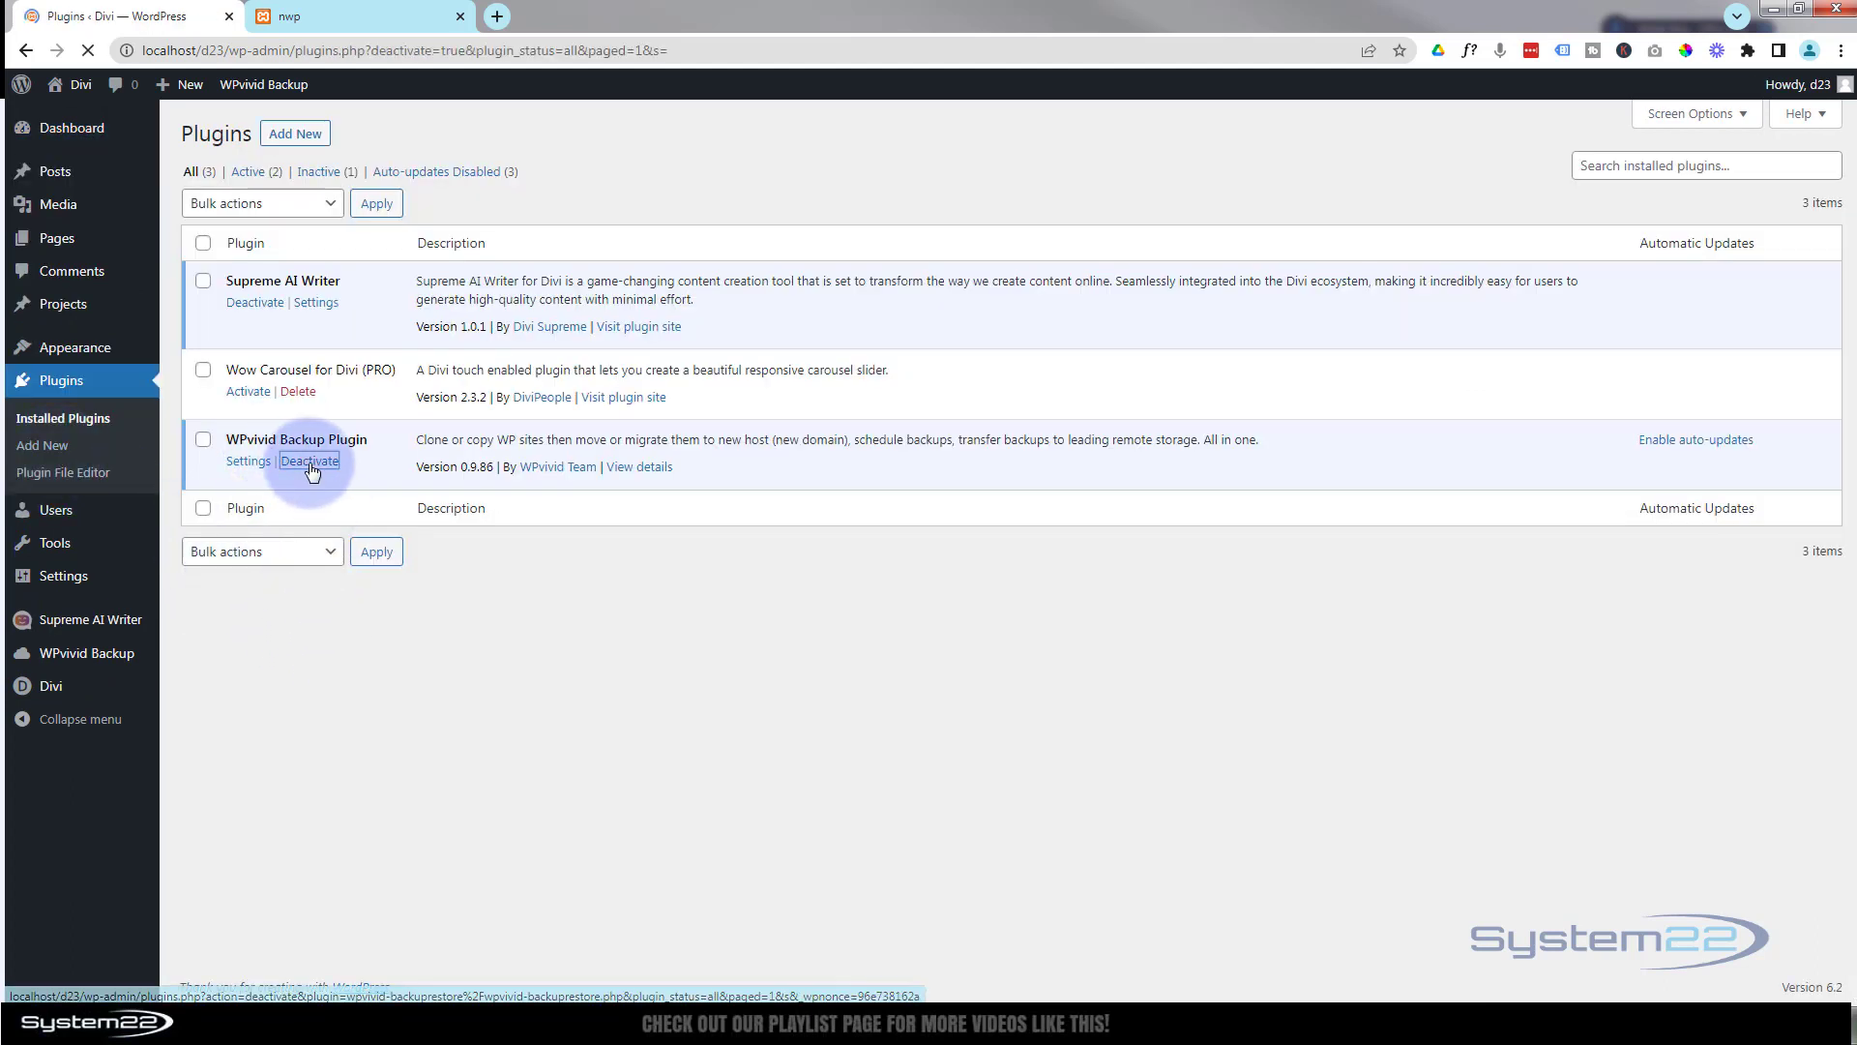
left_click(297, 521)
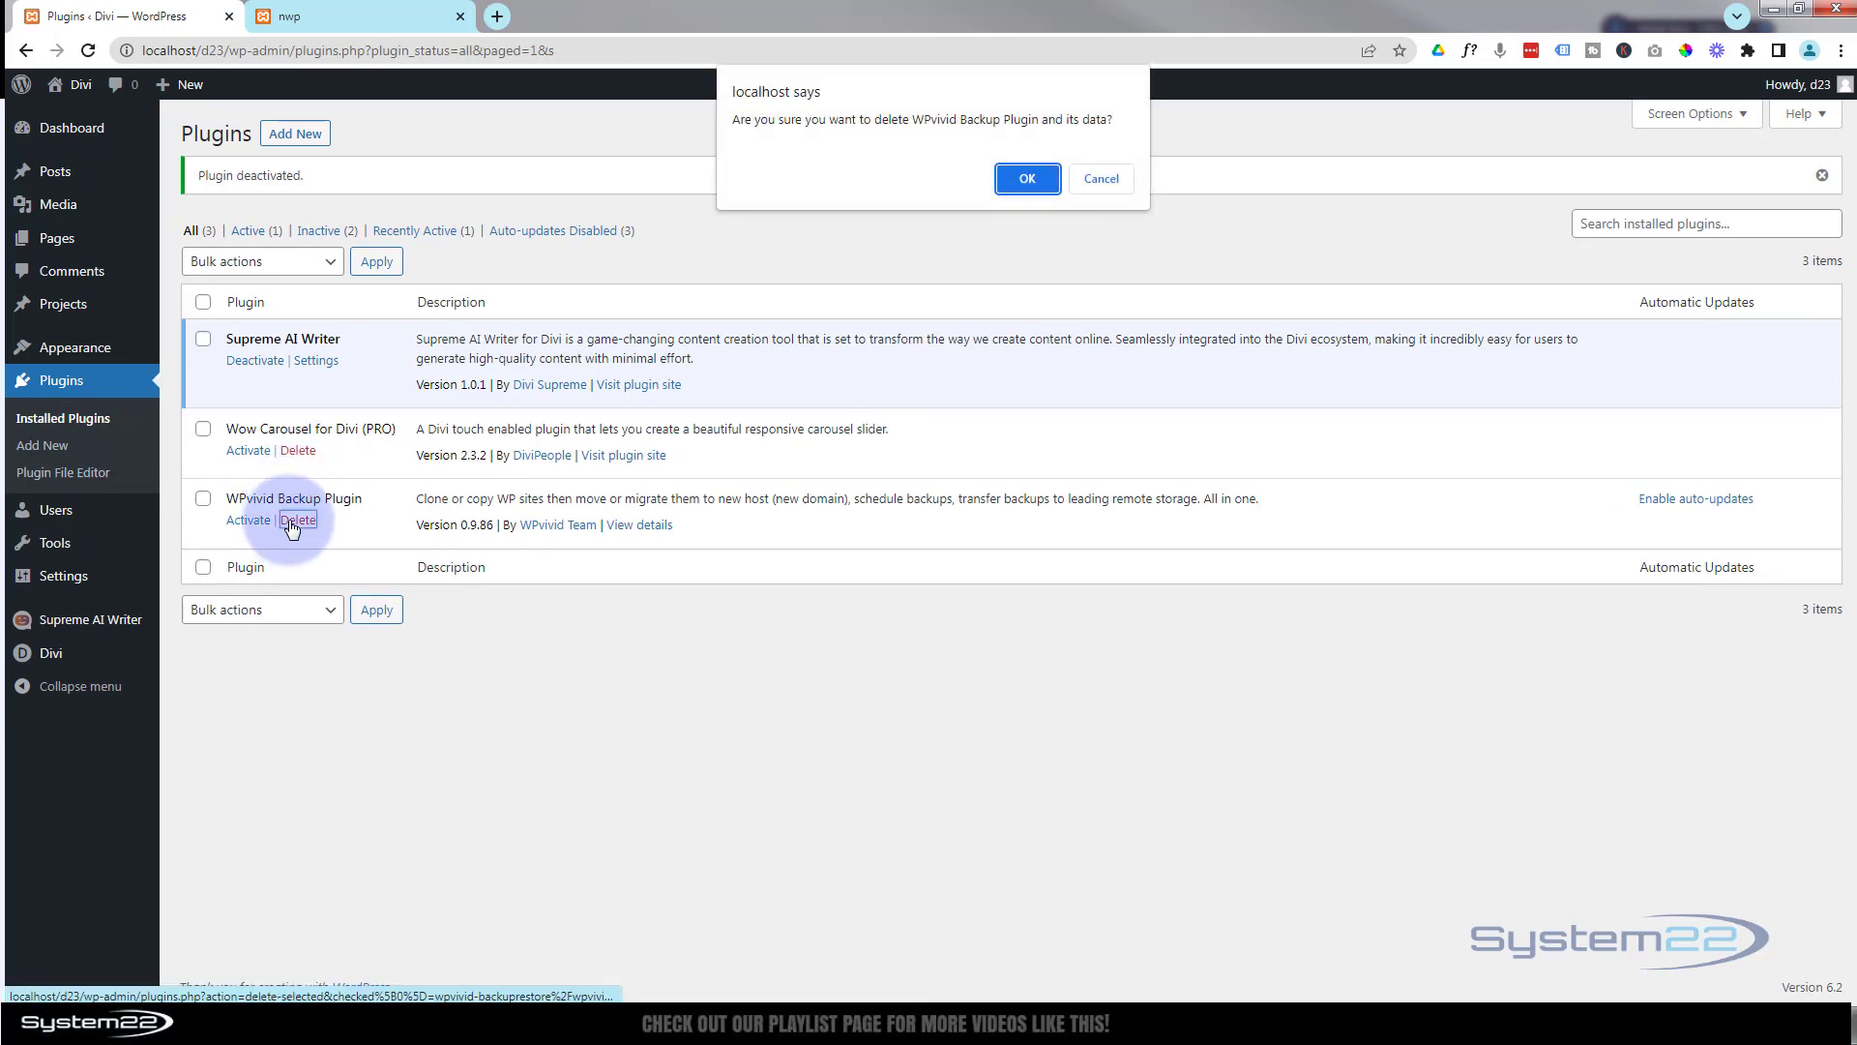
left_click(1025, 178)
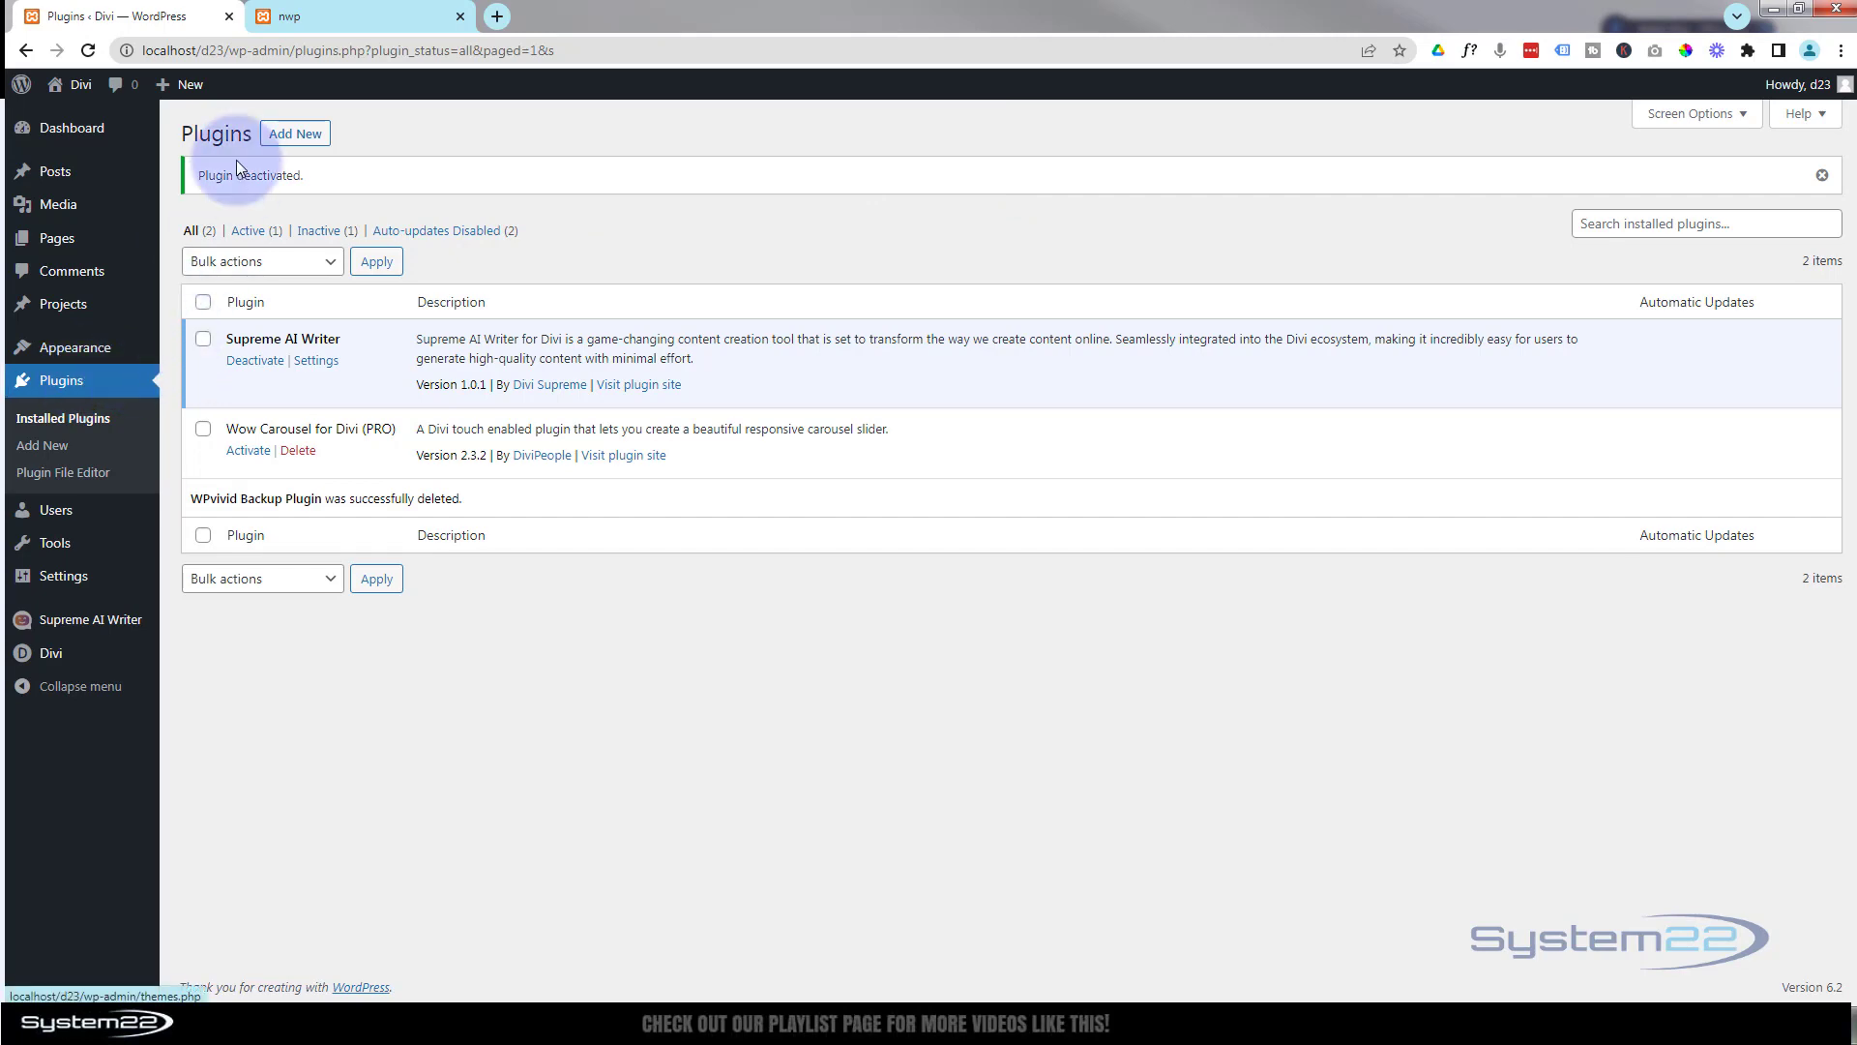
left_click(295, 132)
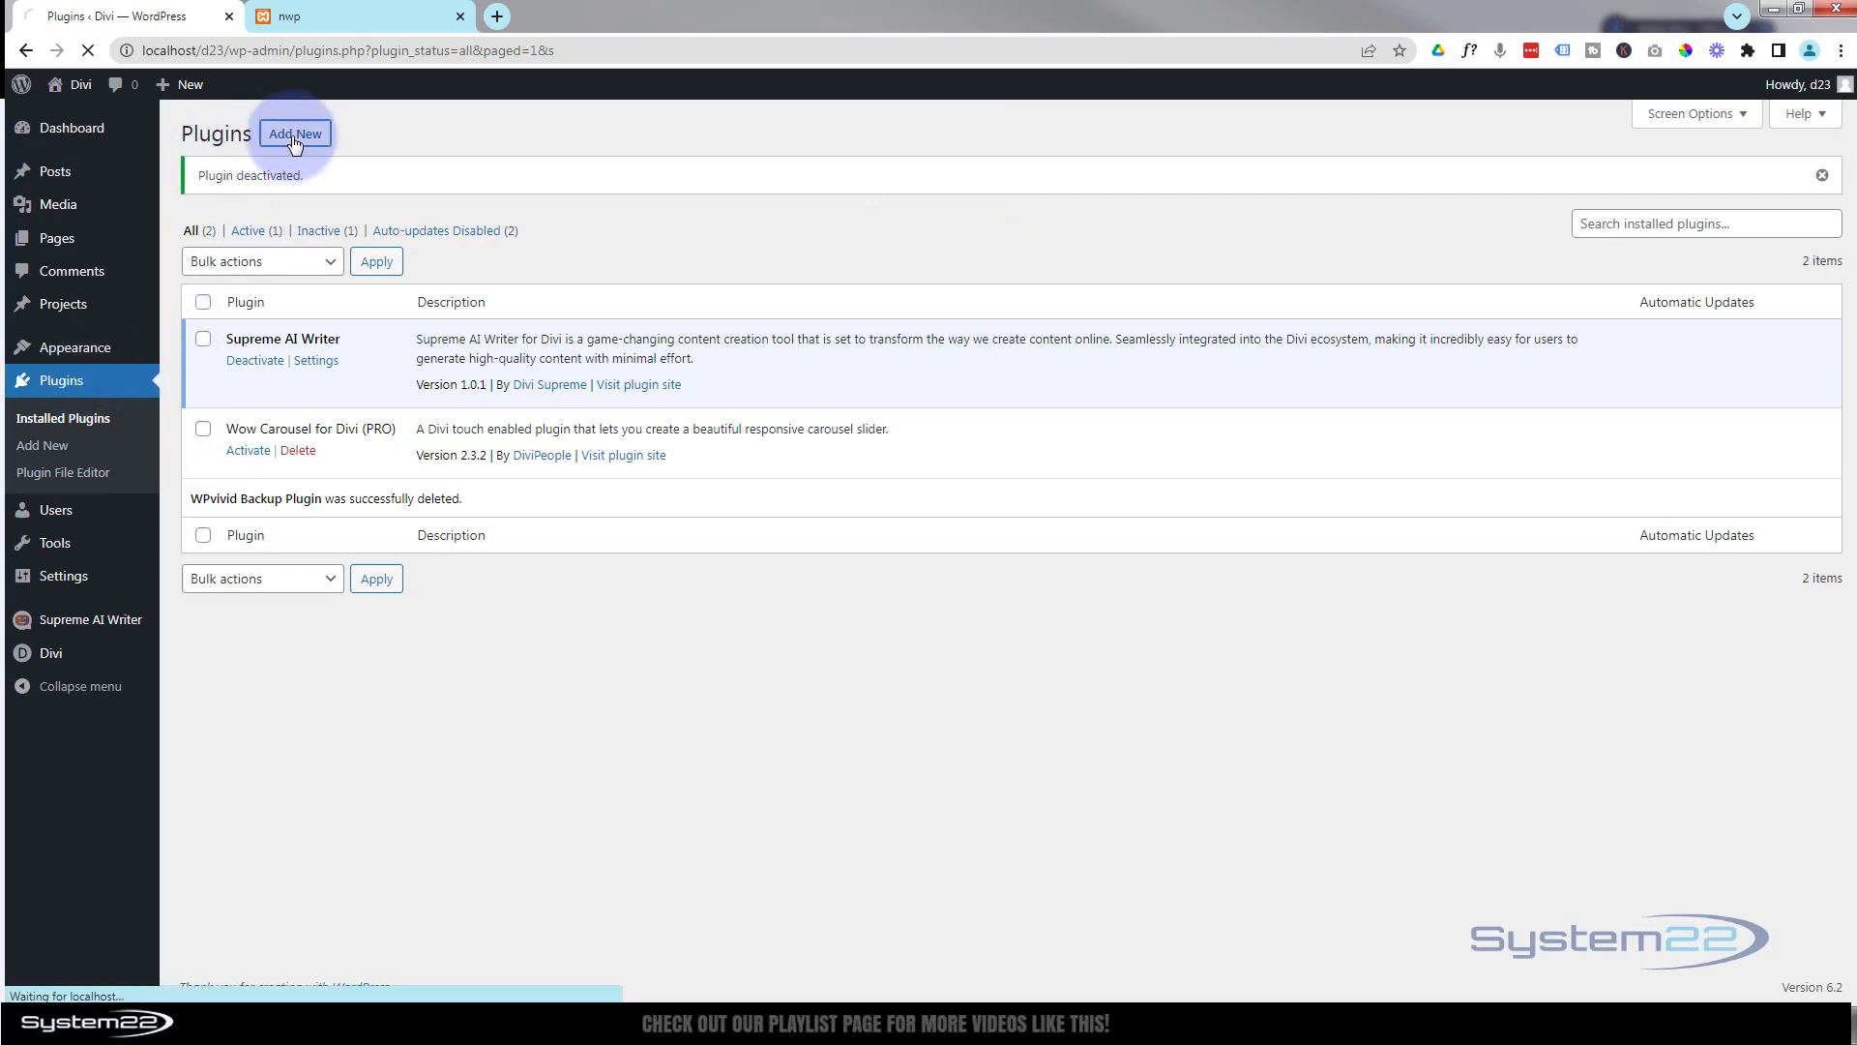
Step: Search plugins for 'wpvivid', then install and activate Migration, Backup, Staging
left_click(295, 132)
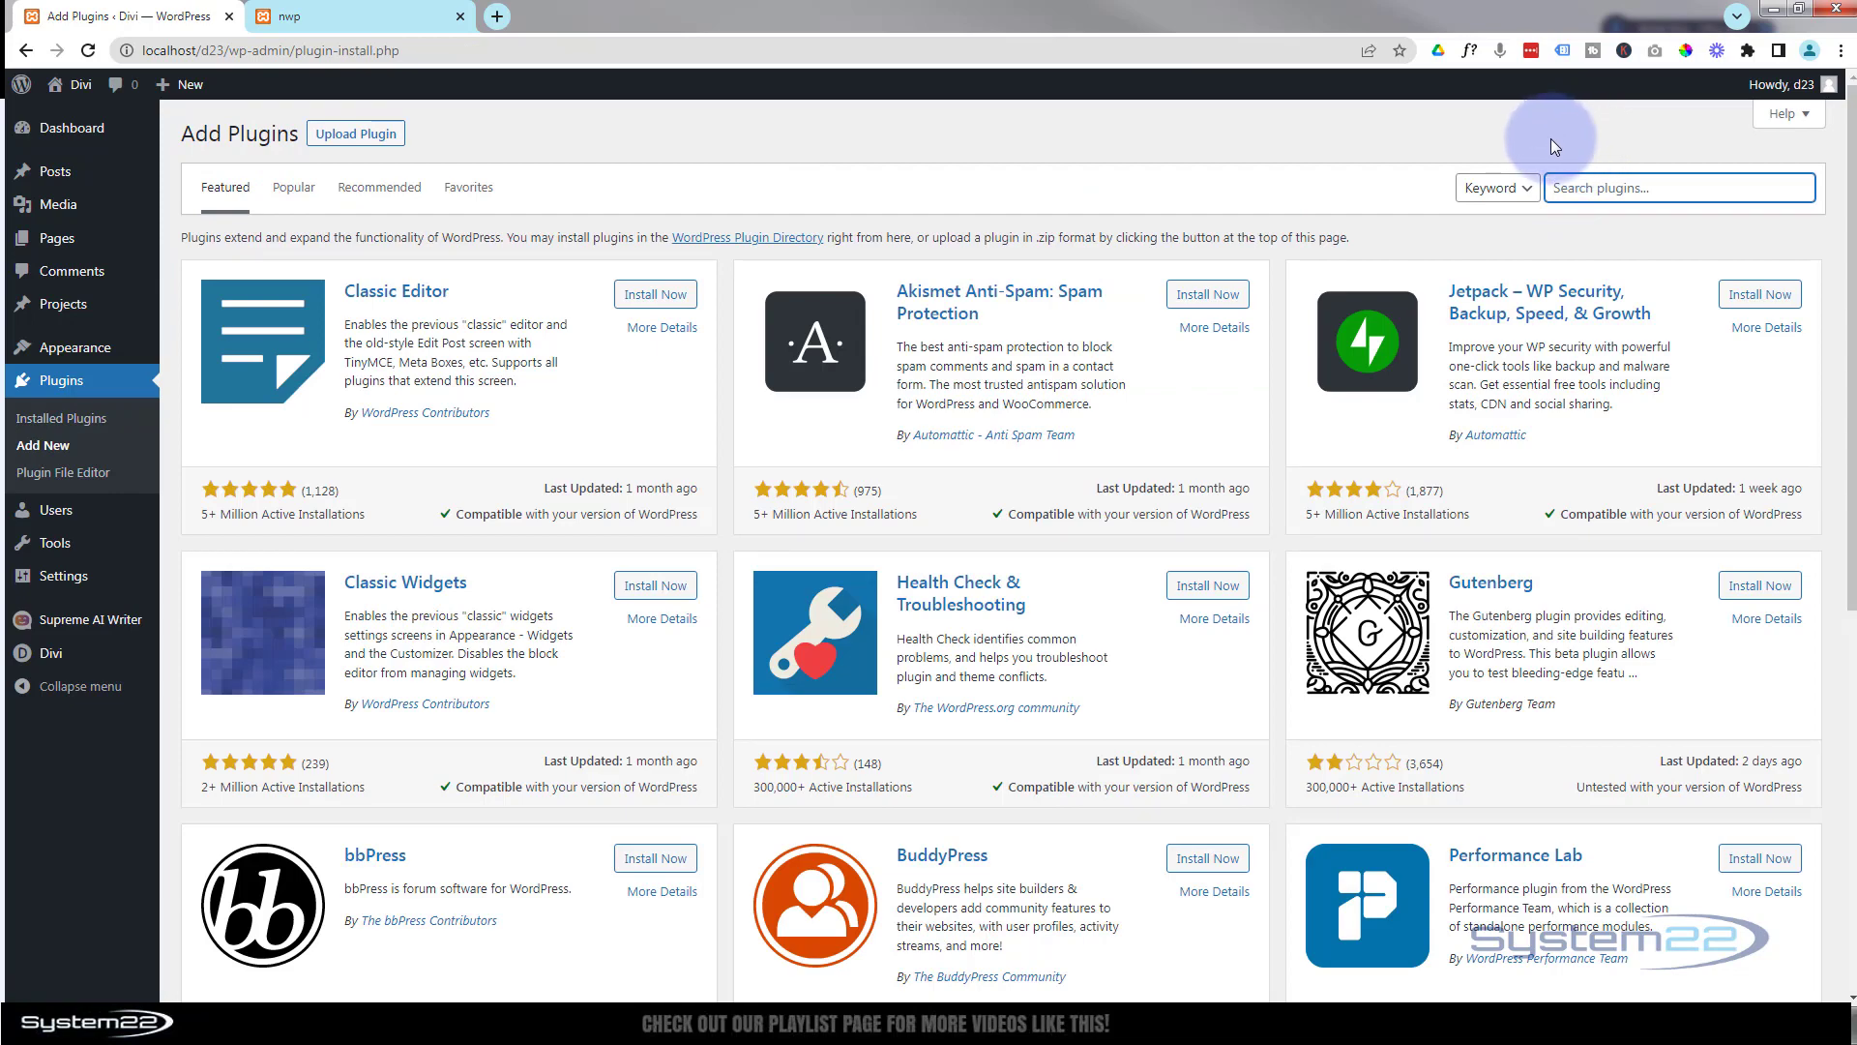
type("wp")
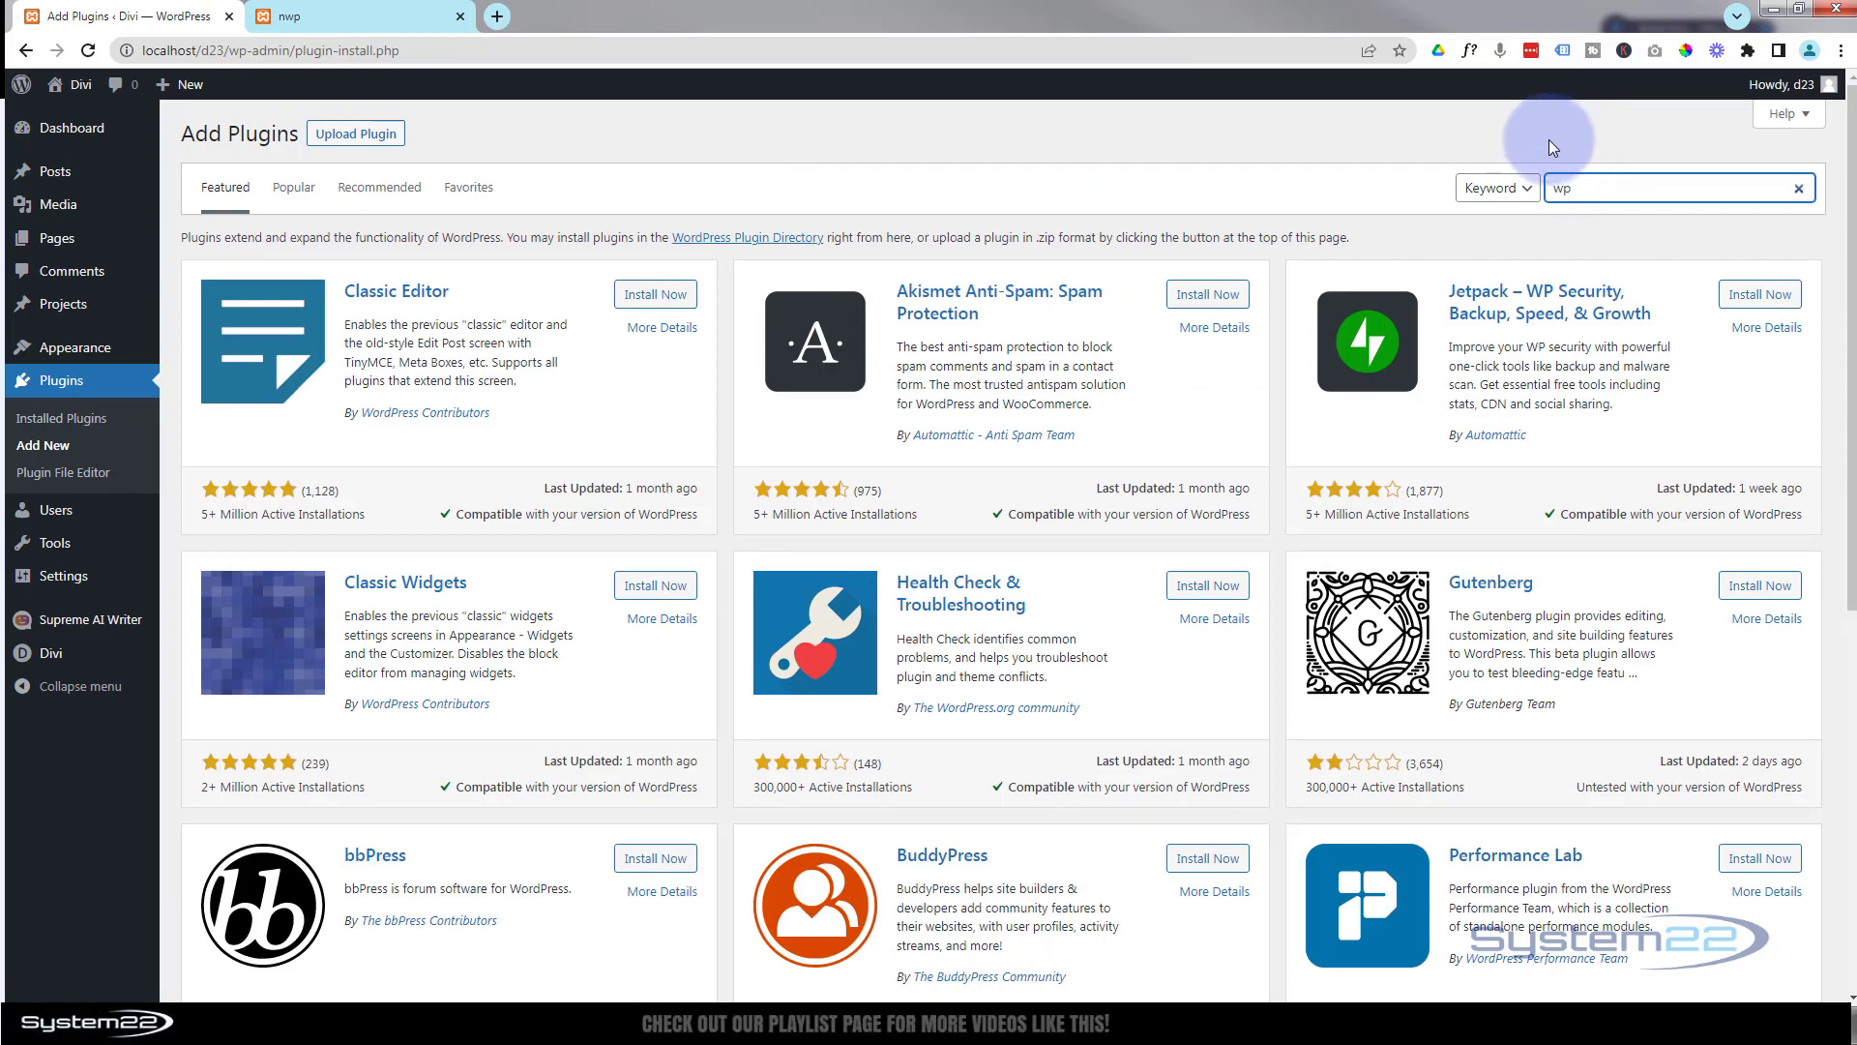
type("wpvivid")
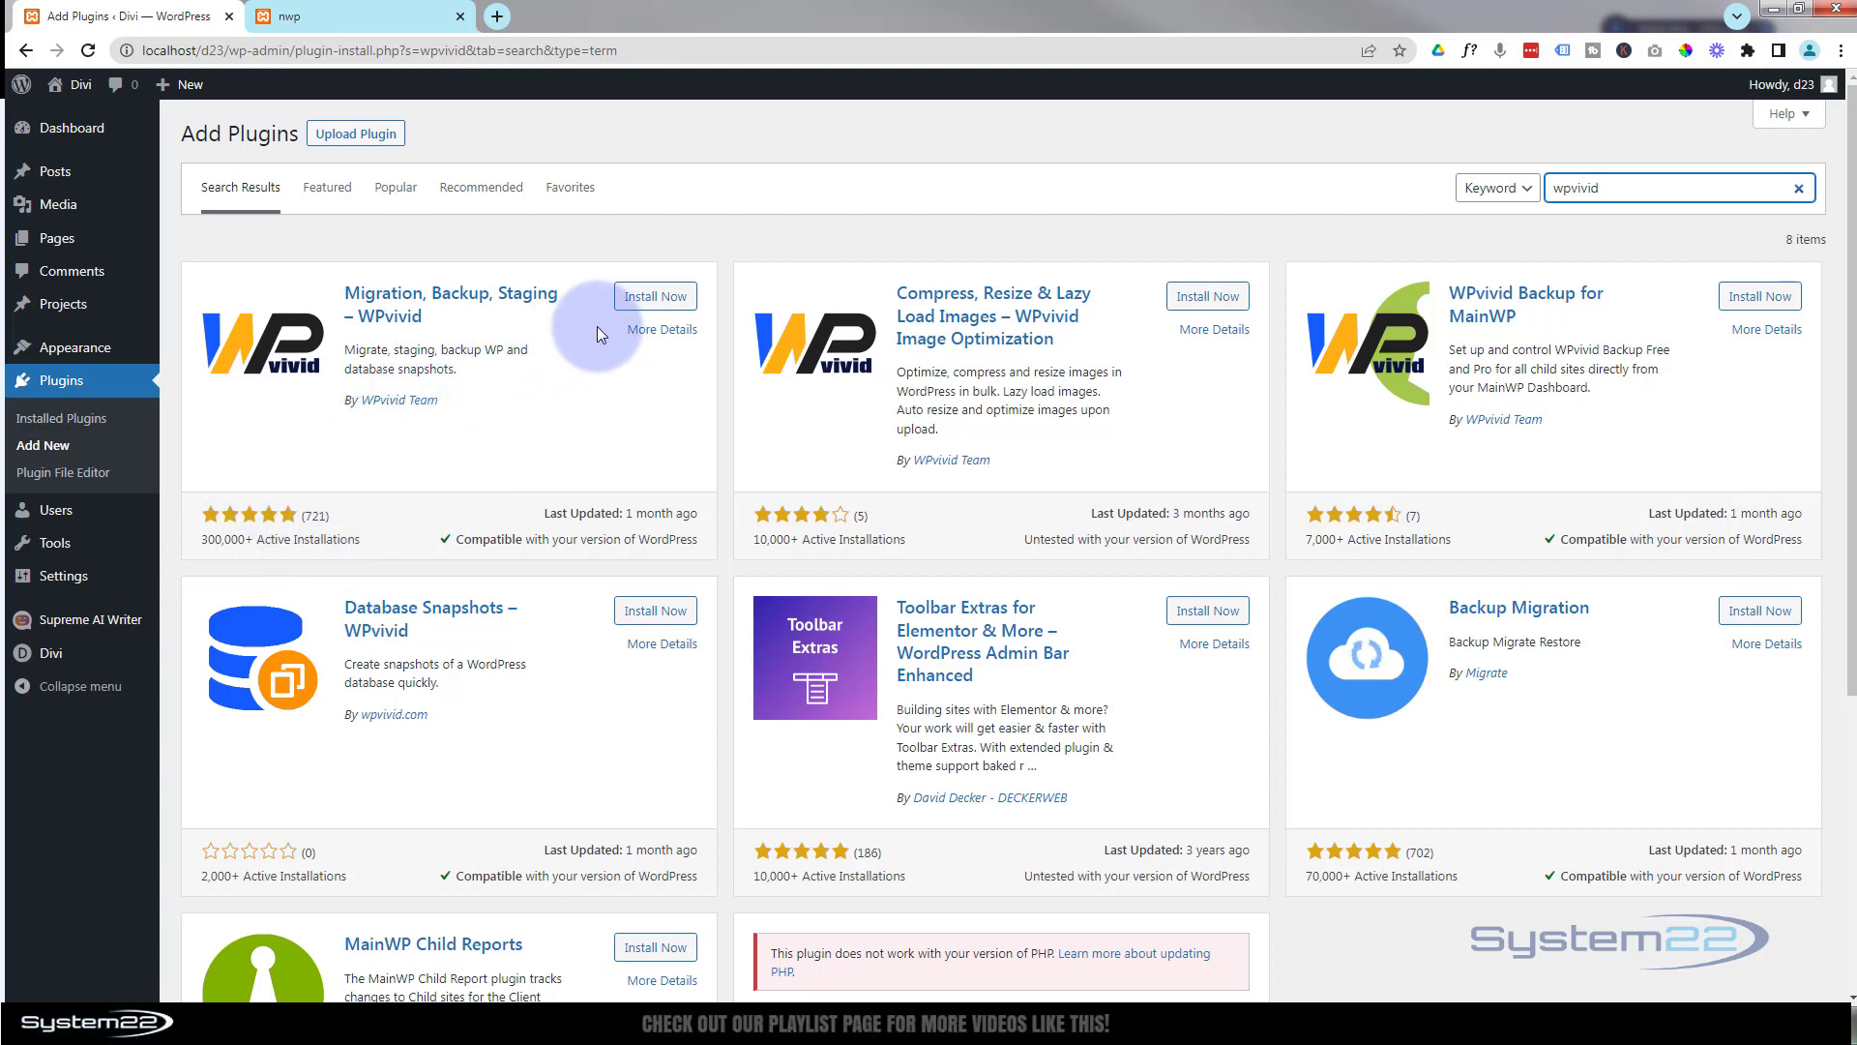
left_click(654, 296)
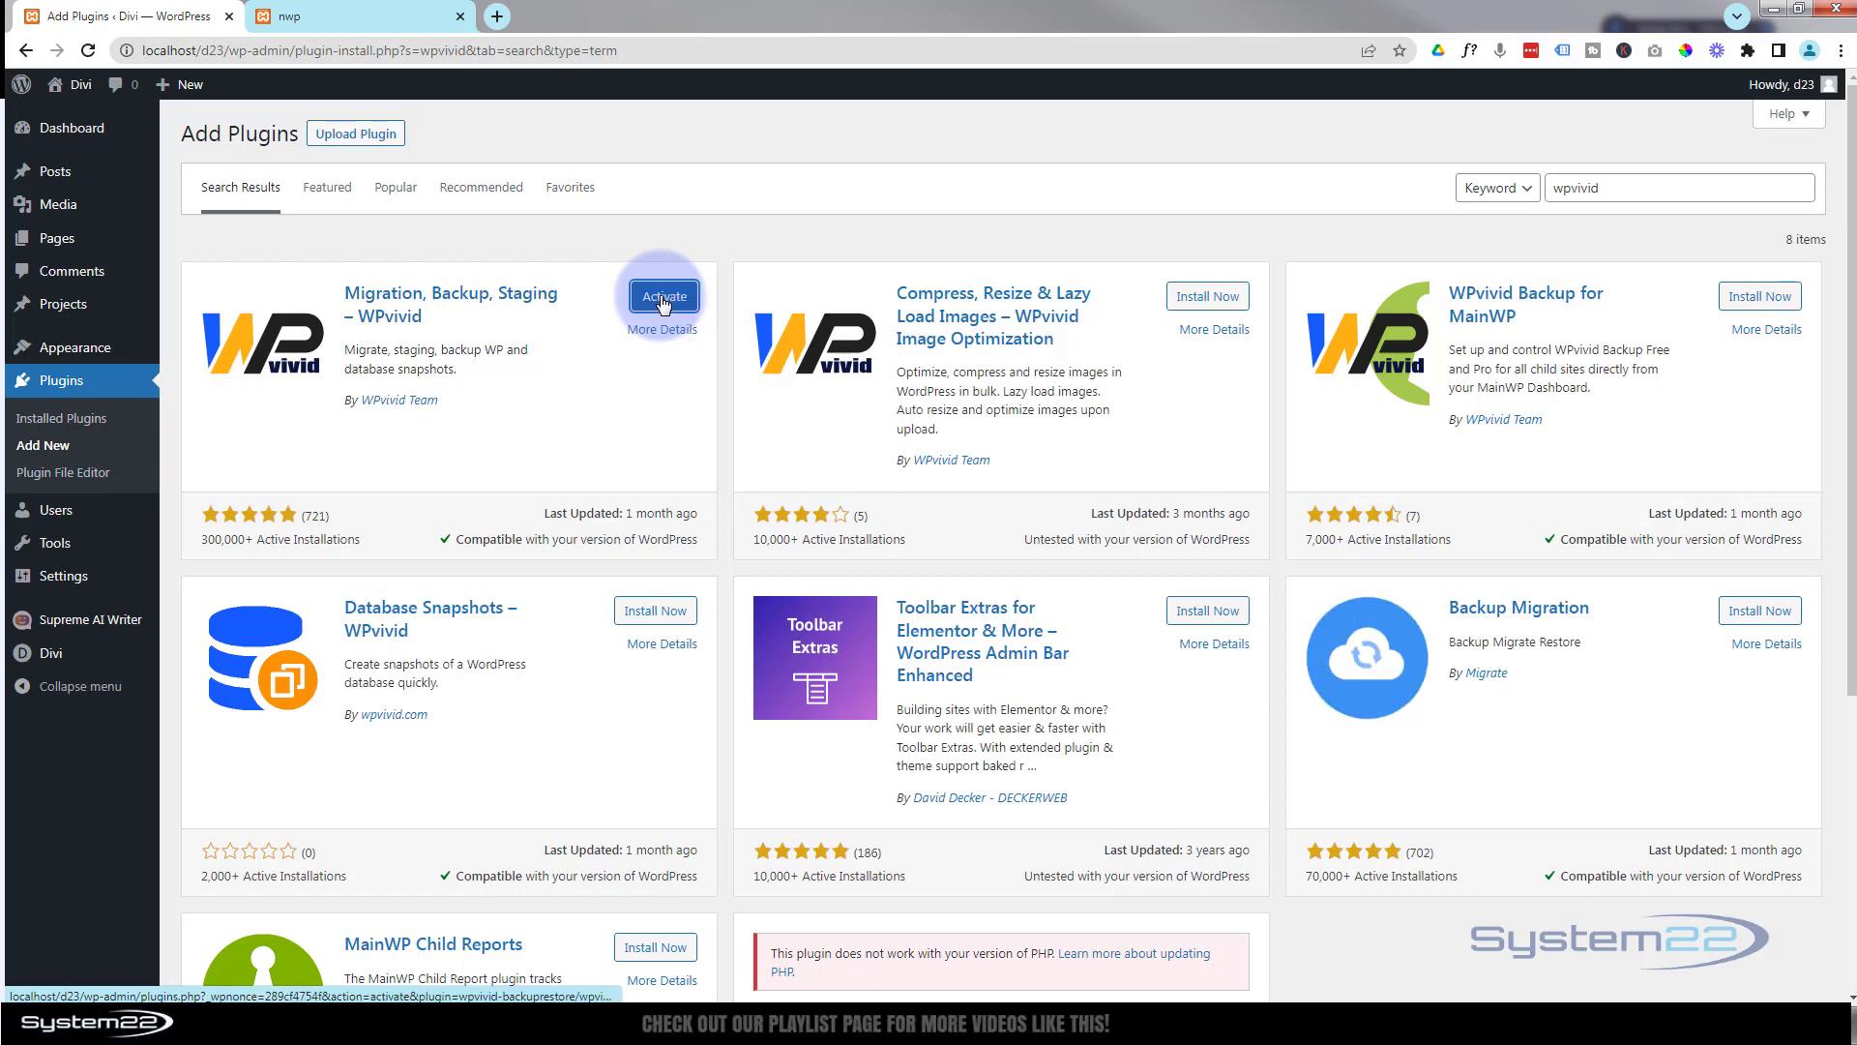
left_click(663, 295)
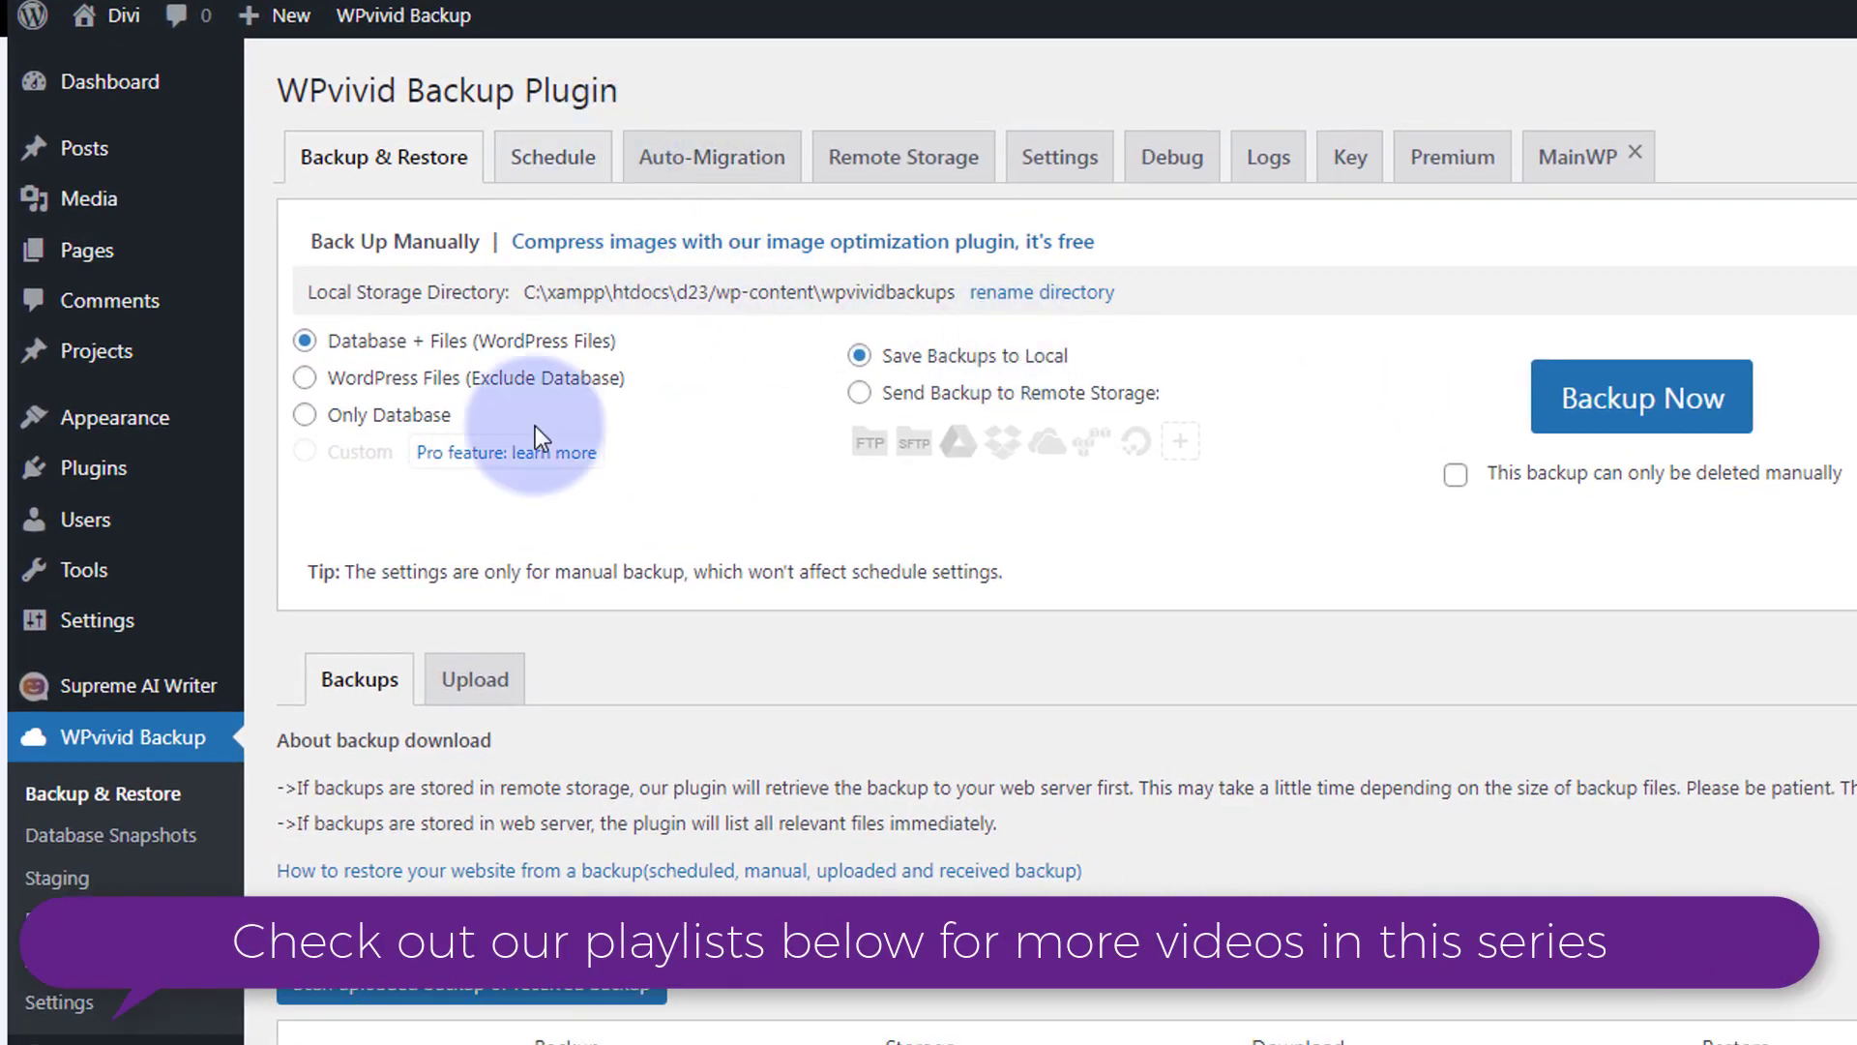
mouse_move(95, 748)
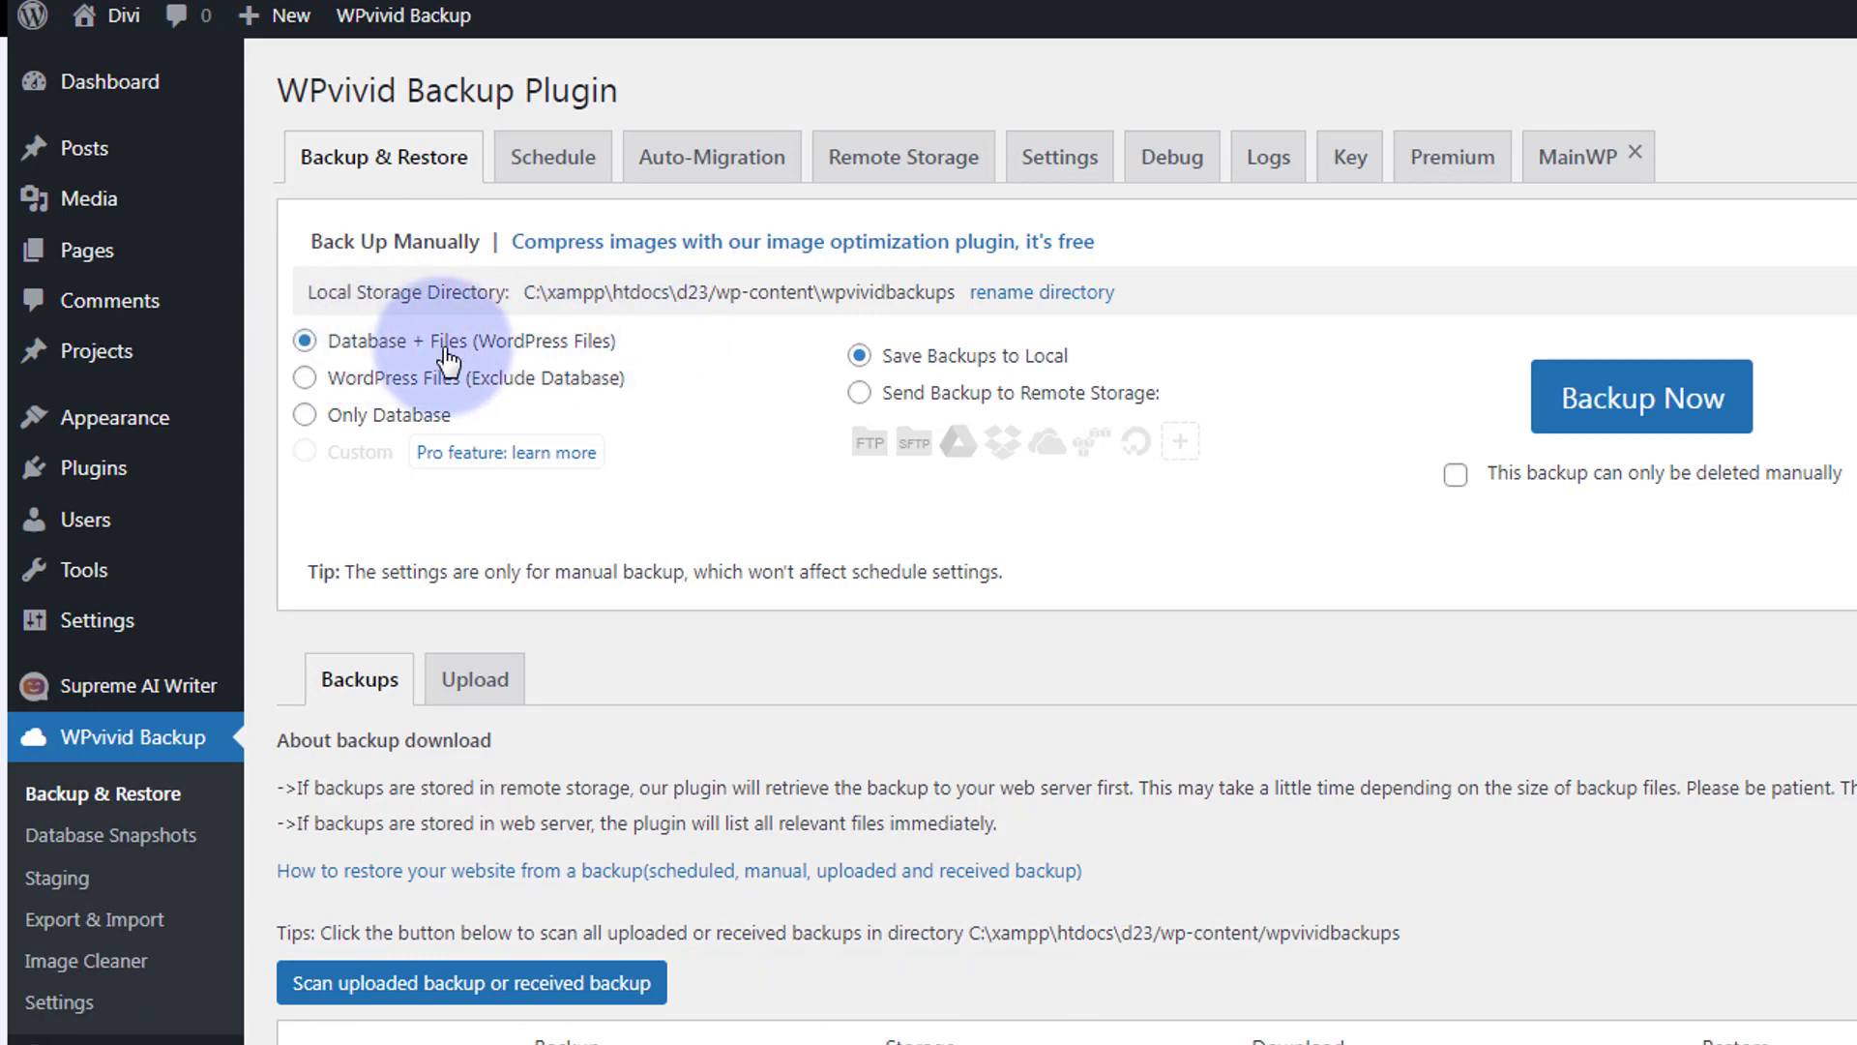
mouse_move(328, 419)
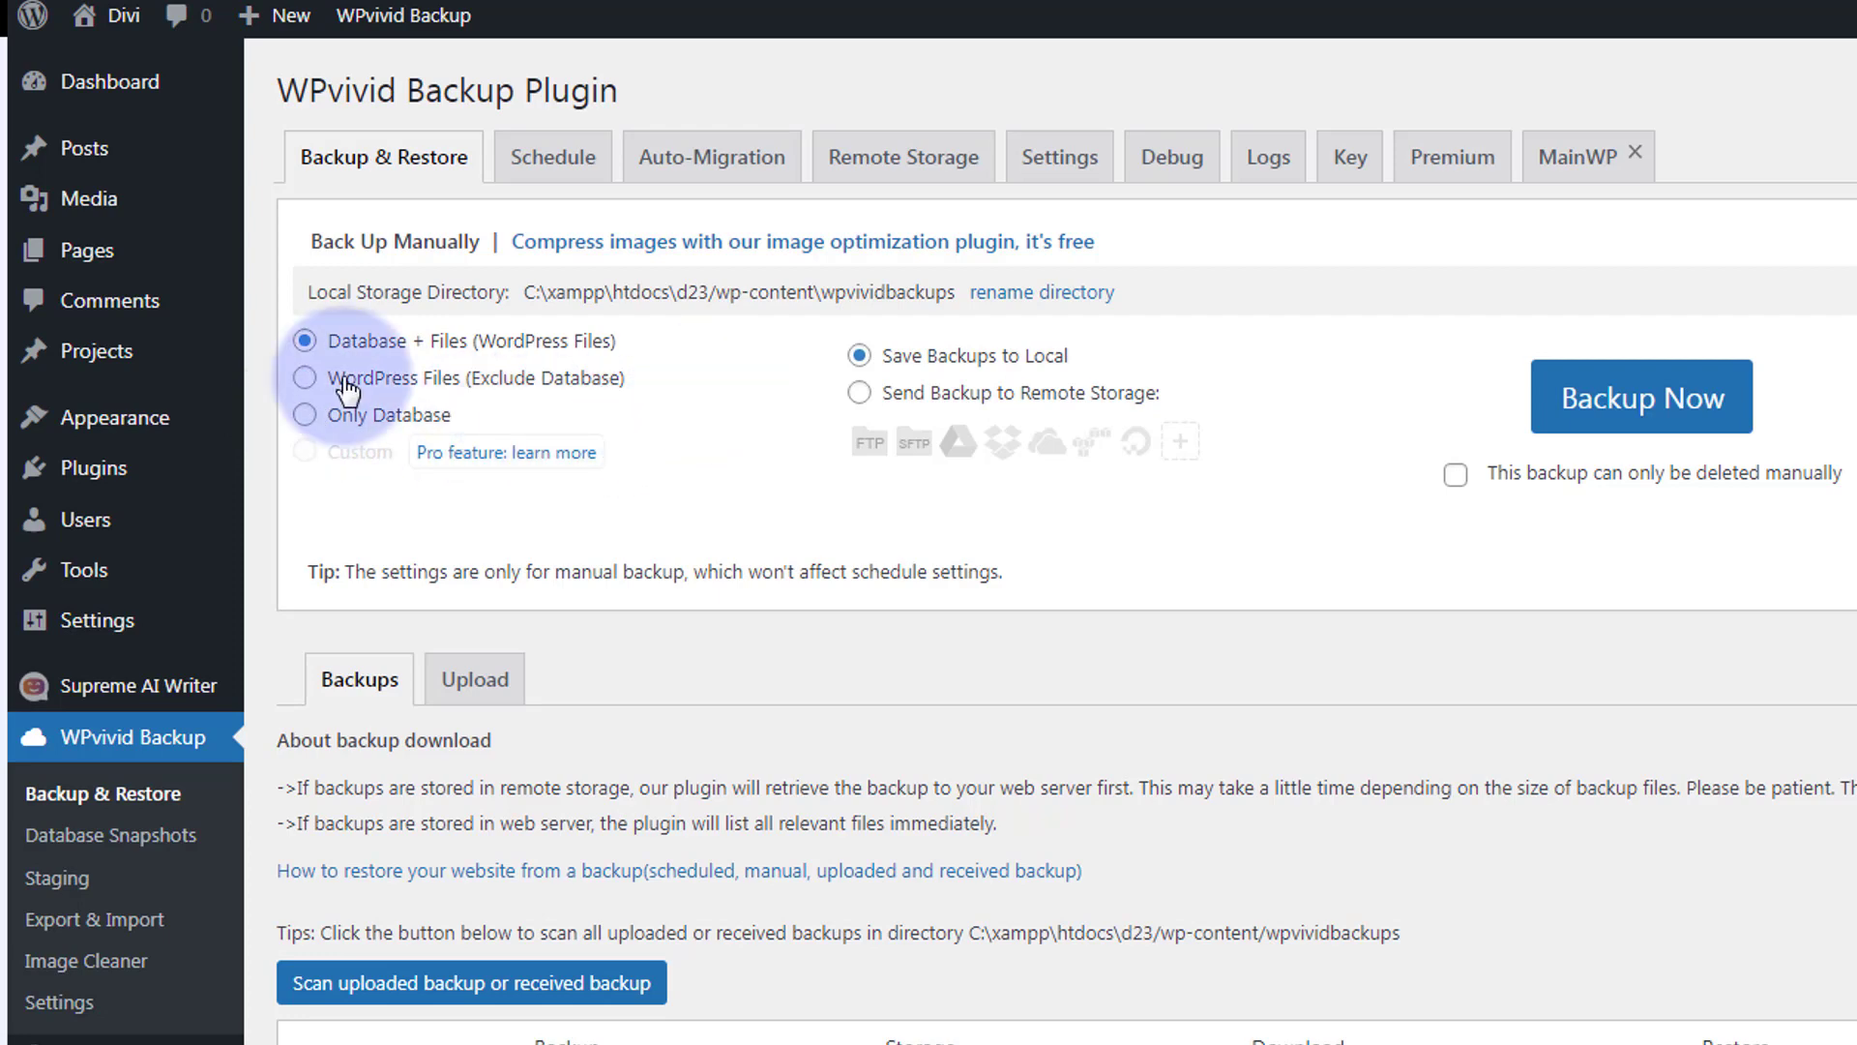
mouse_move(793, 374)
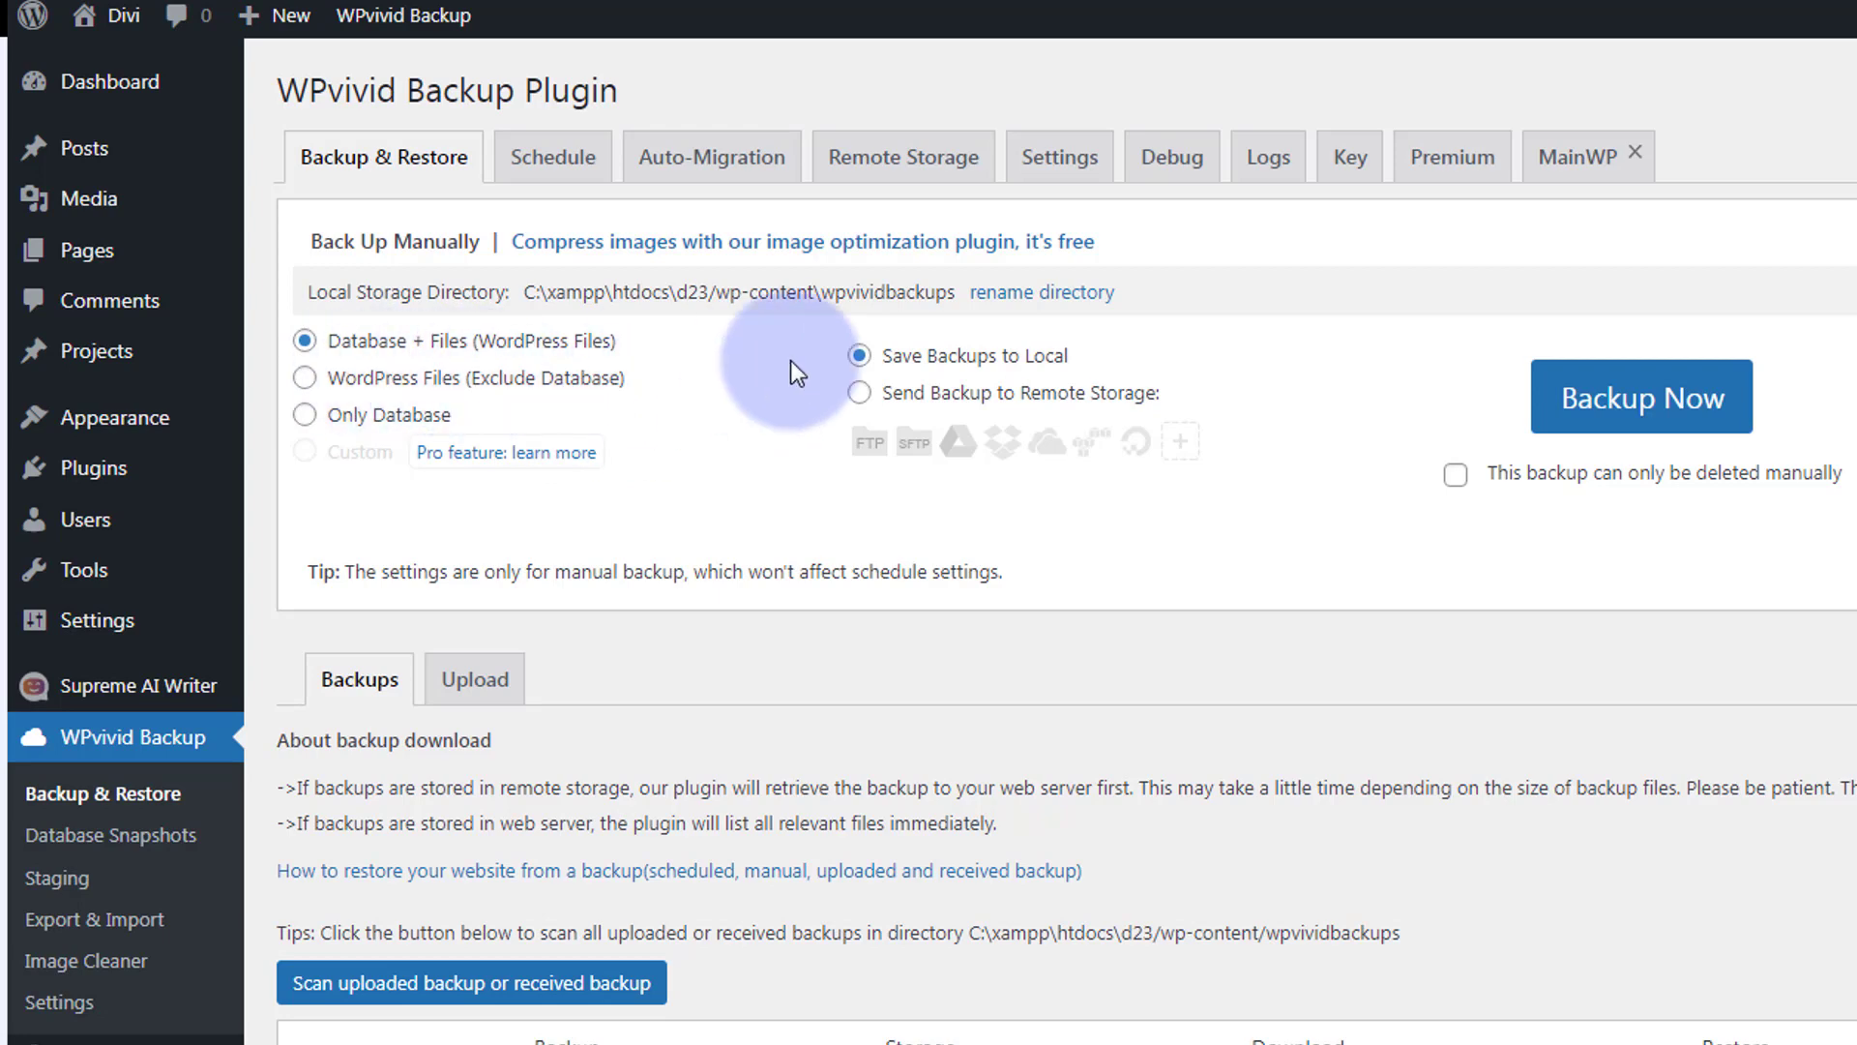
mouse_move(448, 222)
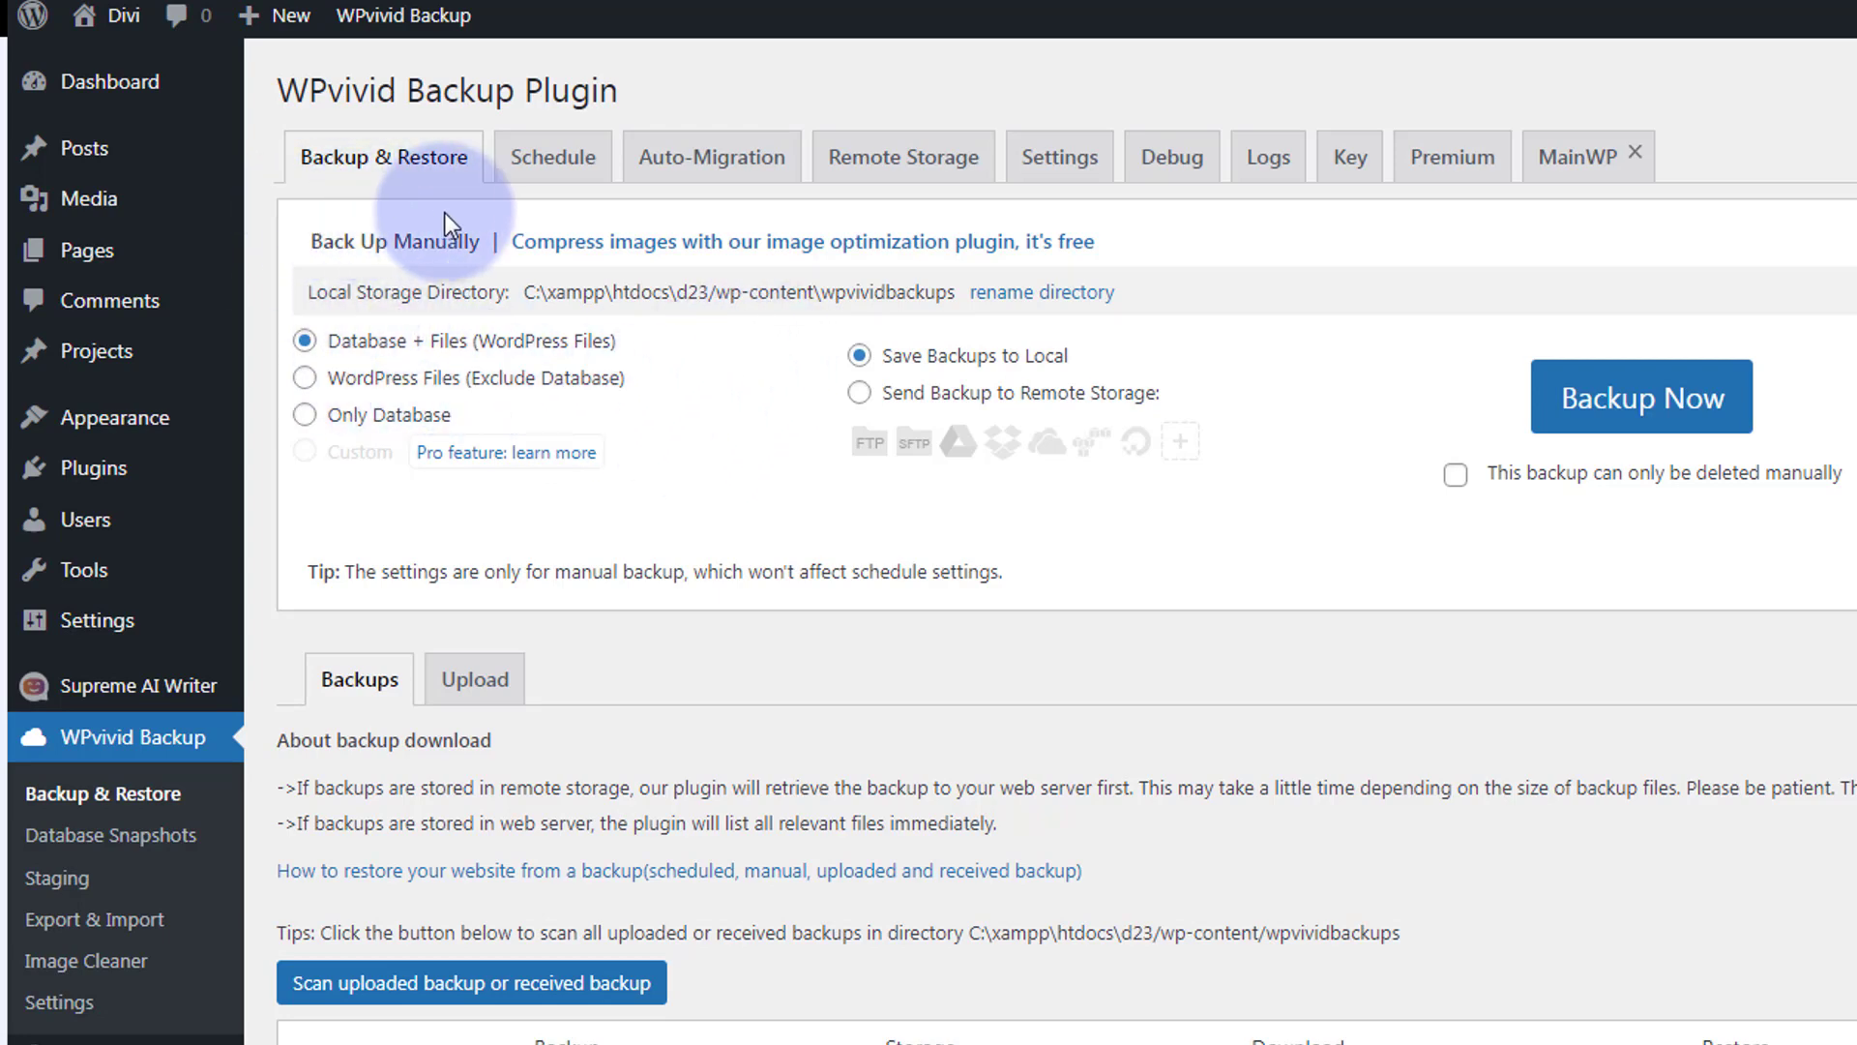
mouse_move(1171, 228)
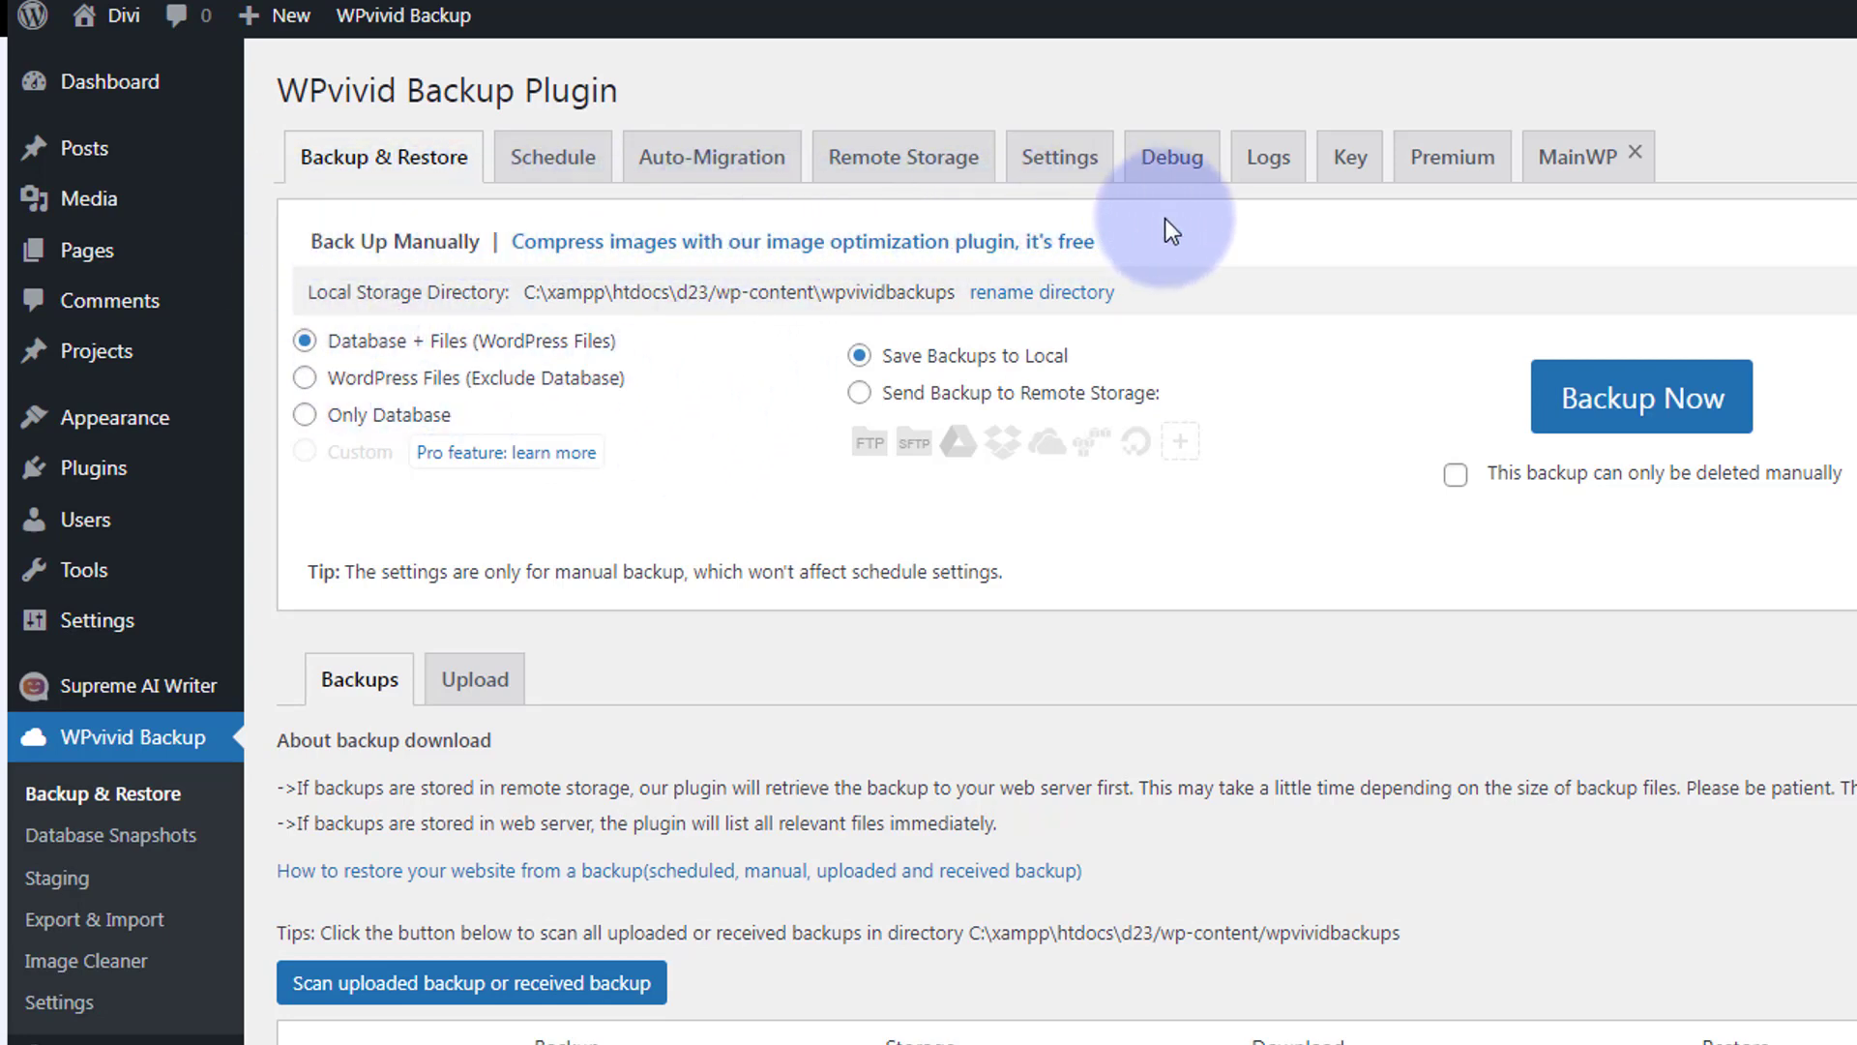
mouse_move(1287, 241)
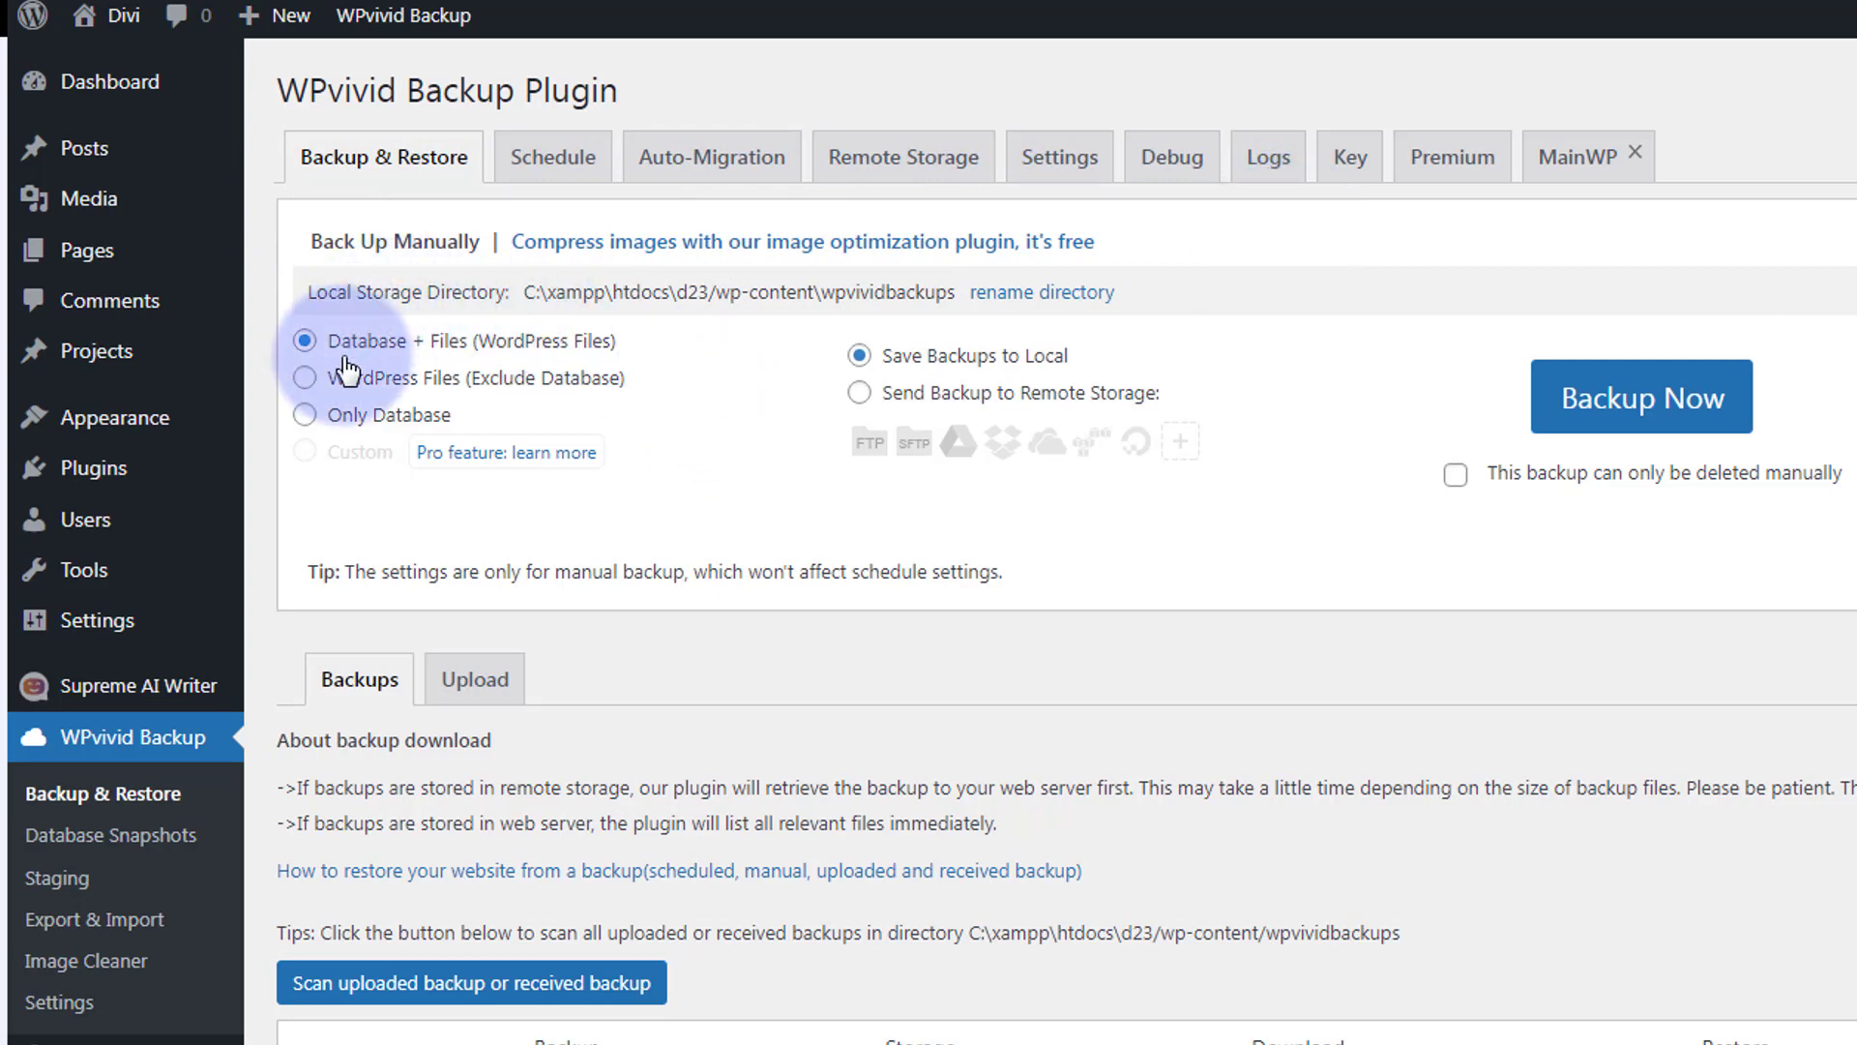
mouse_move(589, 392)
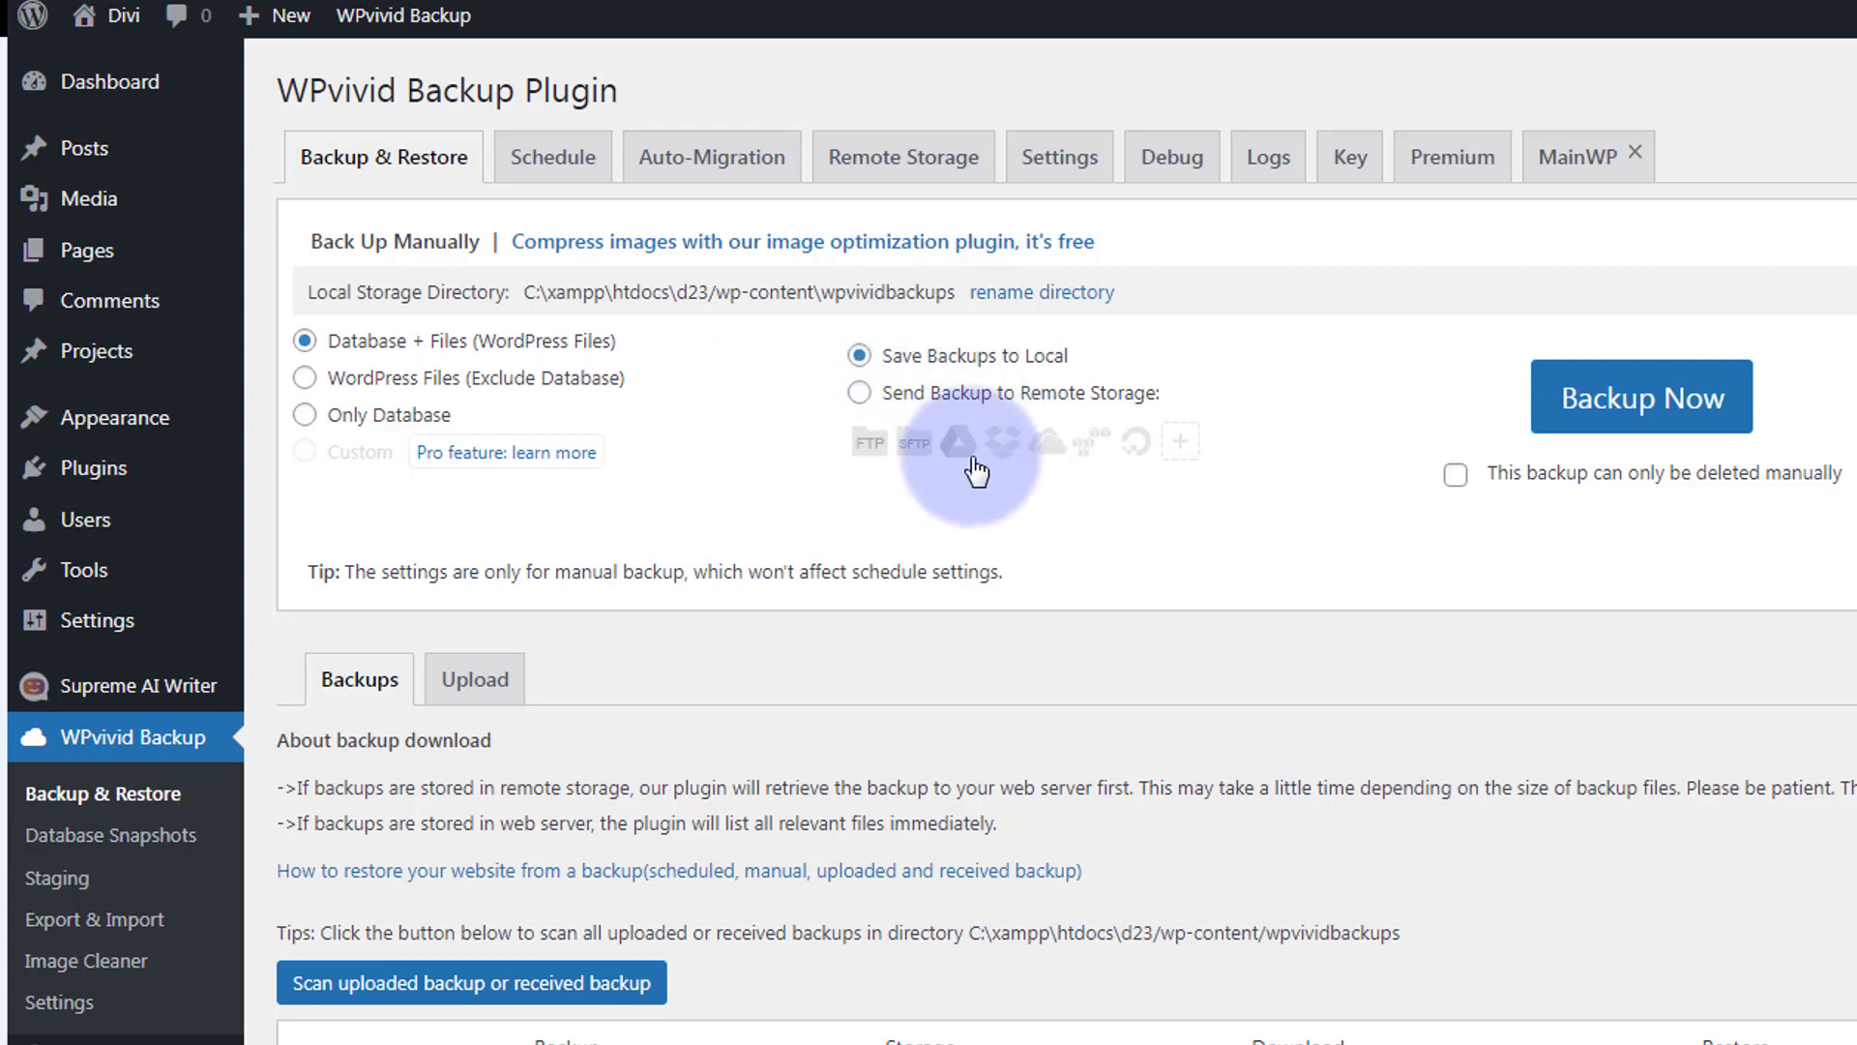
mouse_move(776, 487)
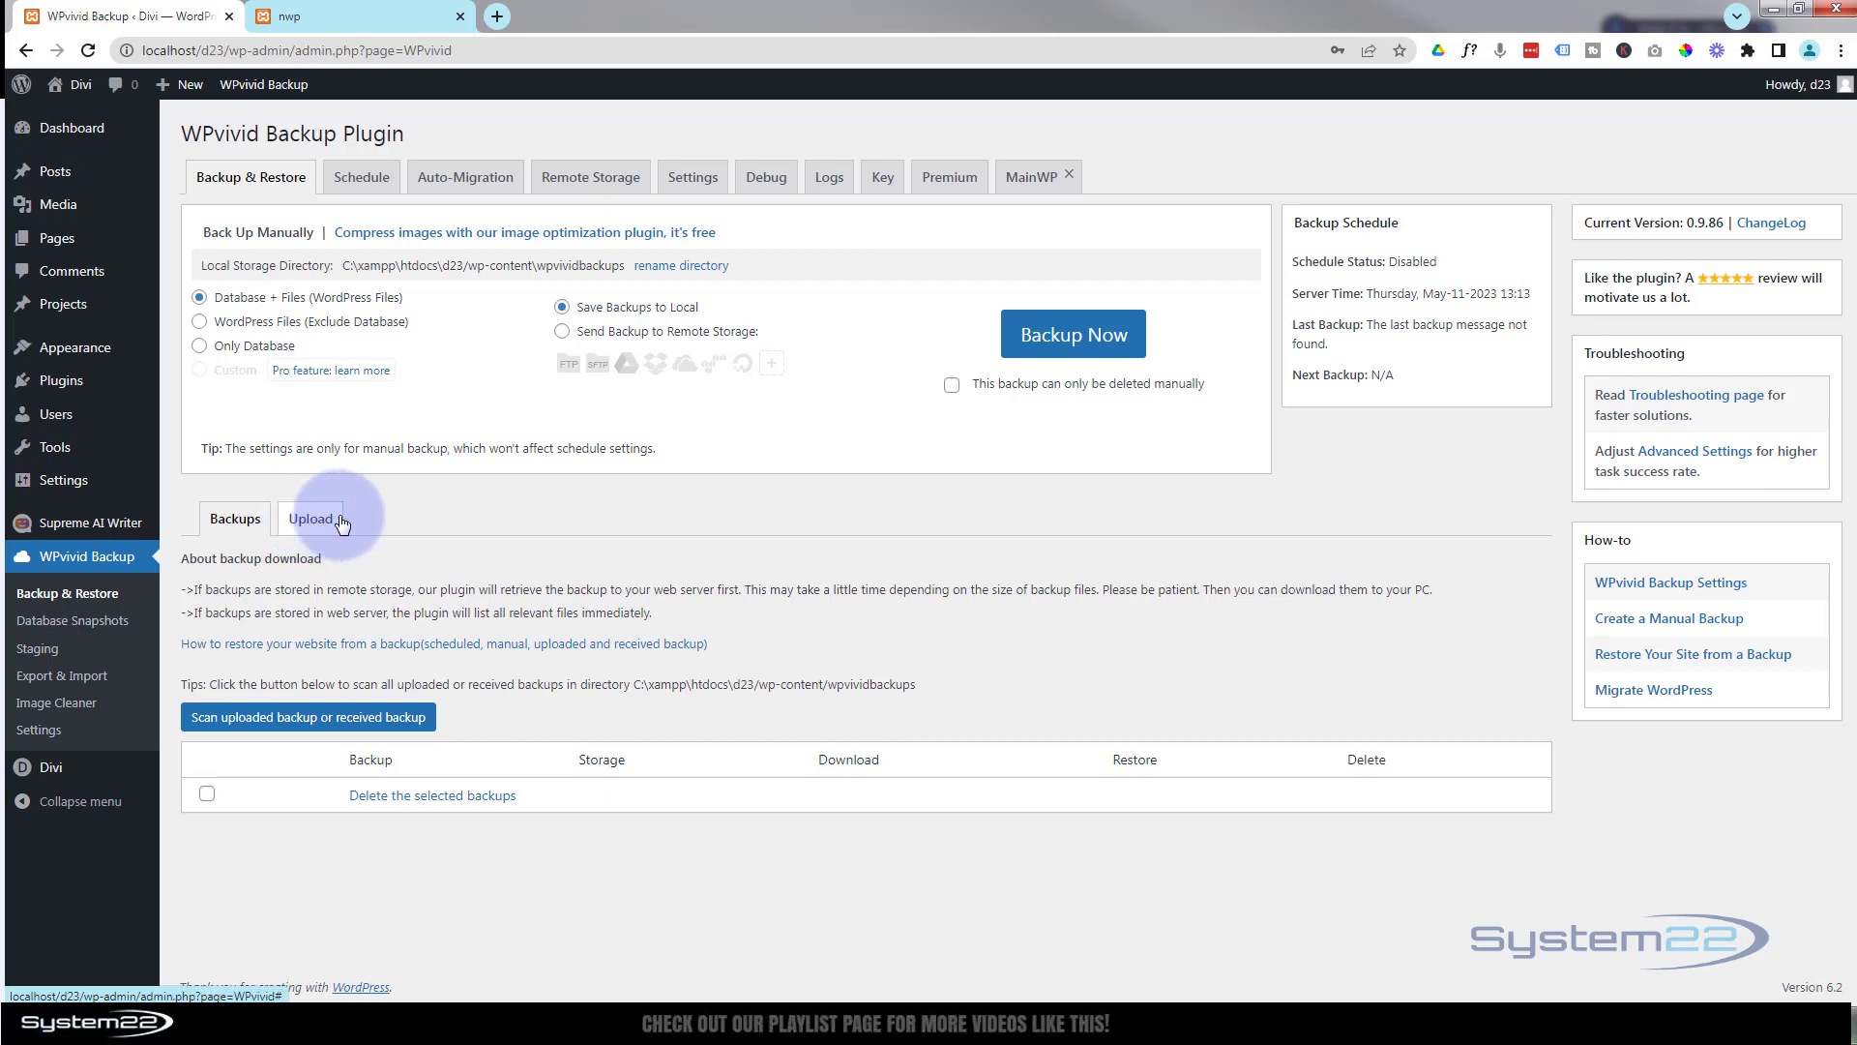
mouse_move(427, 521)
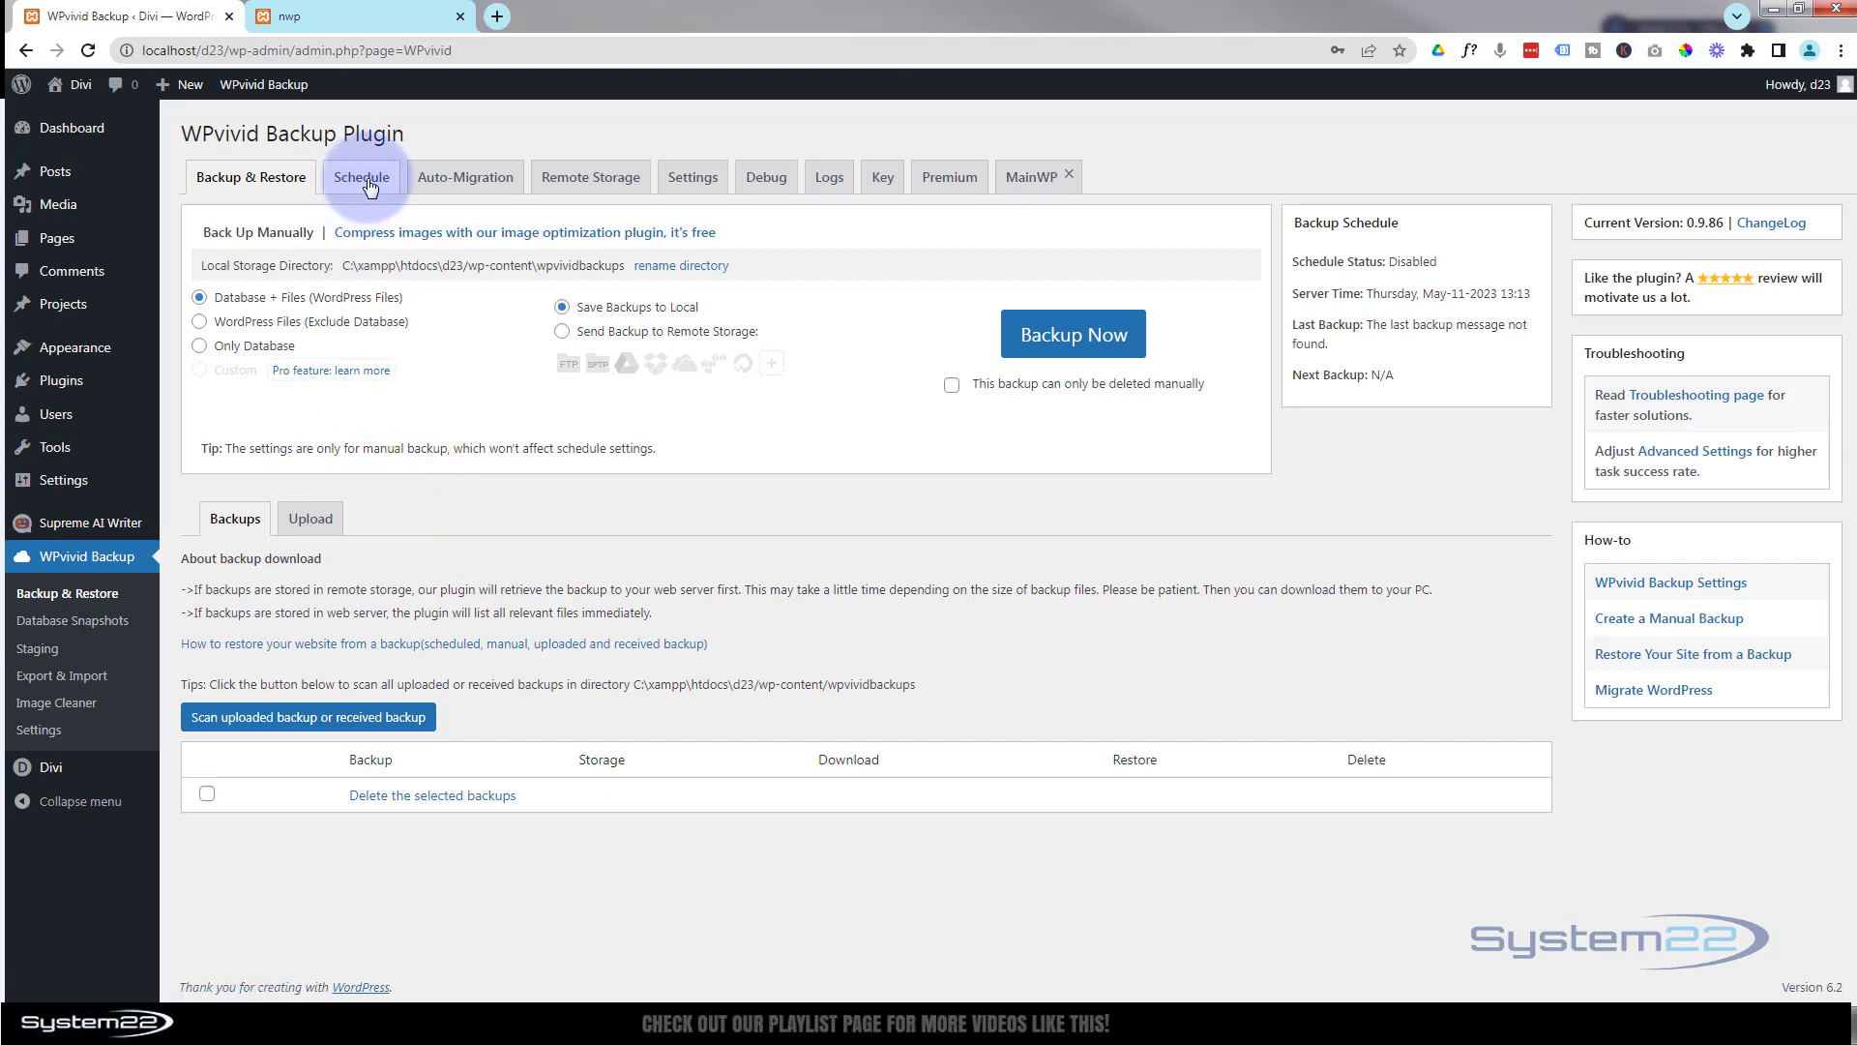
Step: Enable weekly scheduled backups of database and files to localhost and save the schedule
left_click(363, 176)
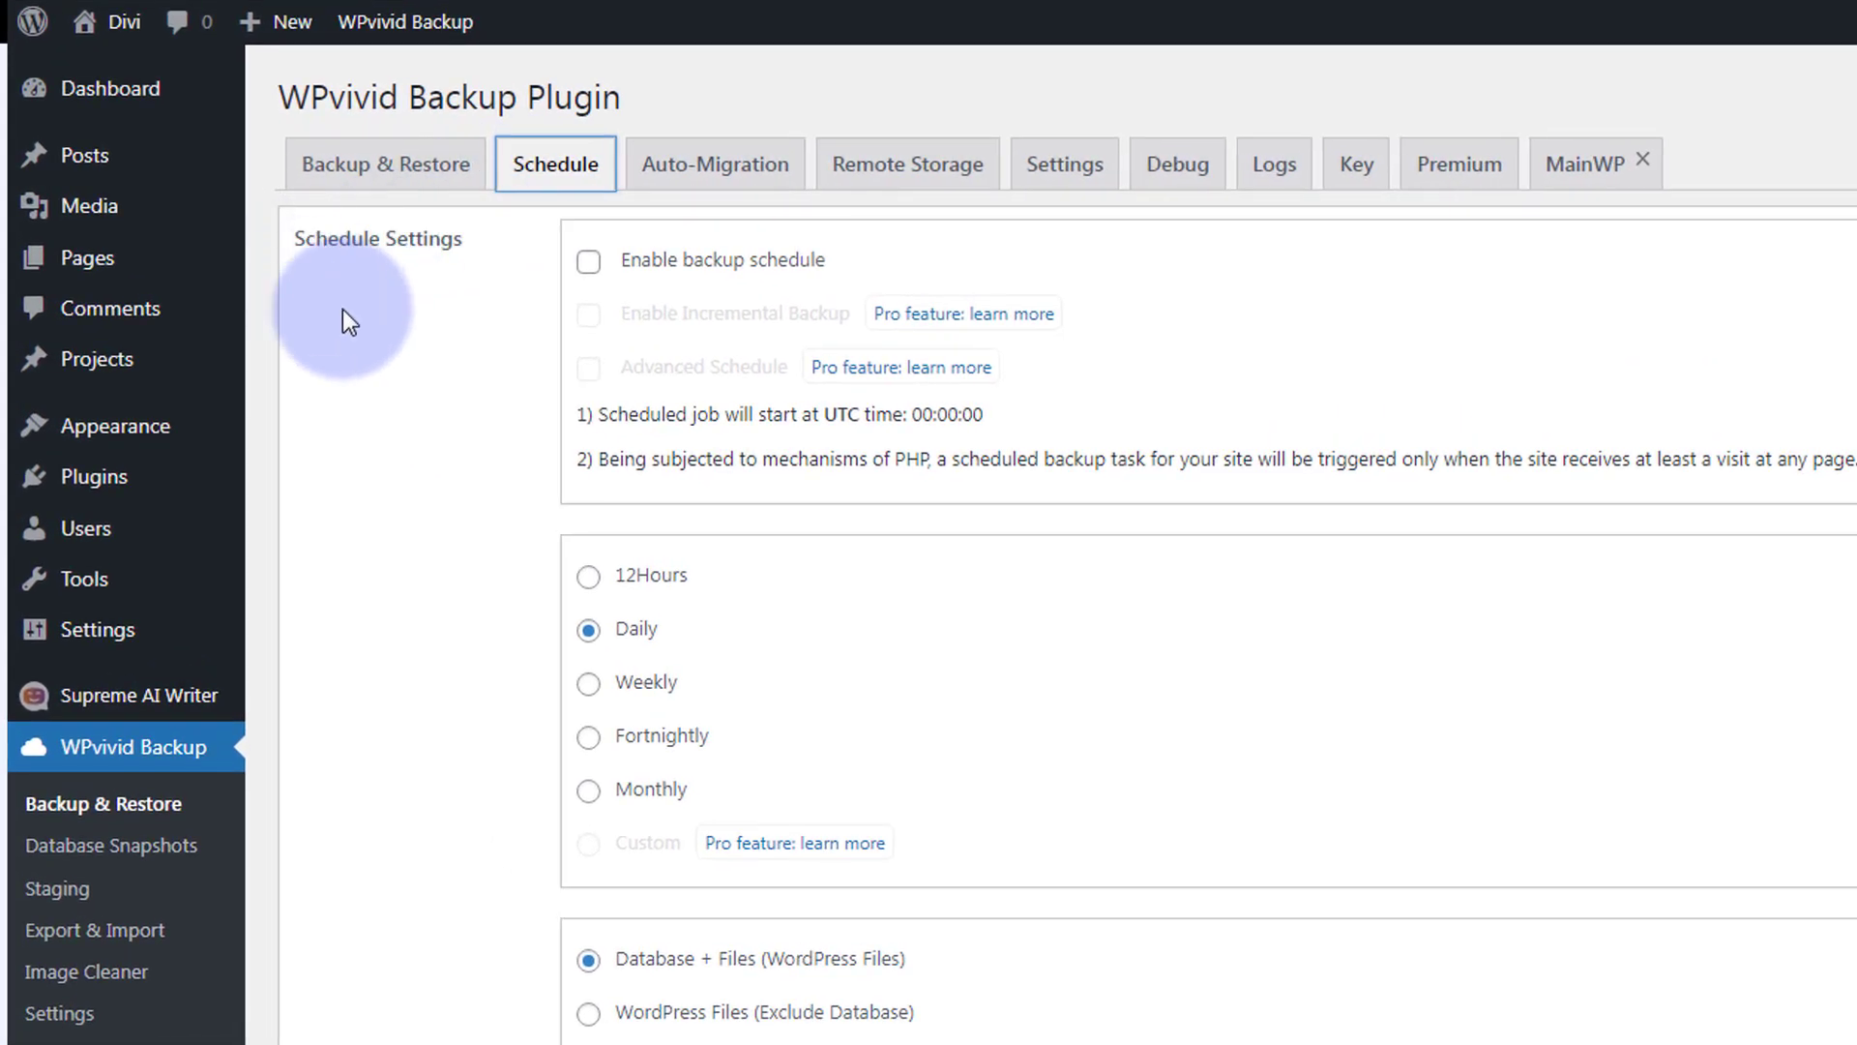
left_click(589, 262)
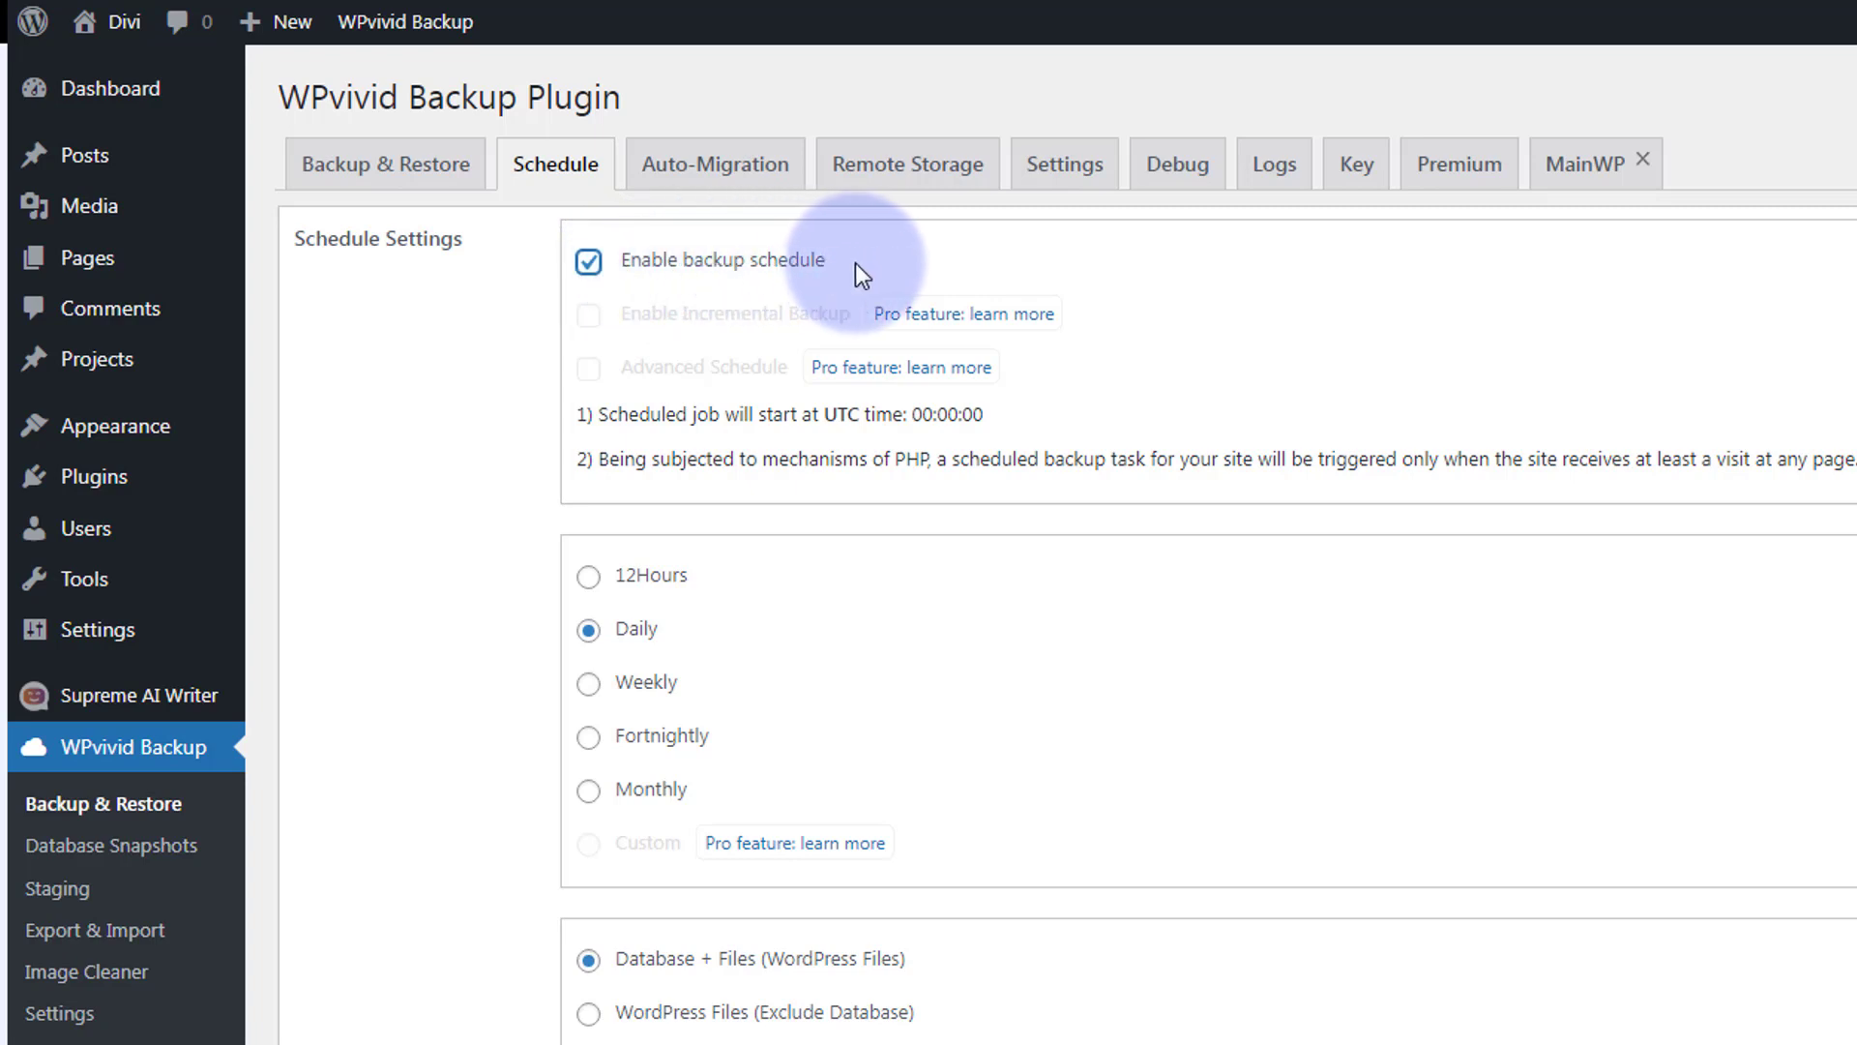
mouse_move(529, 598)
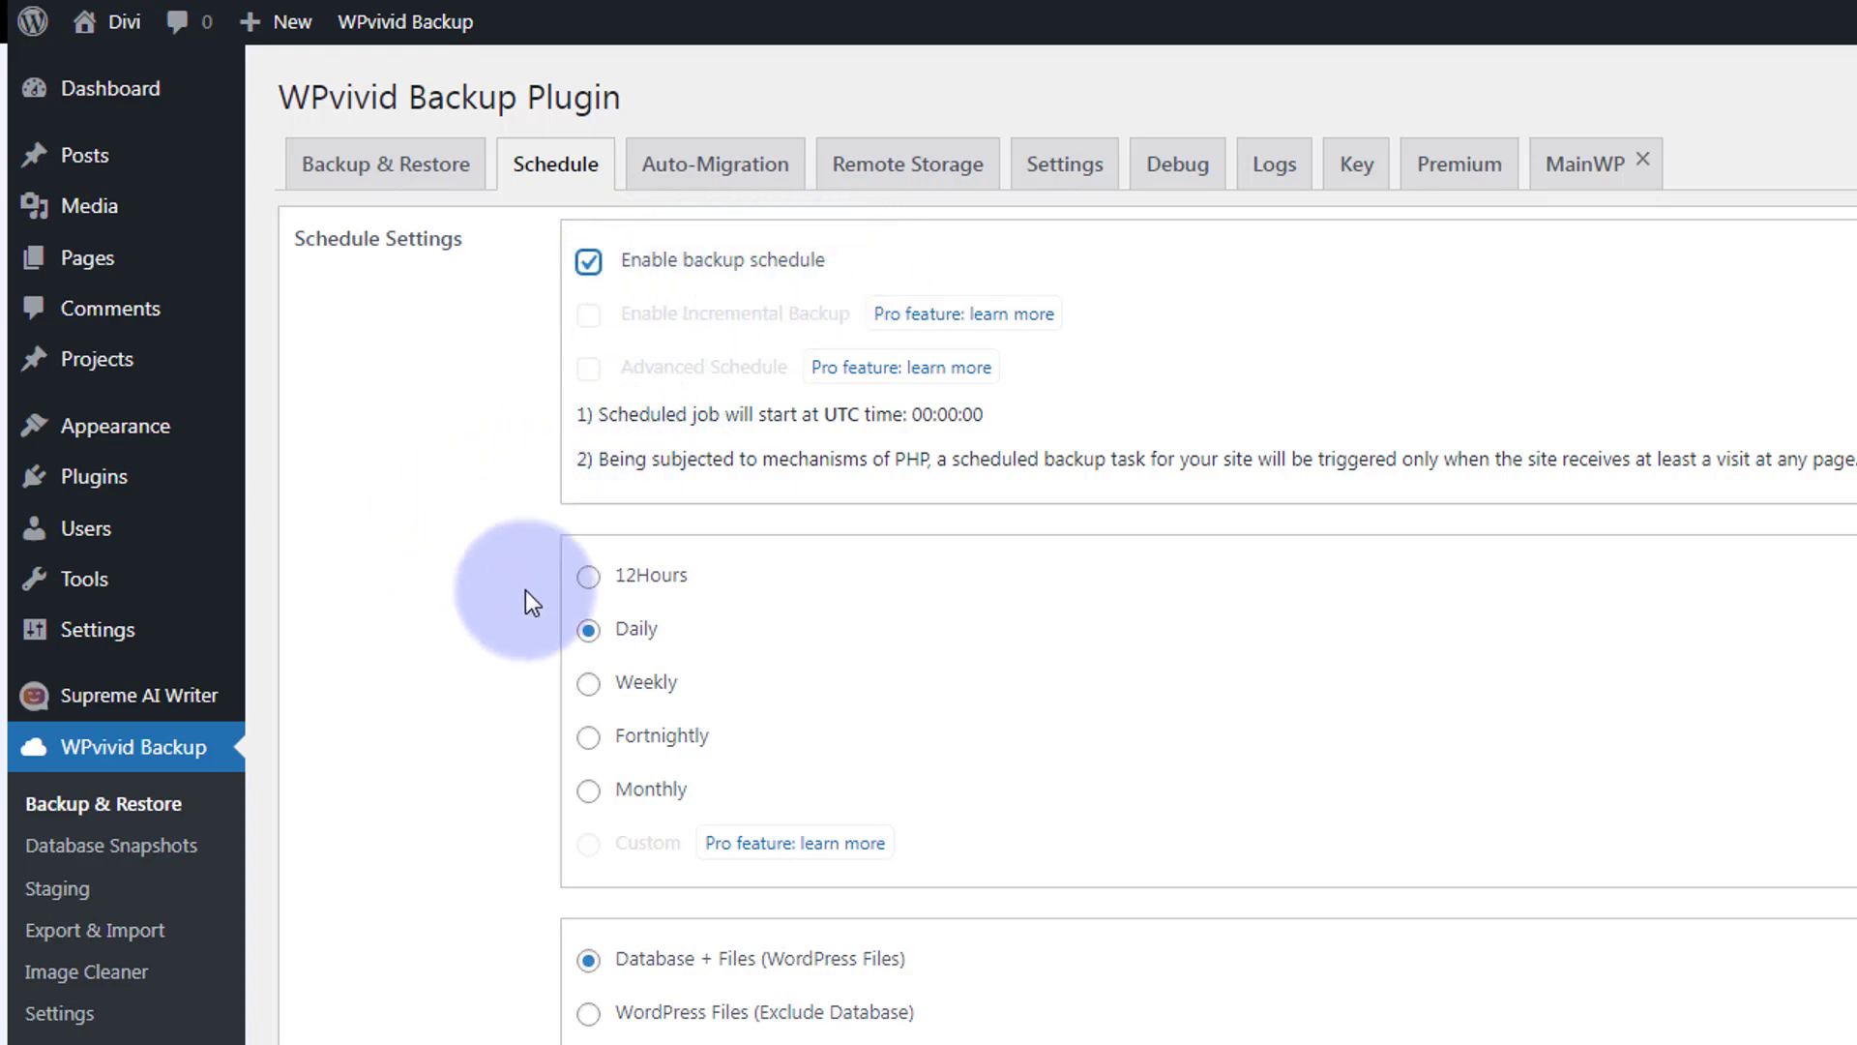
mouse_move(563, 798)
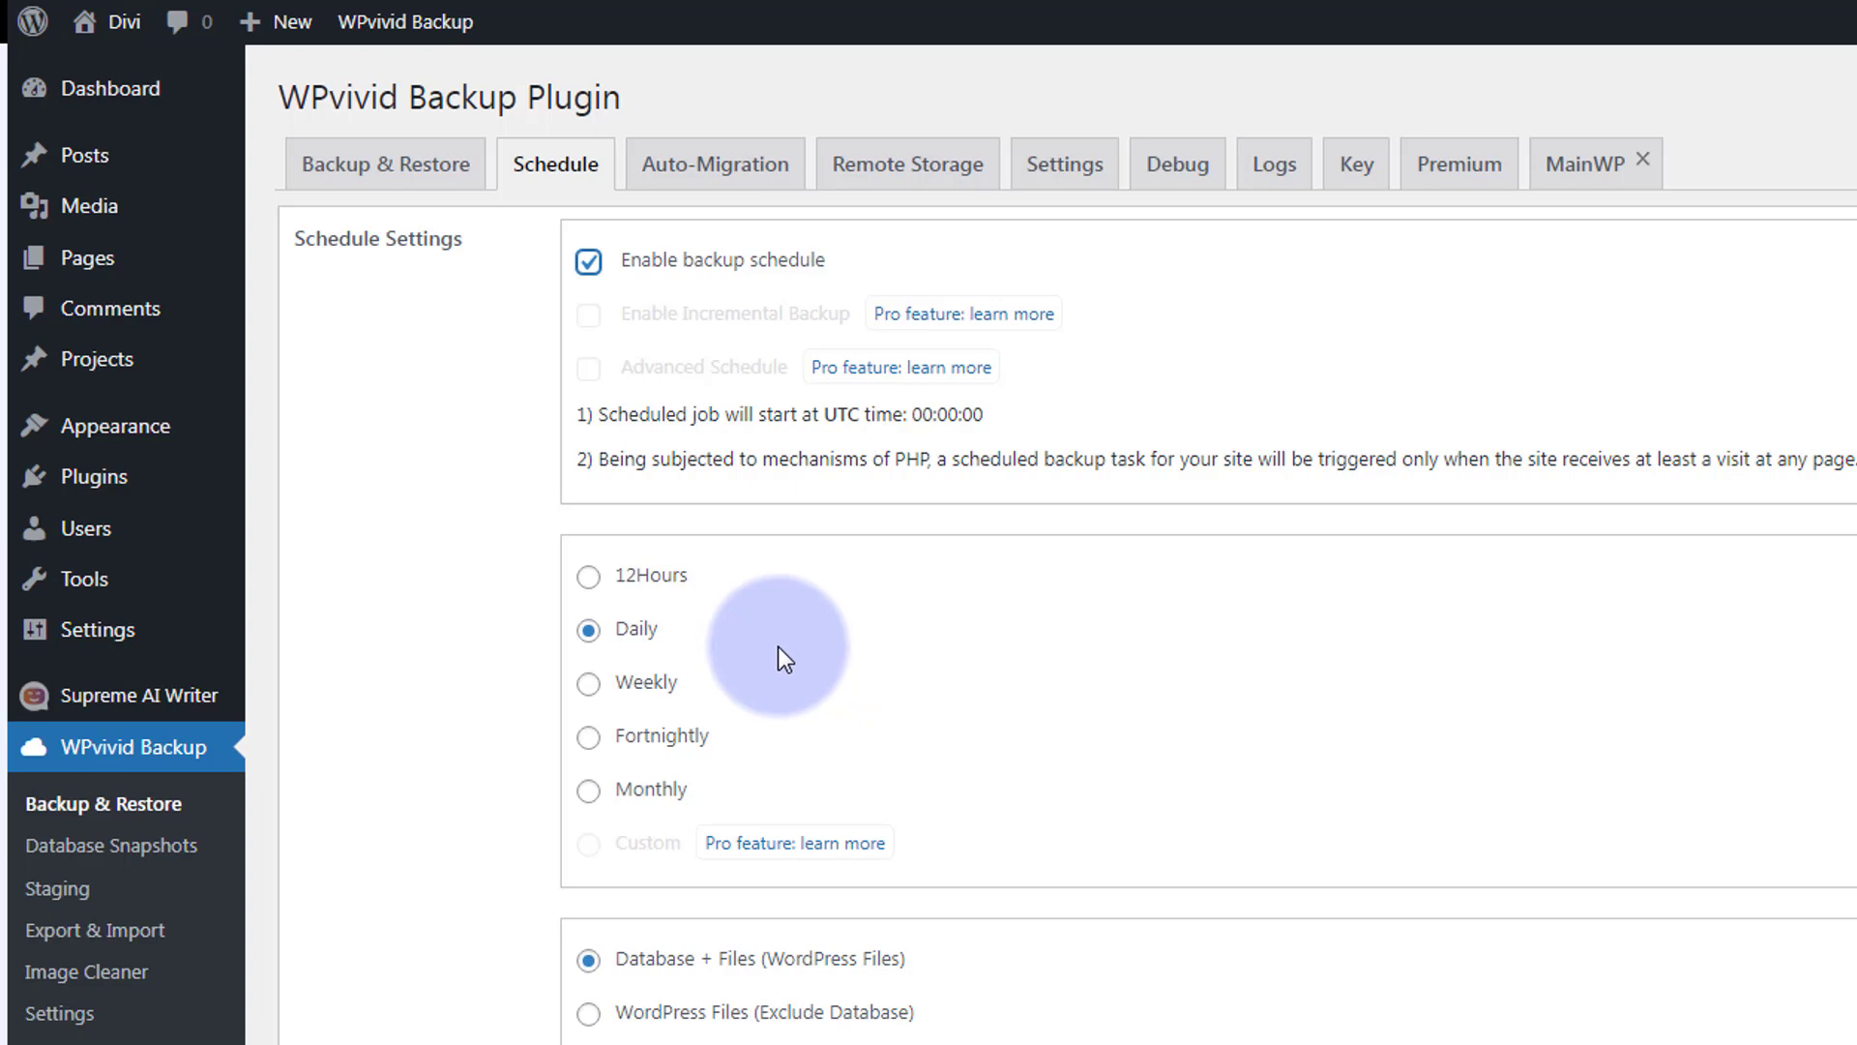
mouse_move(825, 690)
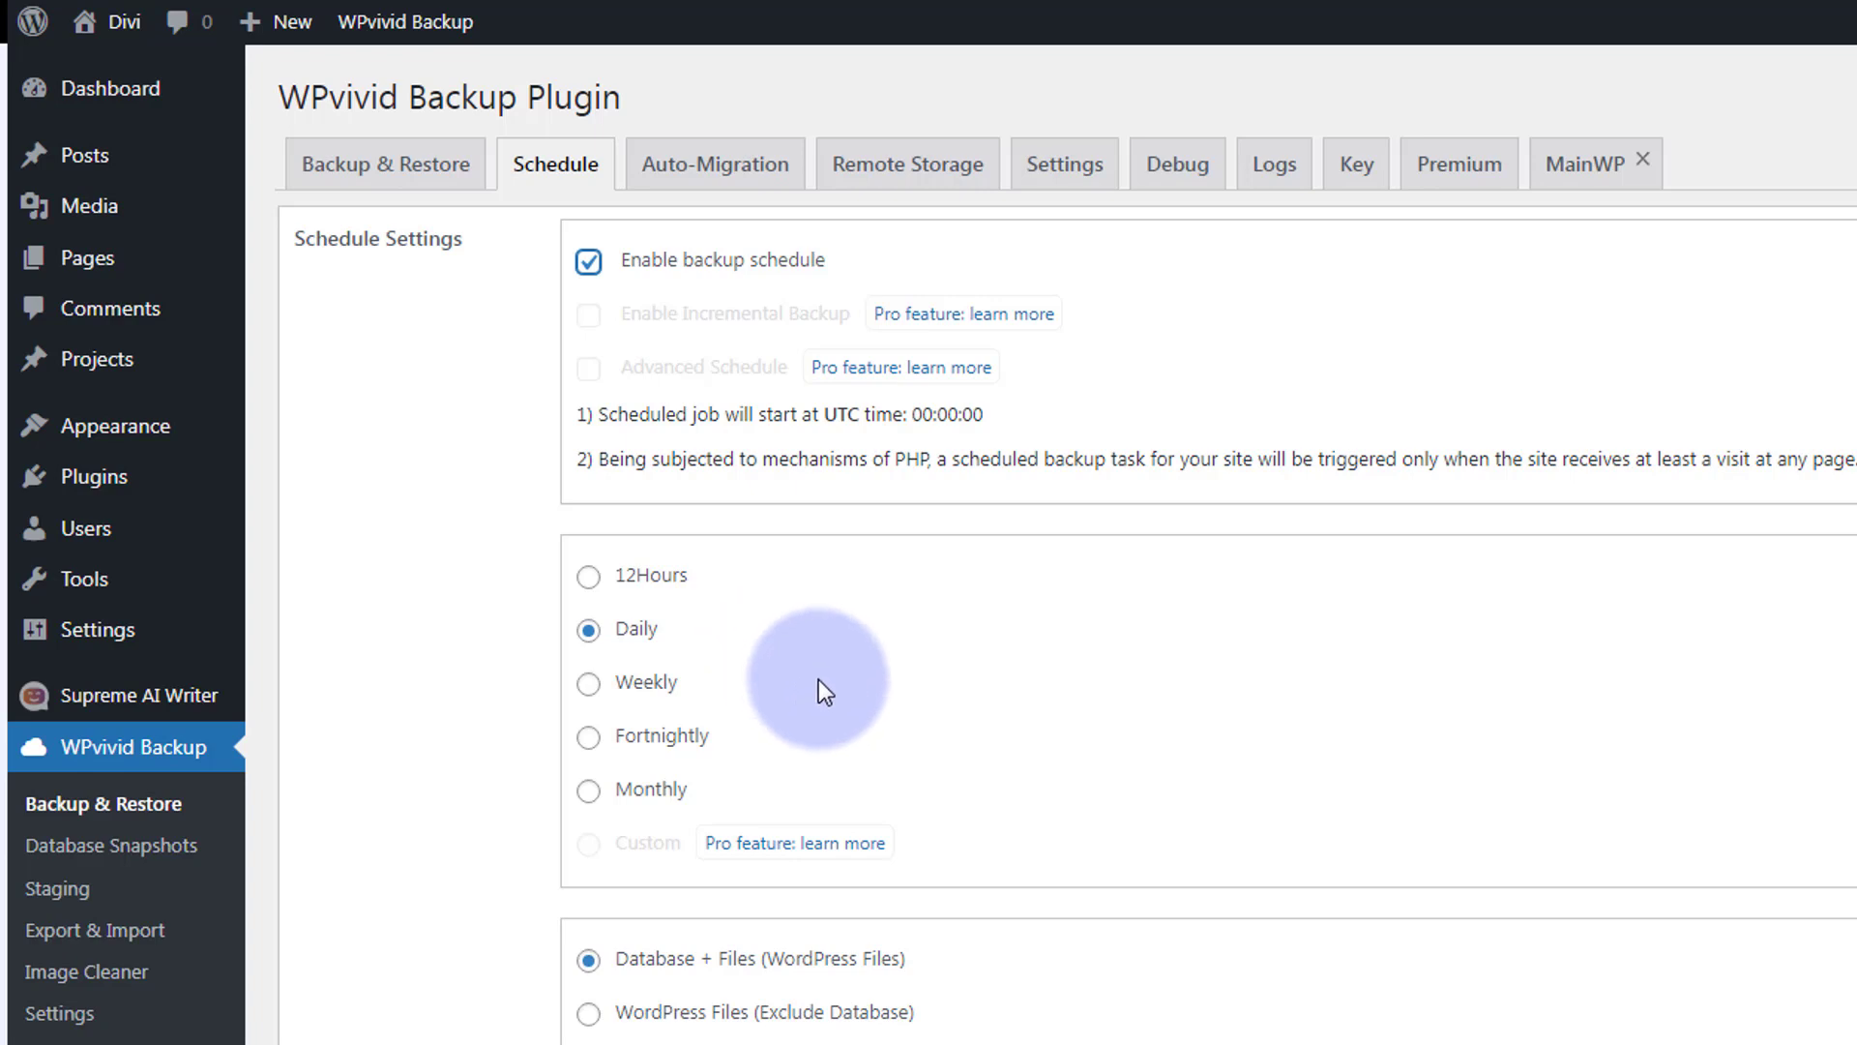
left_click(589, 682)
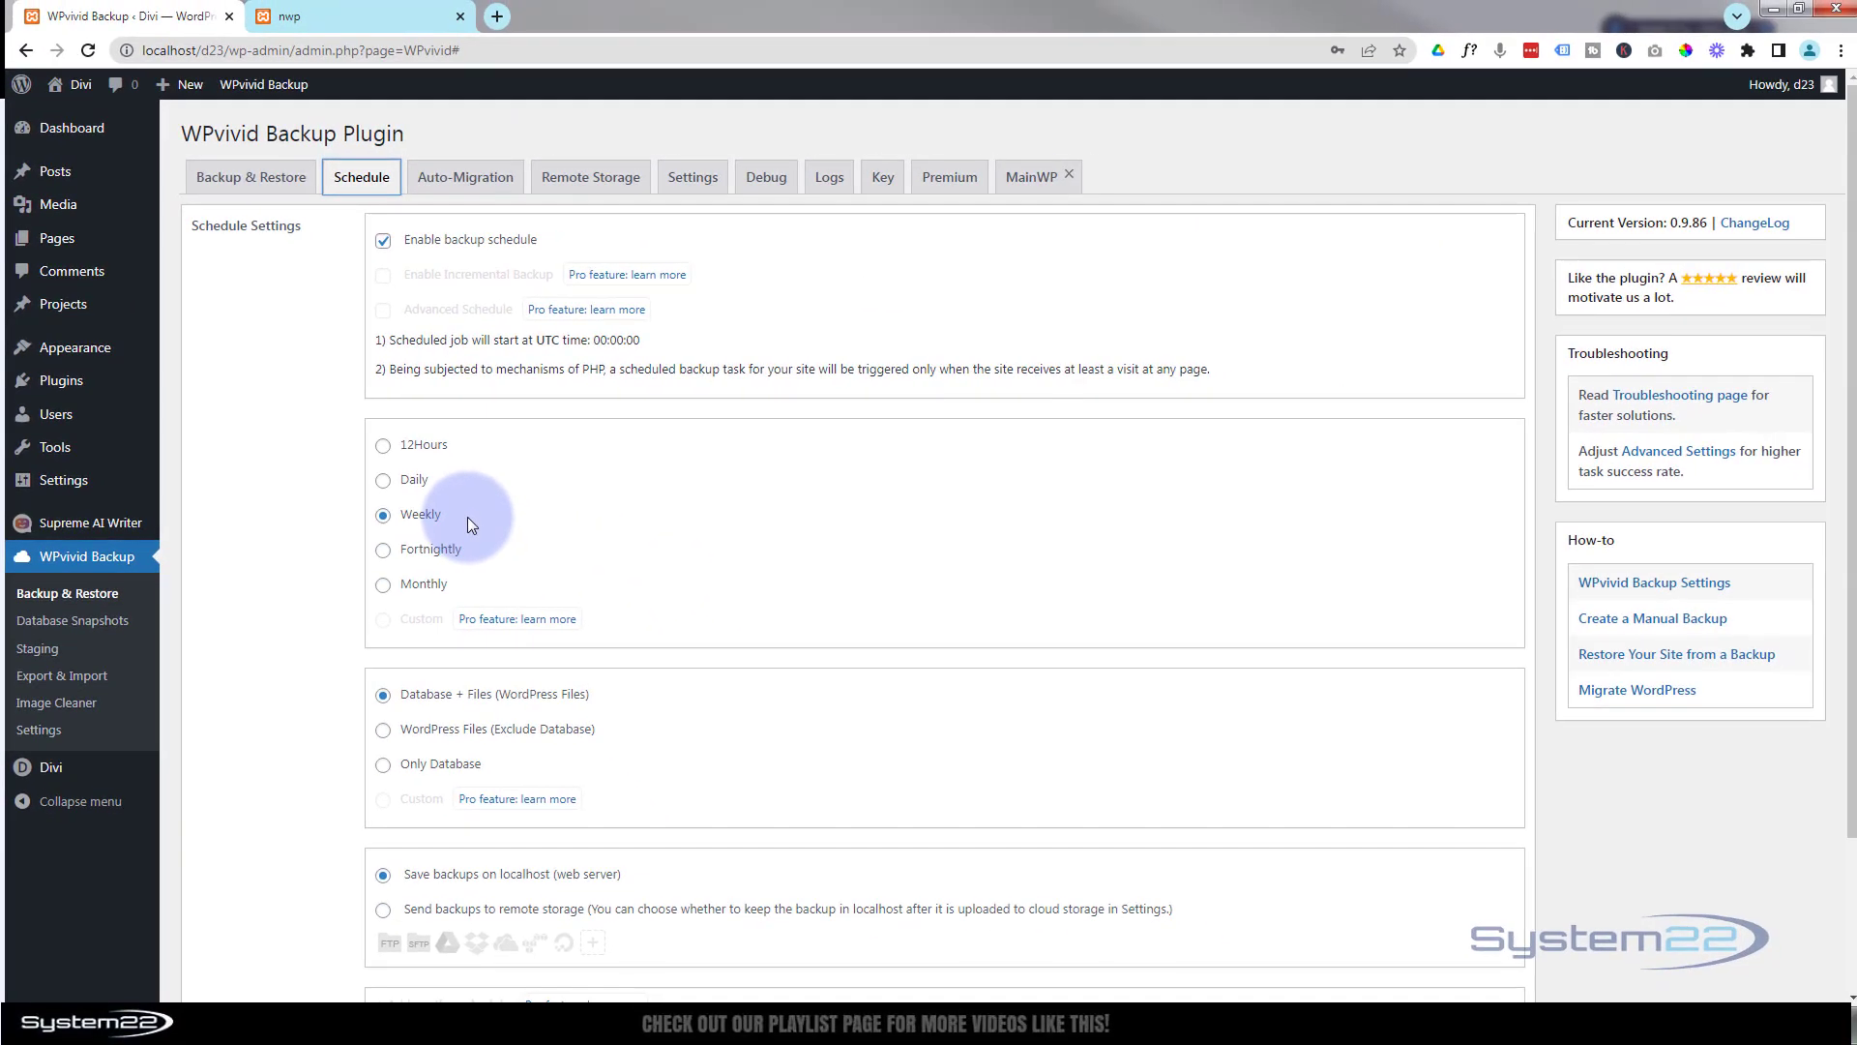
scroll("down", 3)
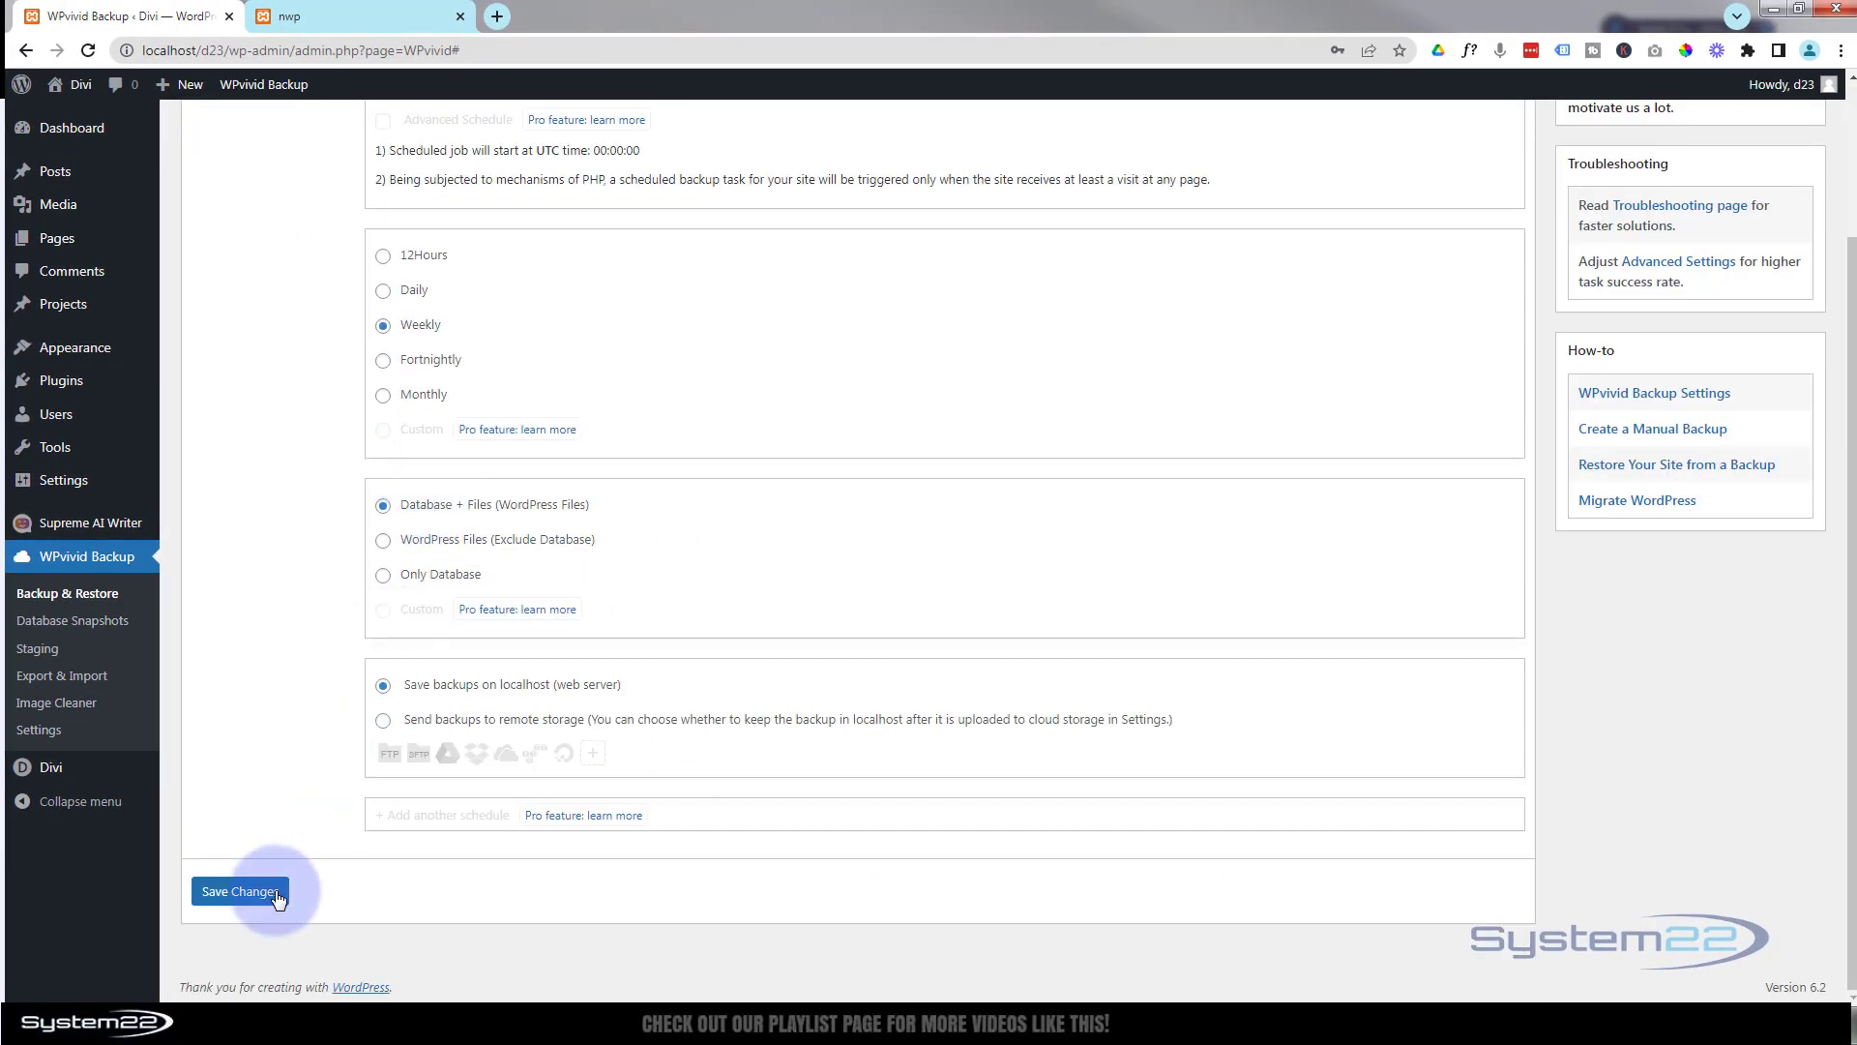
left_click(239, 891)
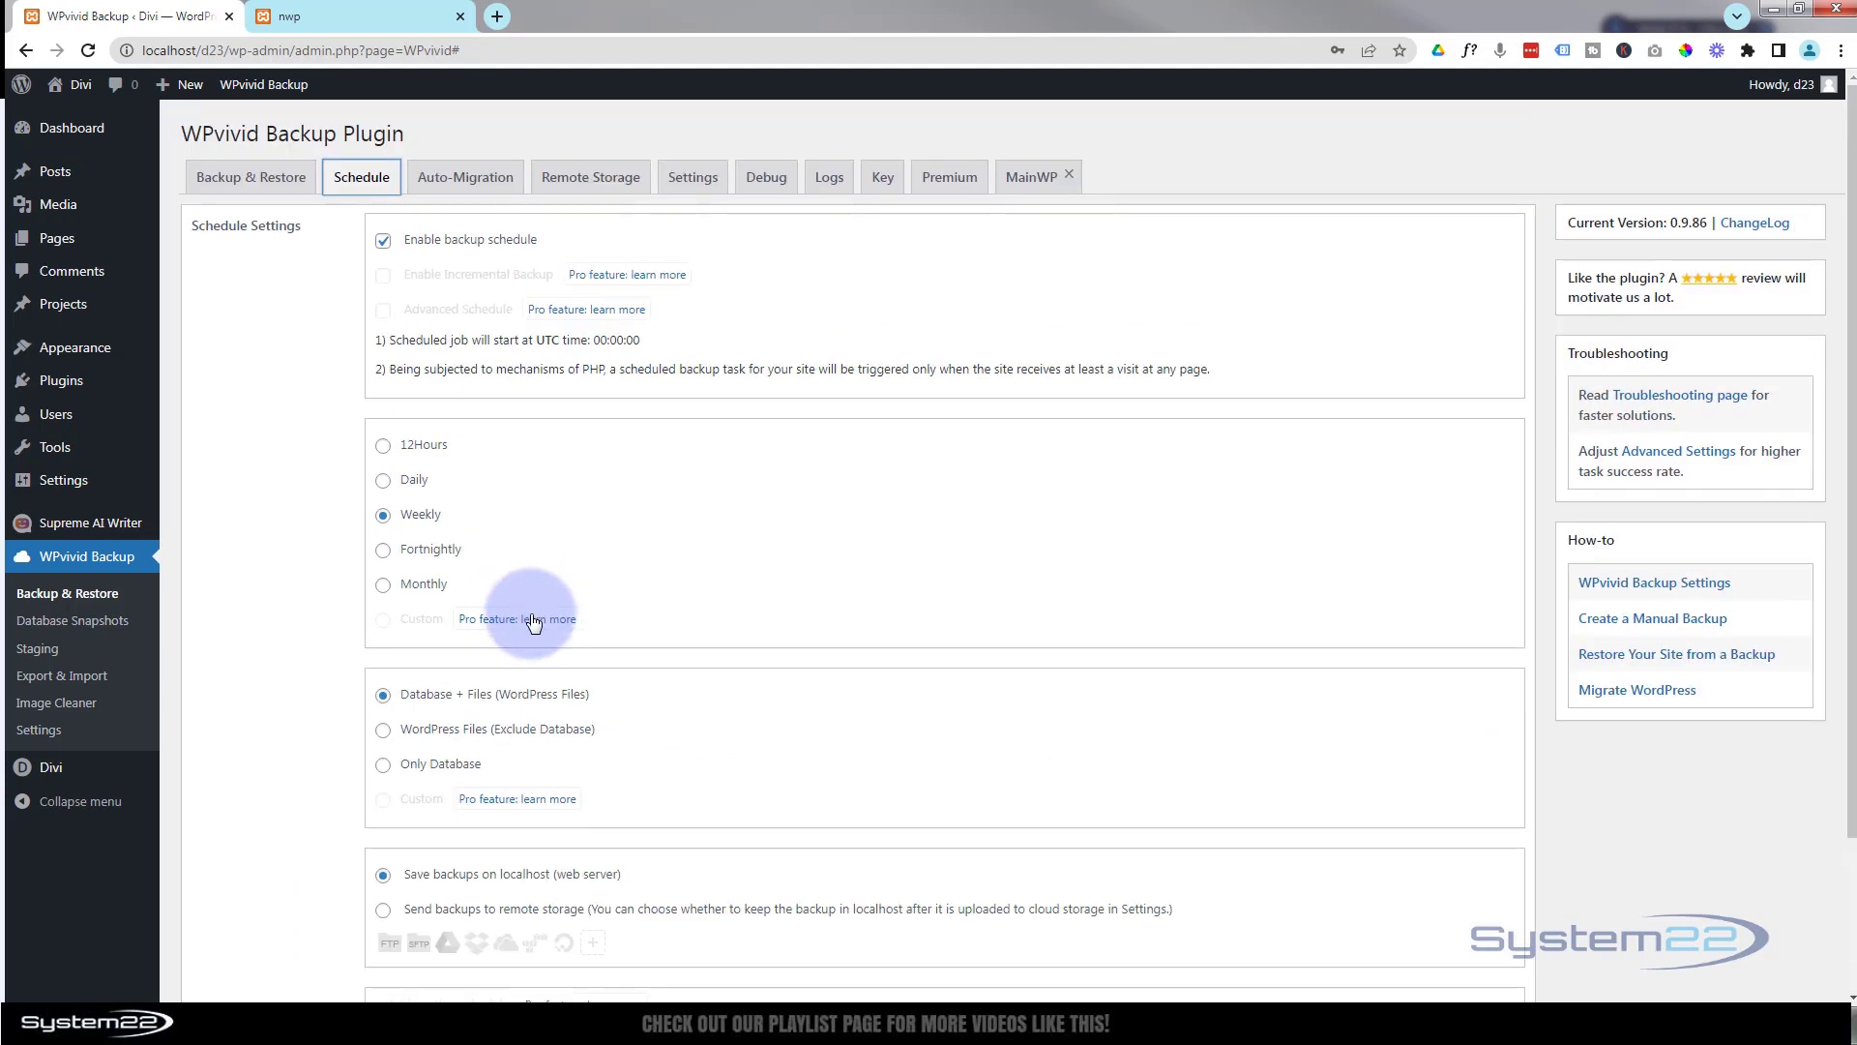
left_click(239, 891)
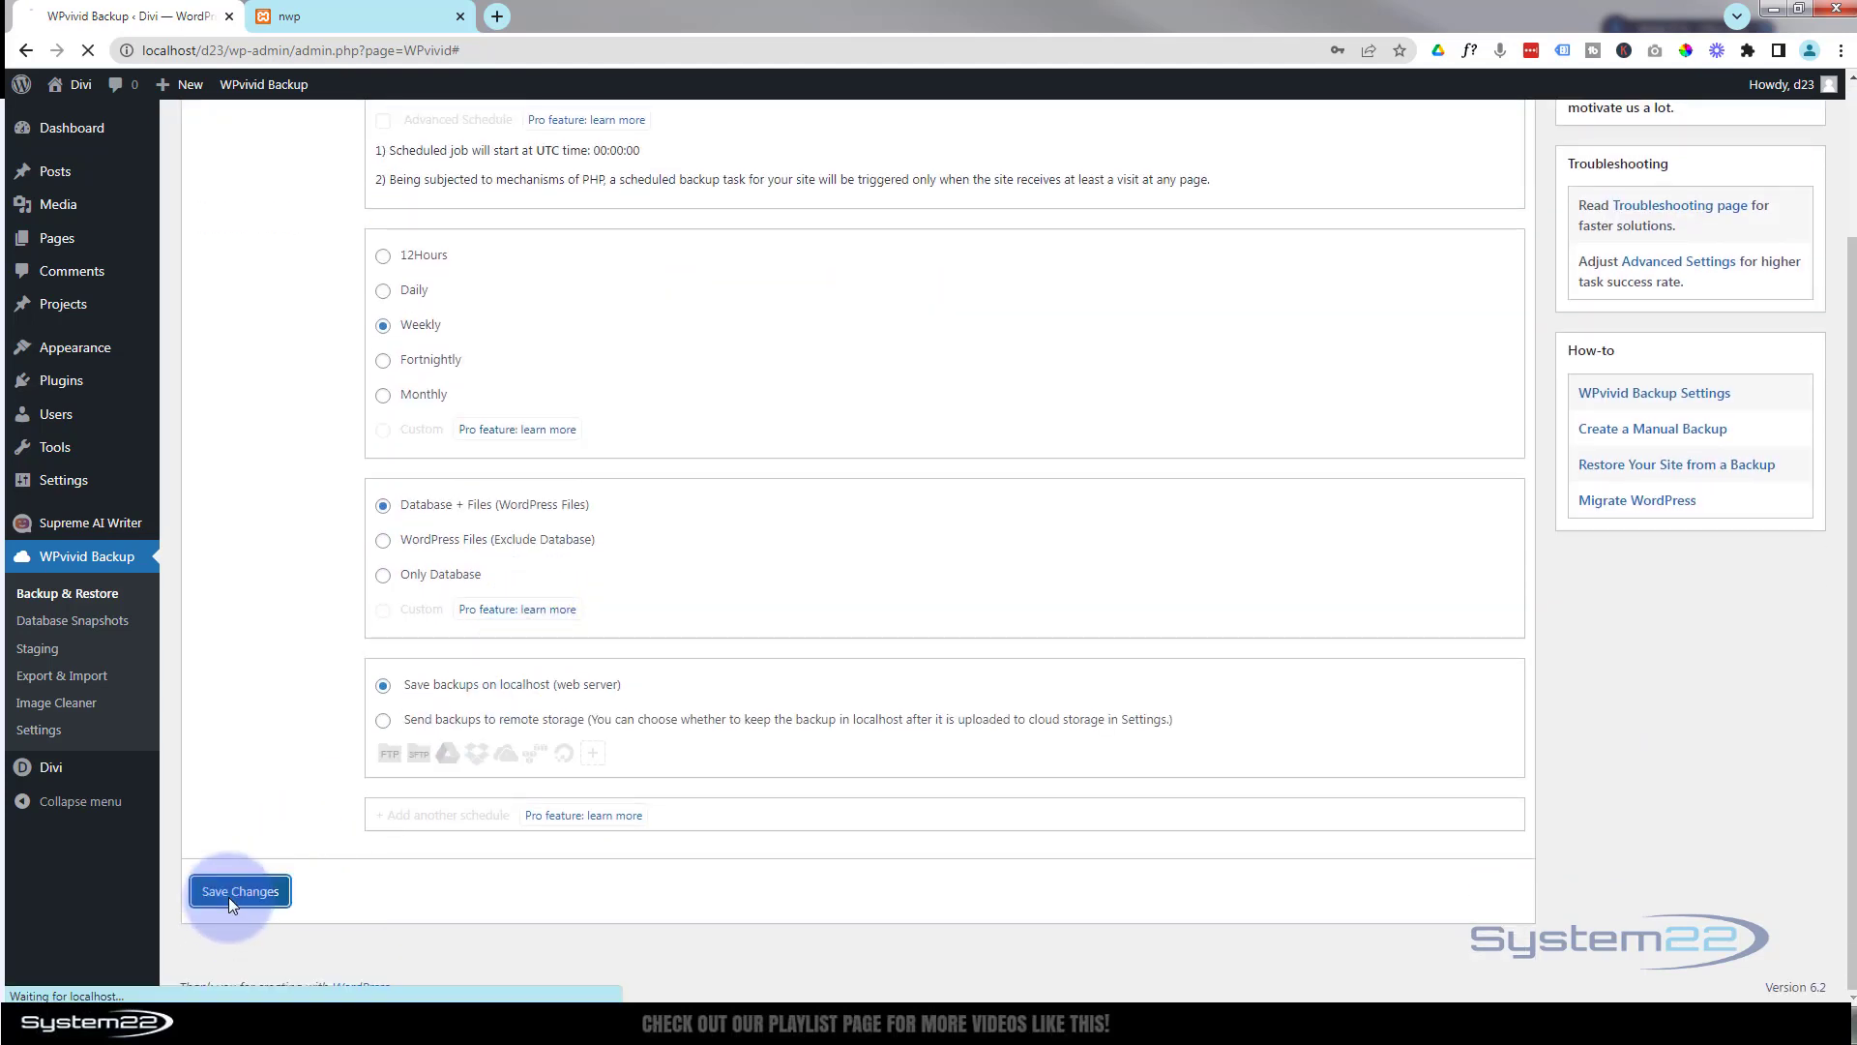
left_click(239, 890)
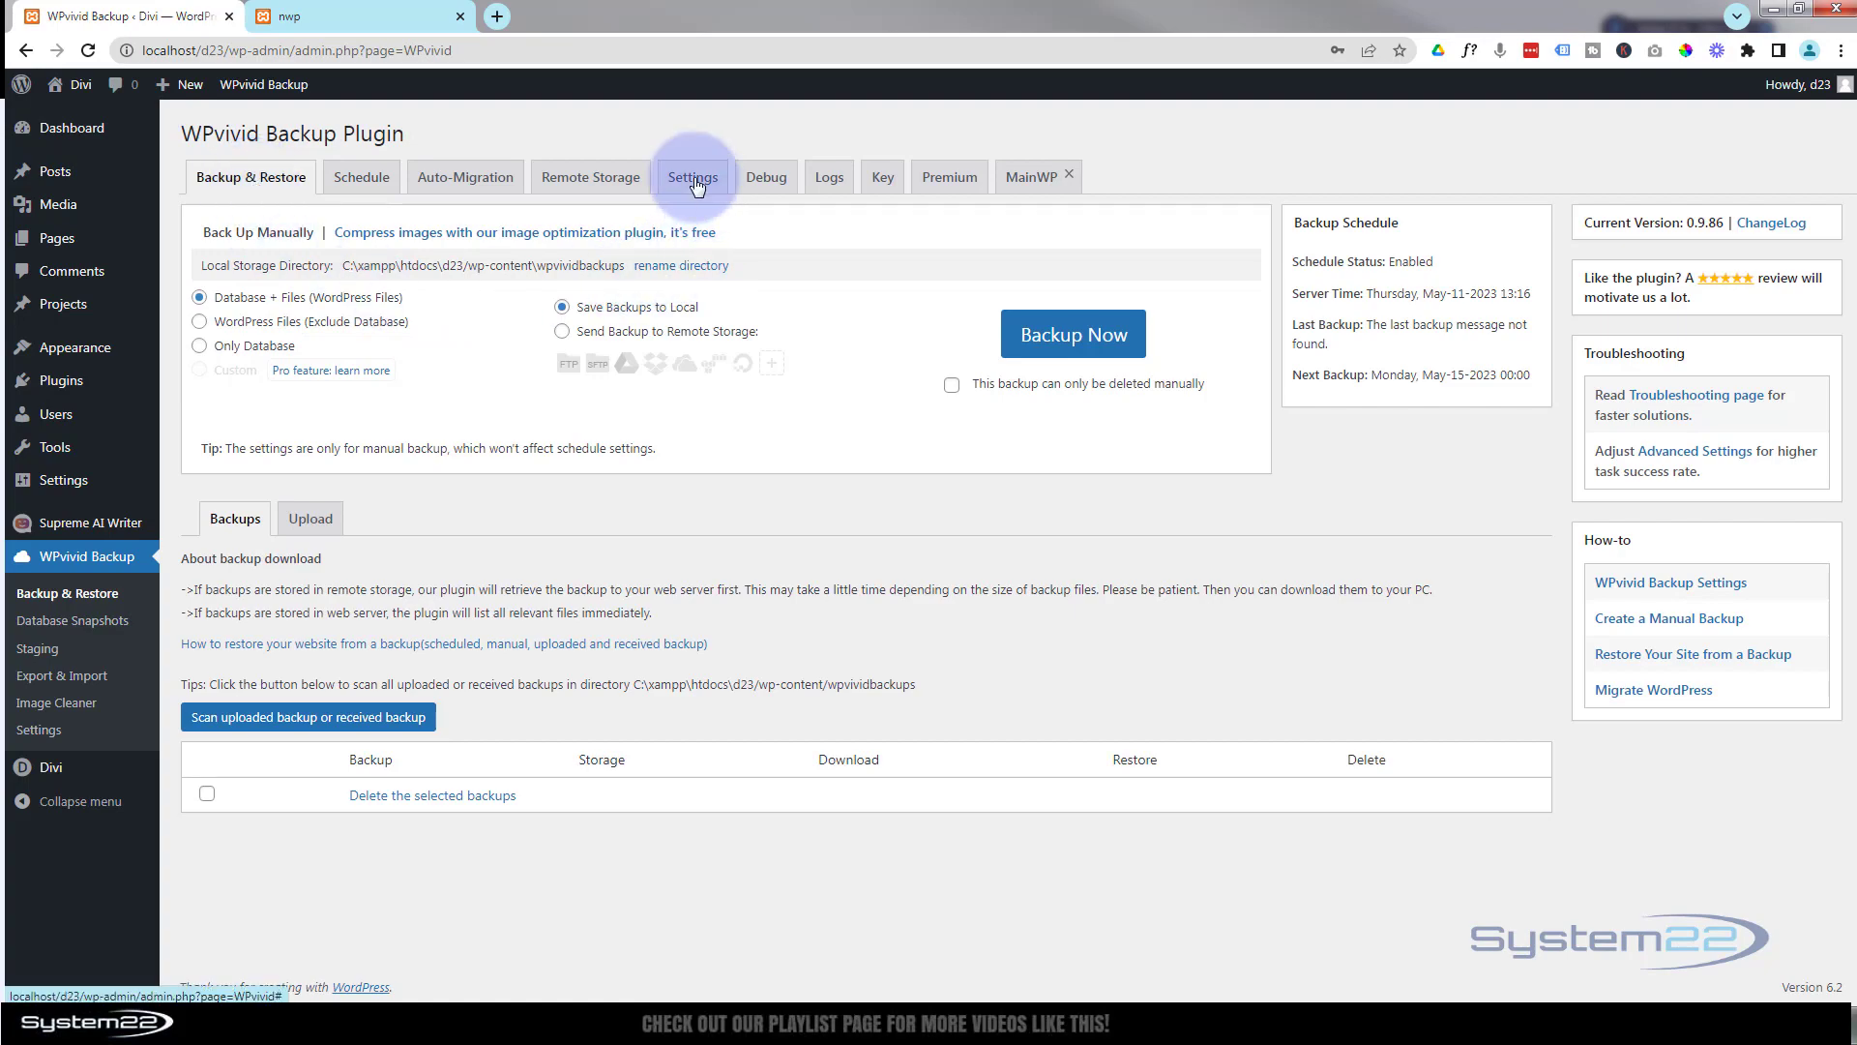
left_click(693, 176)
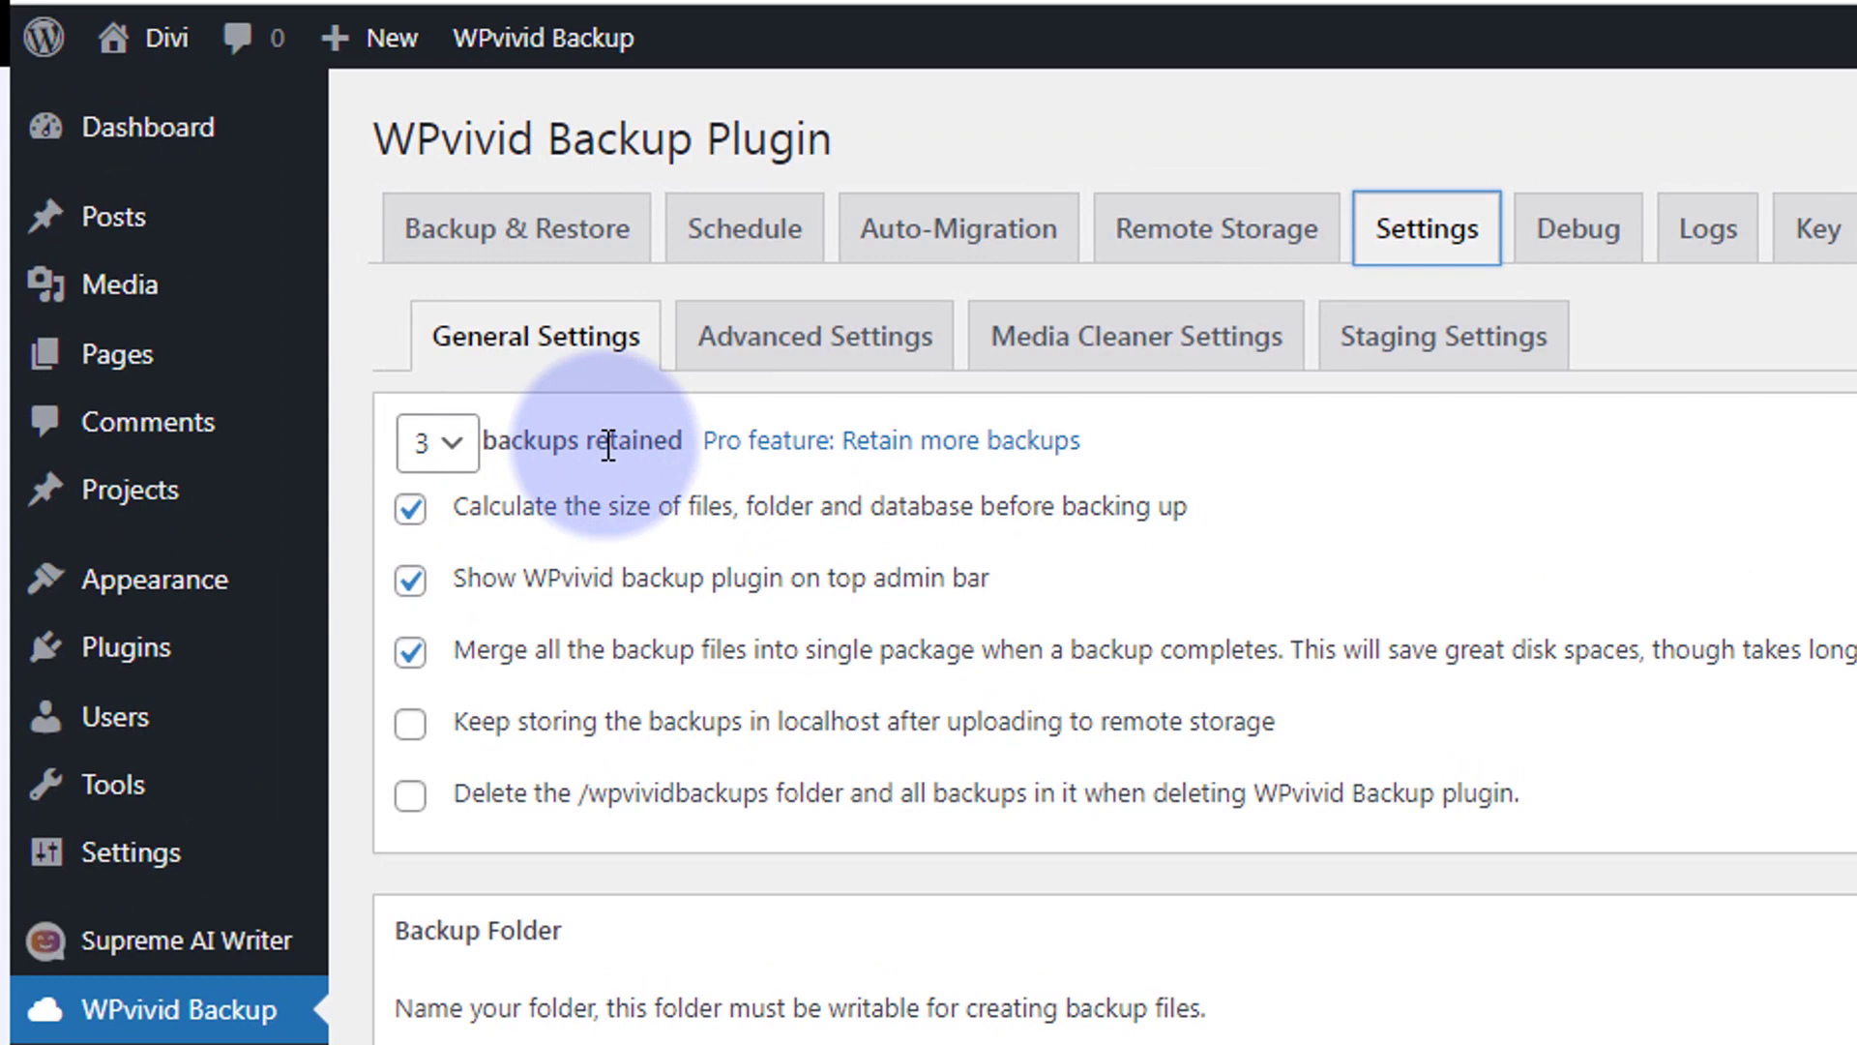
mouse_move(528, 518)
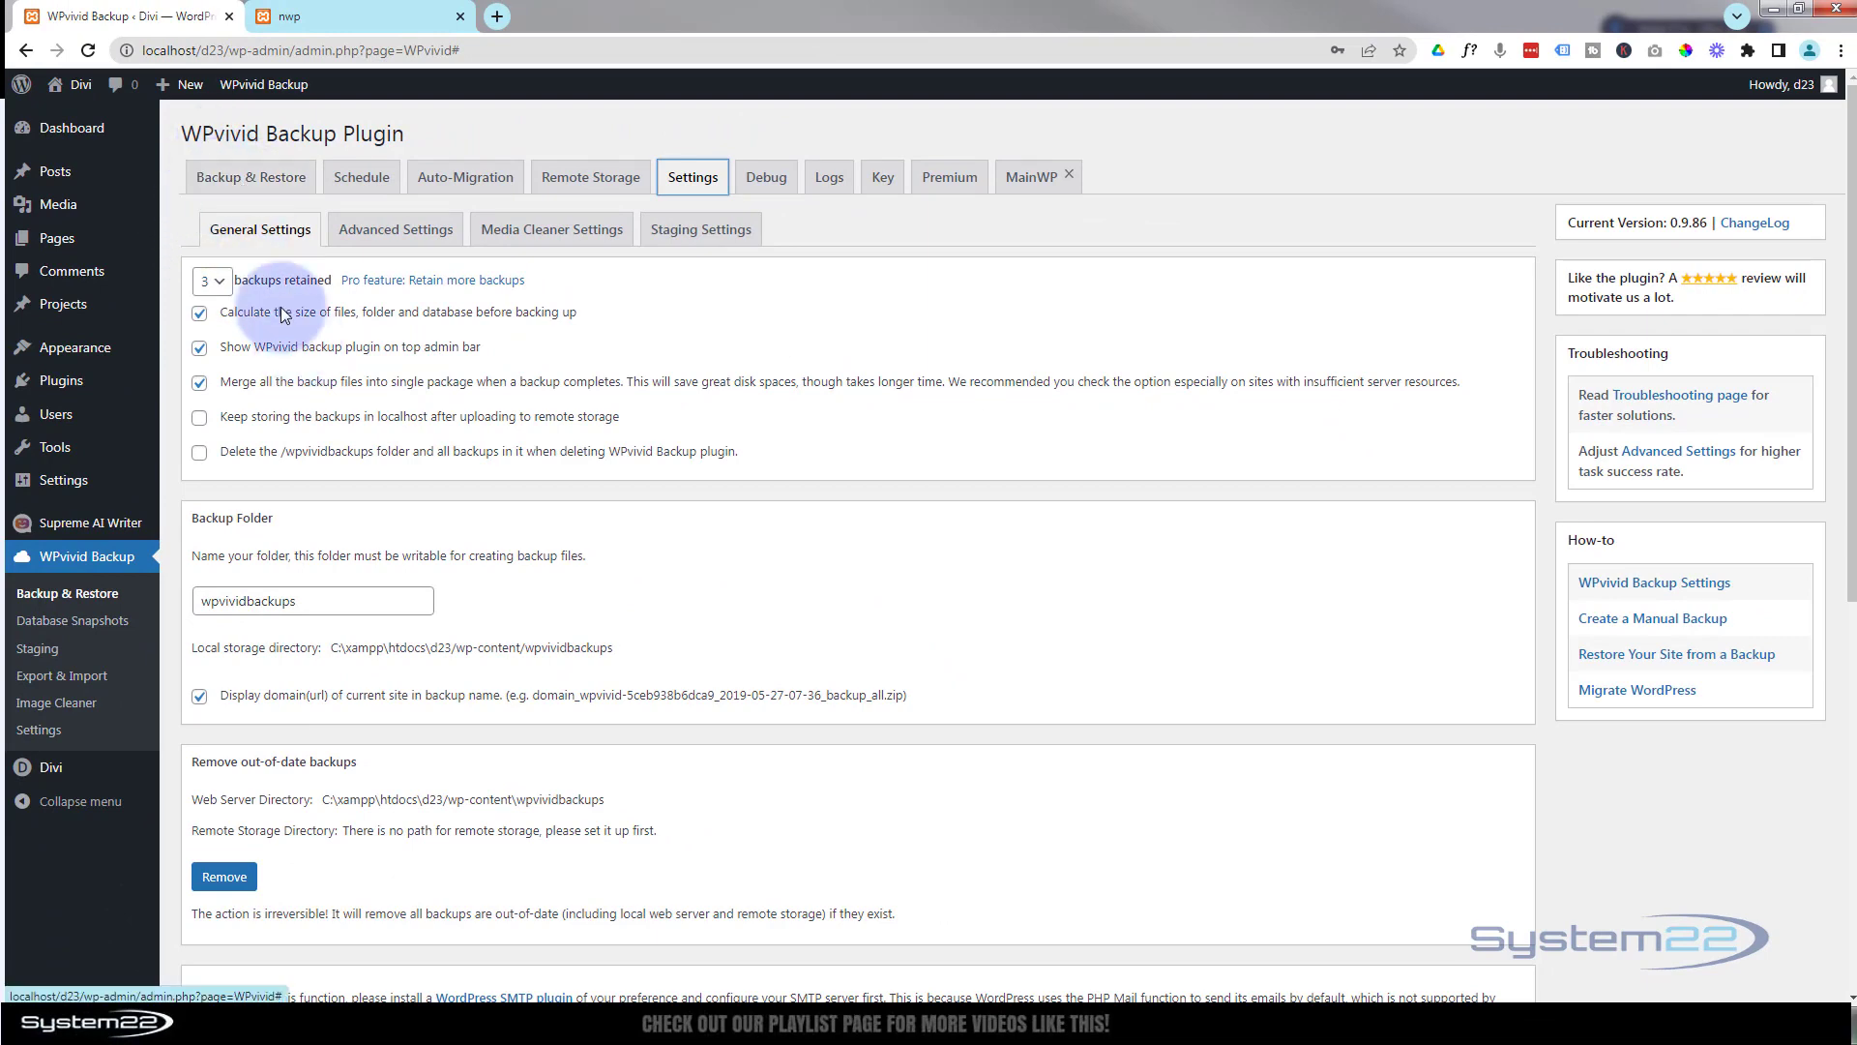
left_click(249, 176)
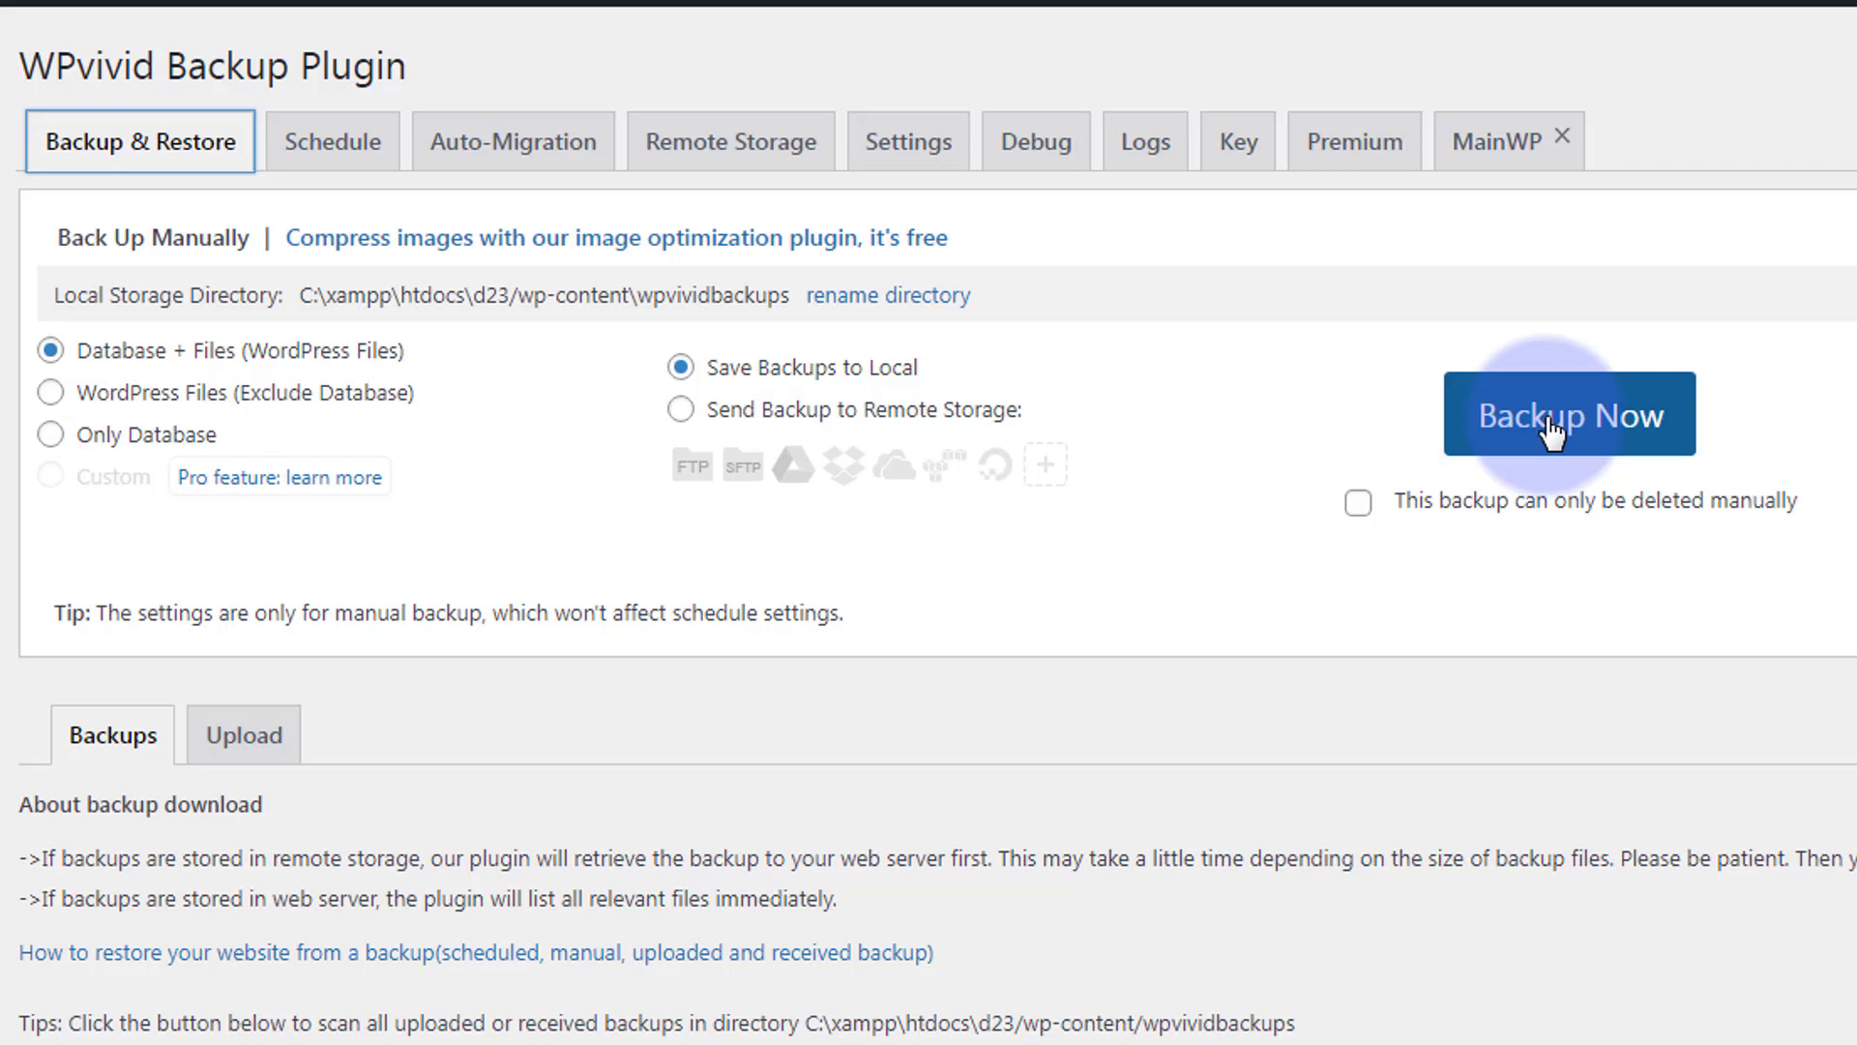
Step: Run a manual Database + Files backup saved locally, then switch to the nwp site tab
left_click(1567, 413)
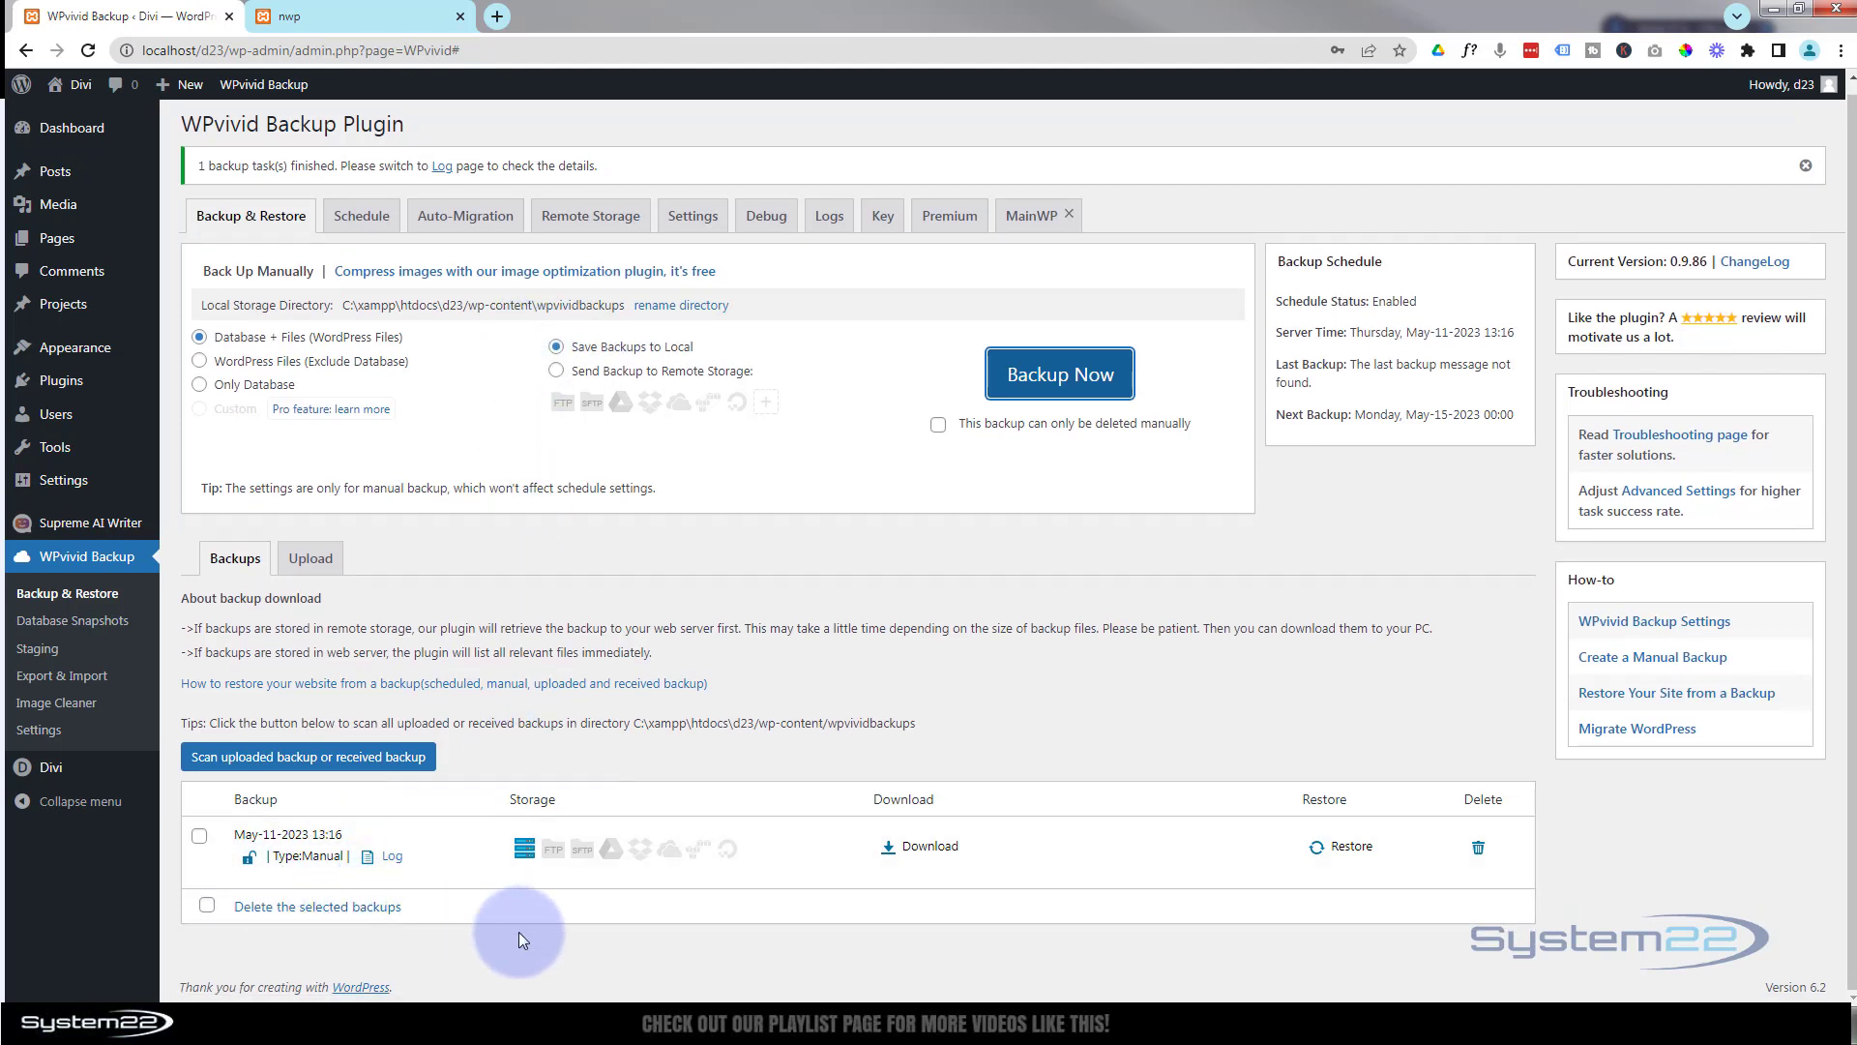
mouse_move(491, 888)
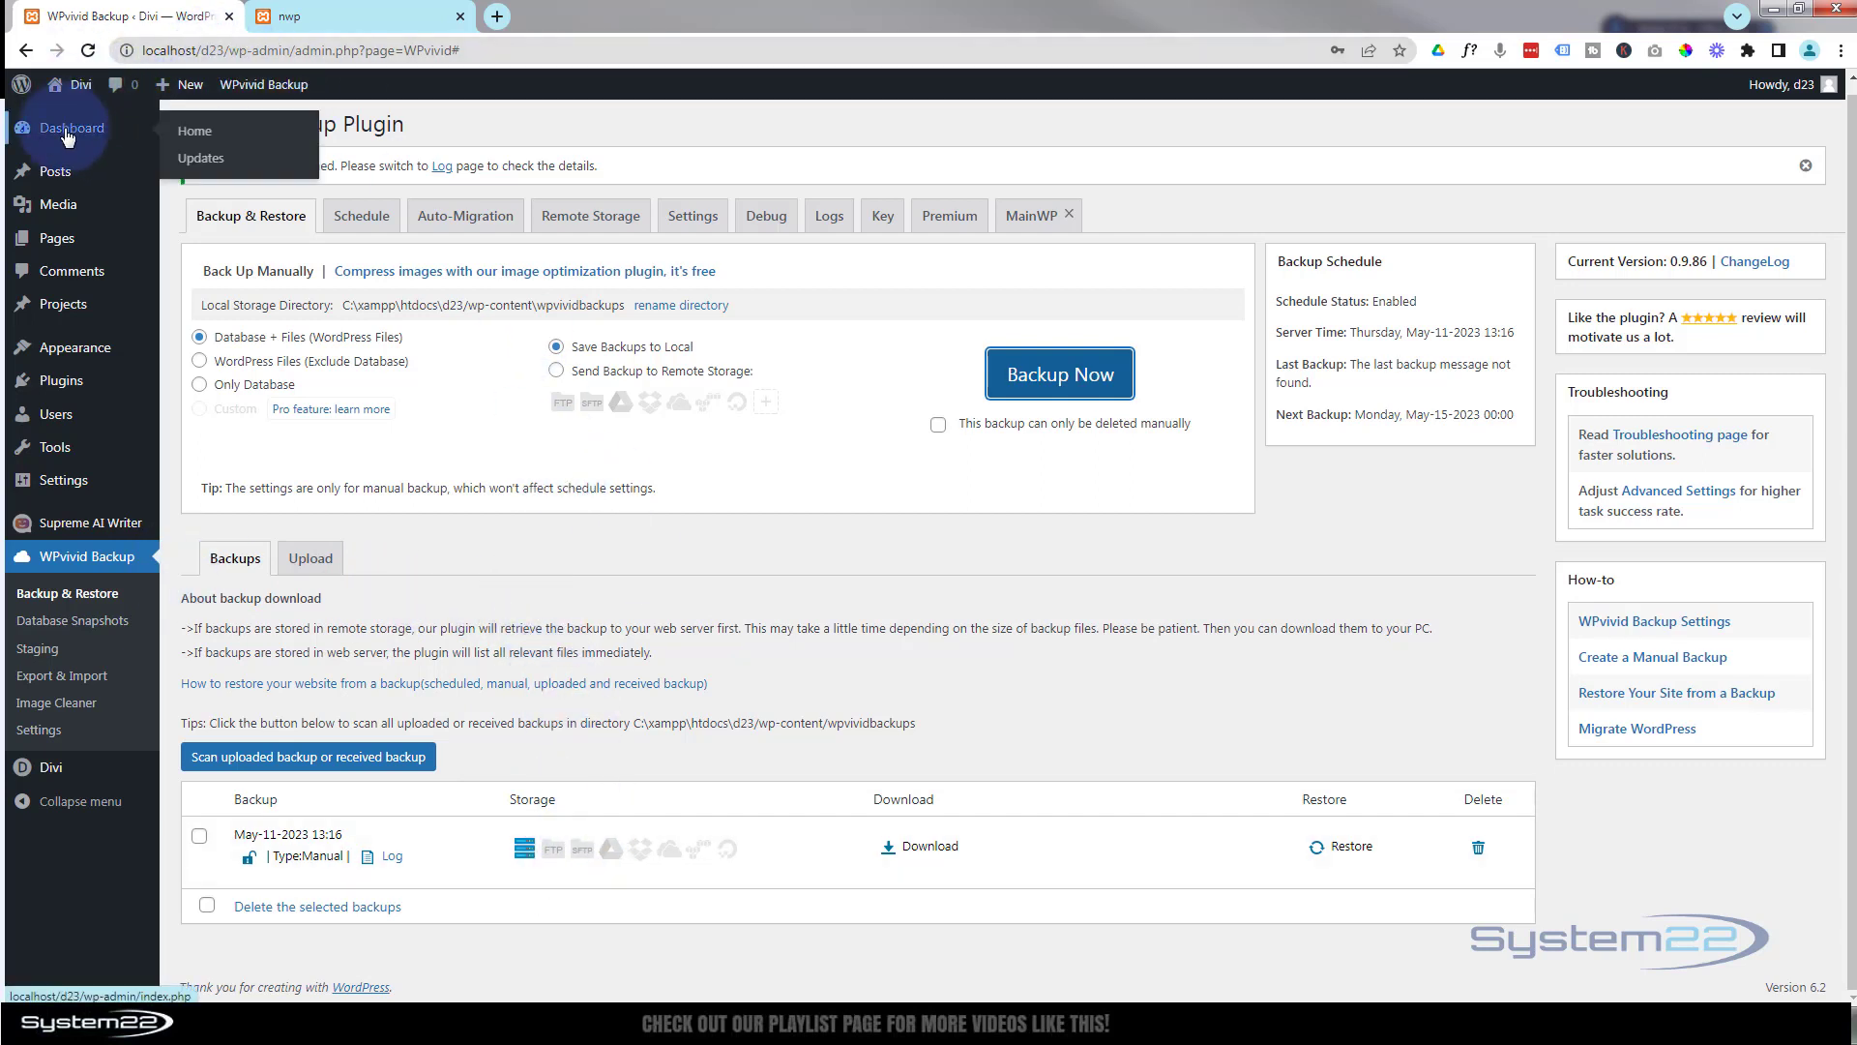
mouse_move(193, 132)
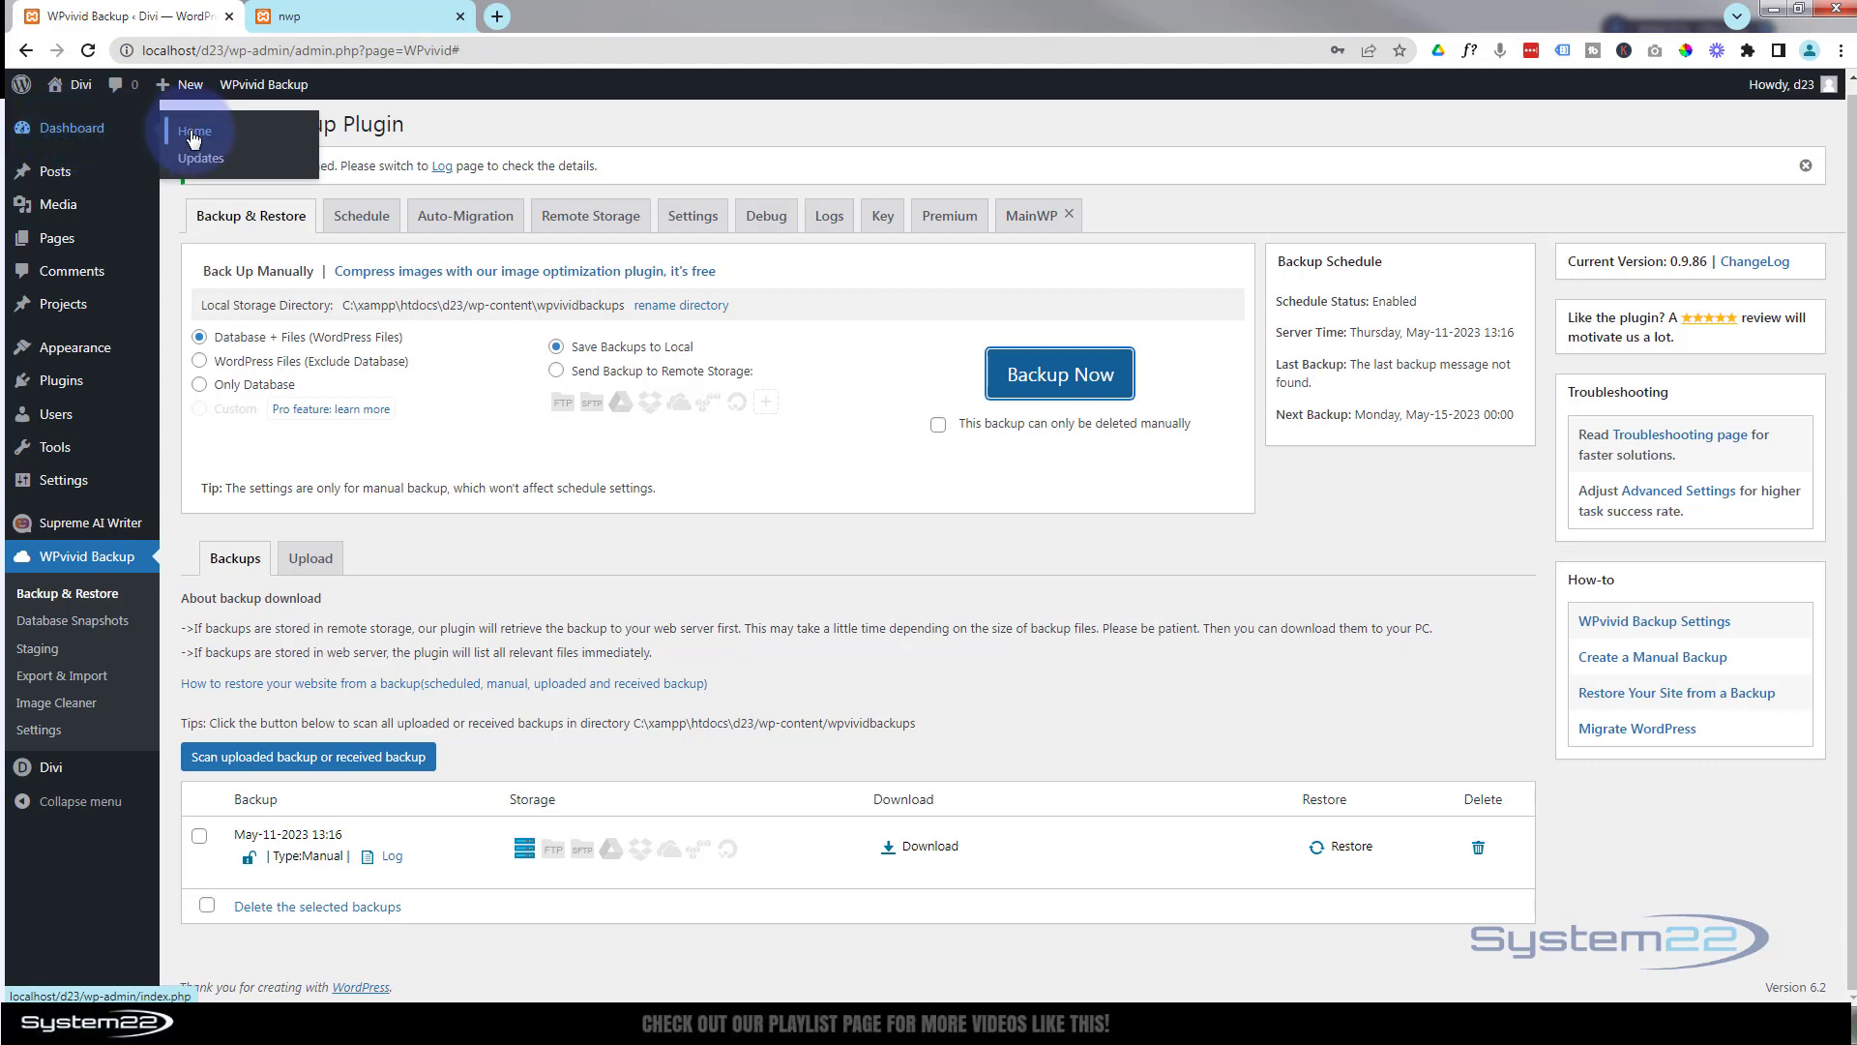
left_click(343, 17)
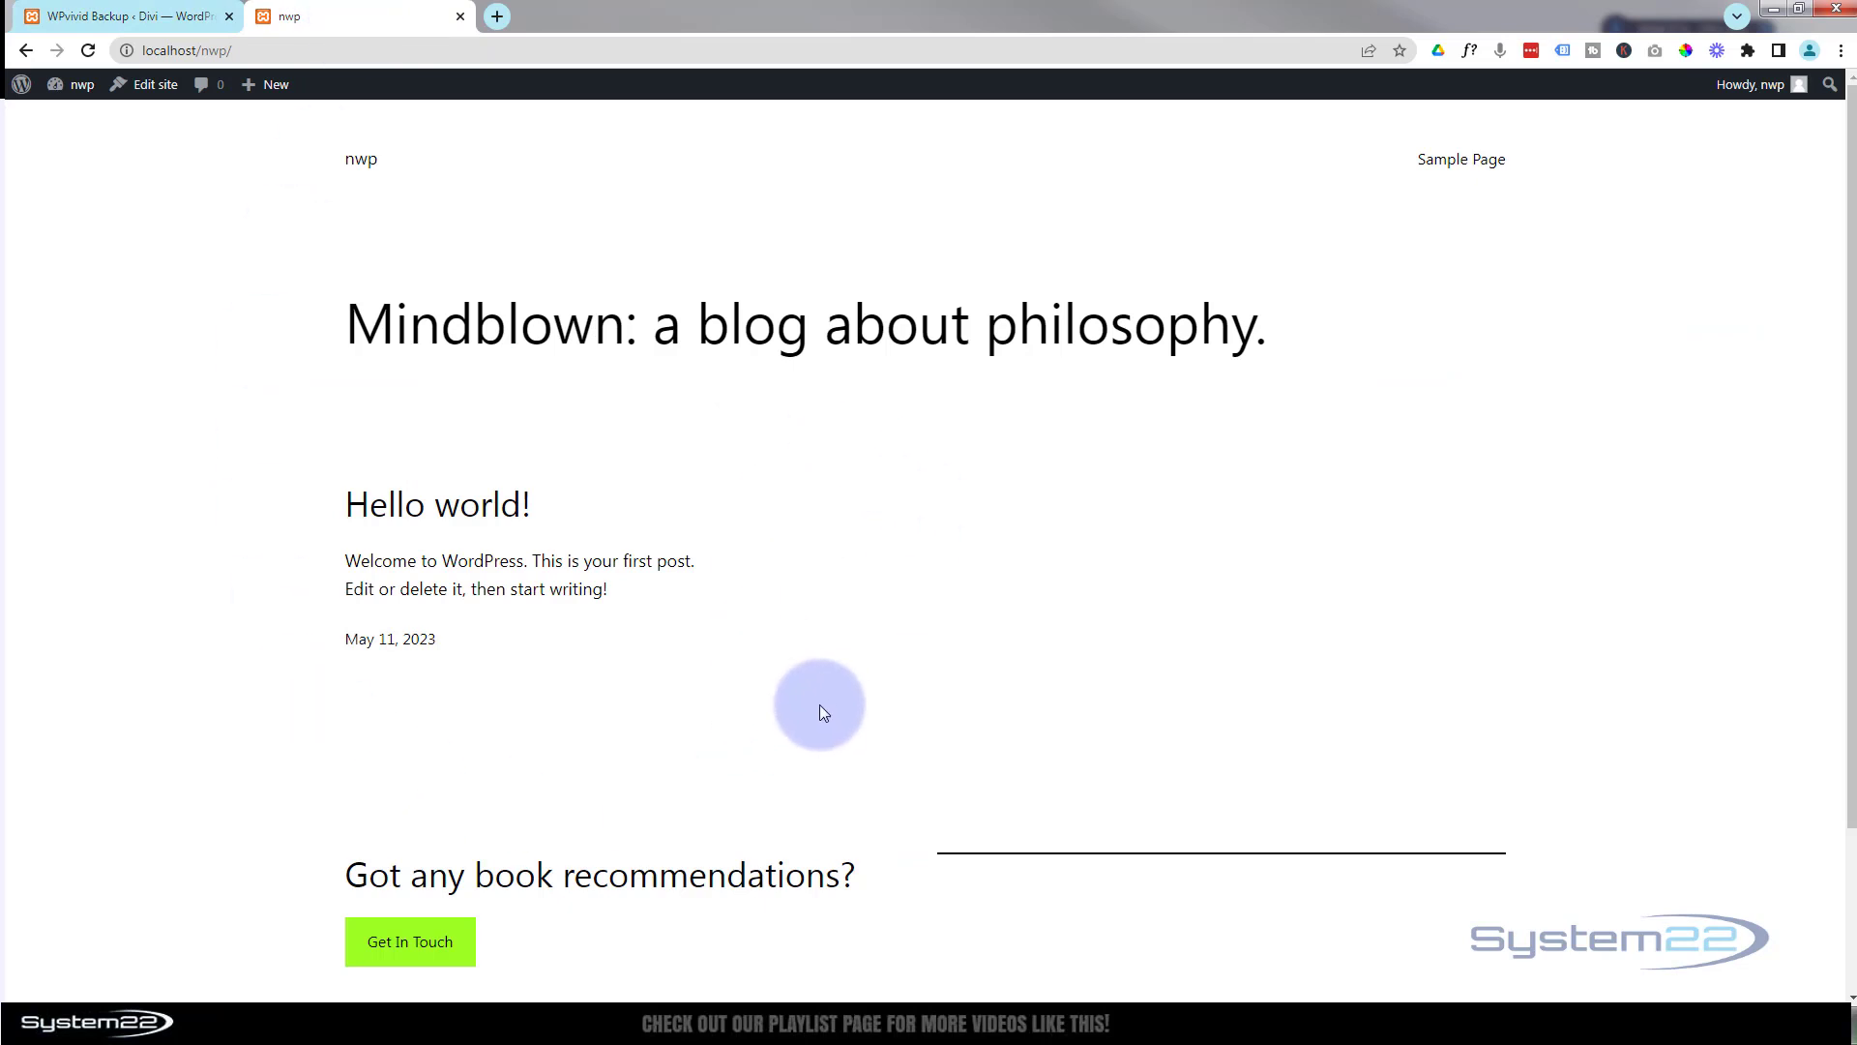
mouse_move(592, 273)
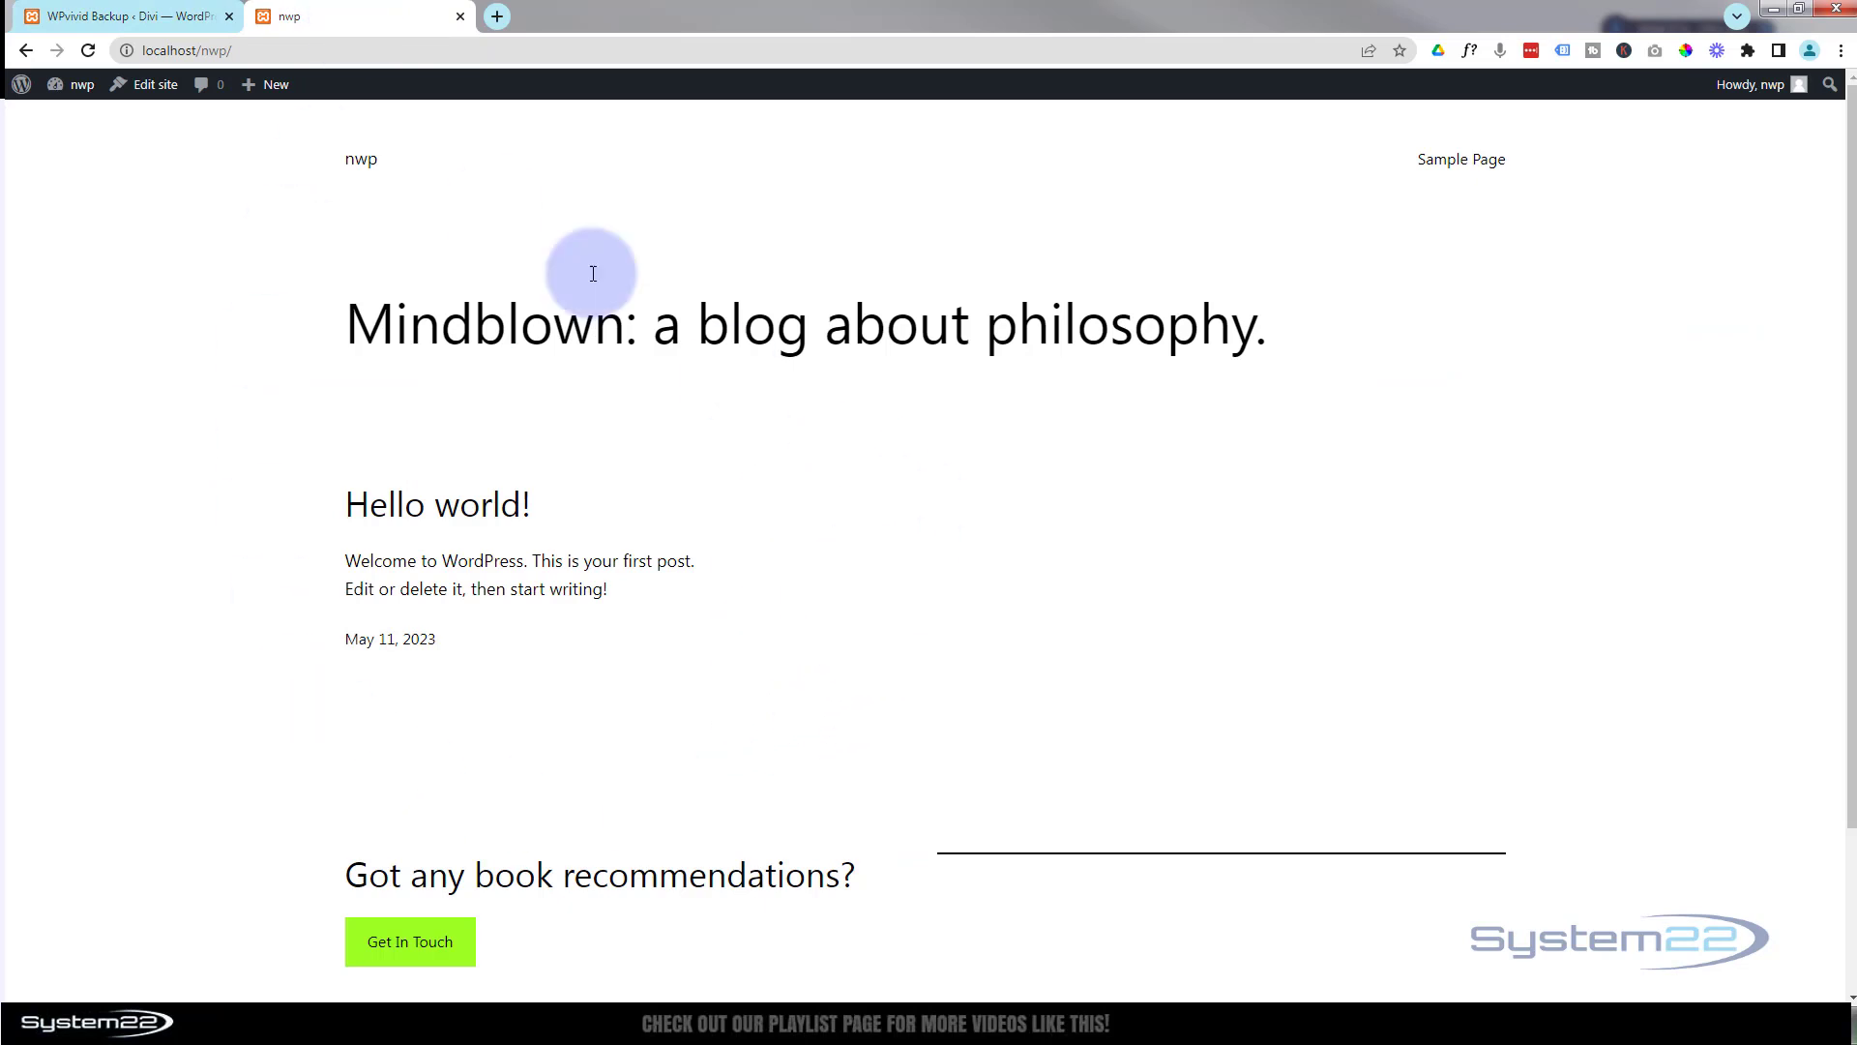
mouse_move(112, 17)
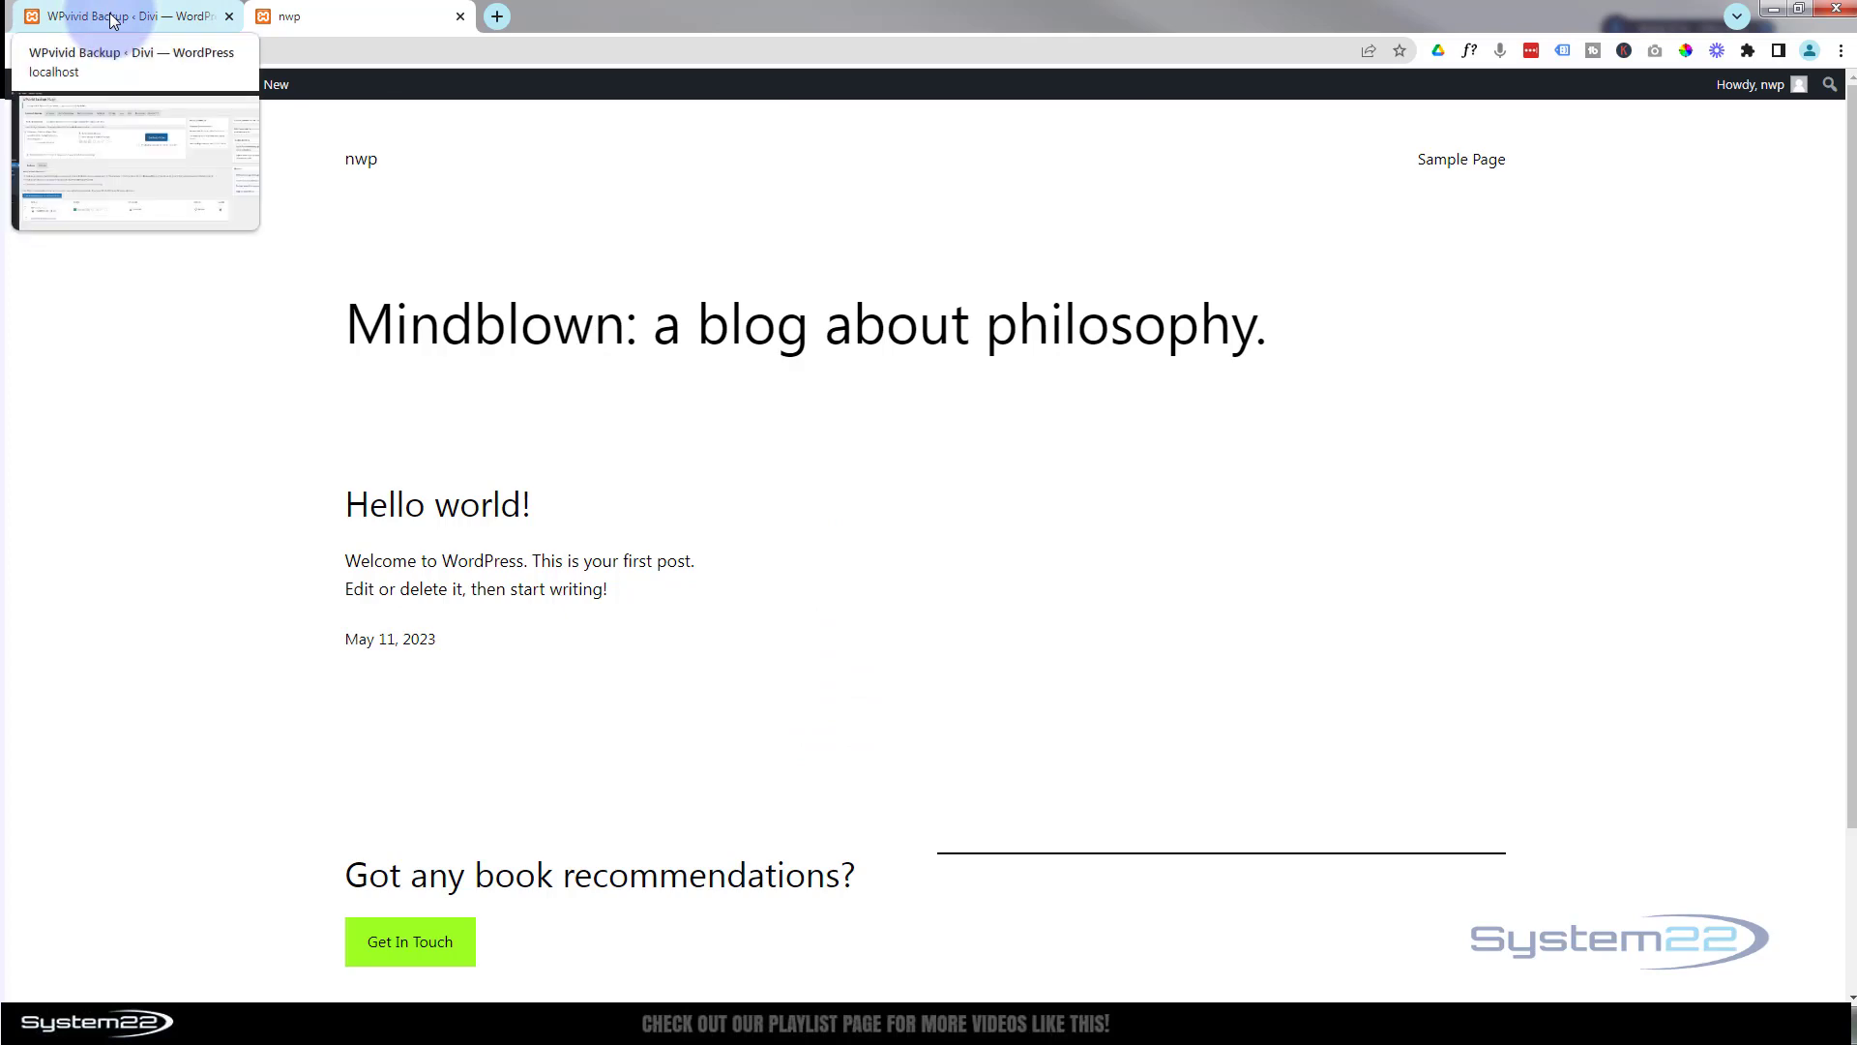
Step: Return to the Divi site's WPvivid Backup browser tab
left_click(118, 16)
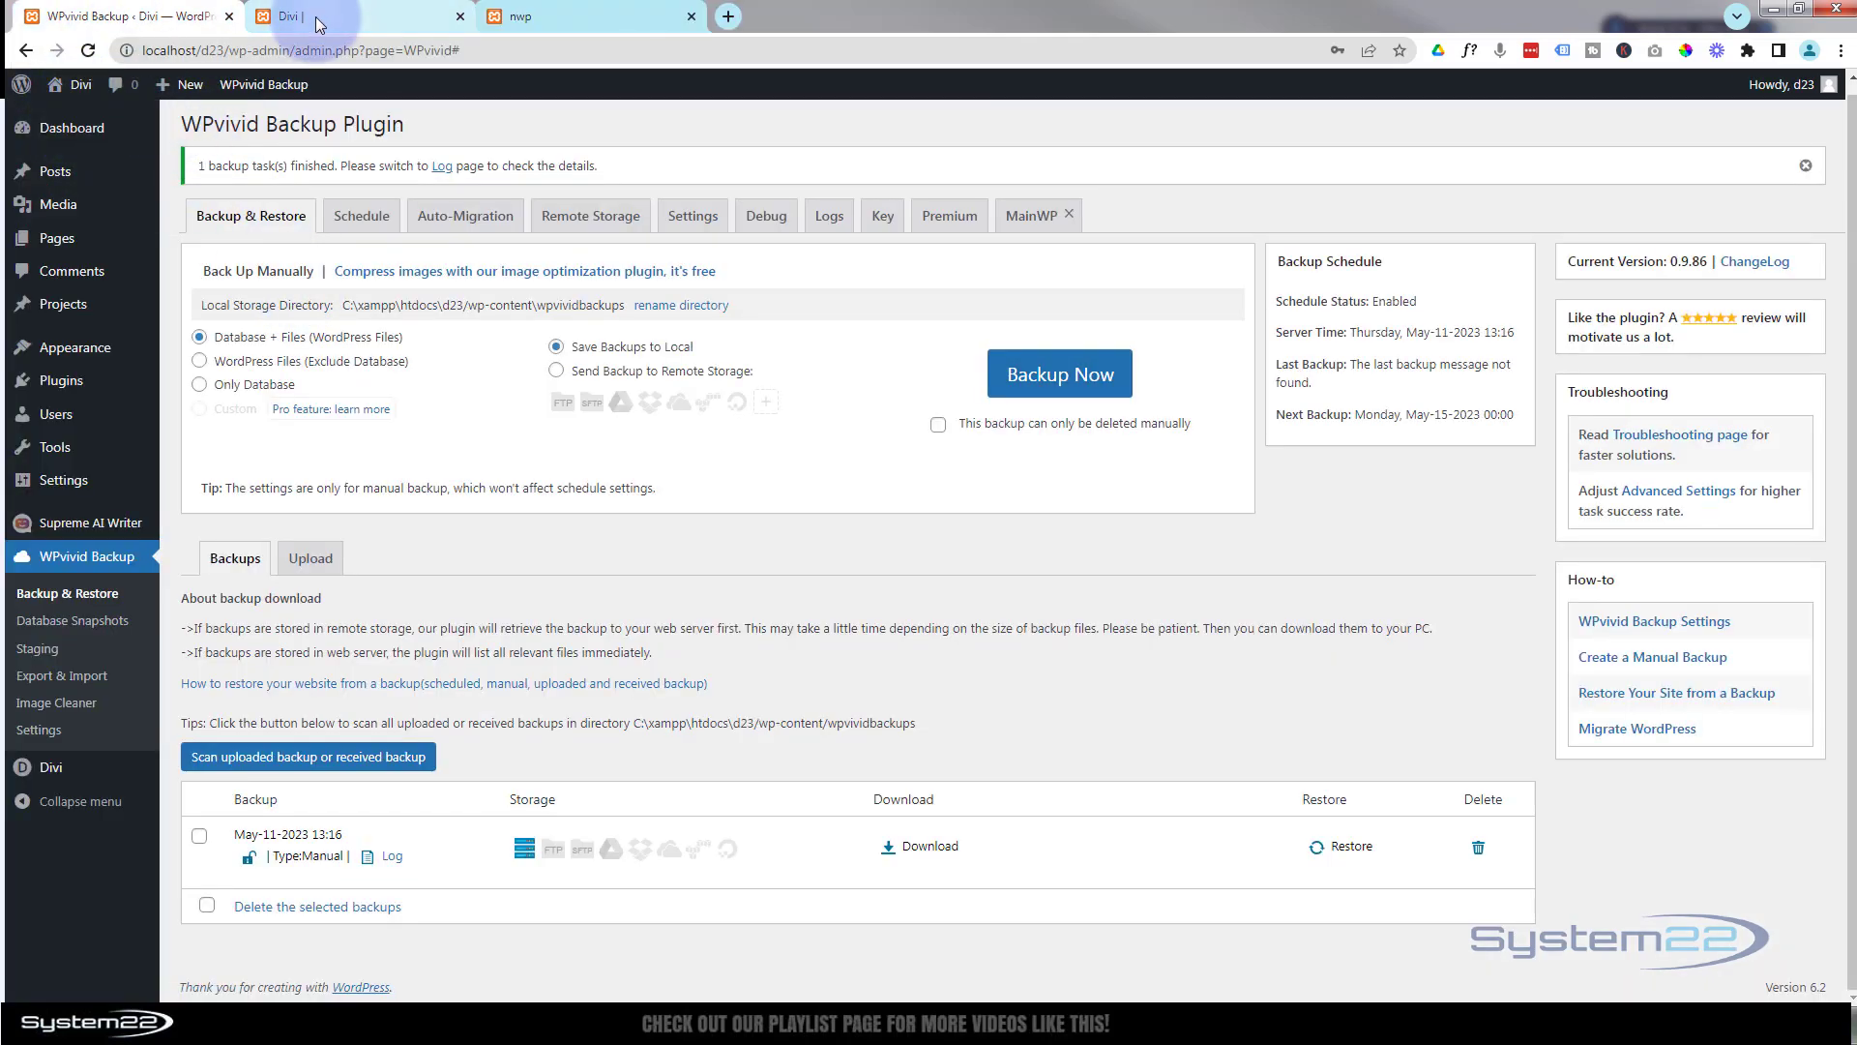
Step: In Visual Builder on the home page, delete the top Parallax Text Mask section, save, and exit
left_click(343, 16)
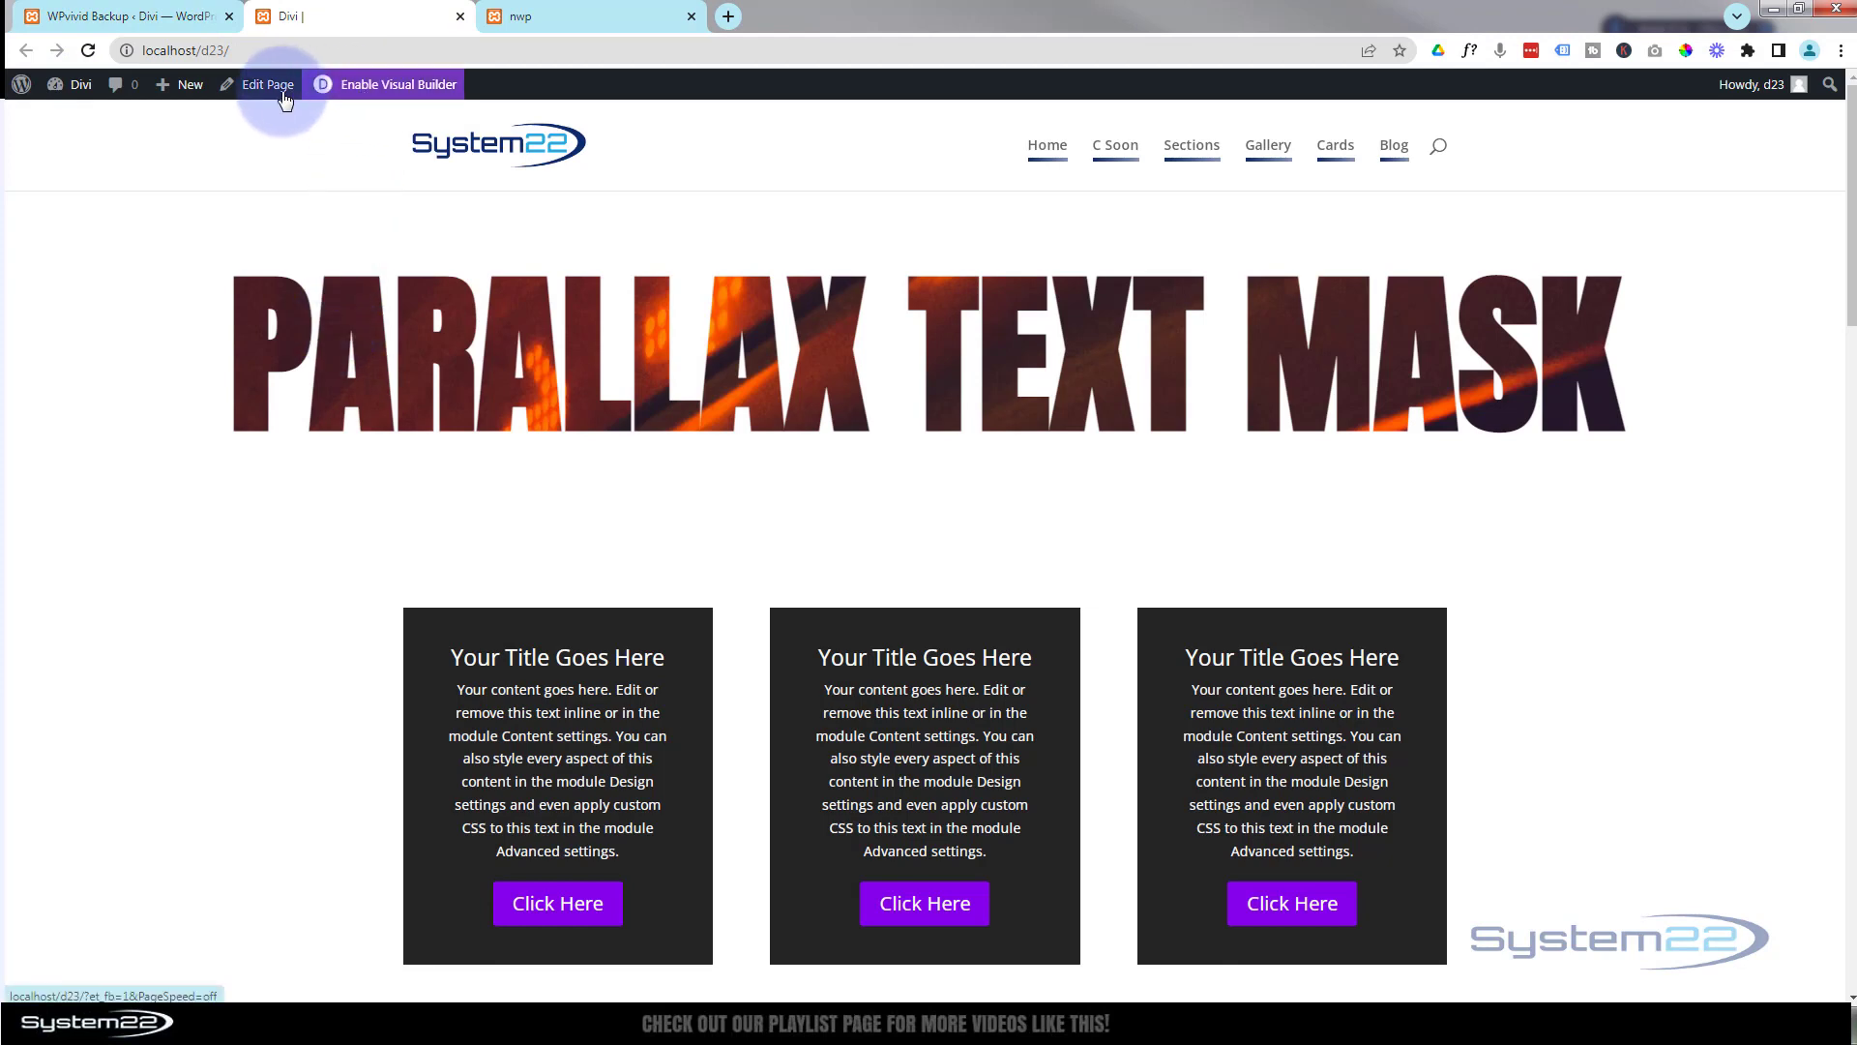
left_click(394, 84)
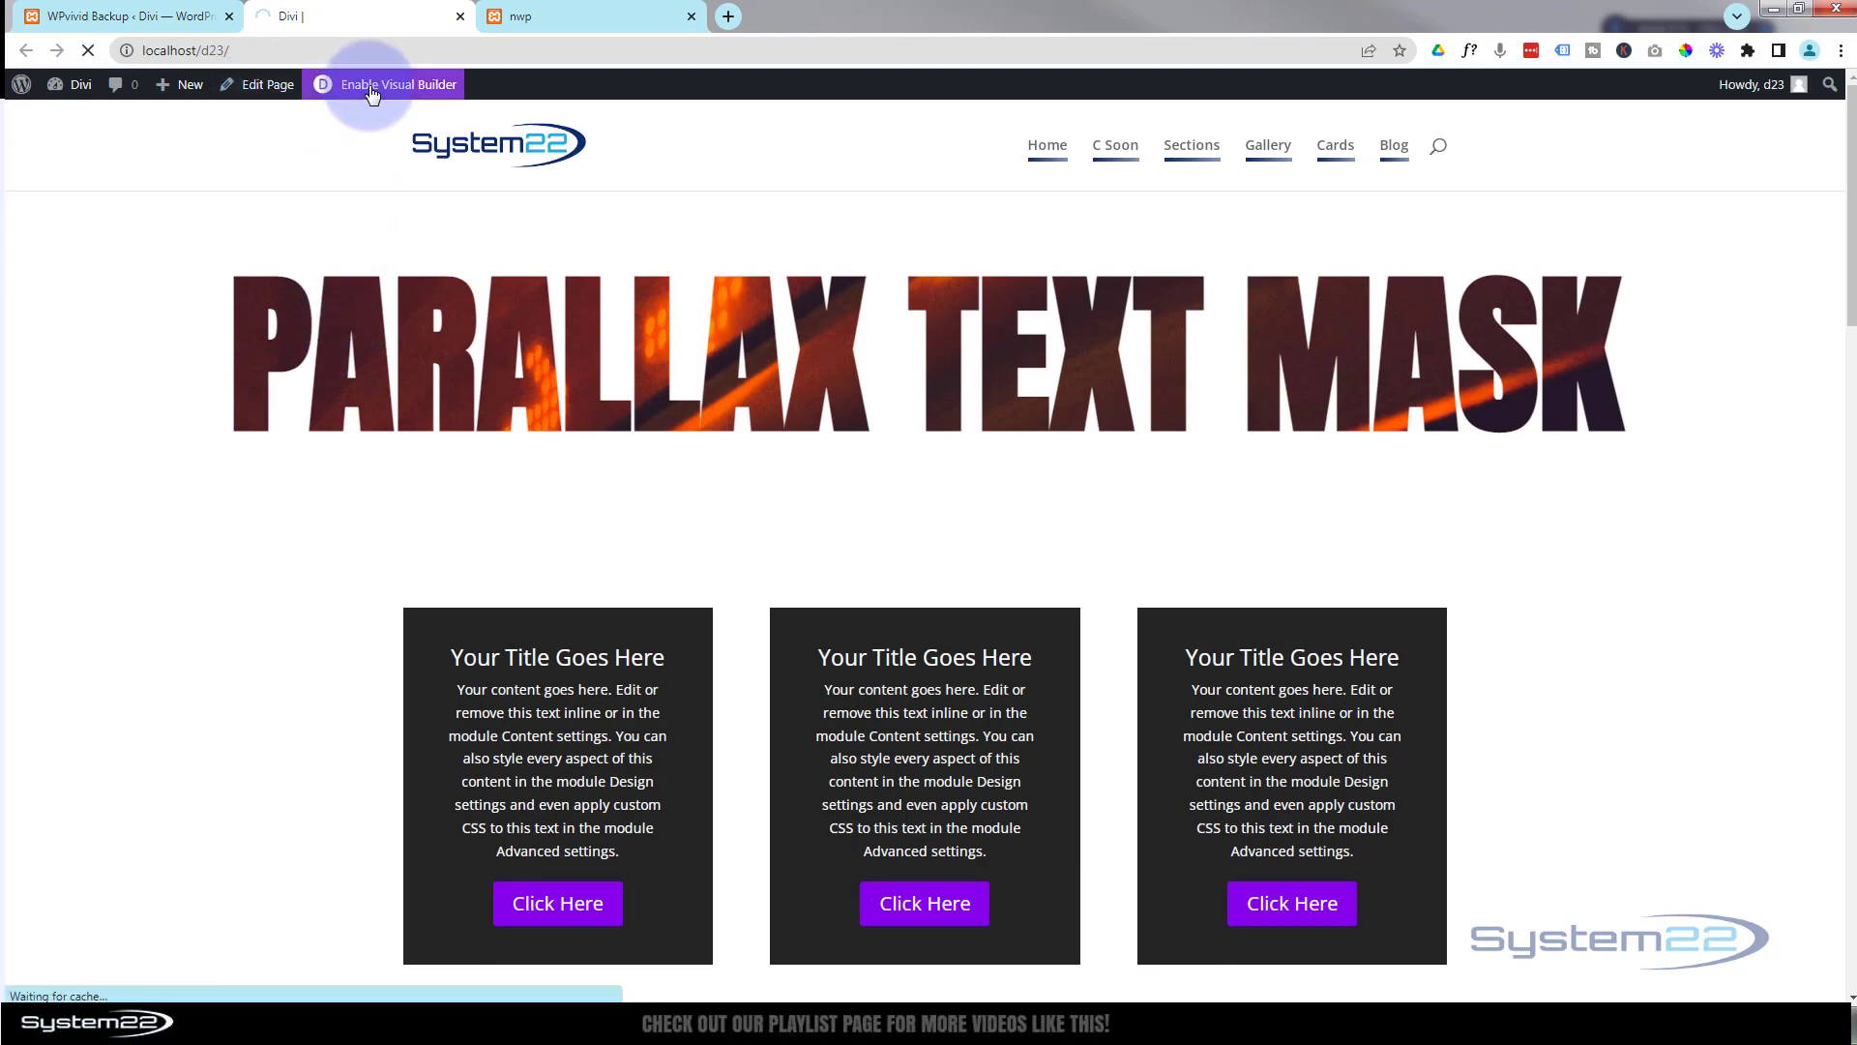
left_click(395, 84)
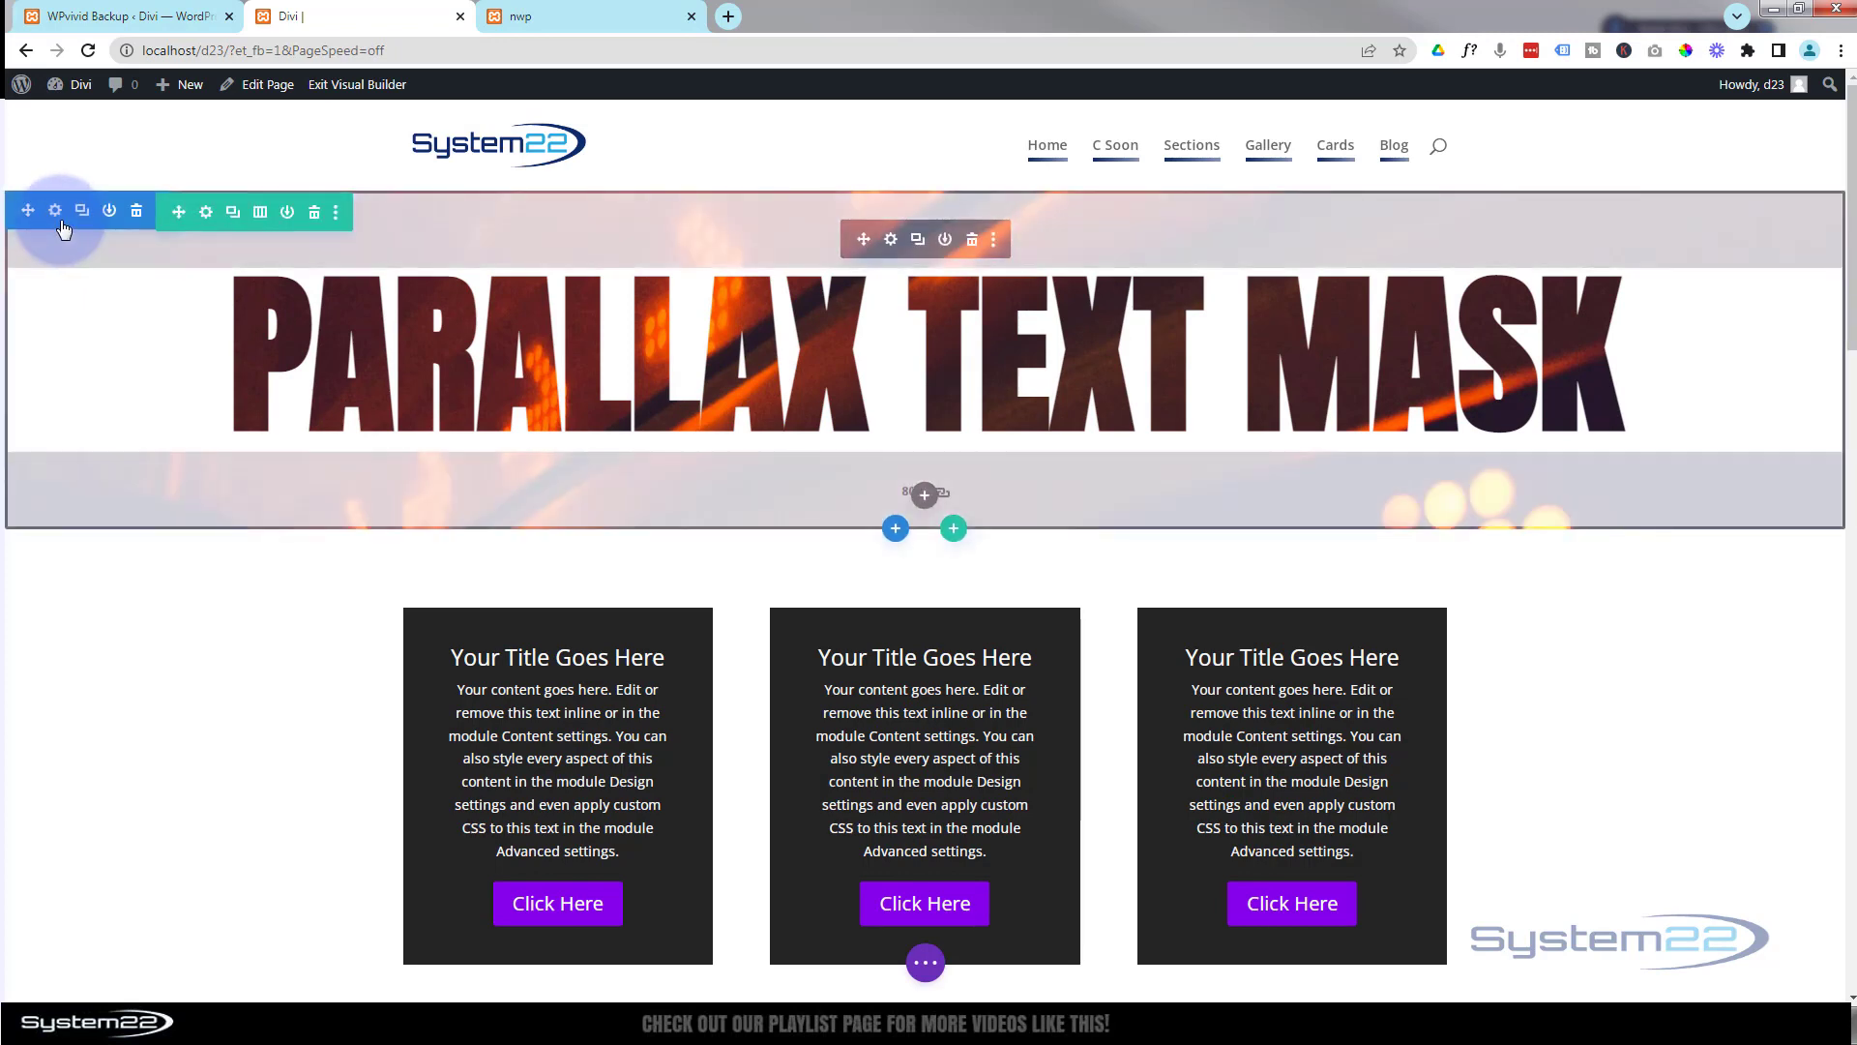
mouse_move(138, 218)
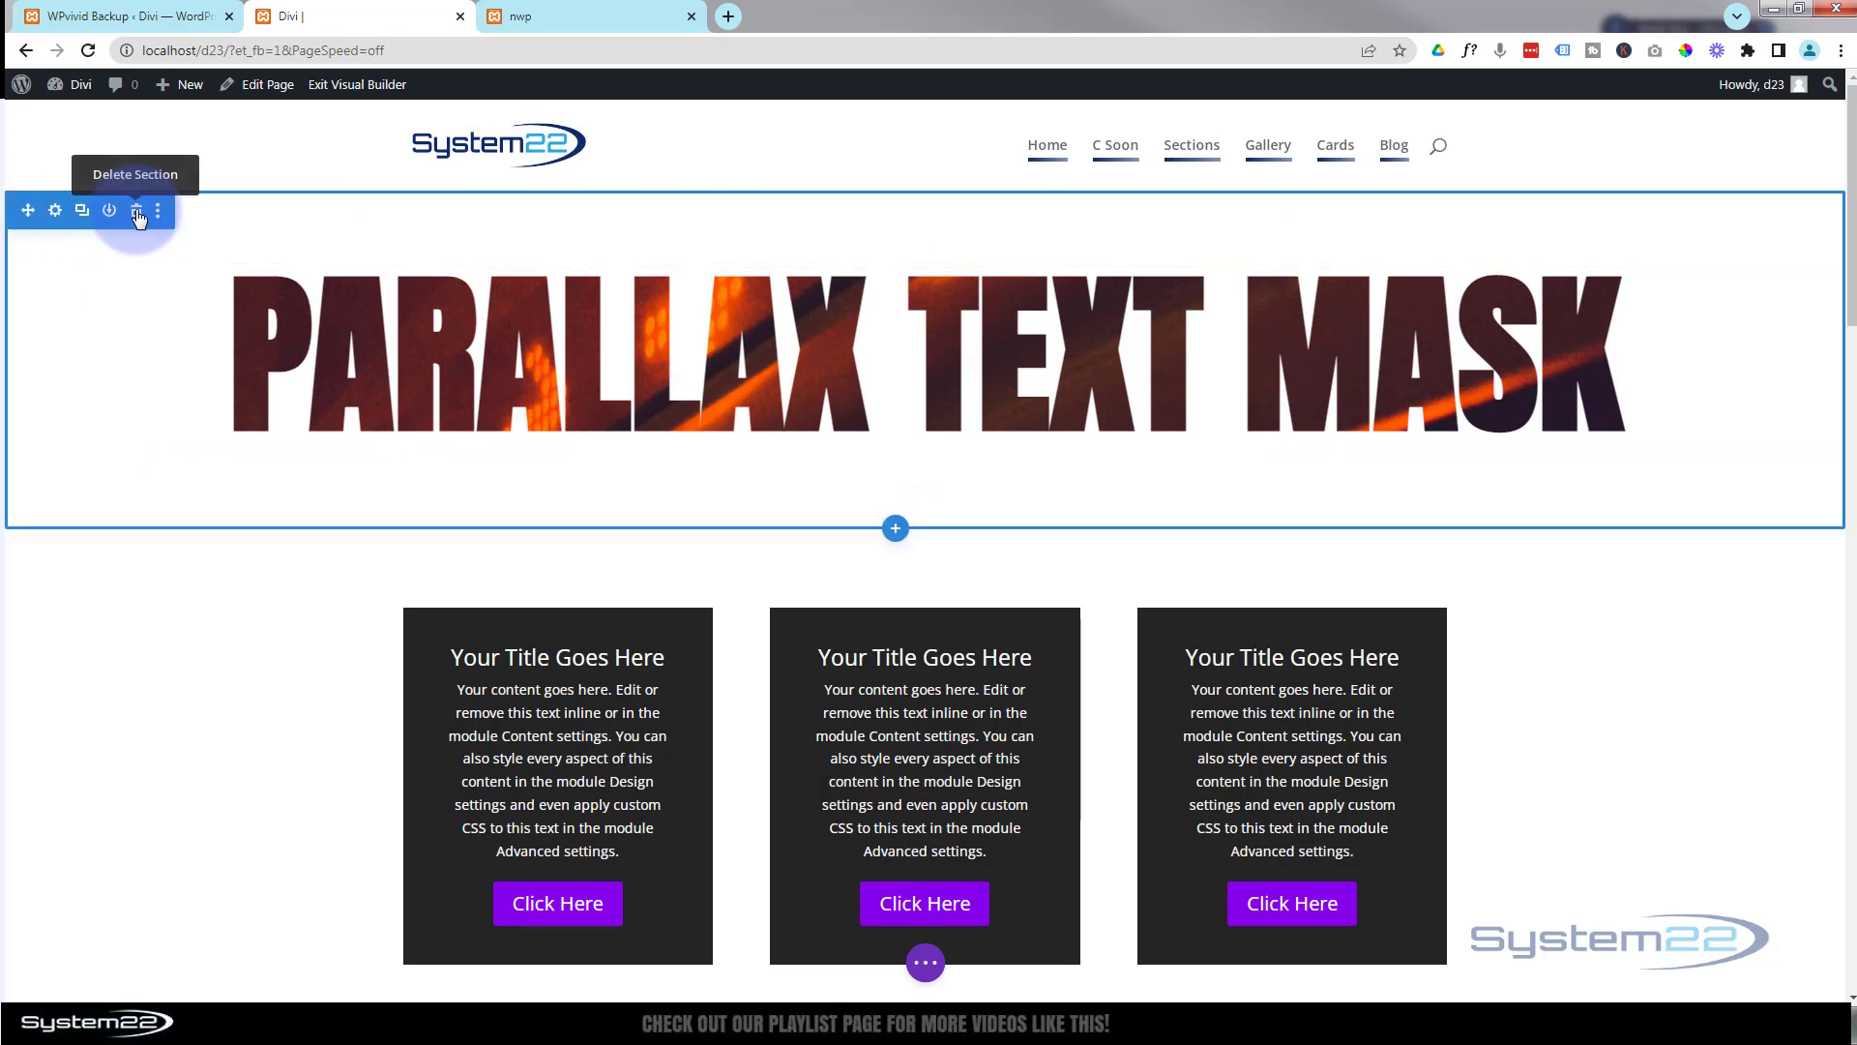
left_click(135, 210)
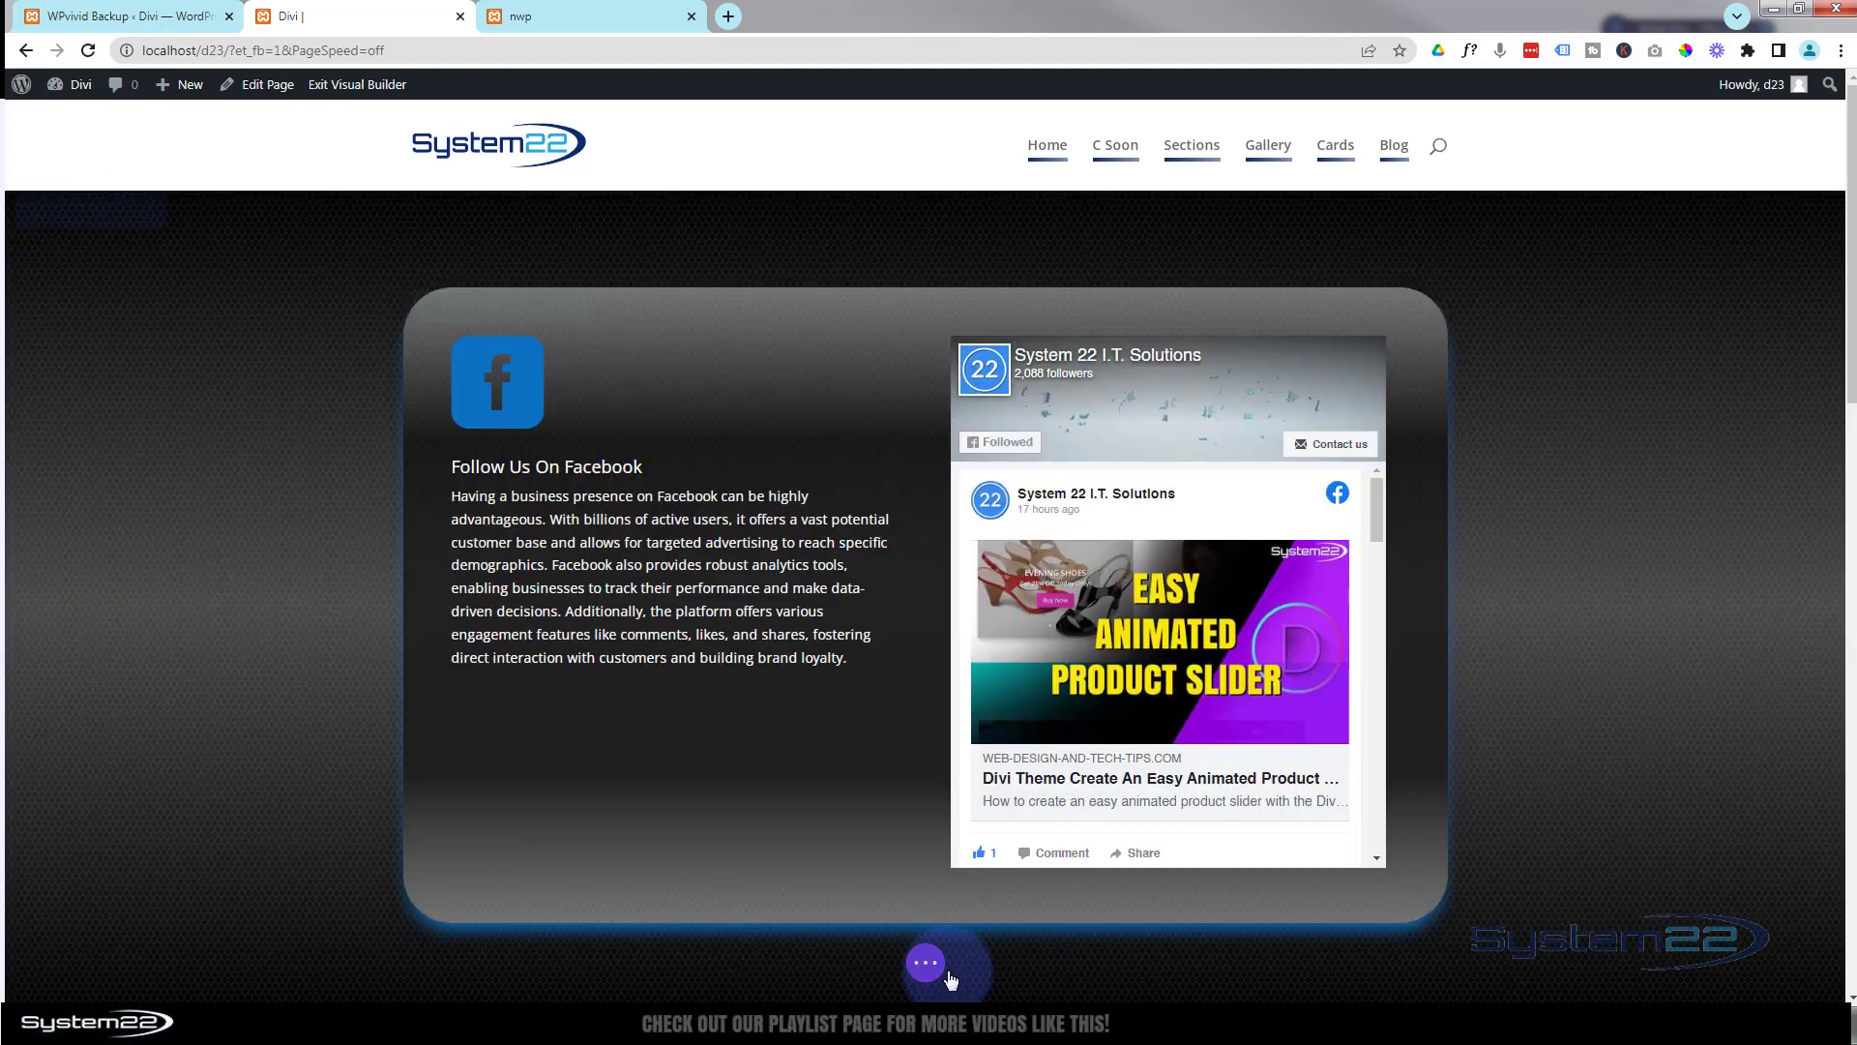
left_click(925, 961)
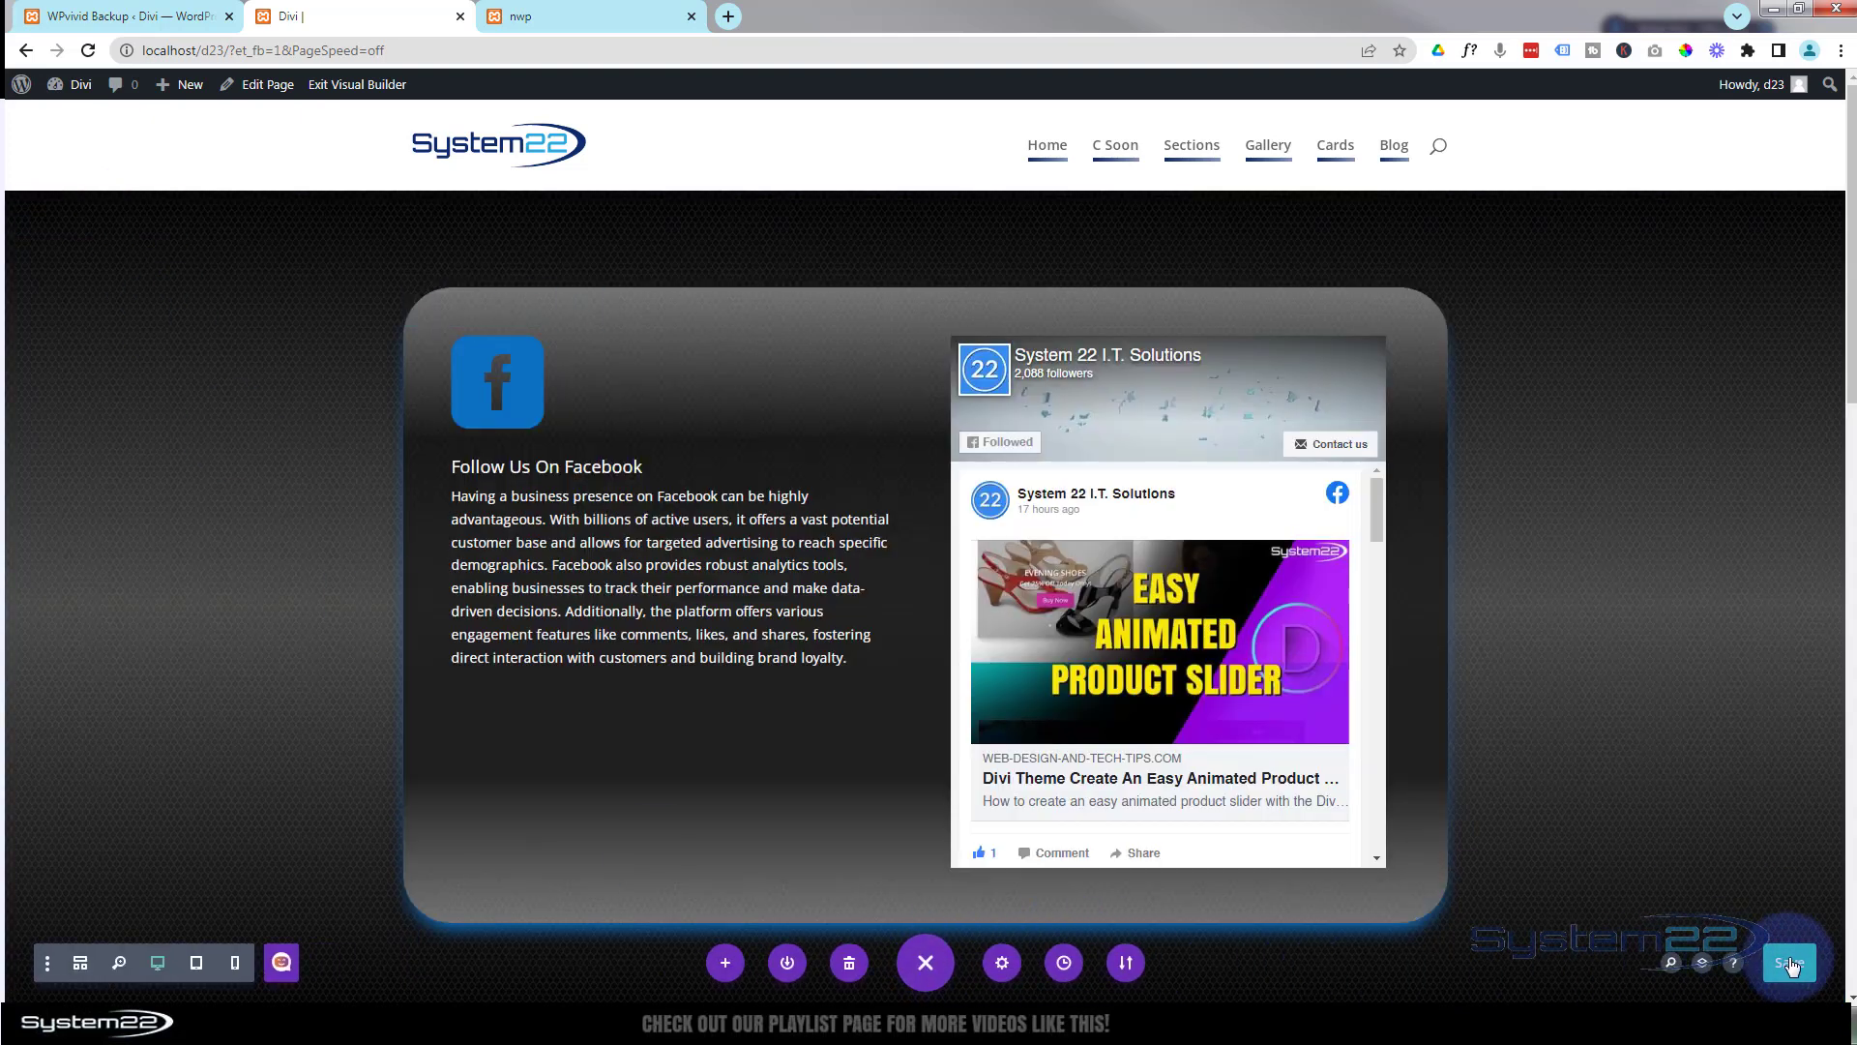
left_click(357, 84)
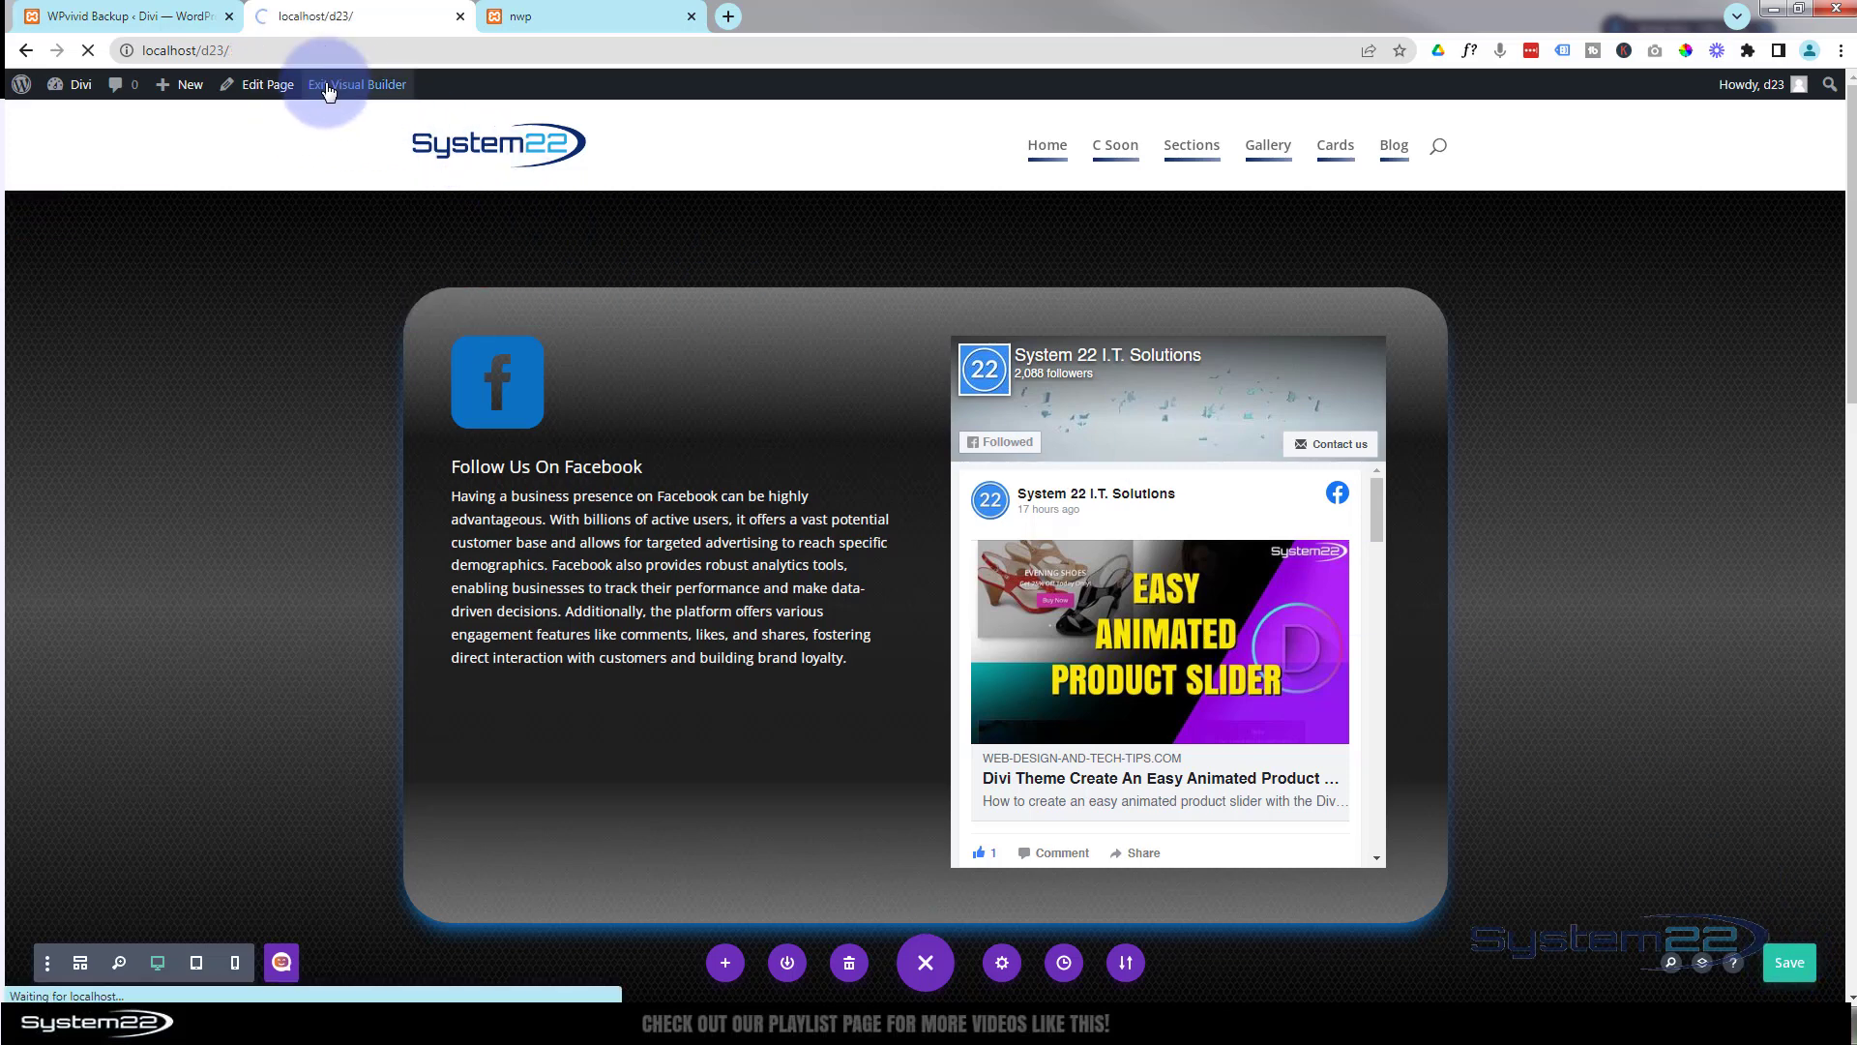
left_click(364, 84)
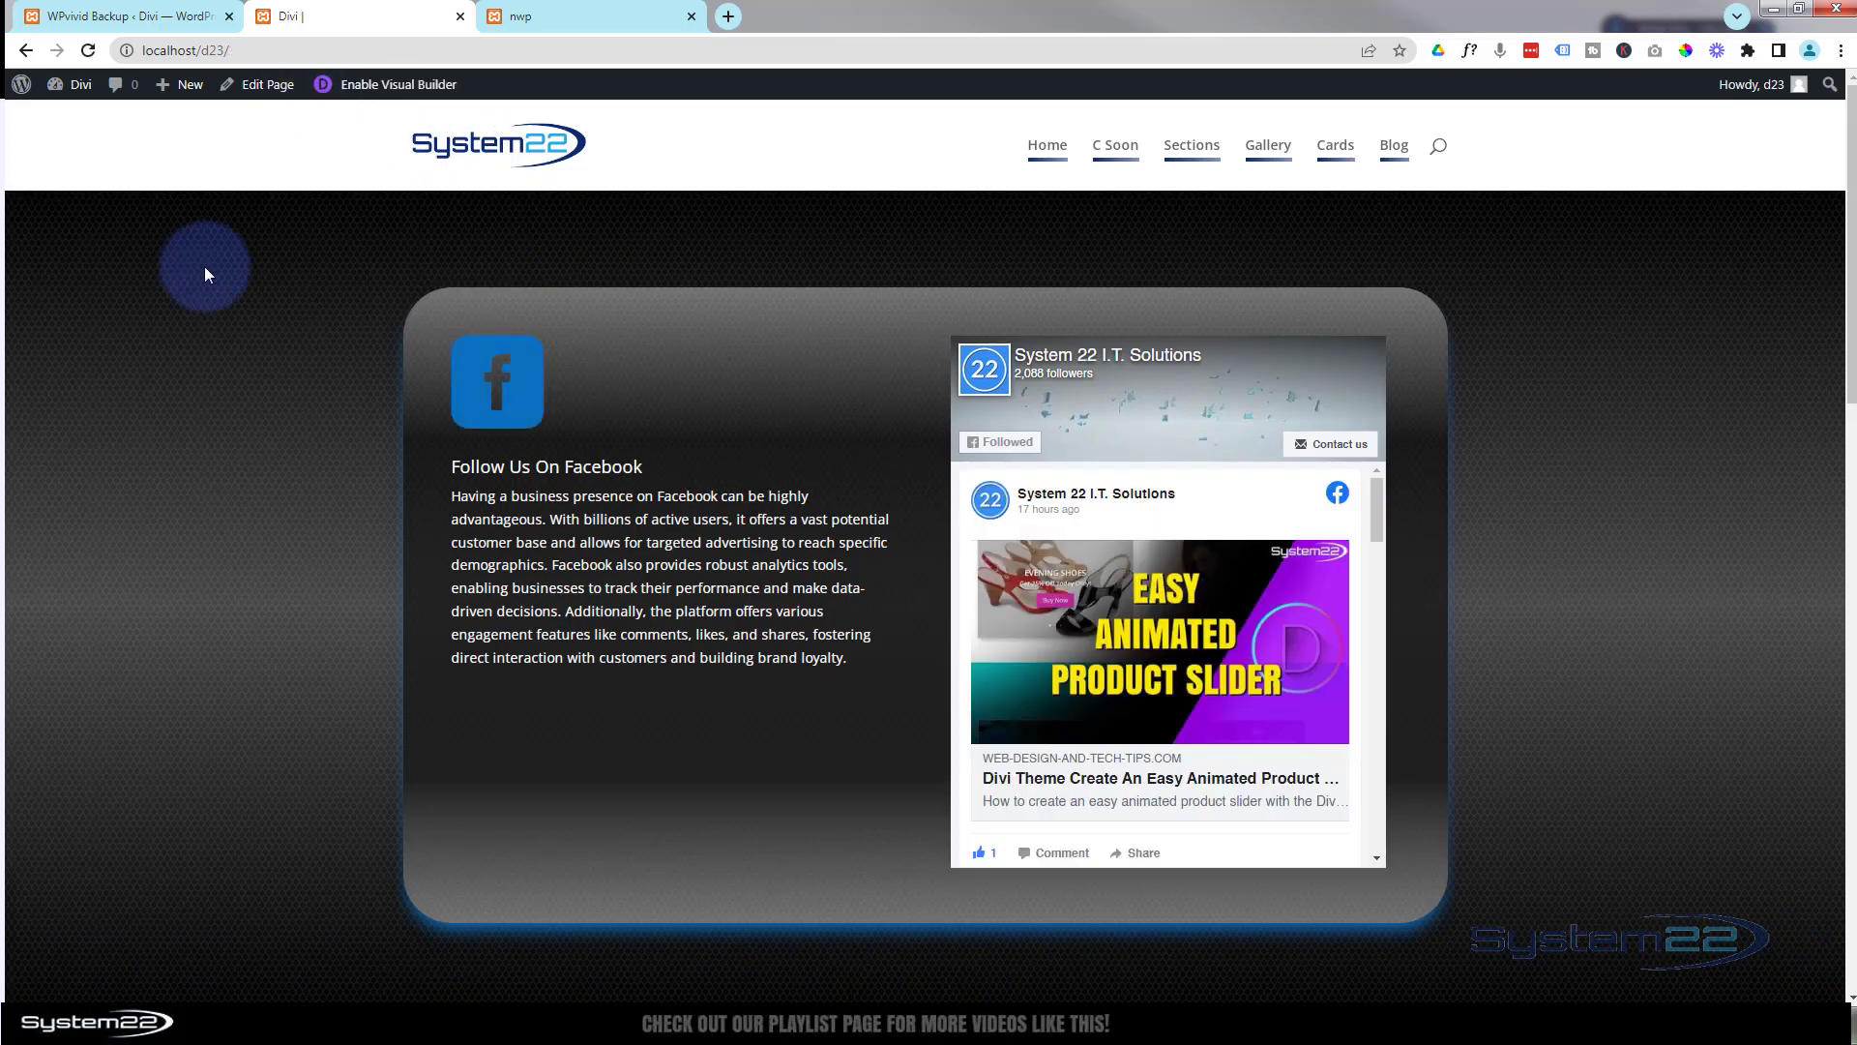
left_click(118, 15)
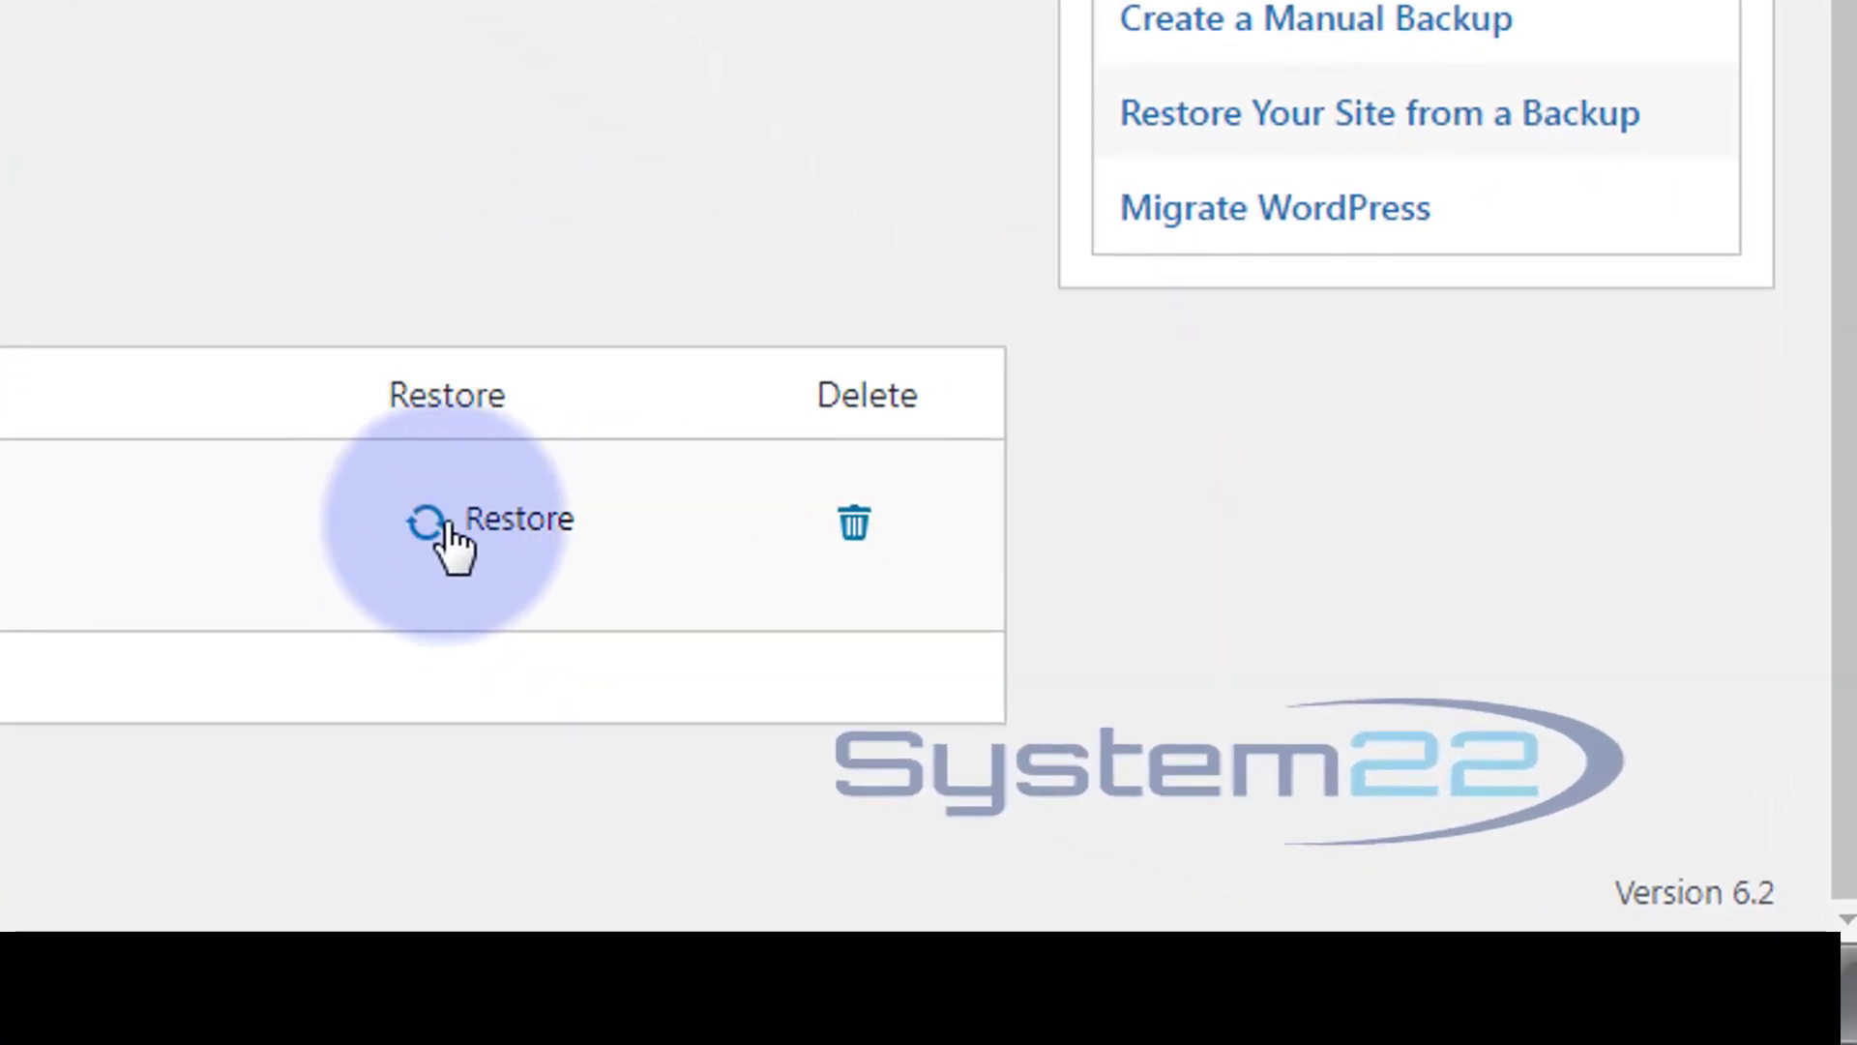
mouse_move(515, 545)
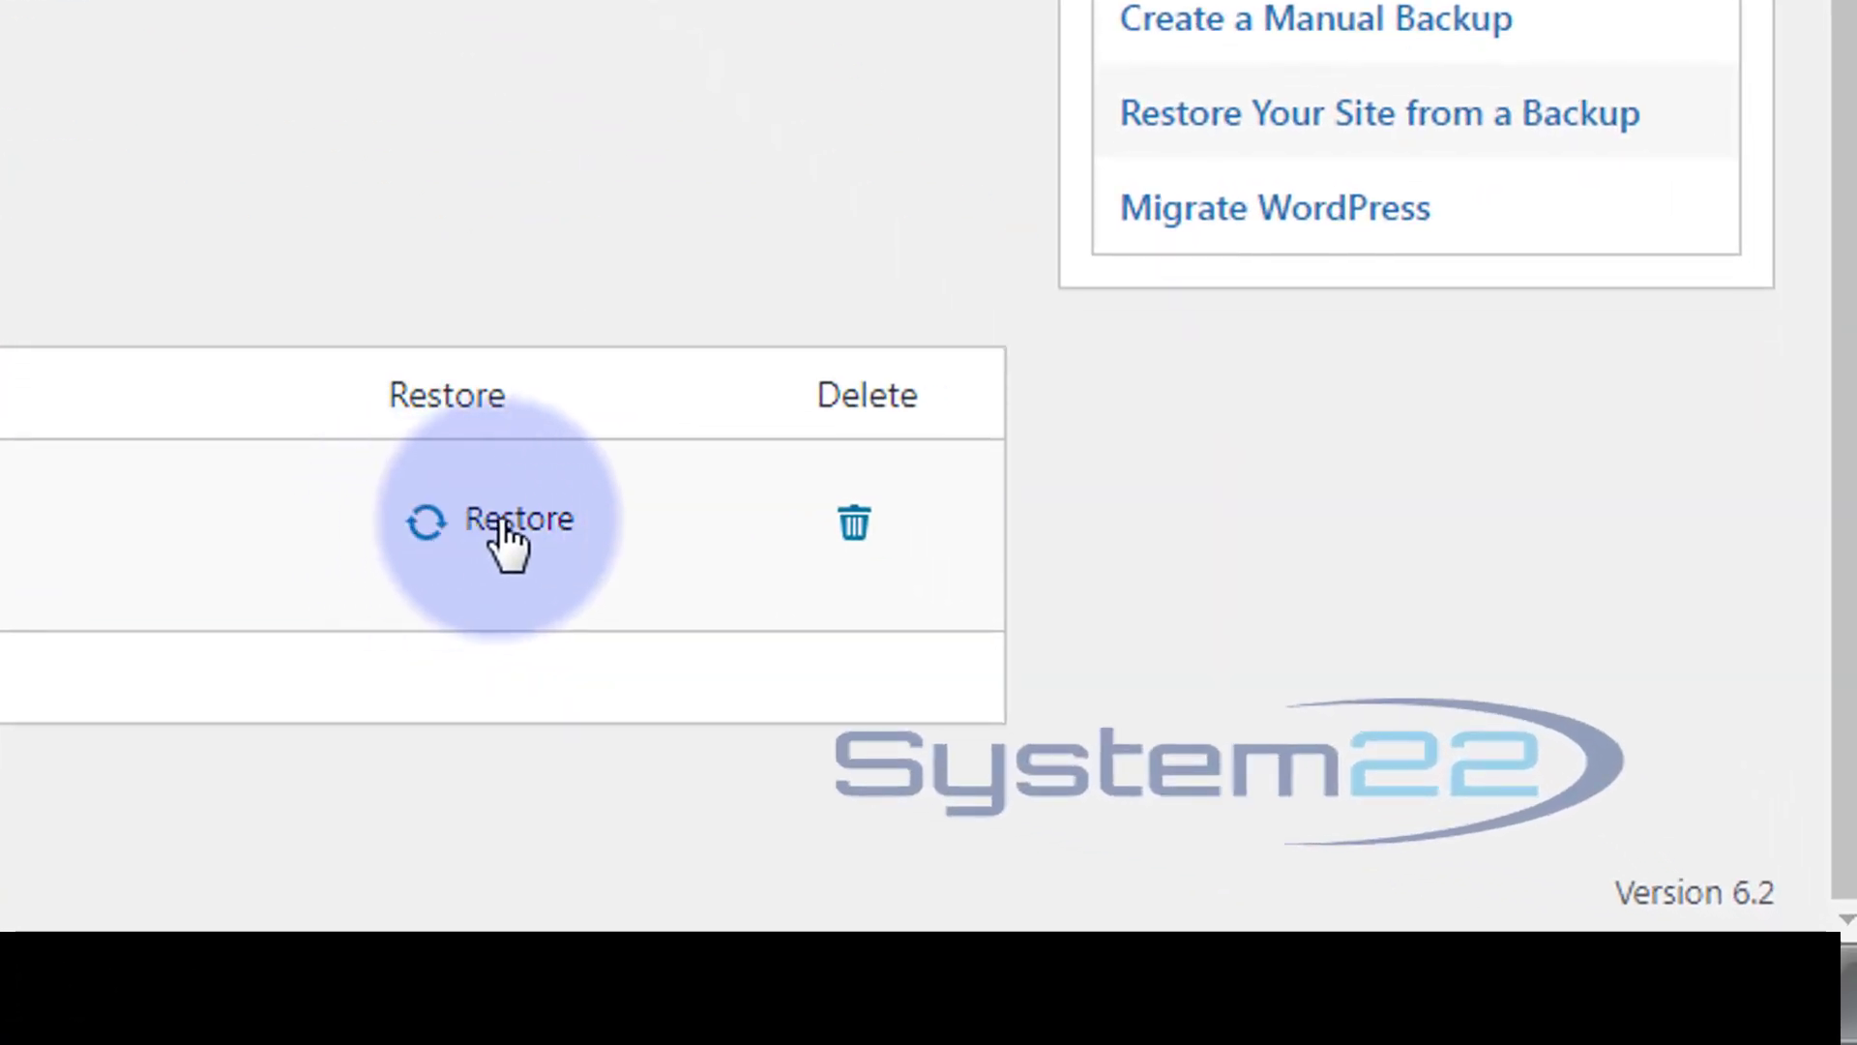
Step: Restore the May-11-2023 13:16 backup, confirming the restore and dismissing the completion notice
left_click(518, 518)
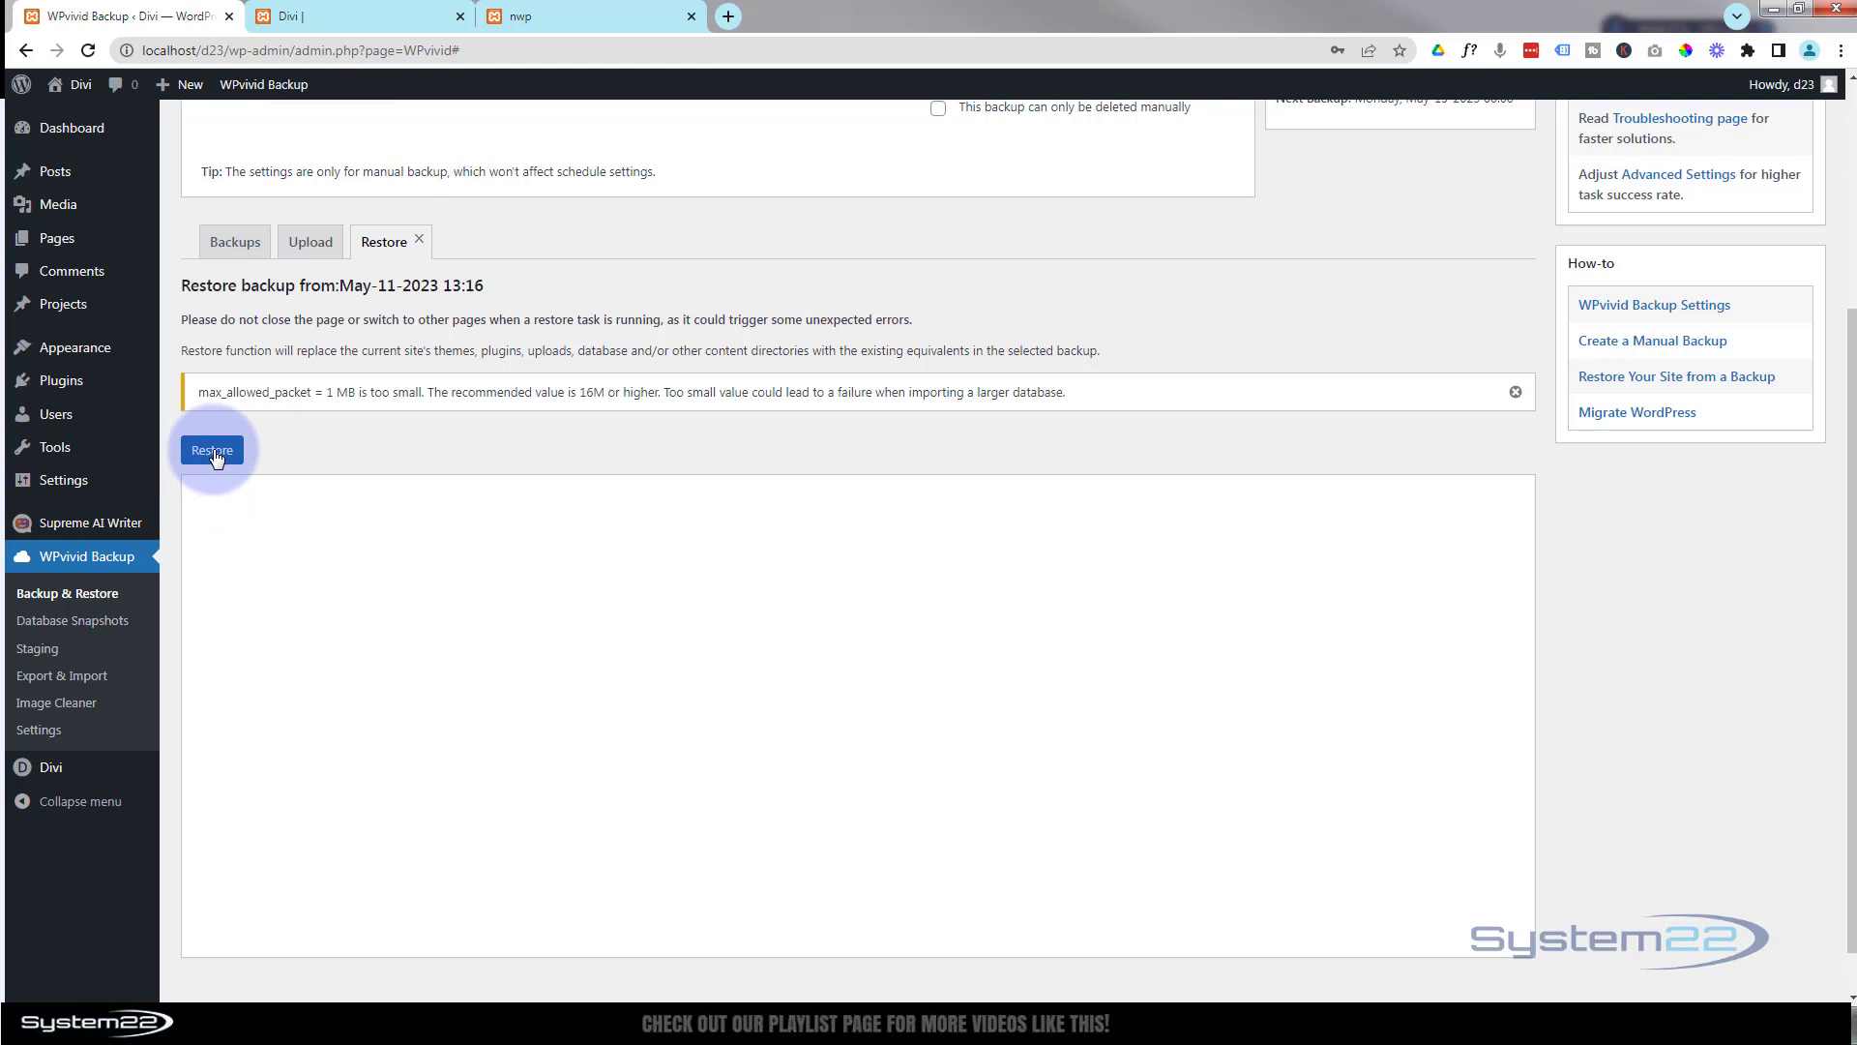
left_click(211, 450)
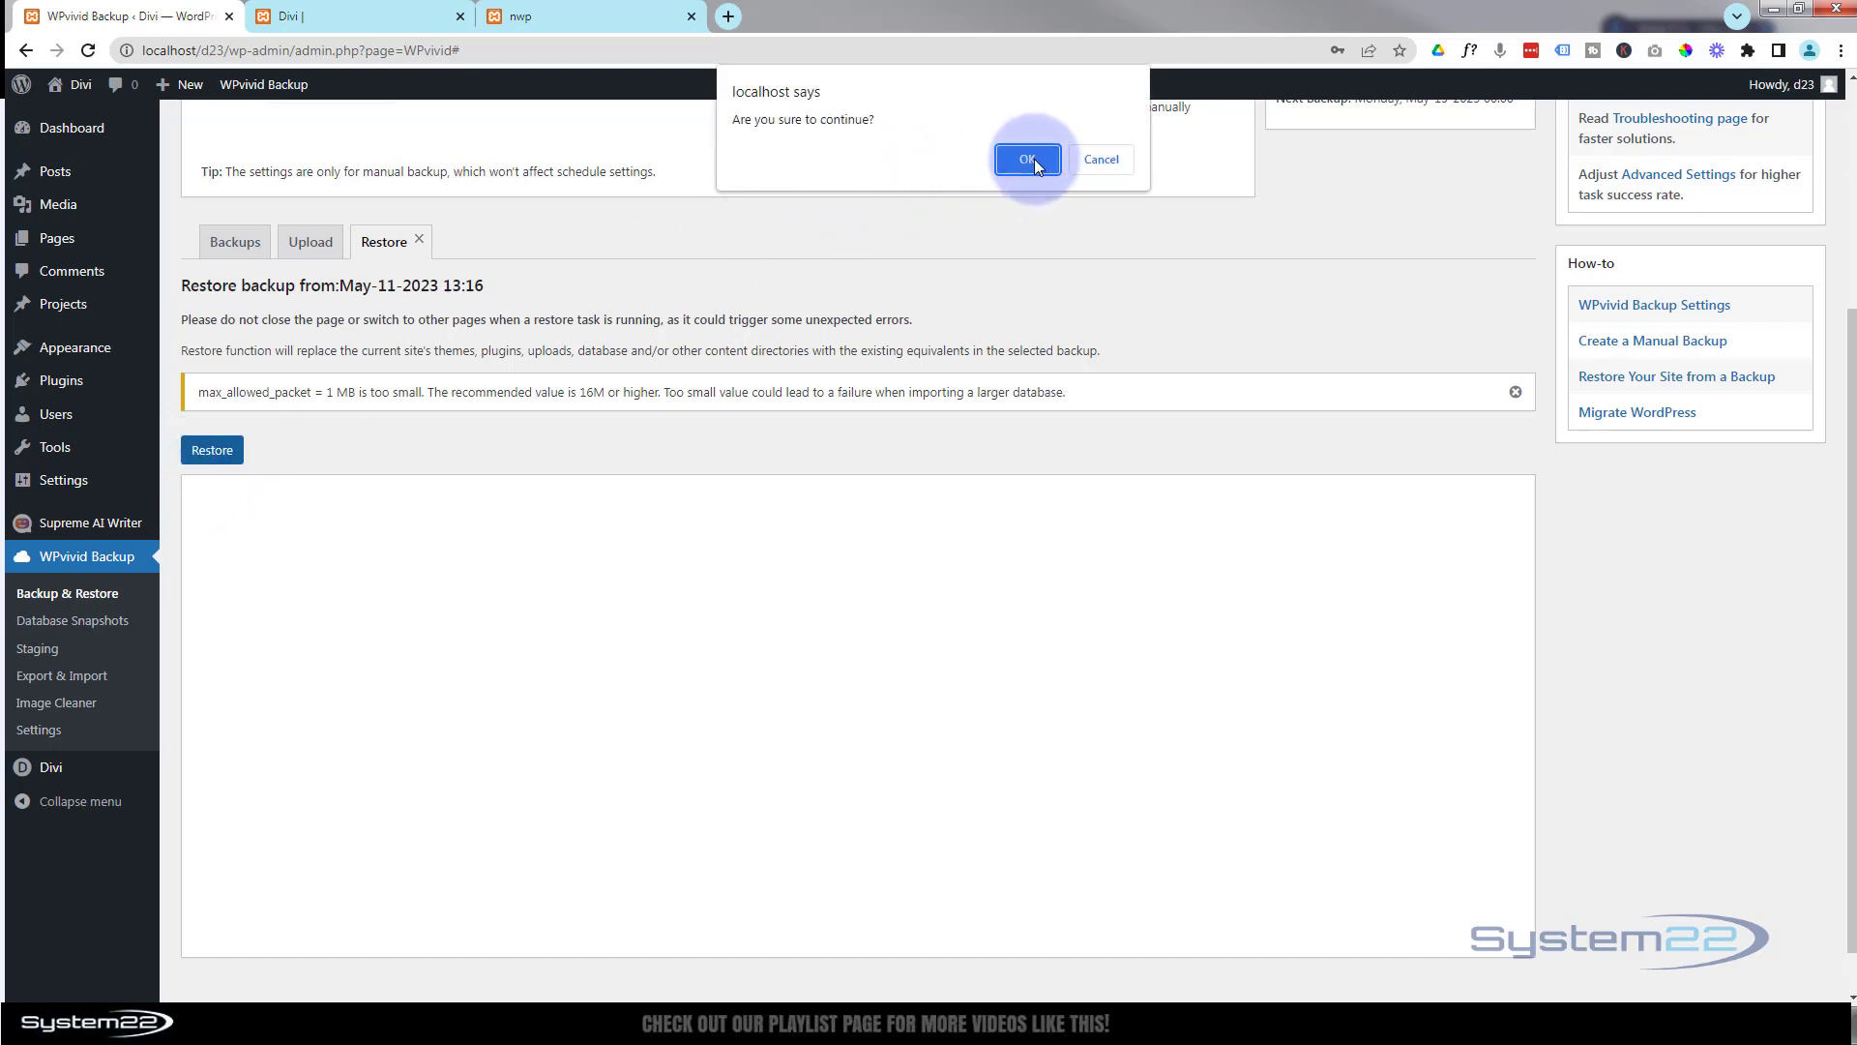
left_click(1026, 159)
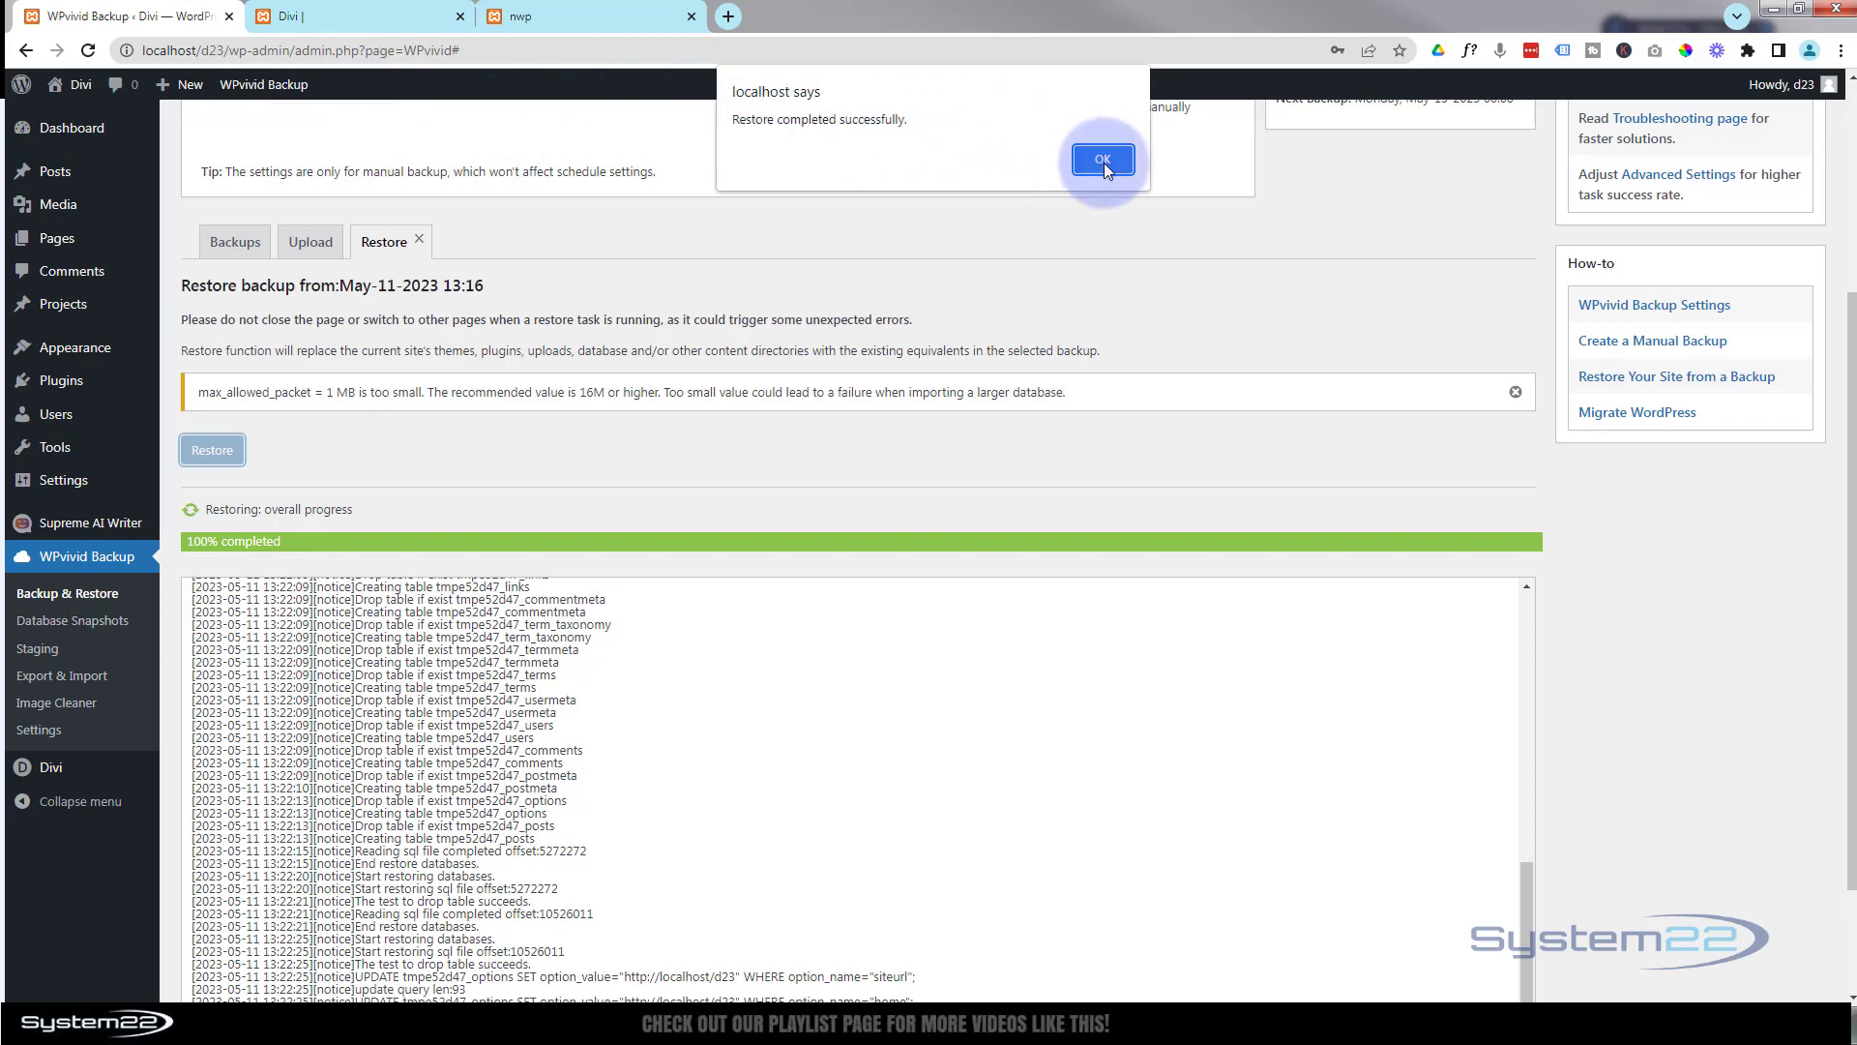
left_click(1101, 159)
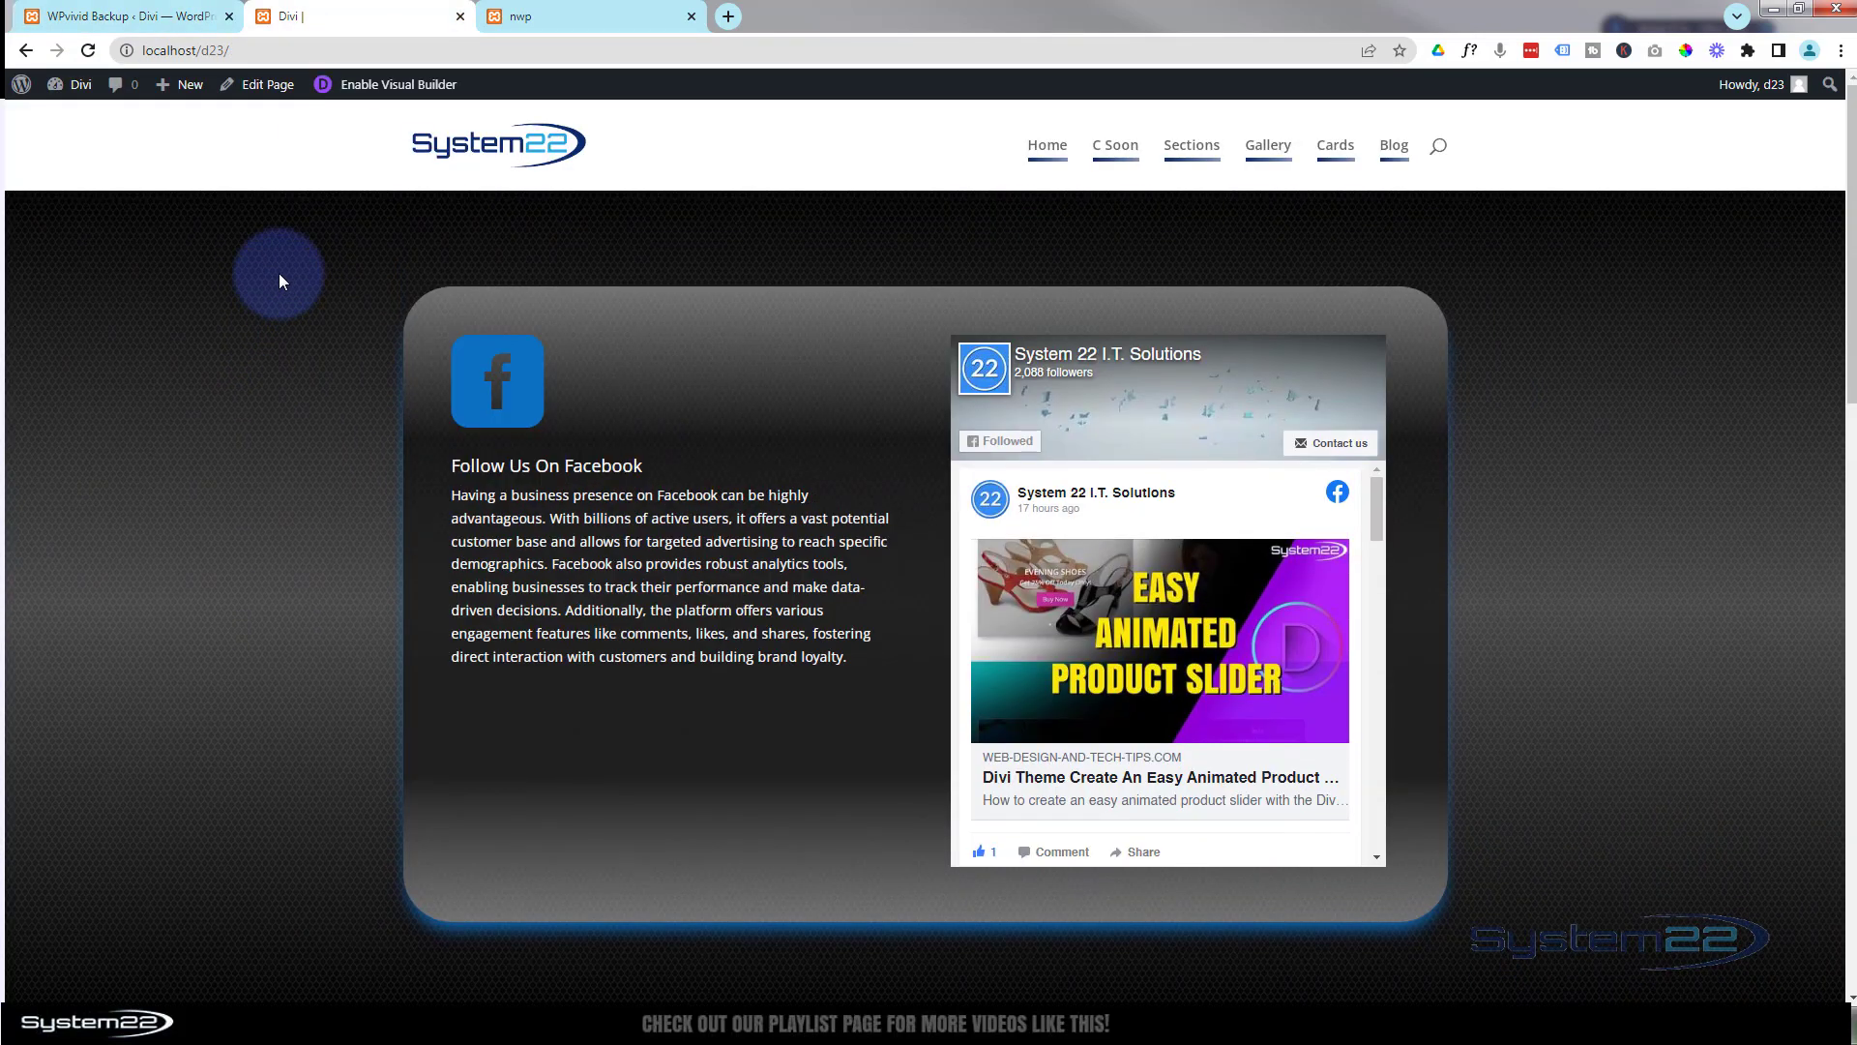
Step: Reload and scroll the Divi homepage to confirm the restored section, then switch to nwp
left_click(88, 50)
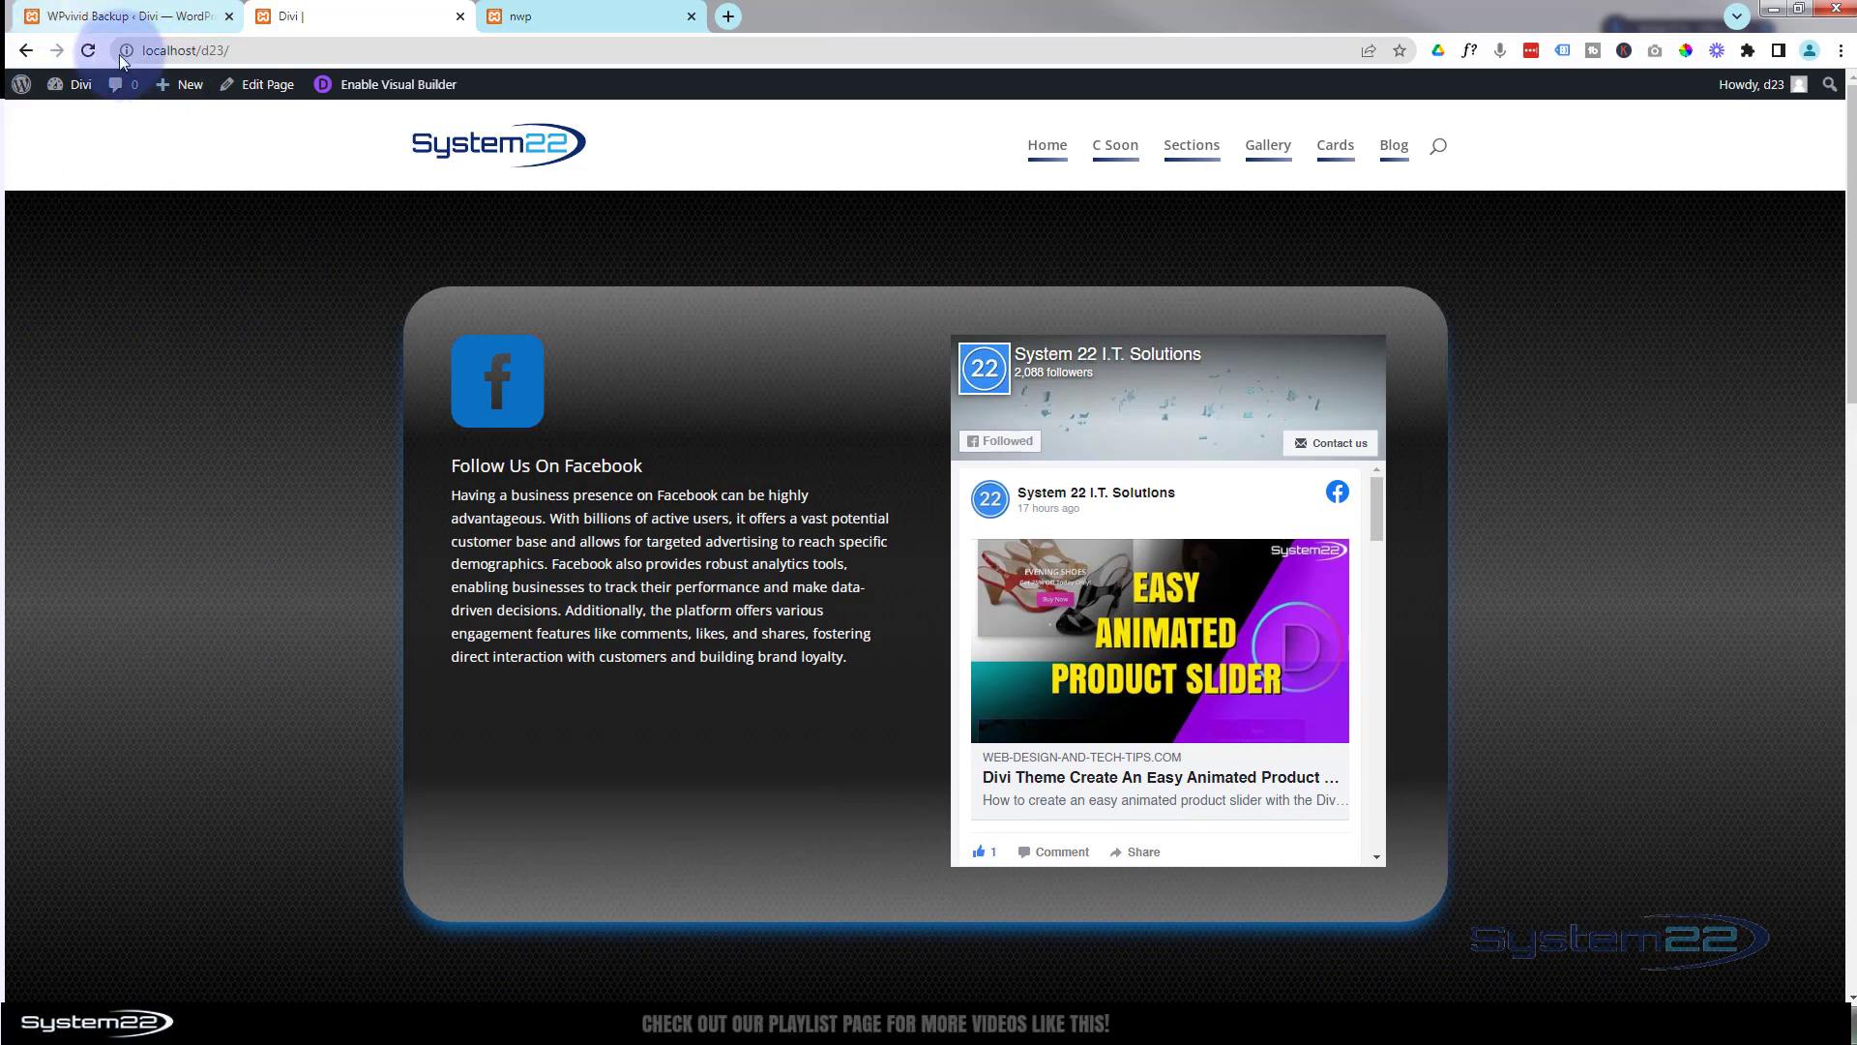
left_click(88, 49)
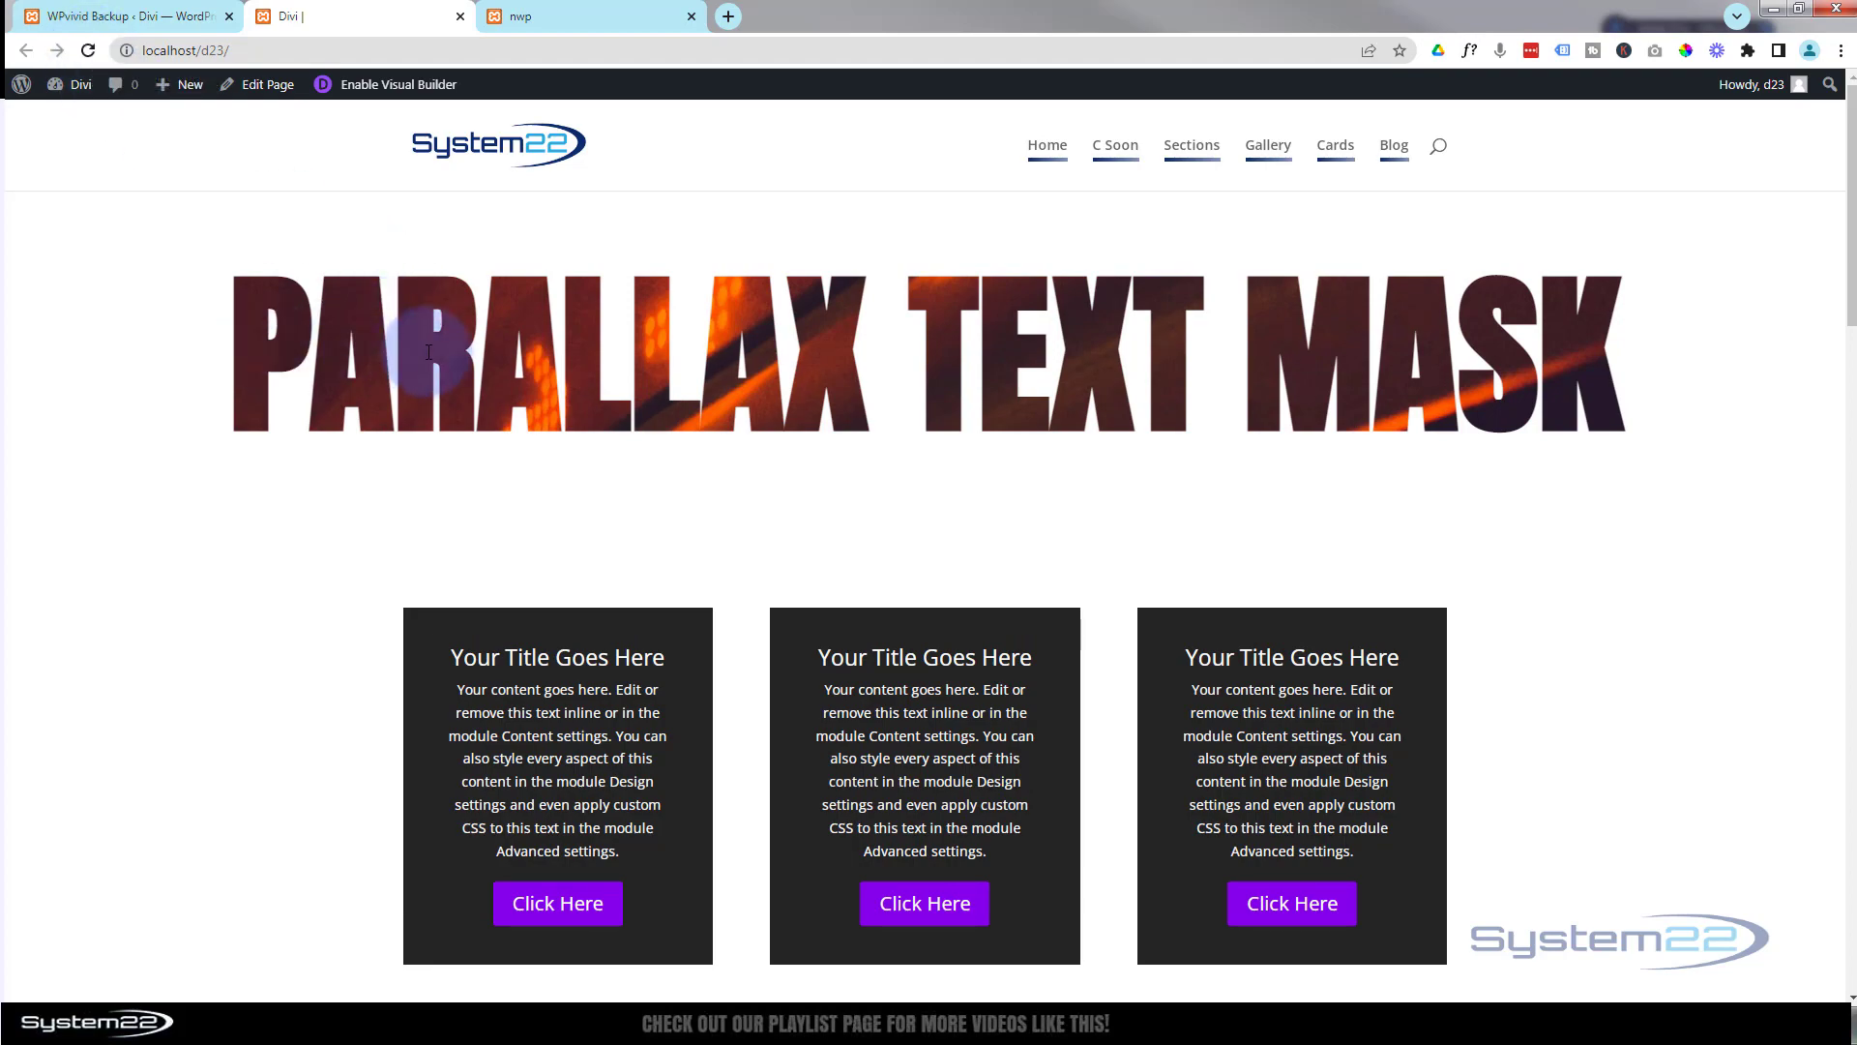
scroll("down", 3)
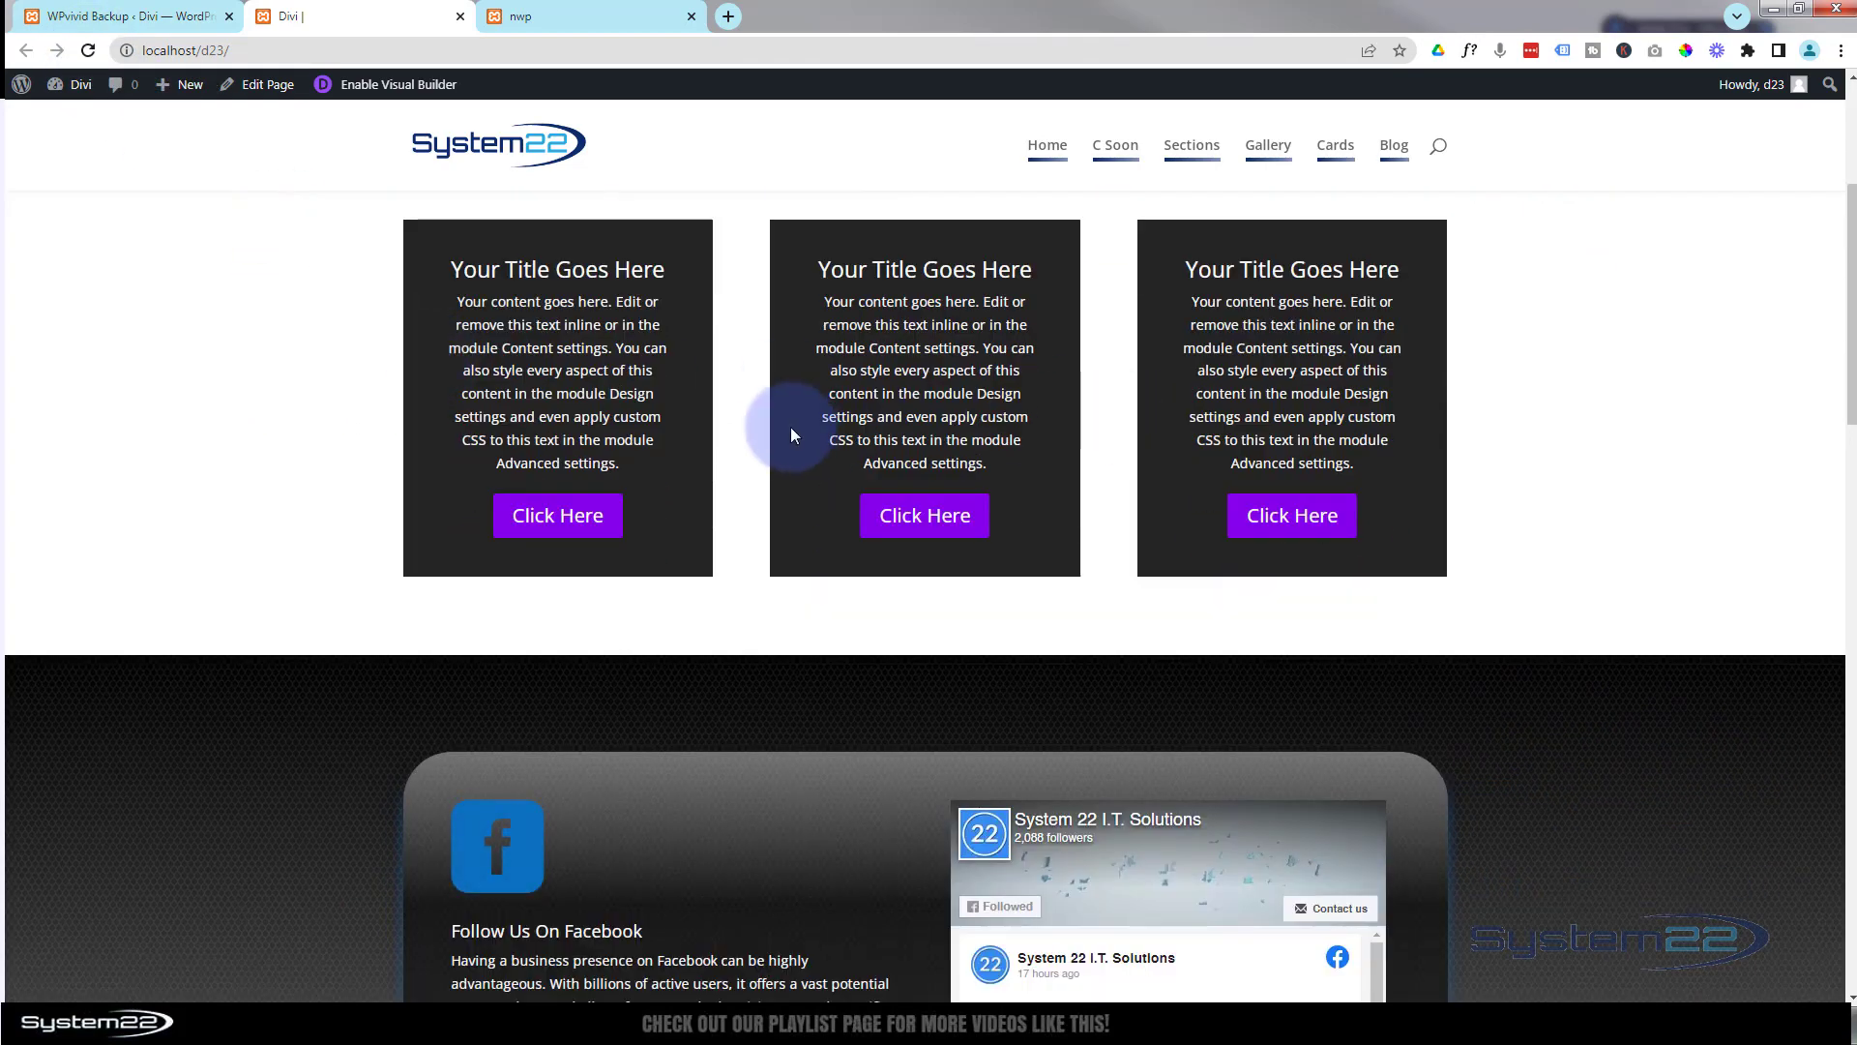
scroll("down", 3)
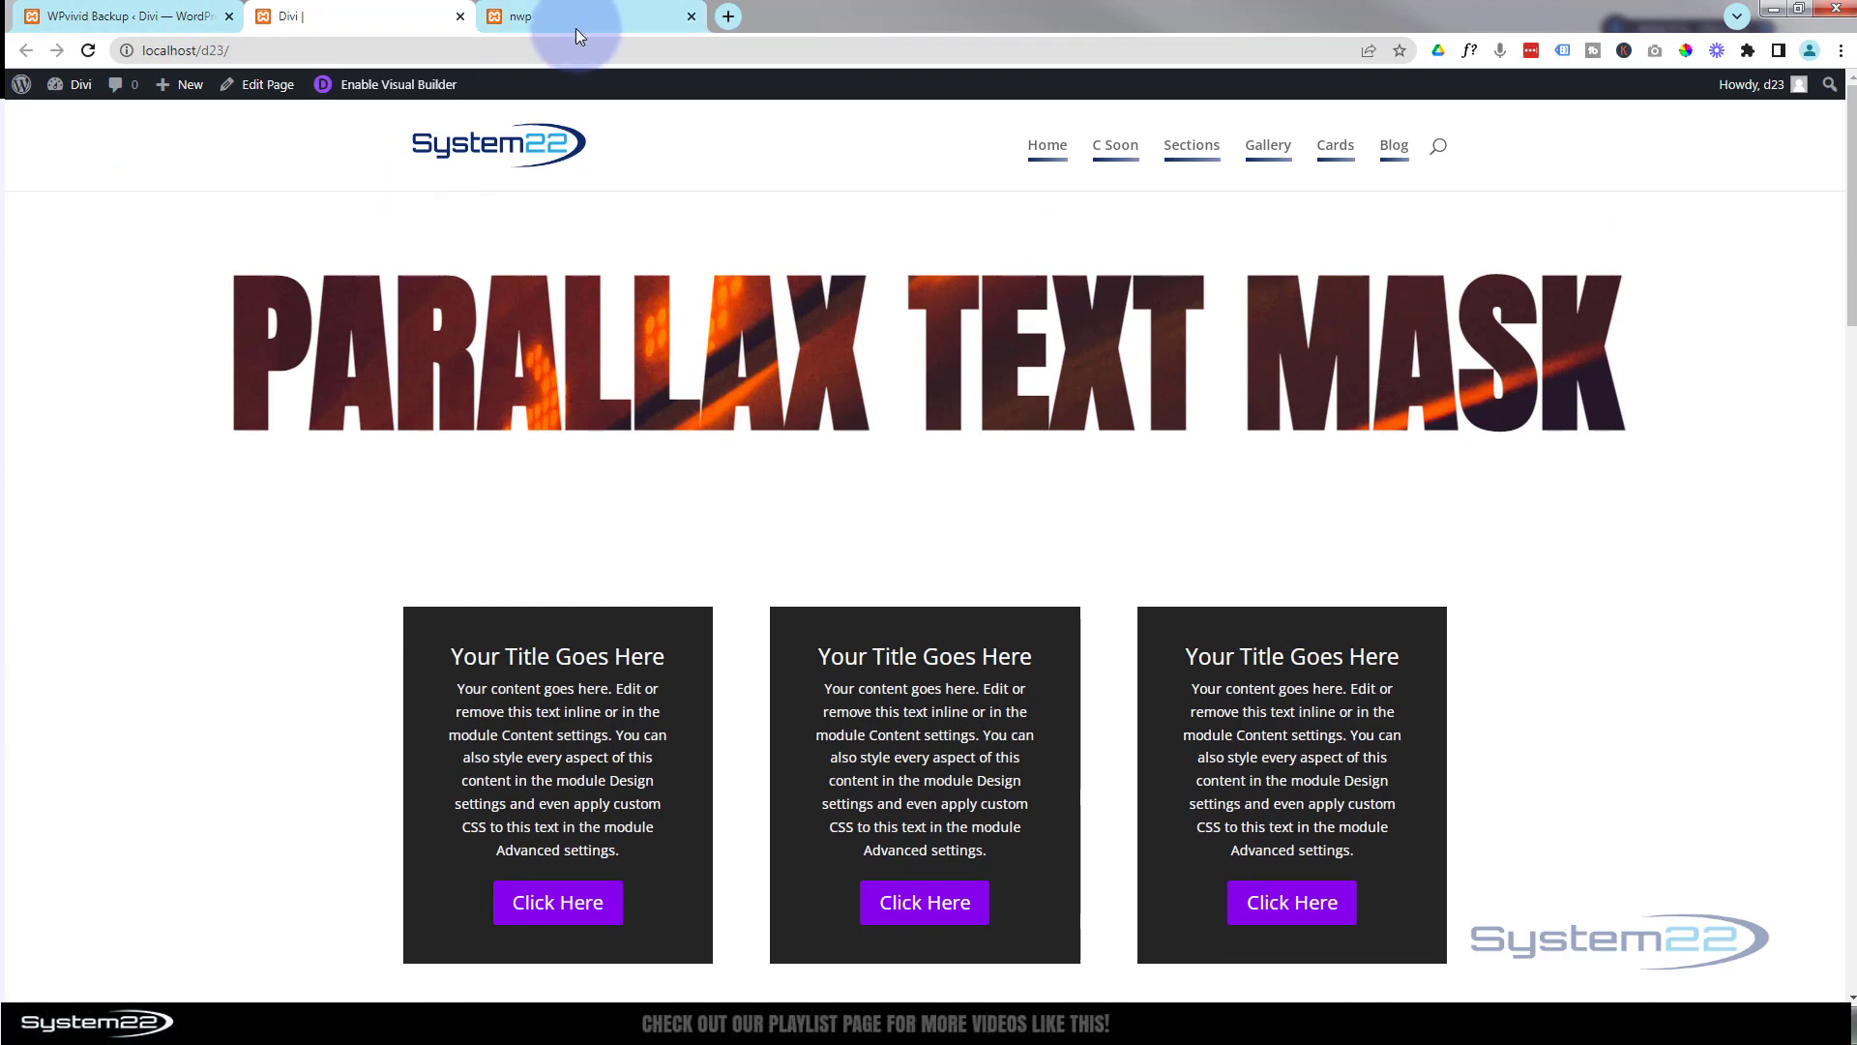
left_click(557, 16)
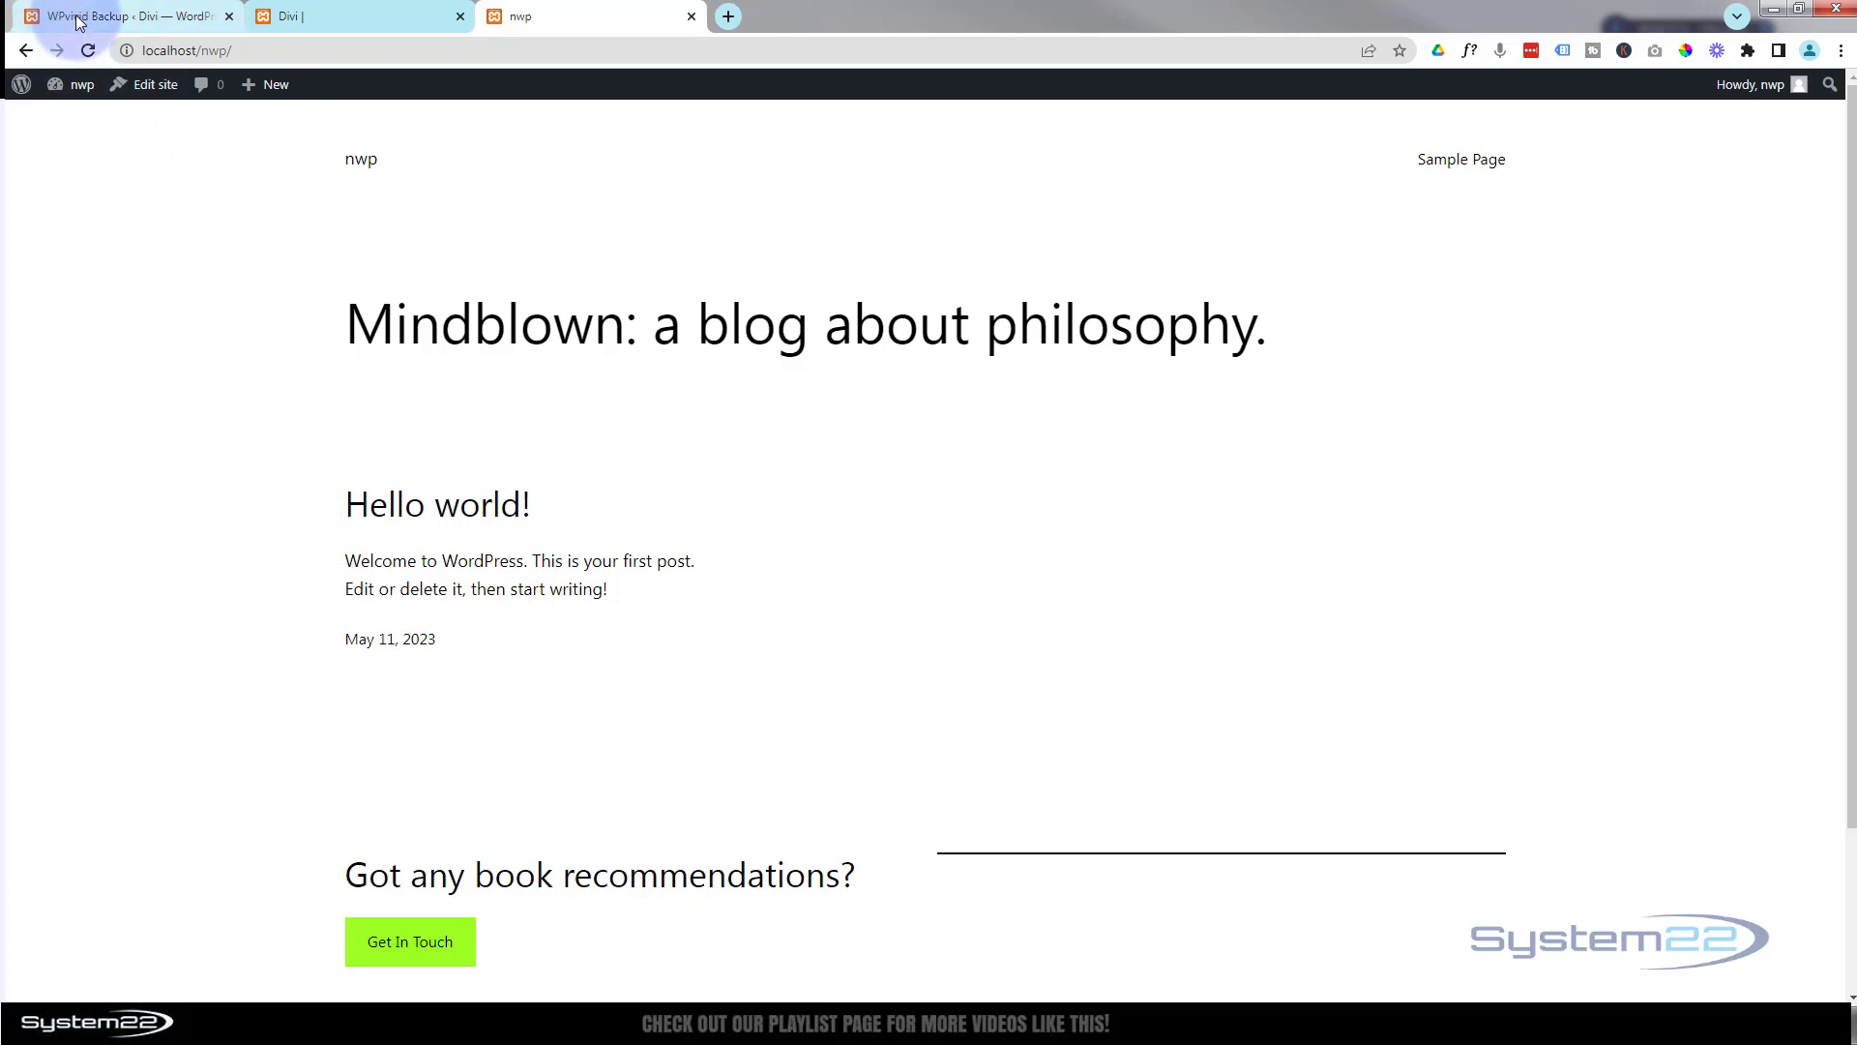
Step: Download part001 and part002 of the May-11-2023 13:16 backup from the Backups list
left_click(118, 15)
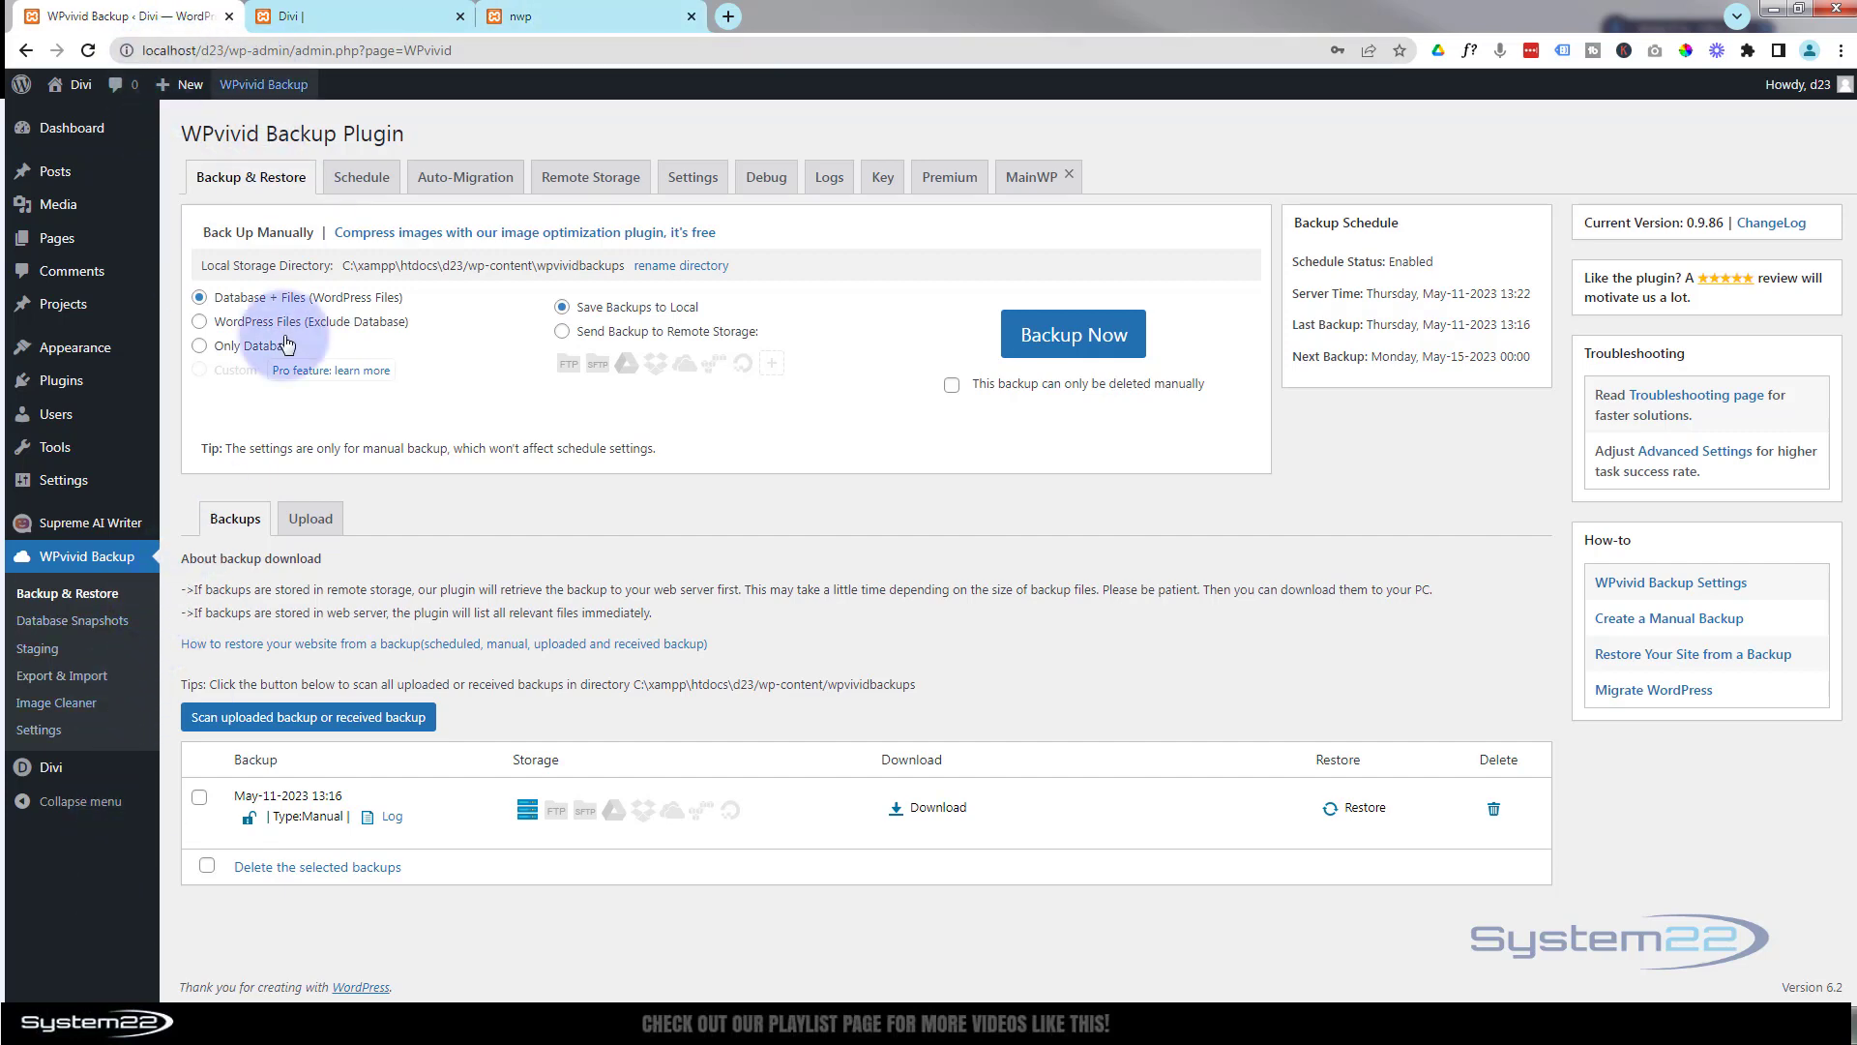
scroll("down", 3)
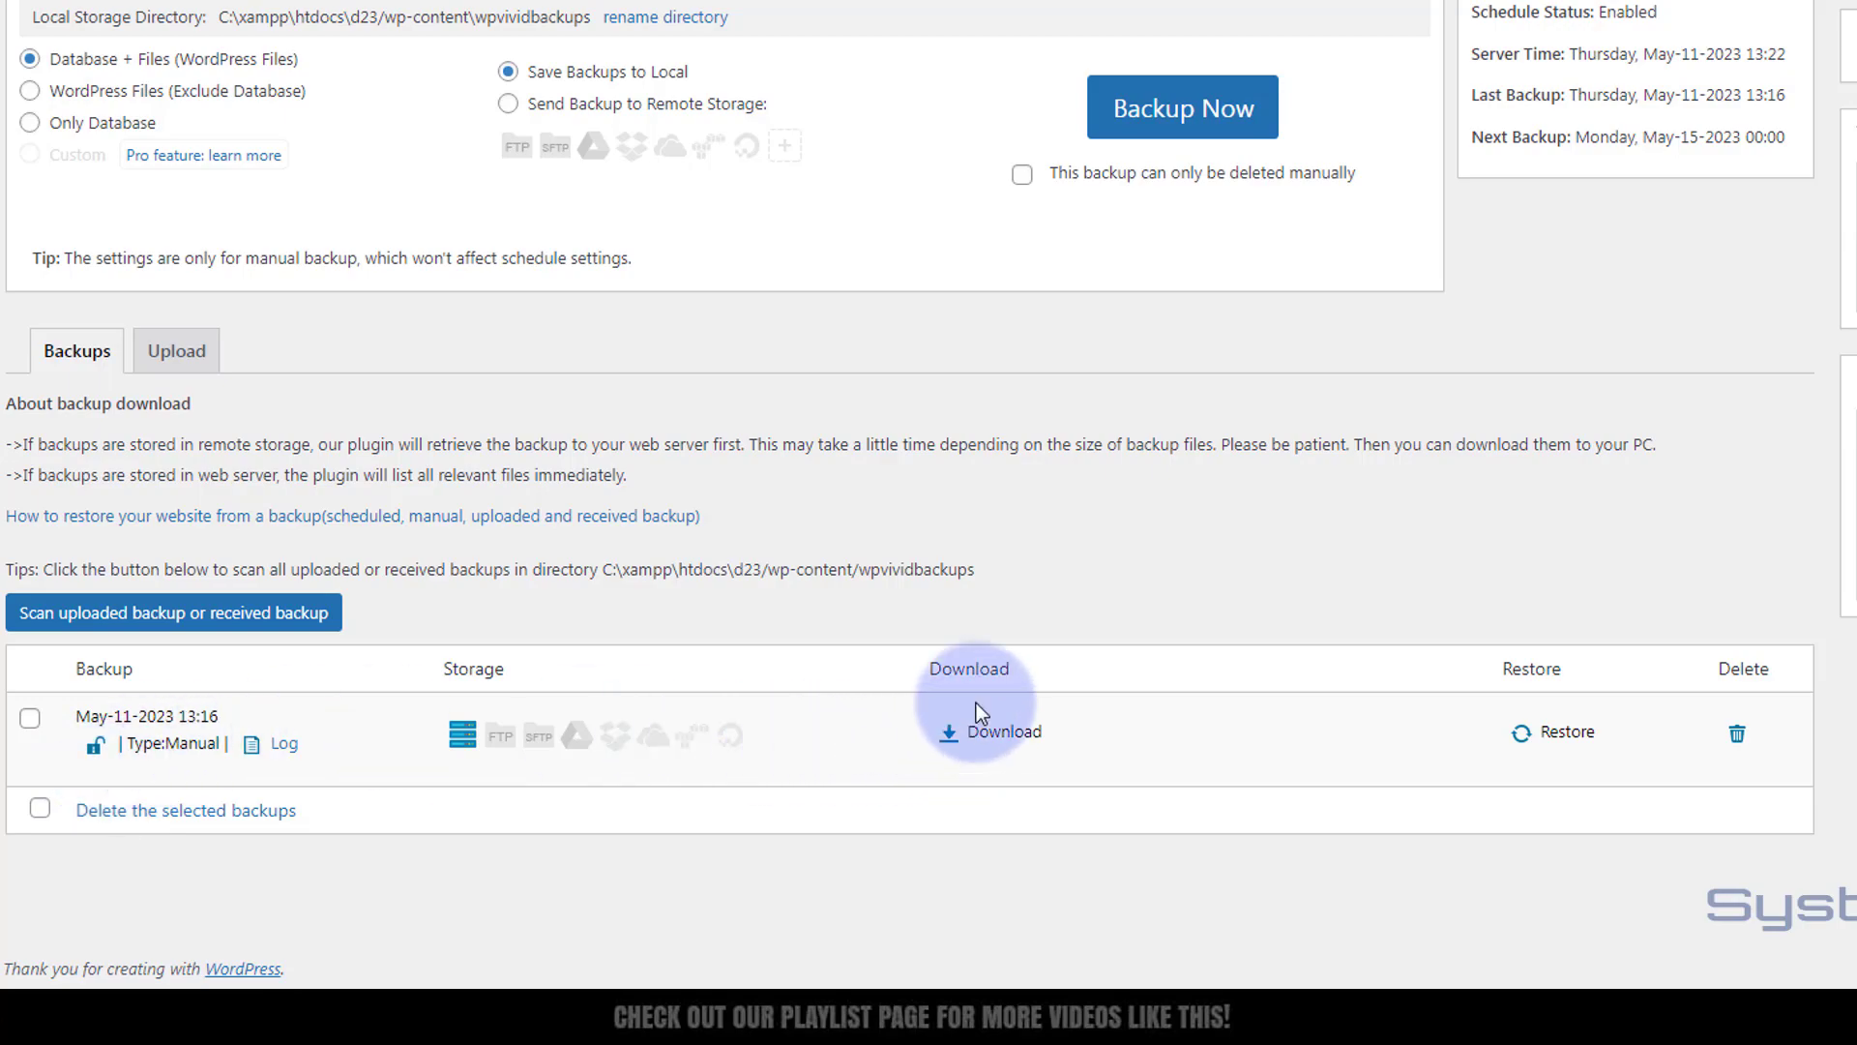
left_click(1003, 732)
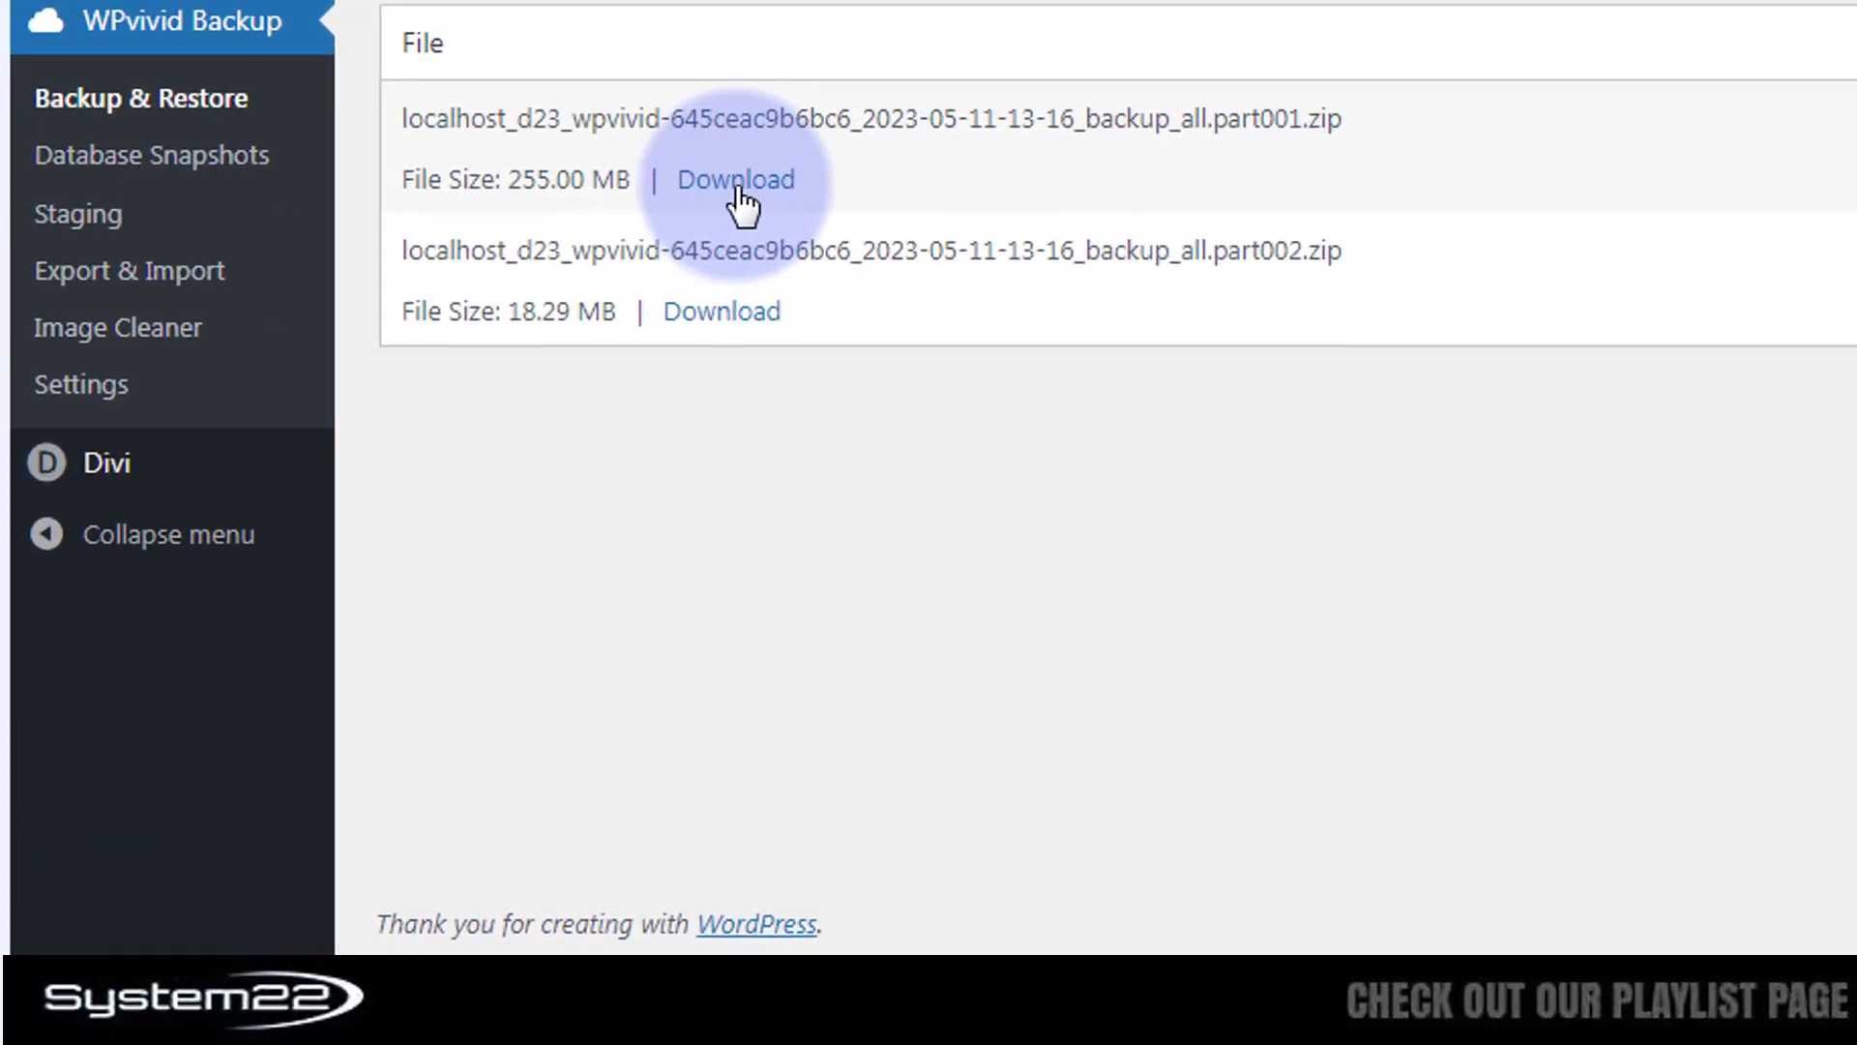
left_click(734, 179)
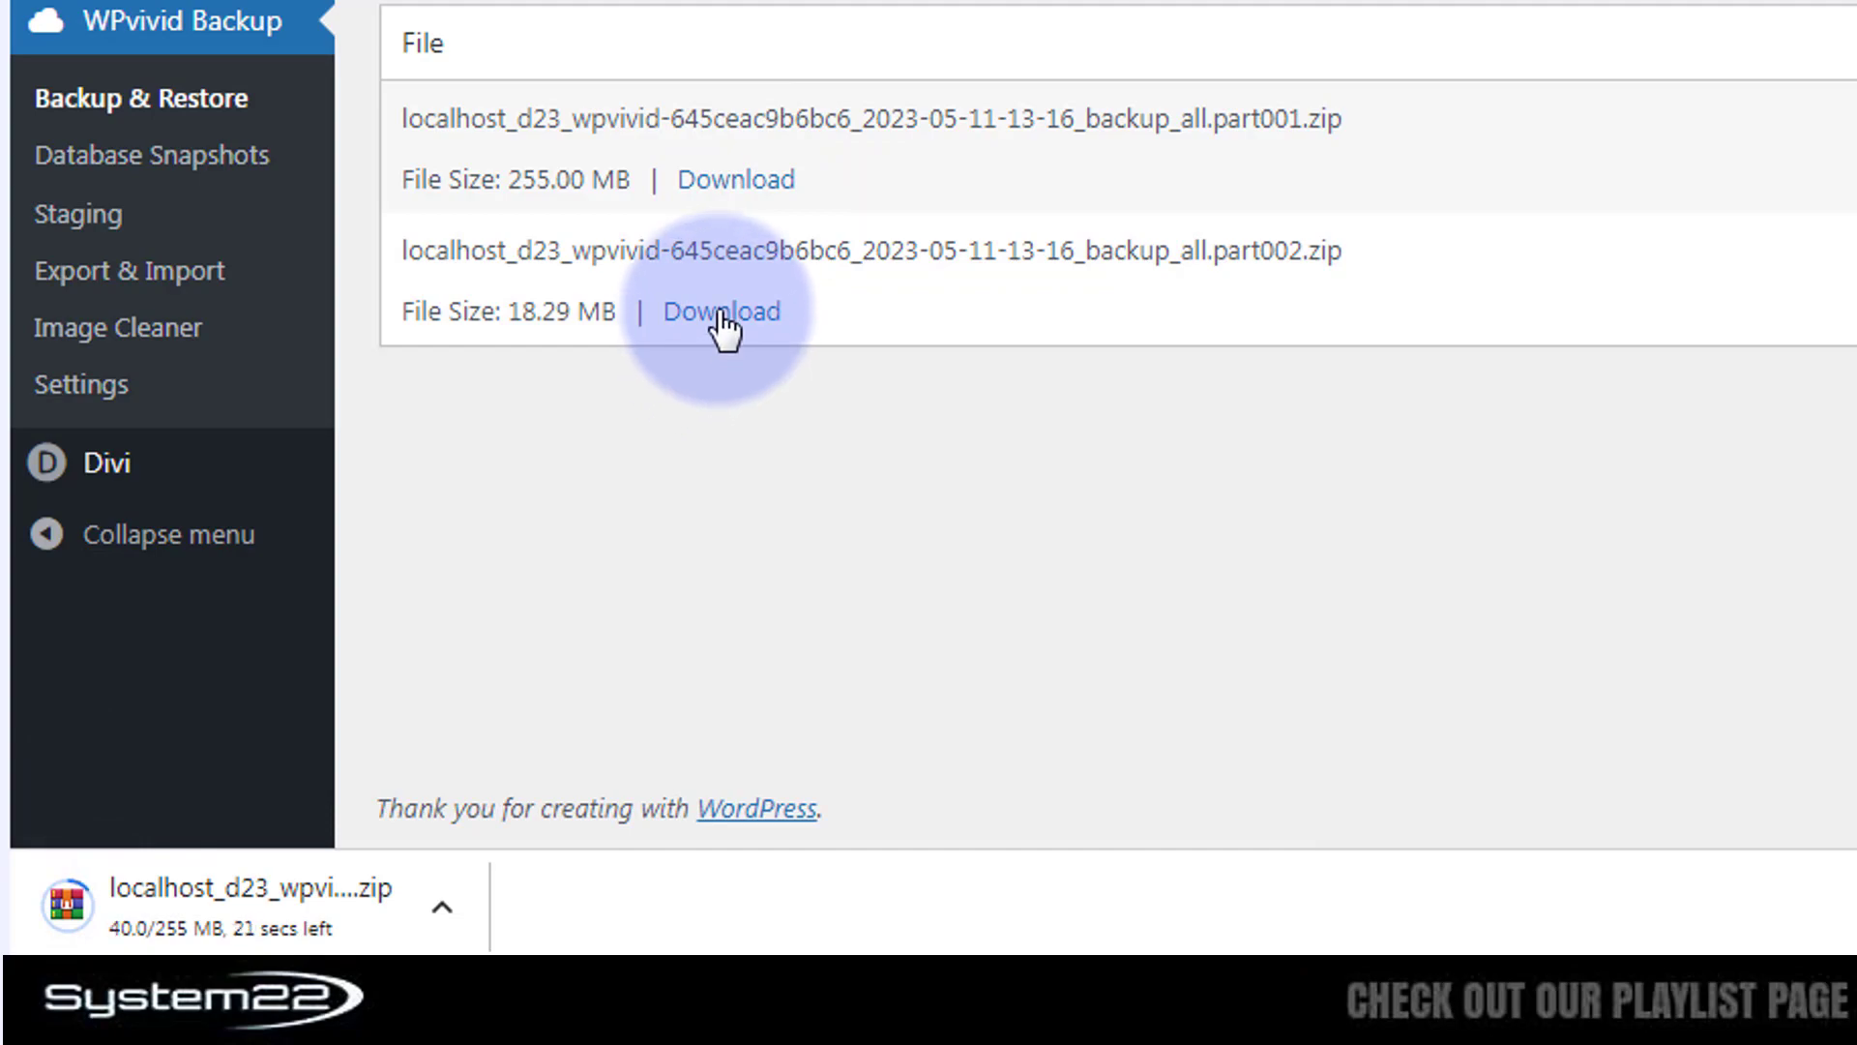
left_click(722, 311)
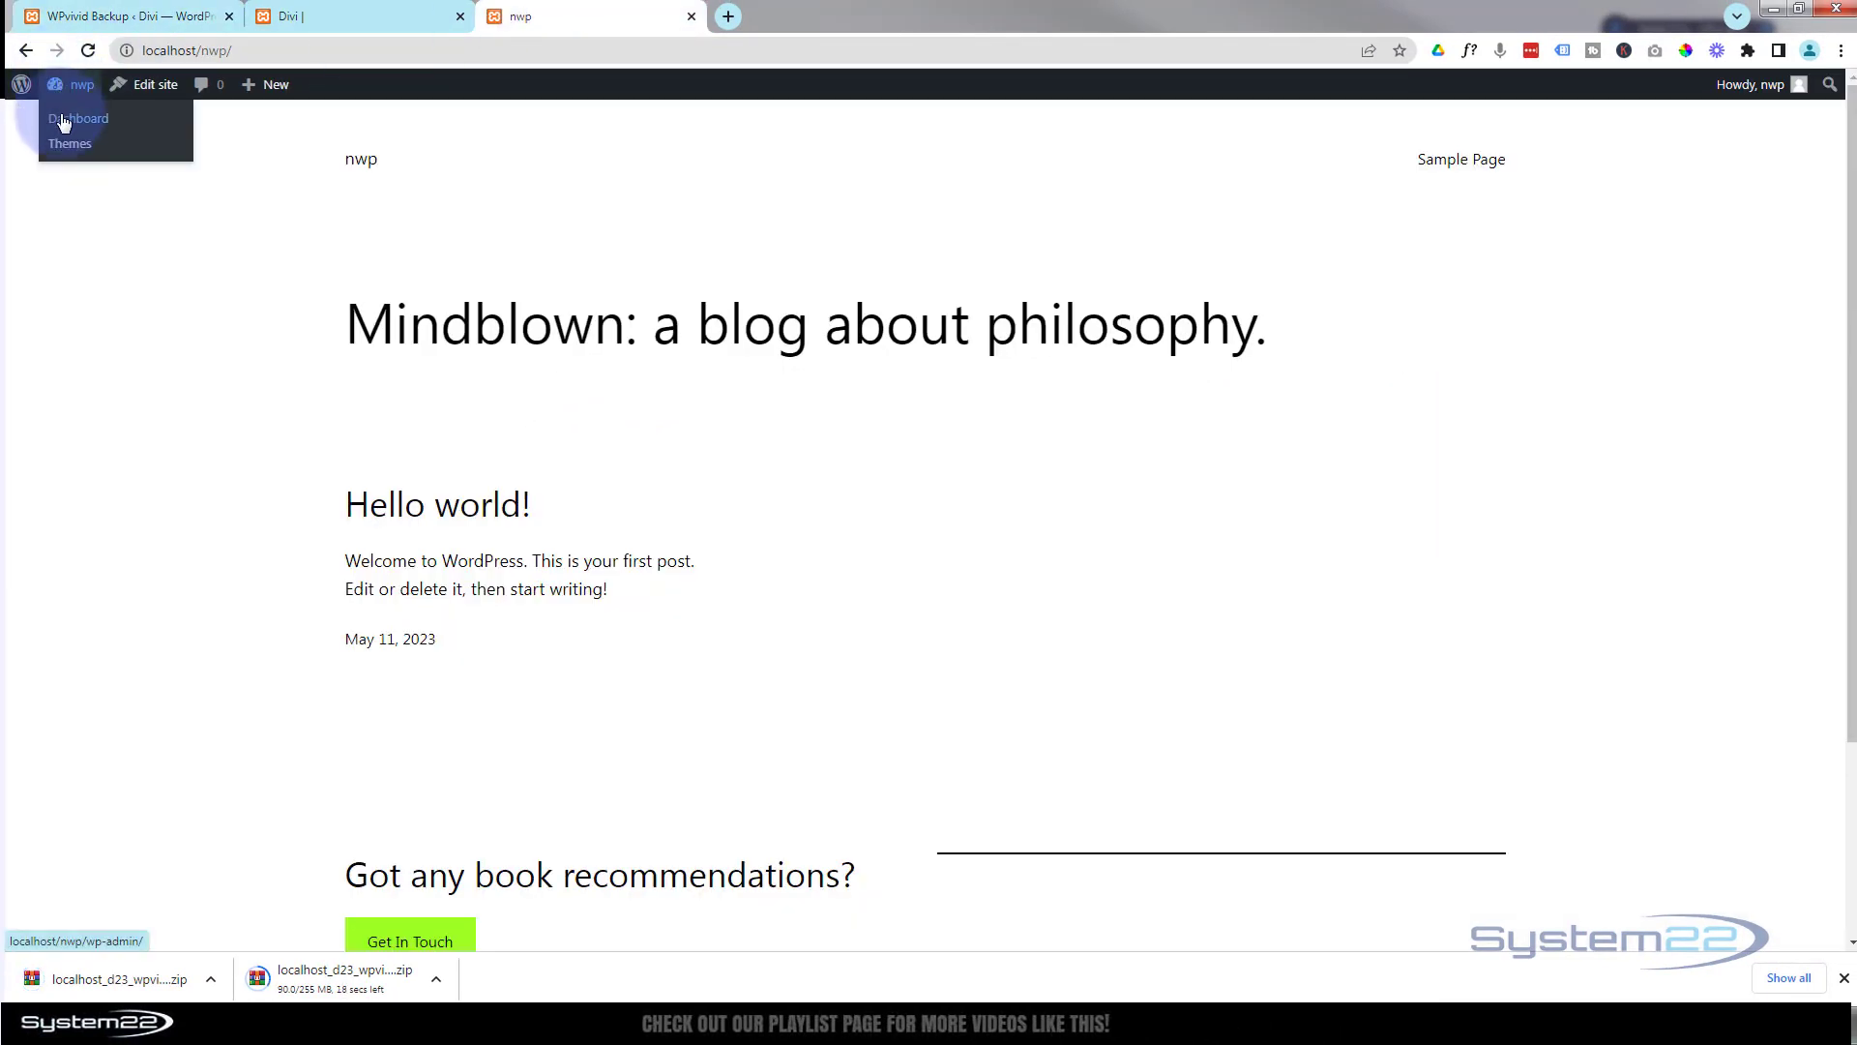
Step: From the nwp dashboard, search plugins for 'wpvivi', then install and activate WPvivid Migration, Backup, Staging
left_click(78, 118)
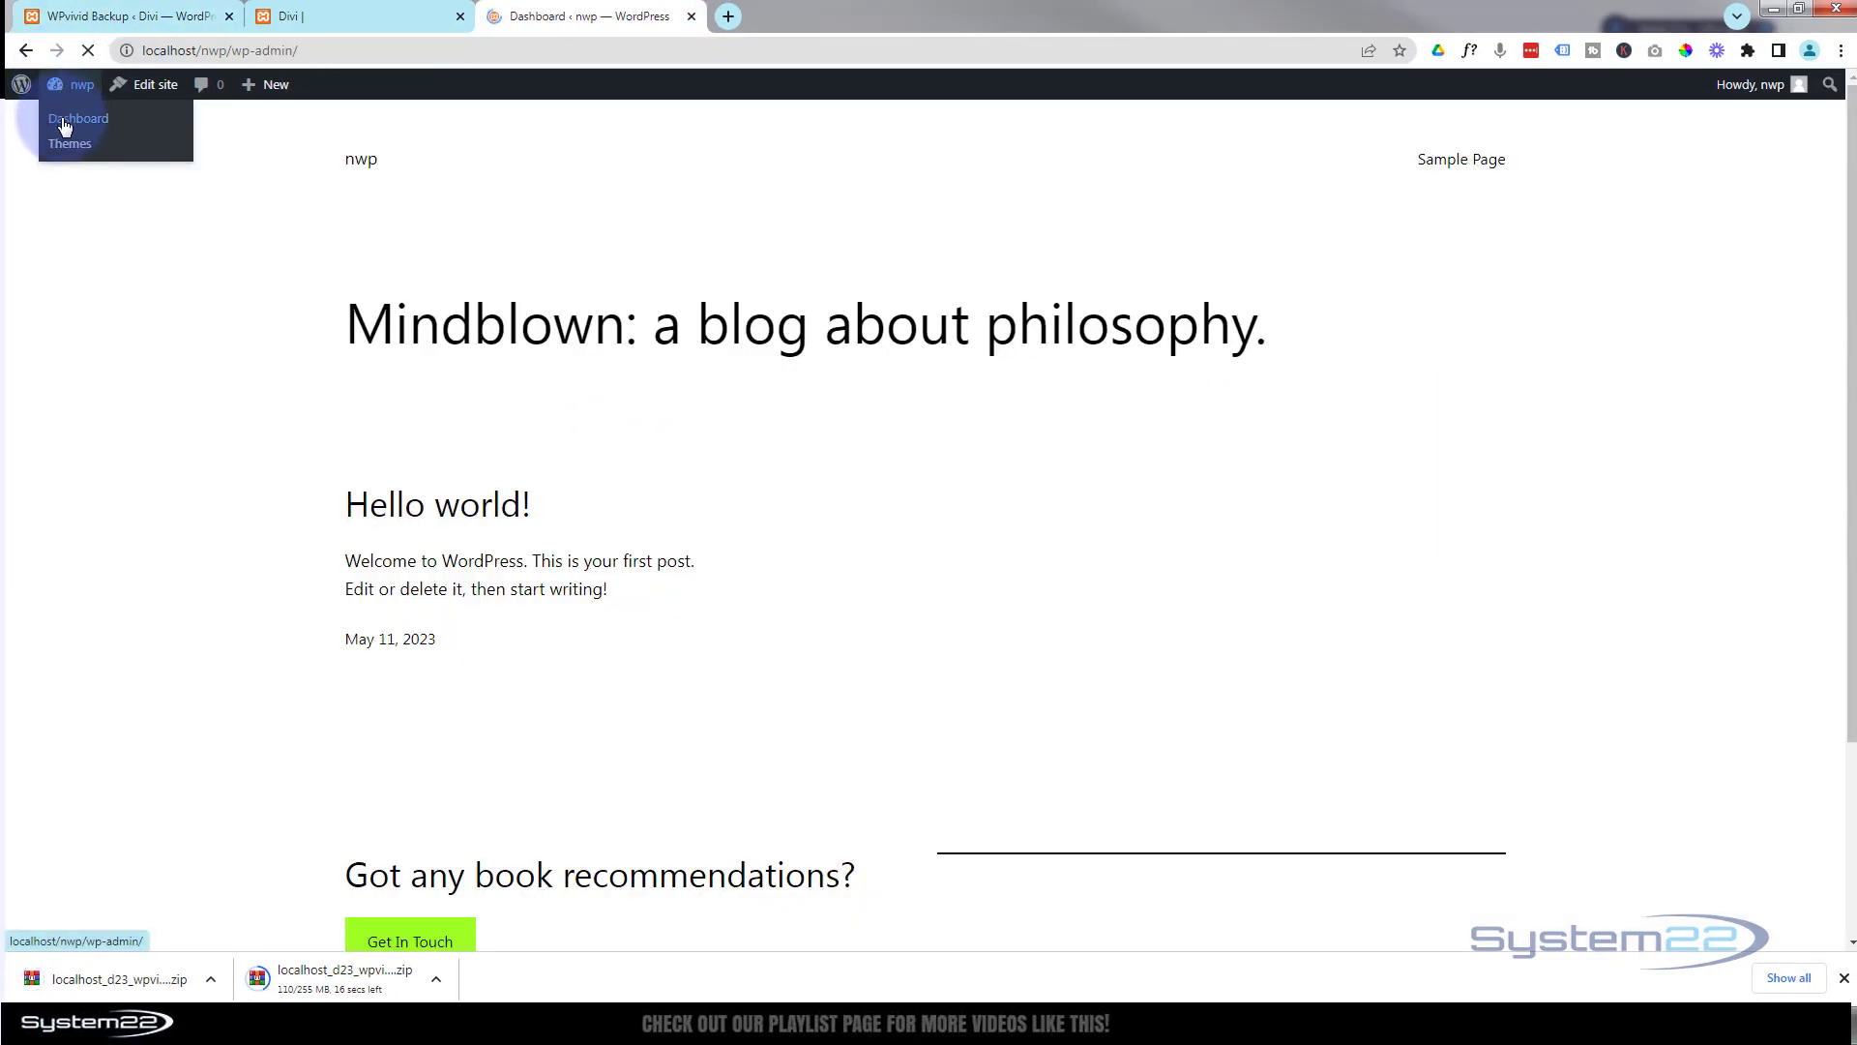
left_click(77, 118)
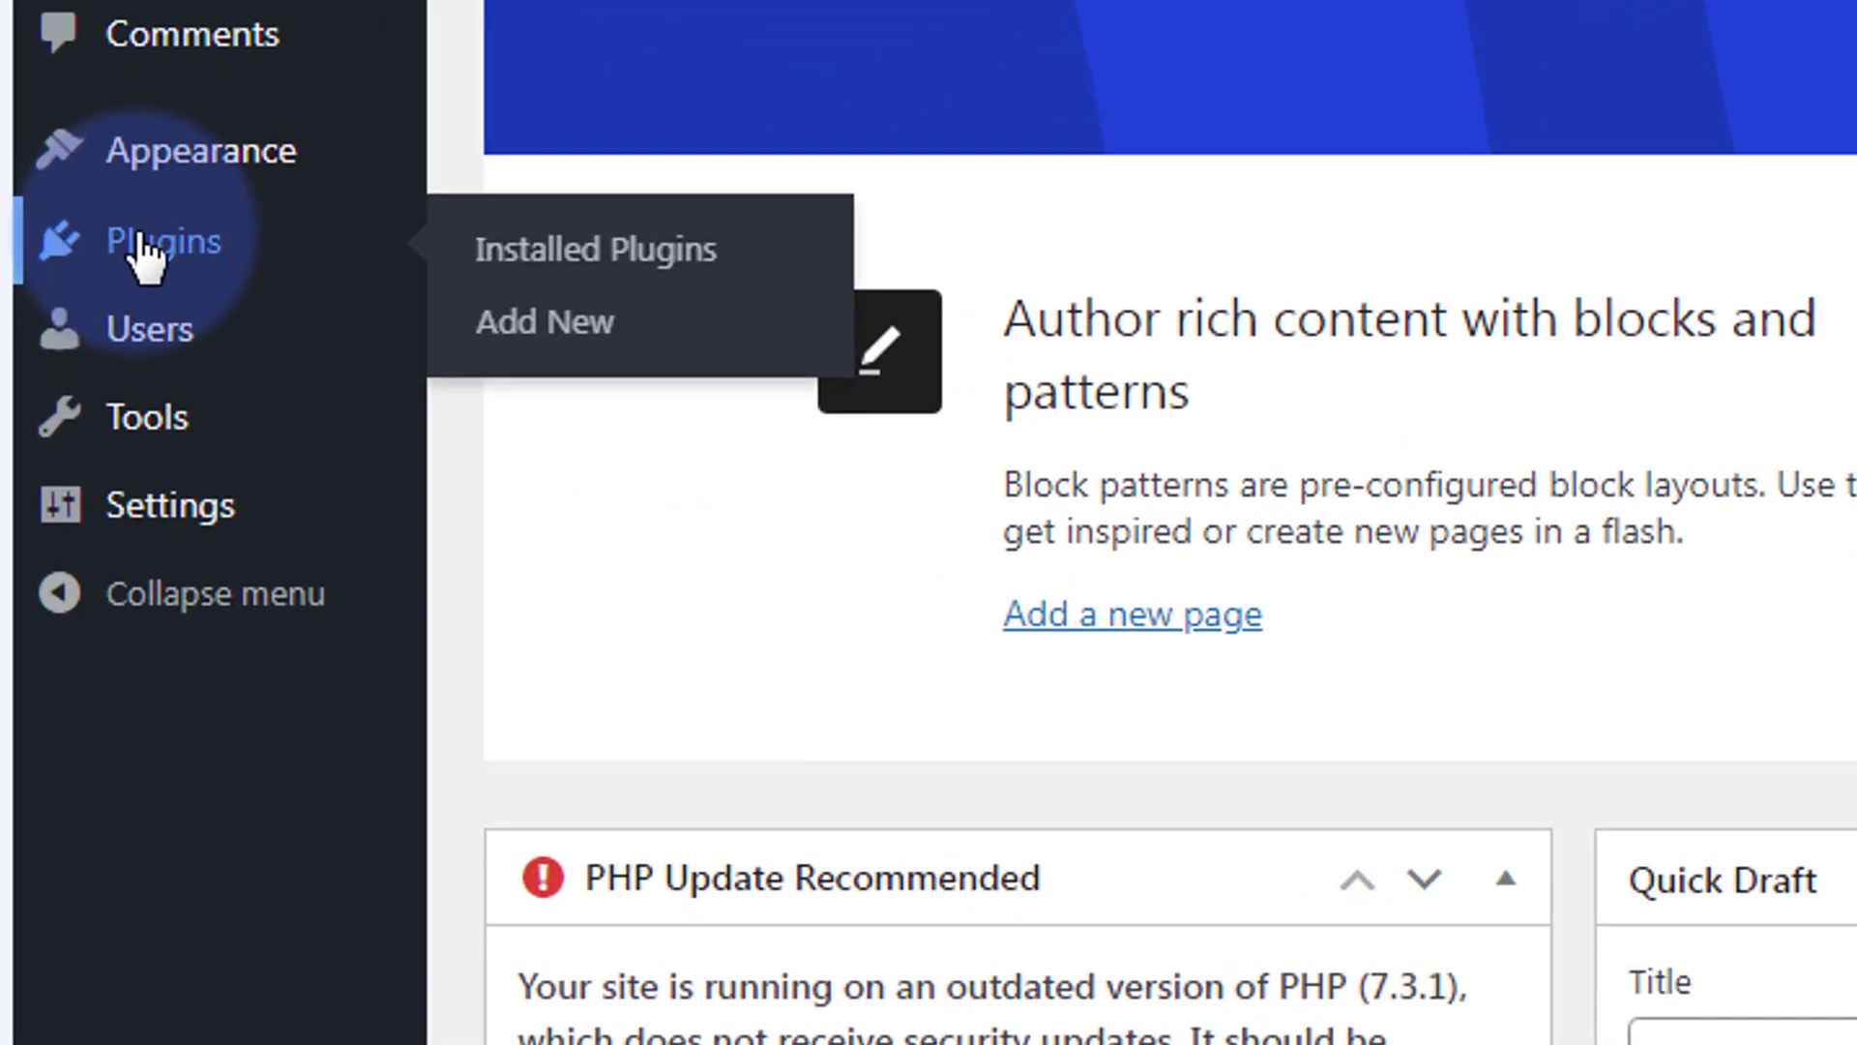
left_click(596, 248)
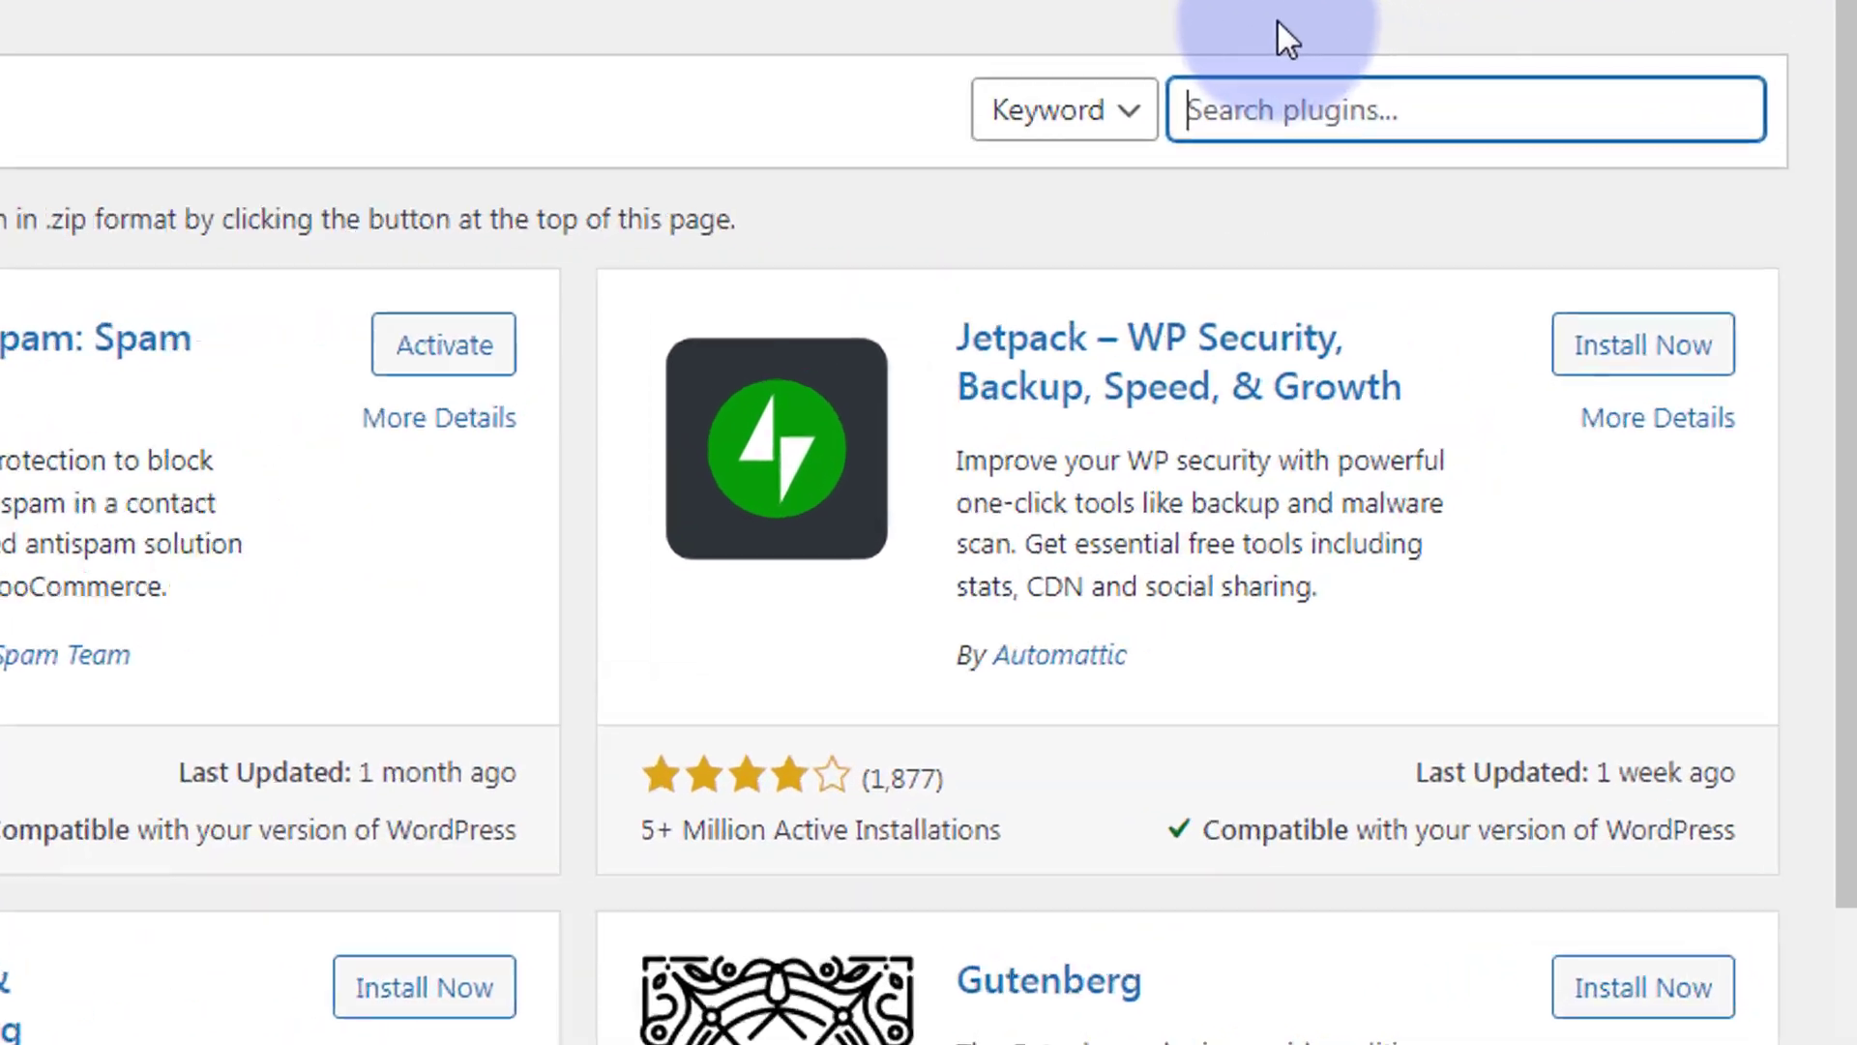
type("wpvivid")
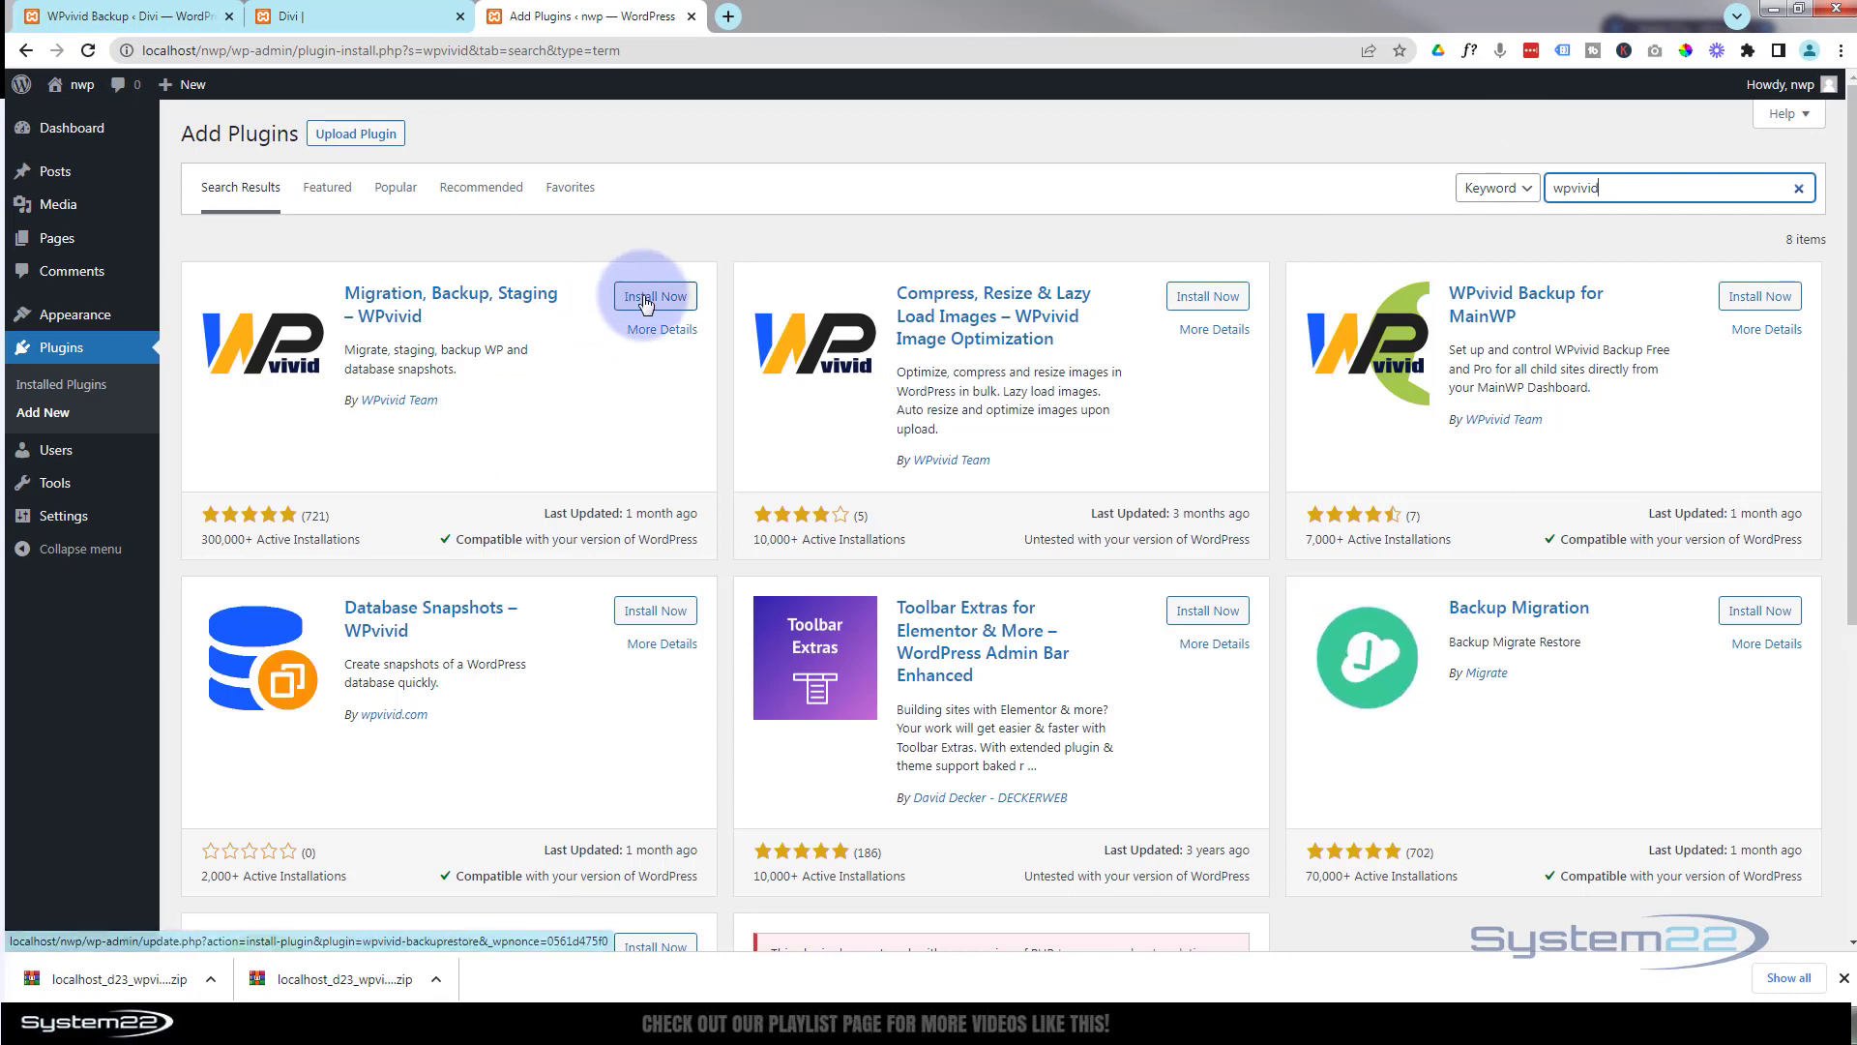
left_click(655, 296)
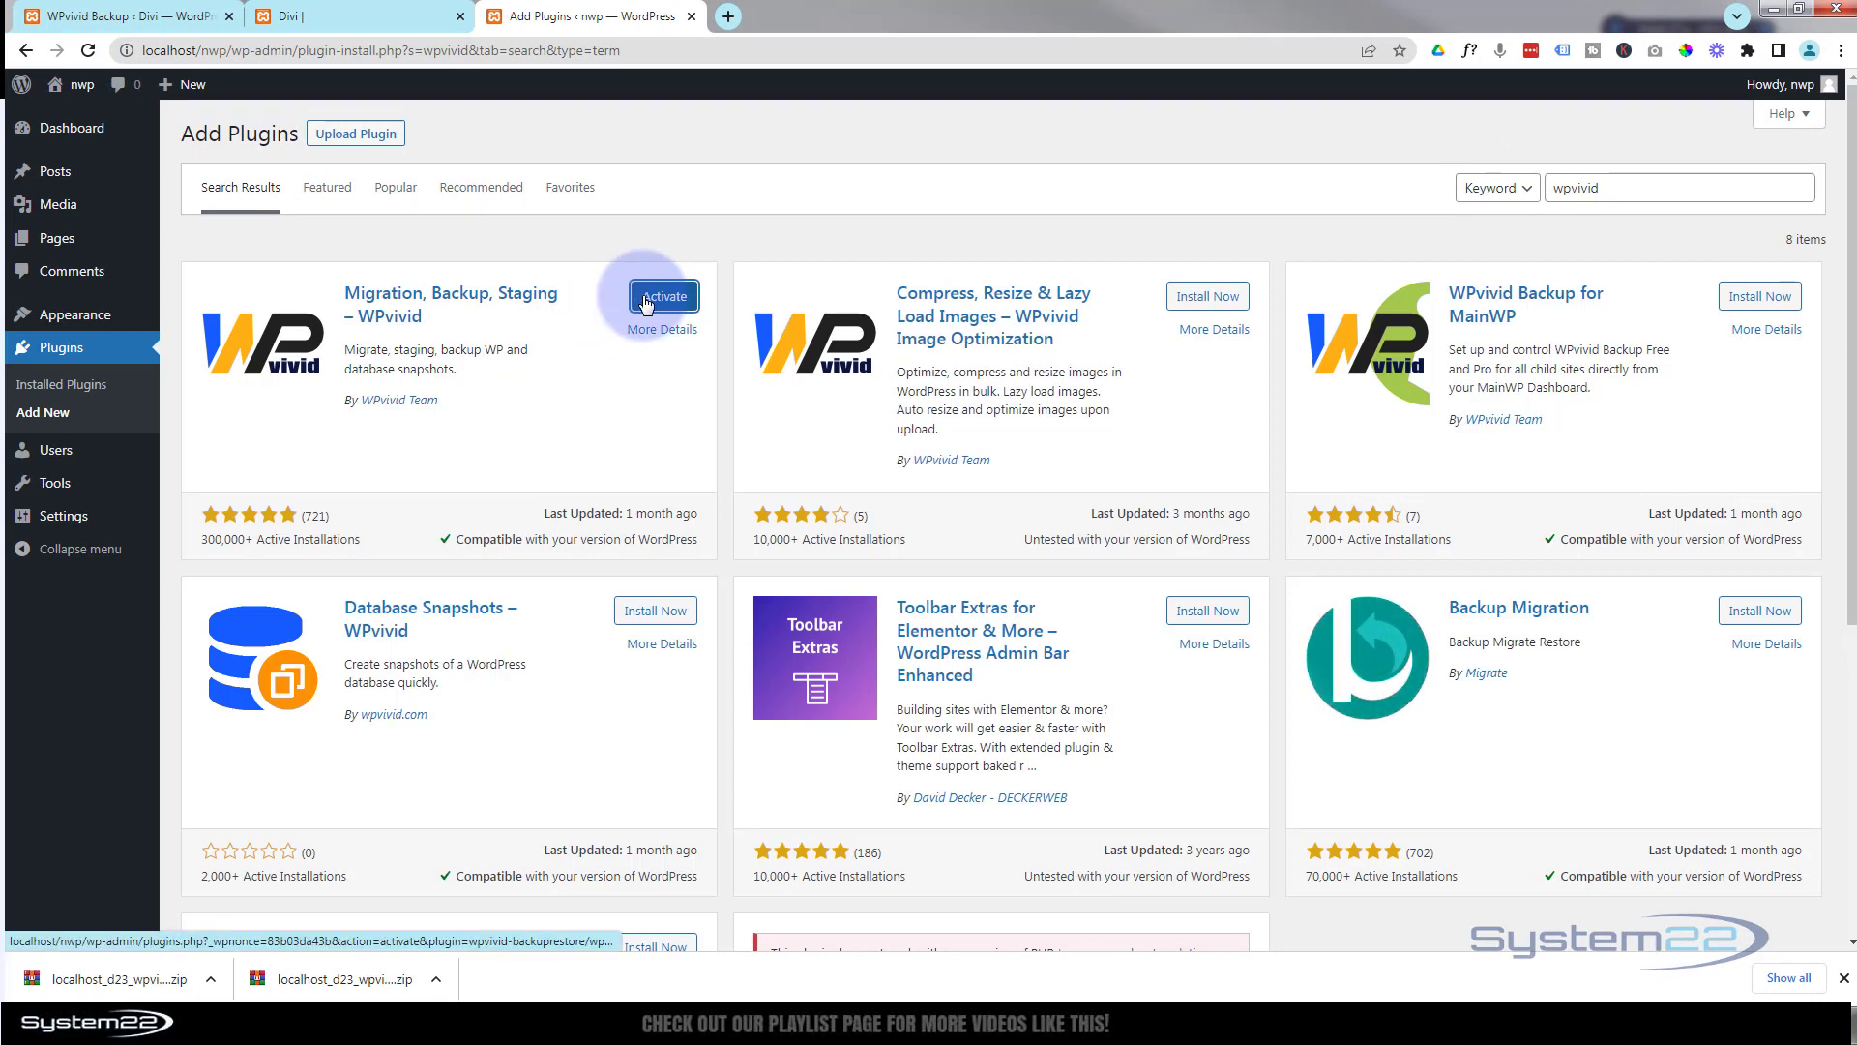
left_click(663, 296)
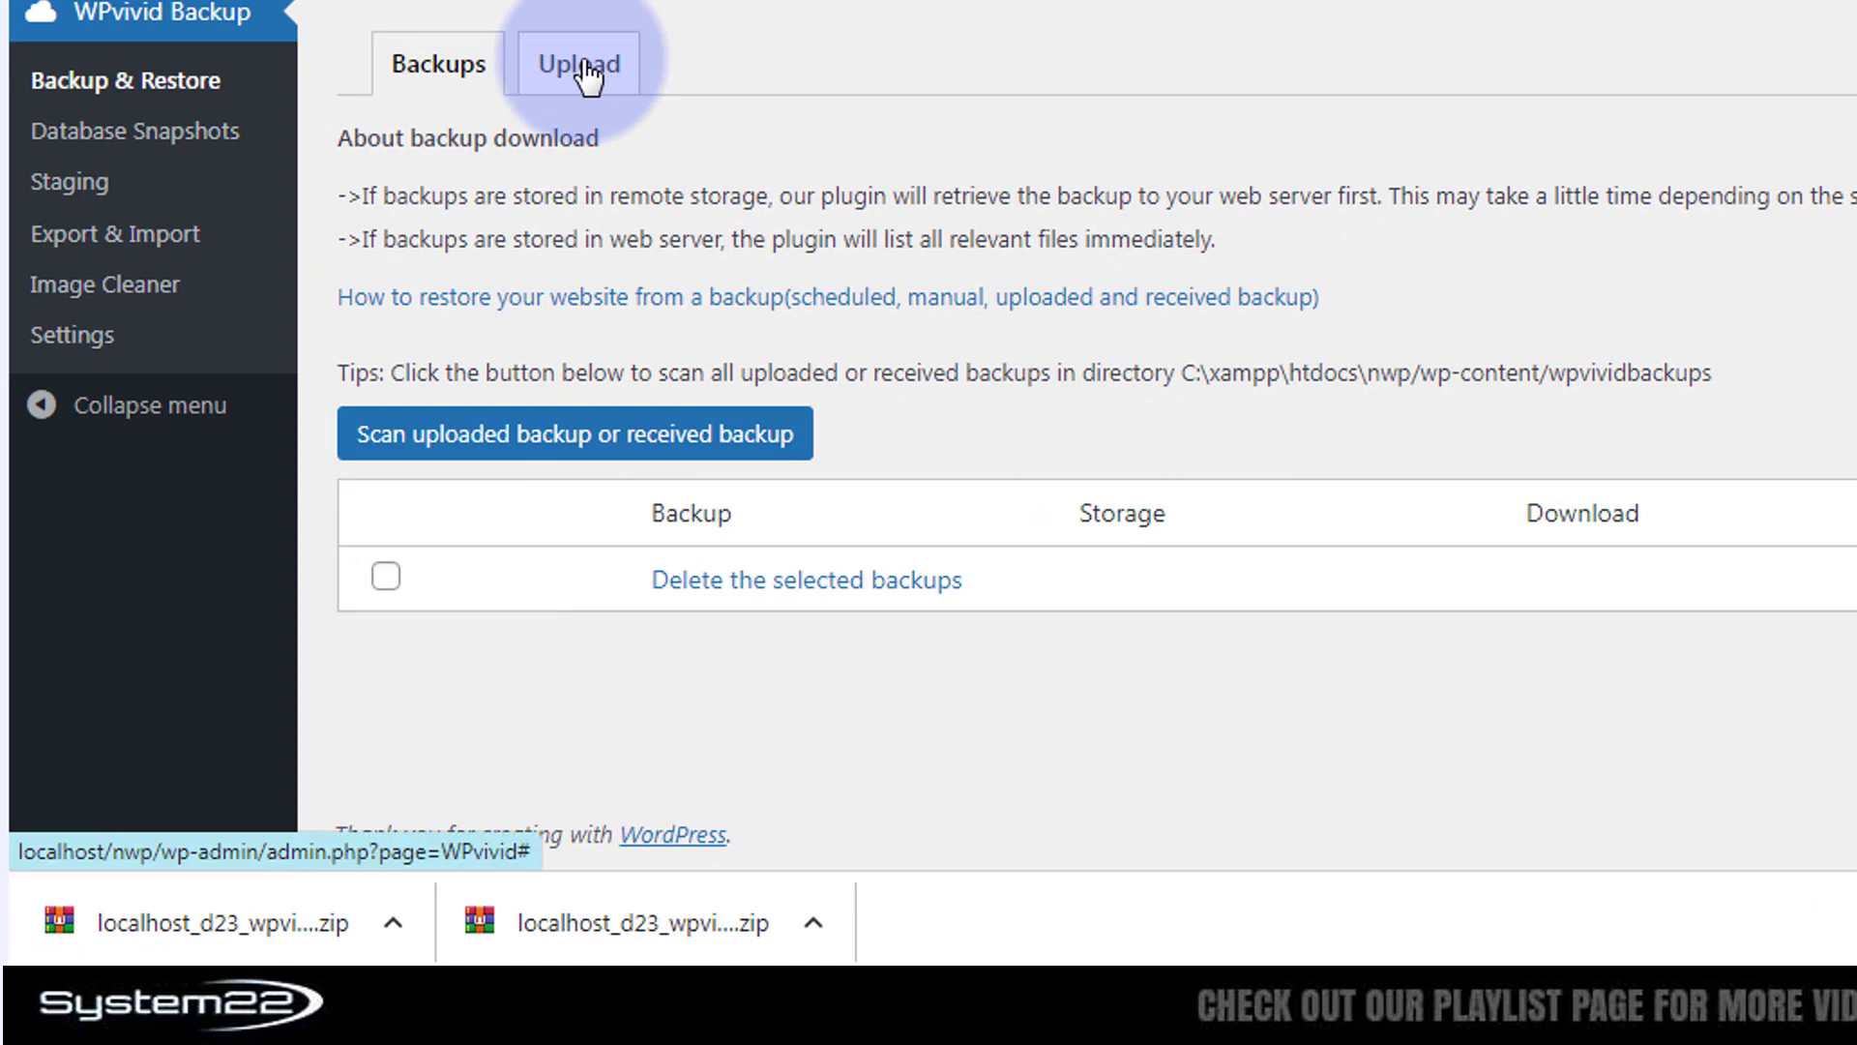
Step: Drag both May-11-2023 13:16 backup zip parts into the Upload area and upload them
left_click(579, 64)
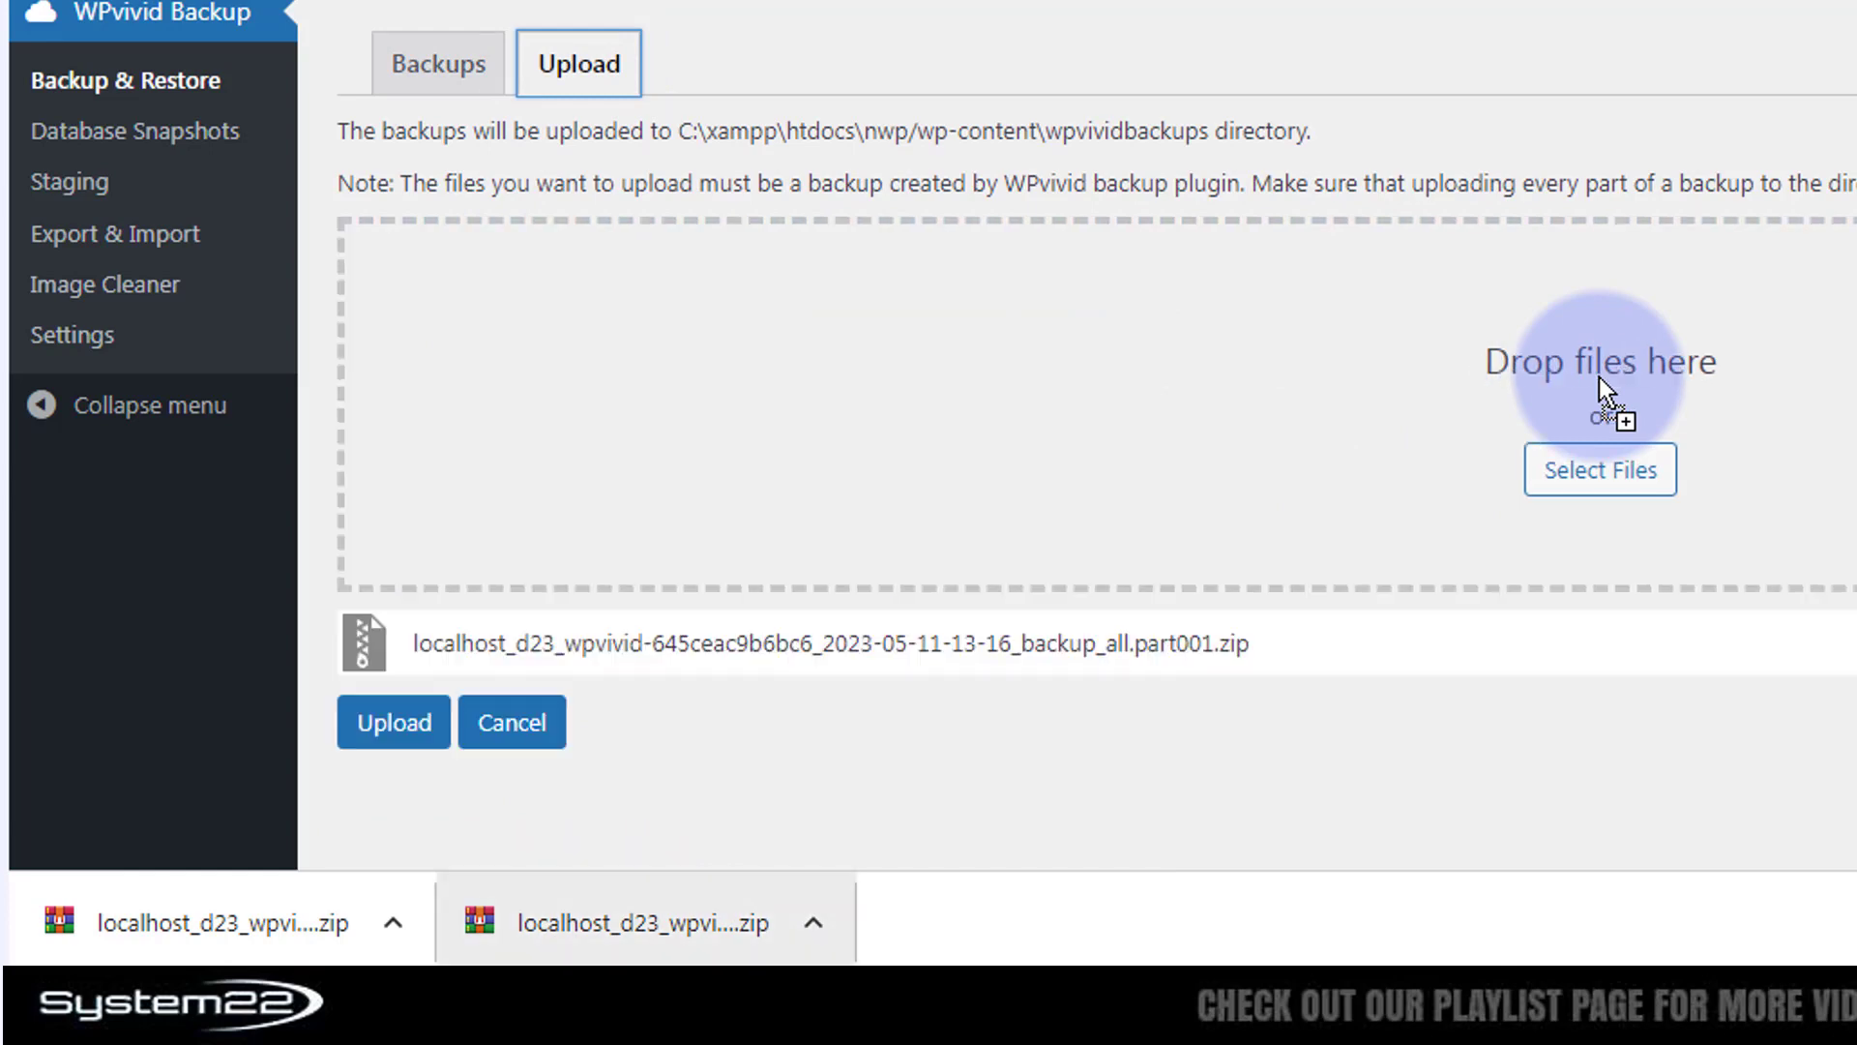
left_click_drag(1605, 388, 1333, 355)
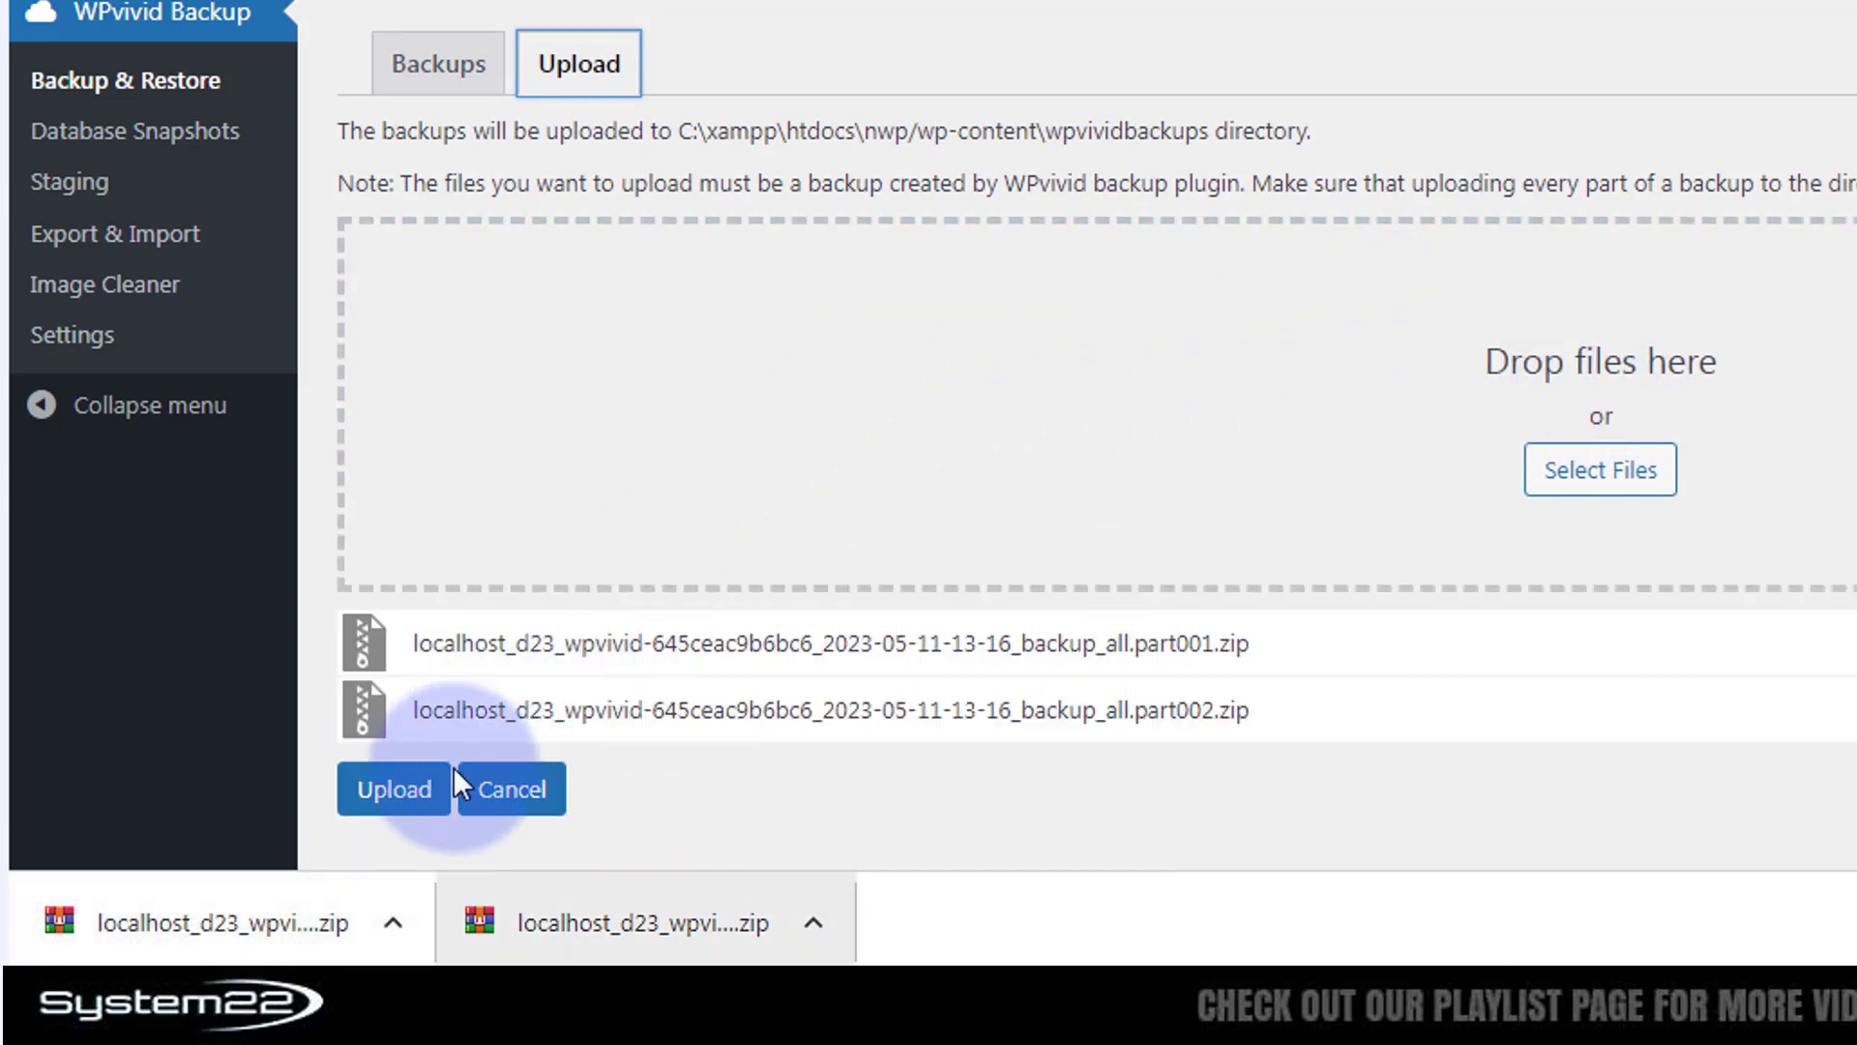
left_click(395, 789)
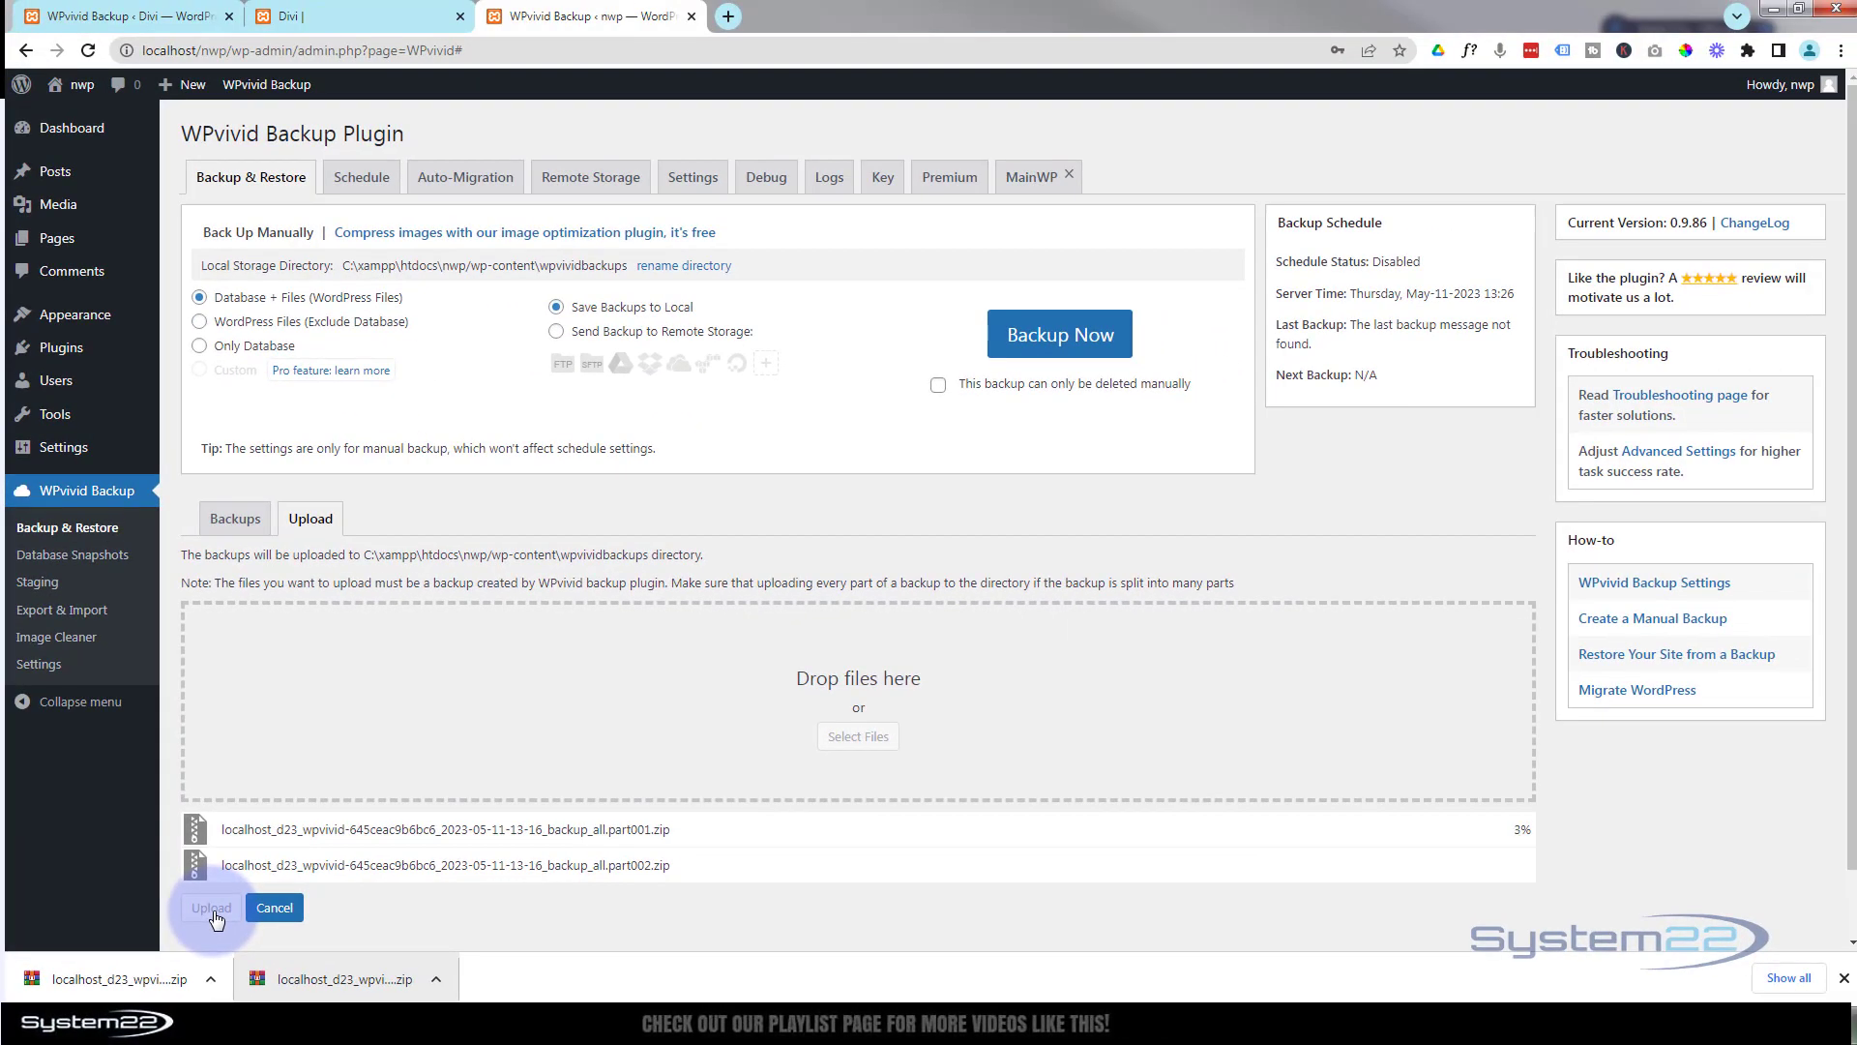
mouse_move(1506, 838)
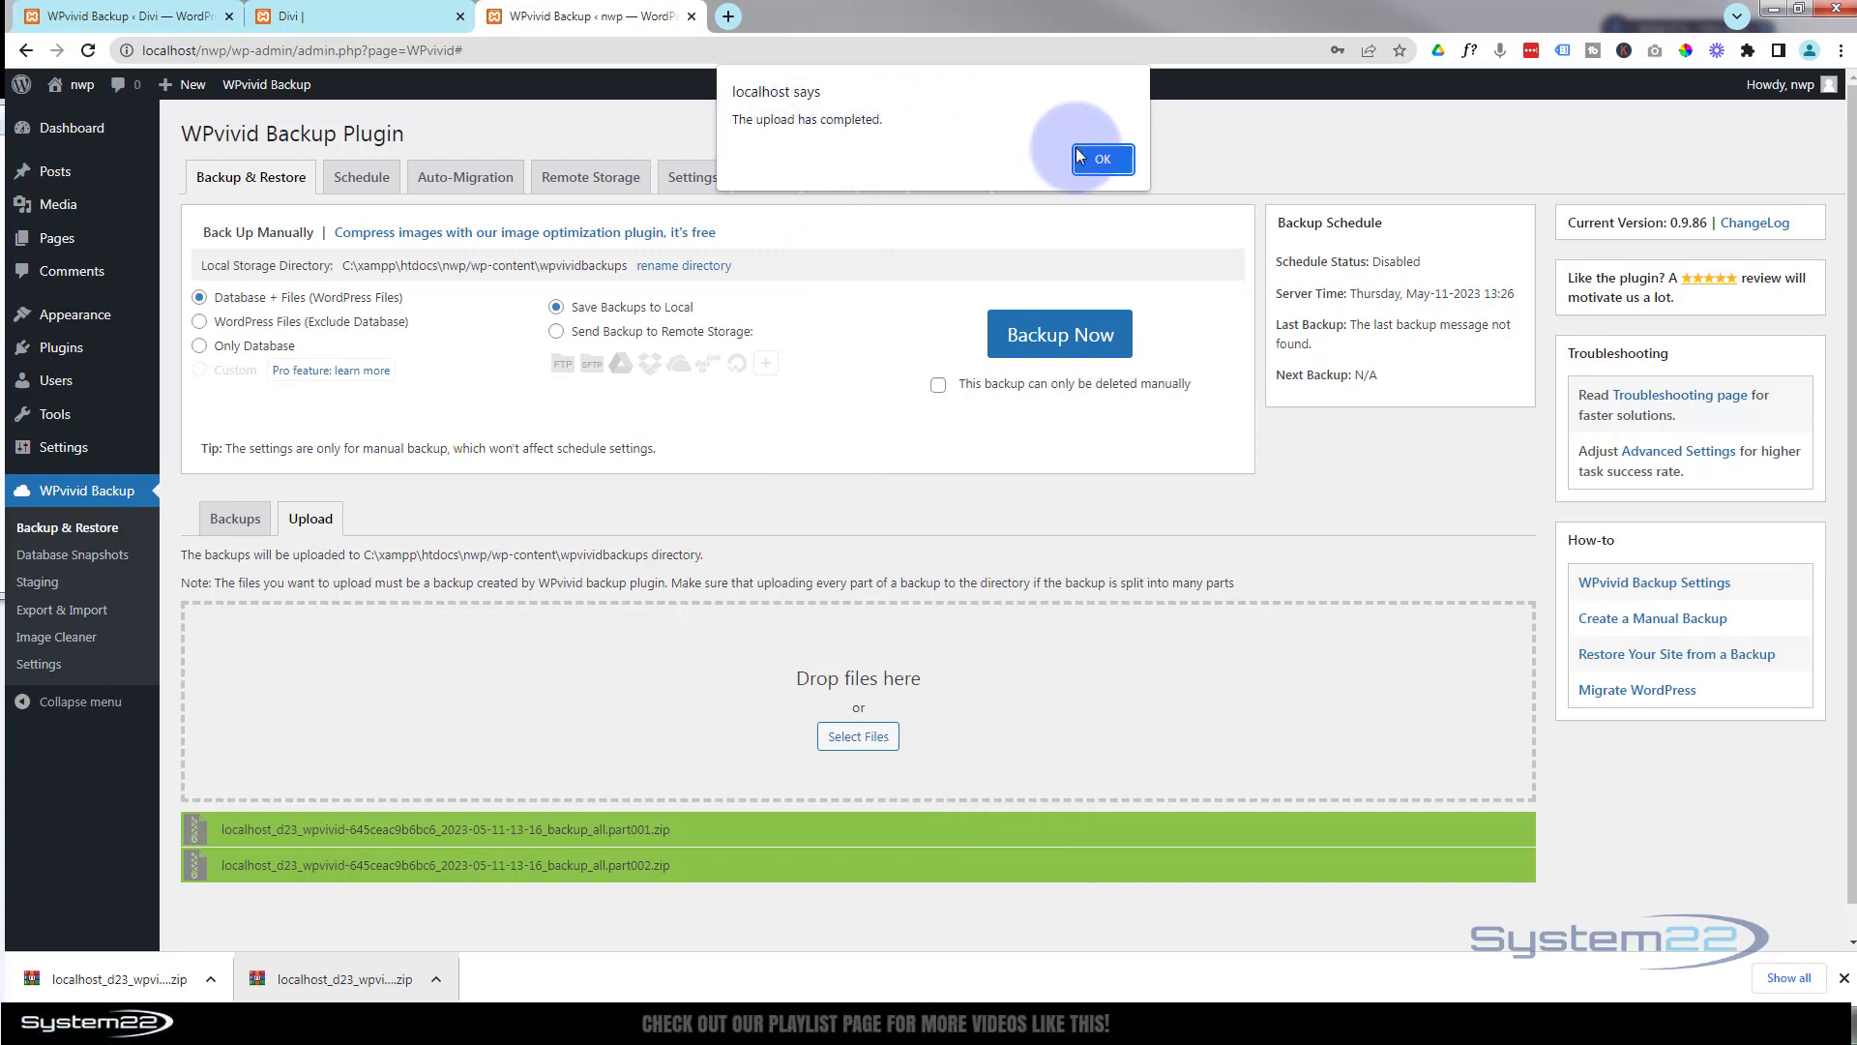
left_click(1099, 157)
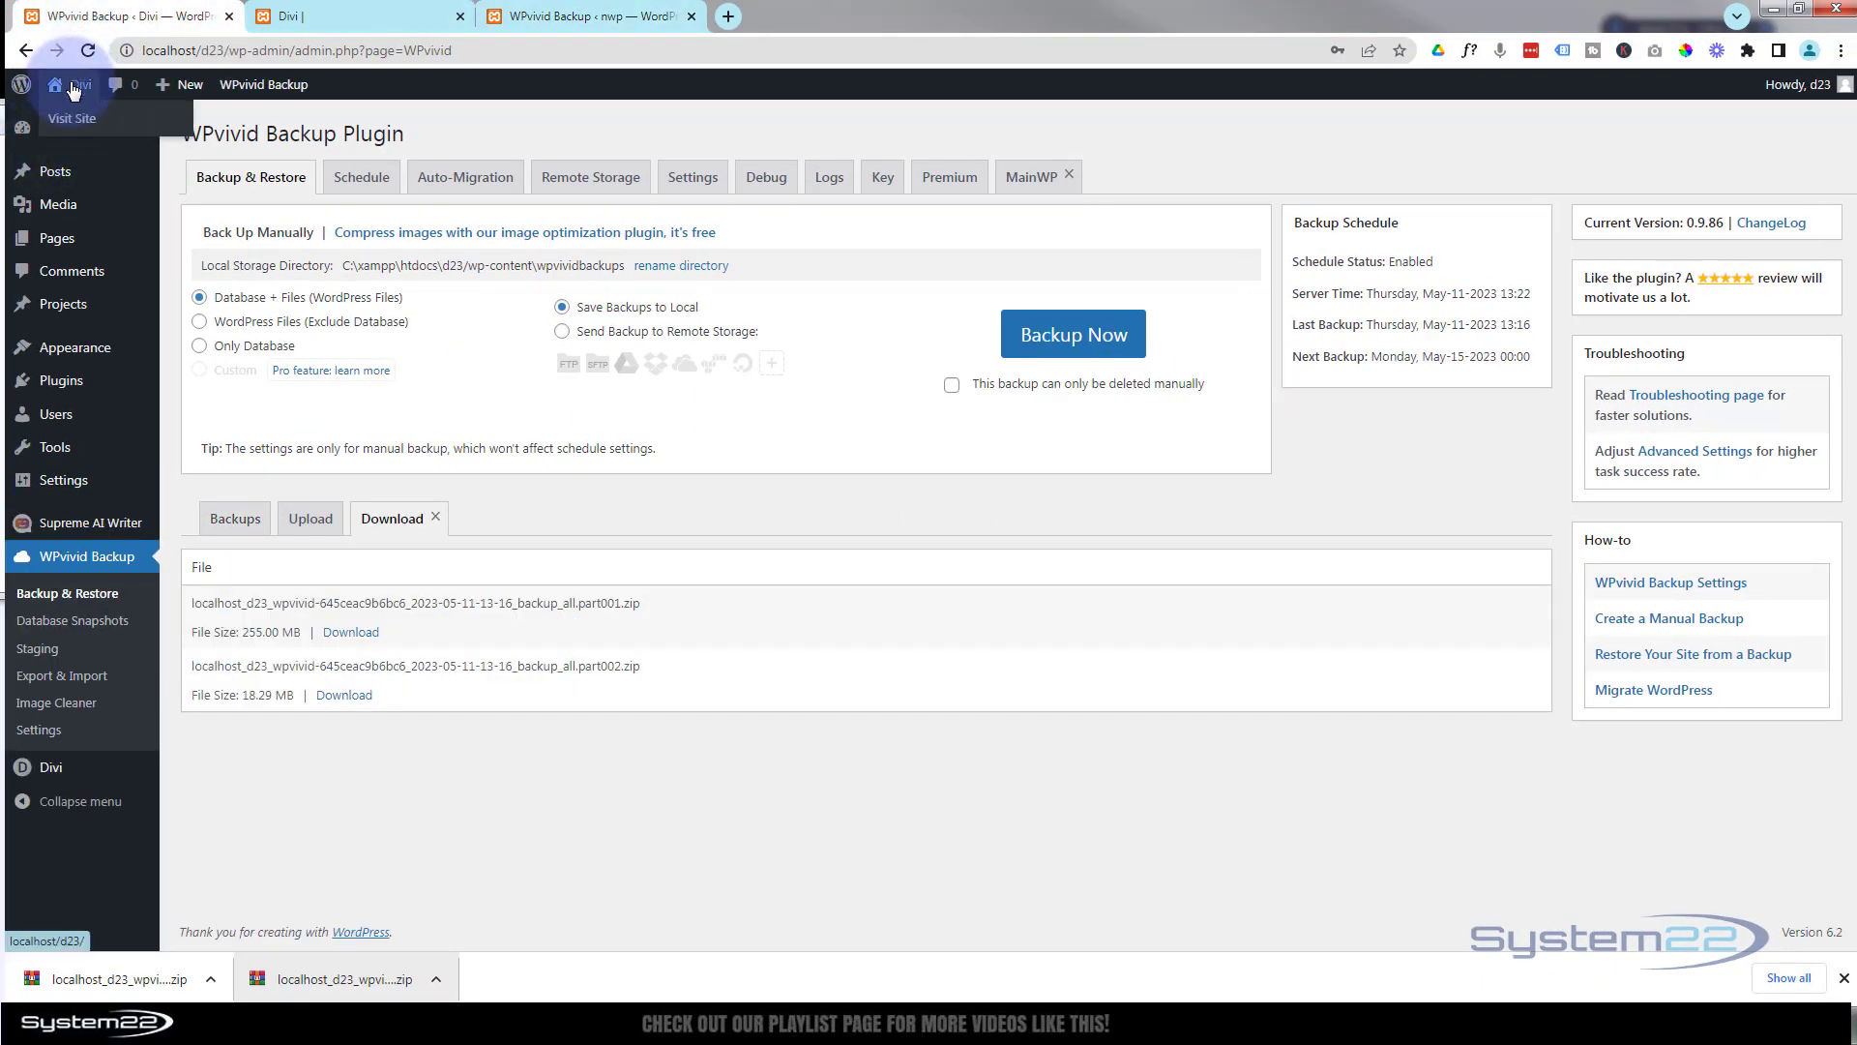
Step: Visit the original site, then return to the nwp site's WPvivid backup list
left_click(343, 17)
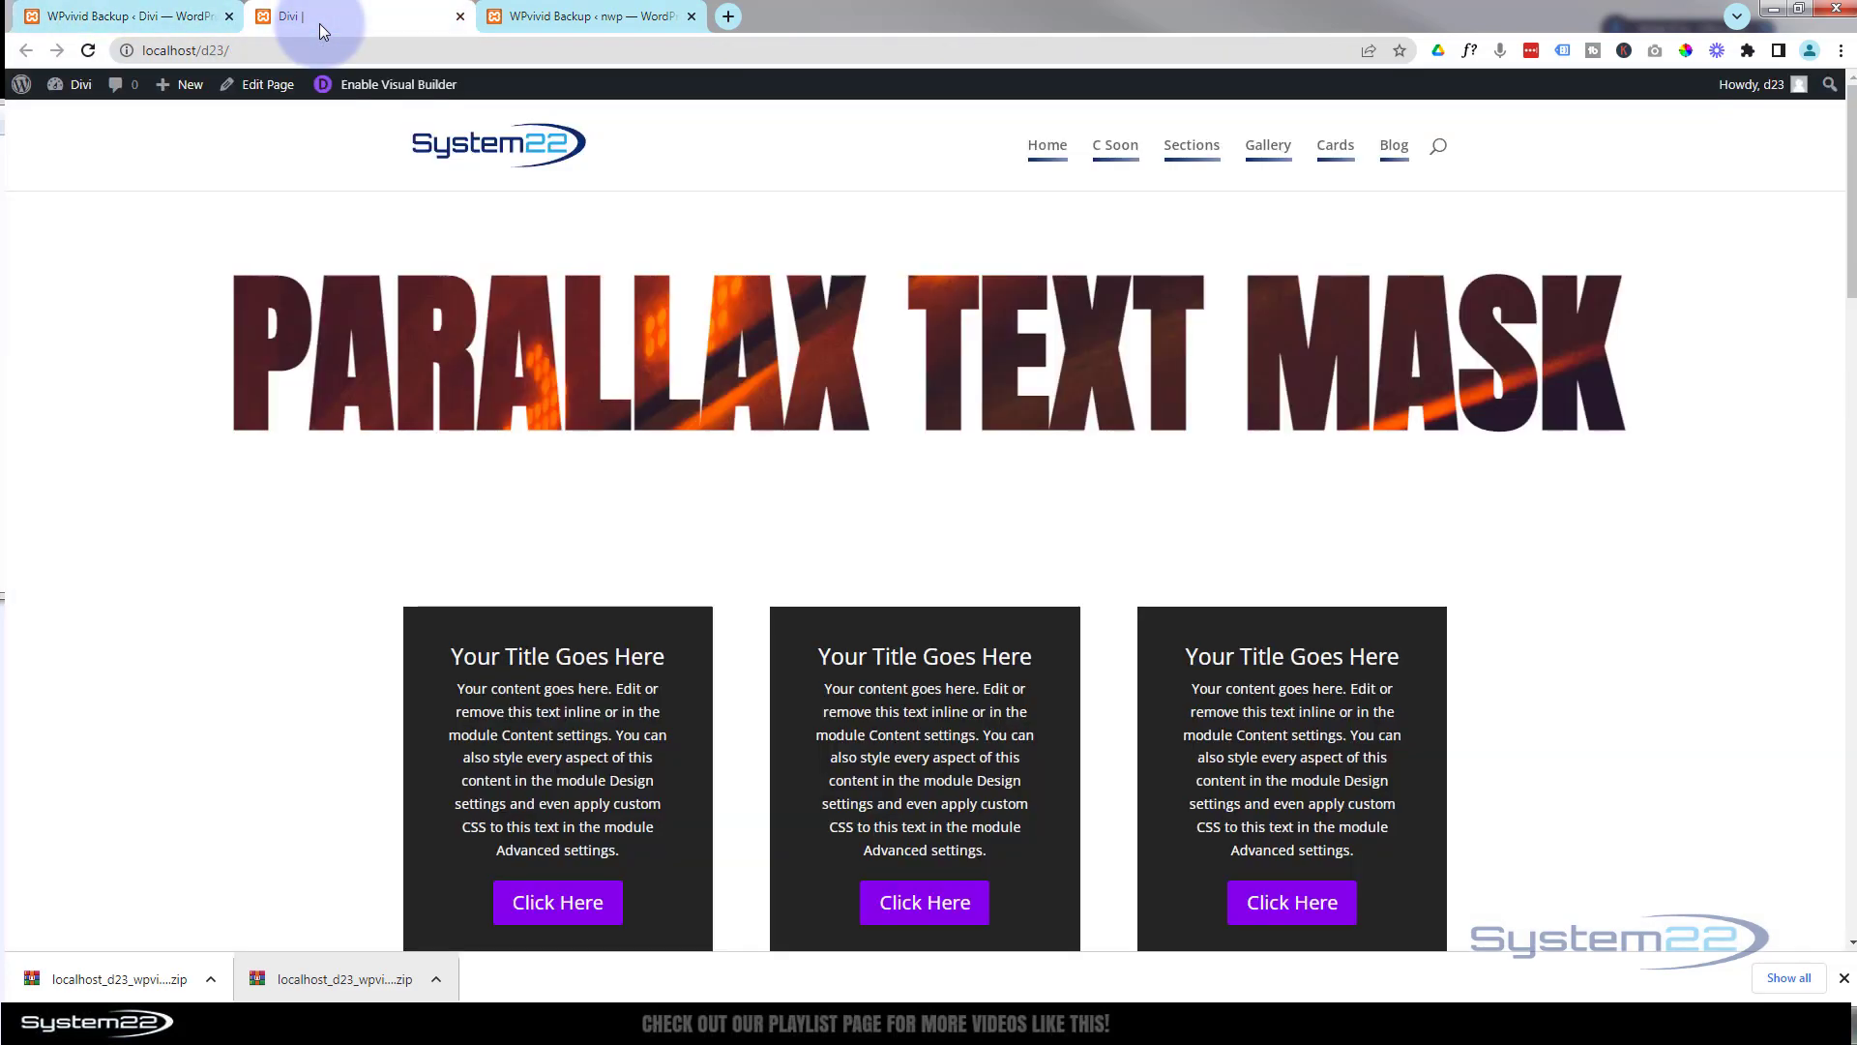
left_click(584, 16)
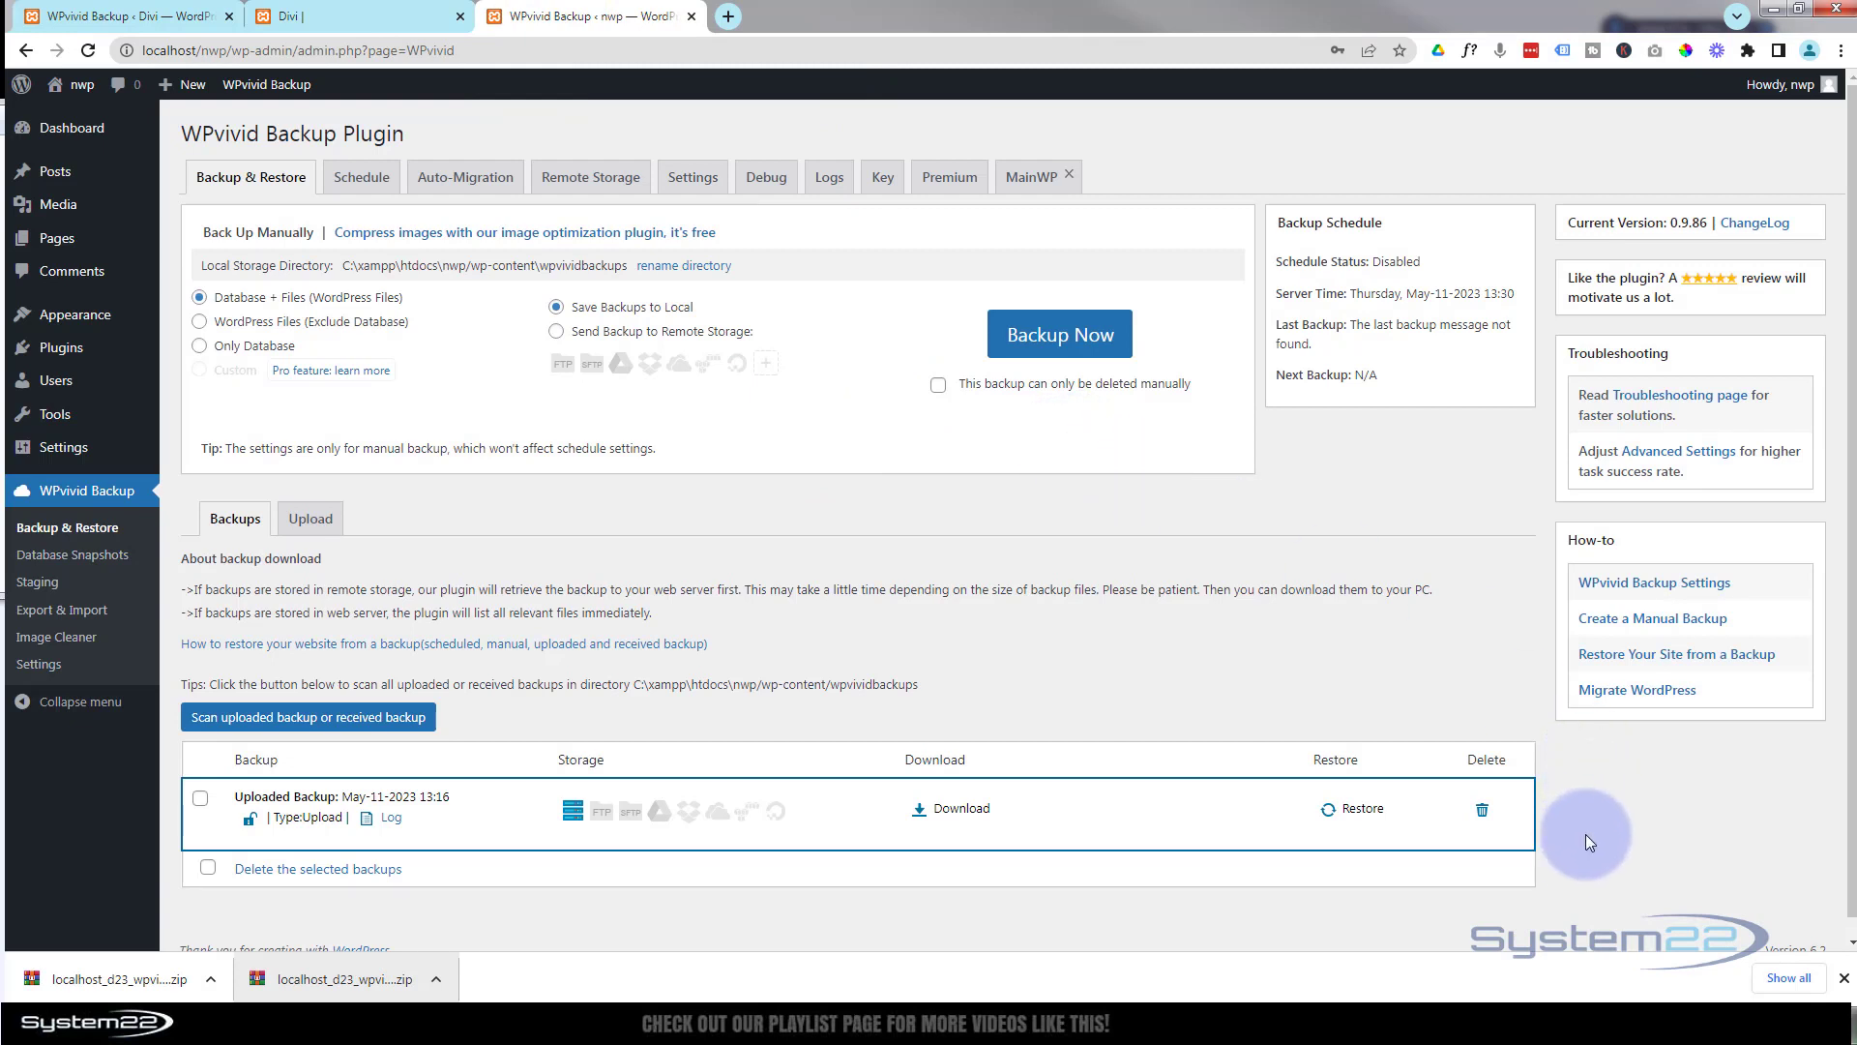
mouse_move(1363, 818)
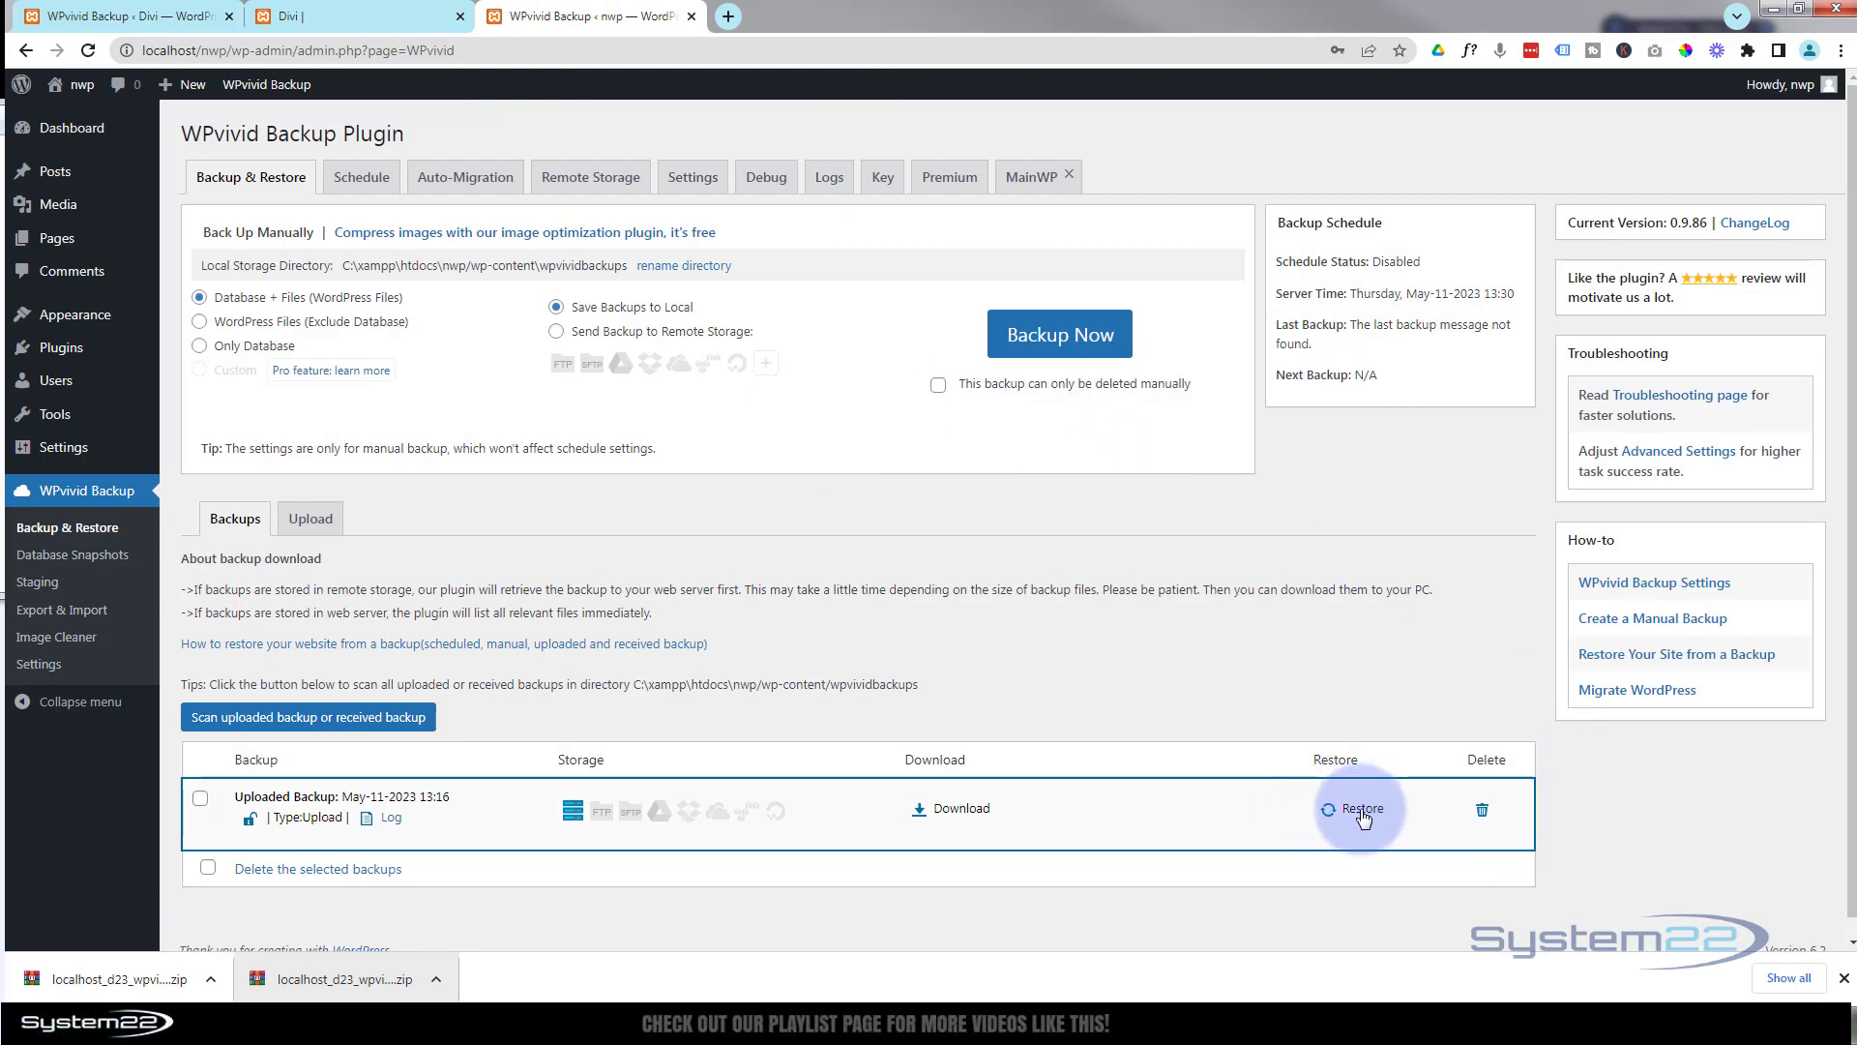
Step: Restore the May-11-2023 13:16 backup, confirm, and dismiss the success message
left_click(1362, 813)
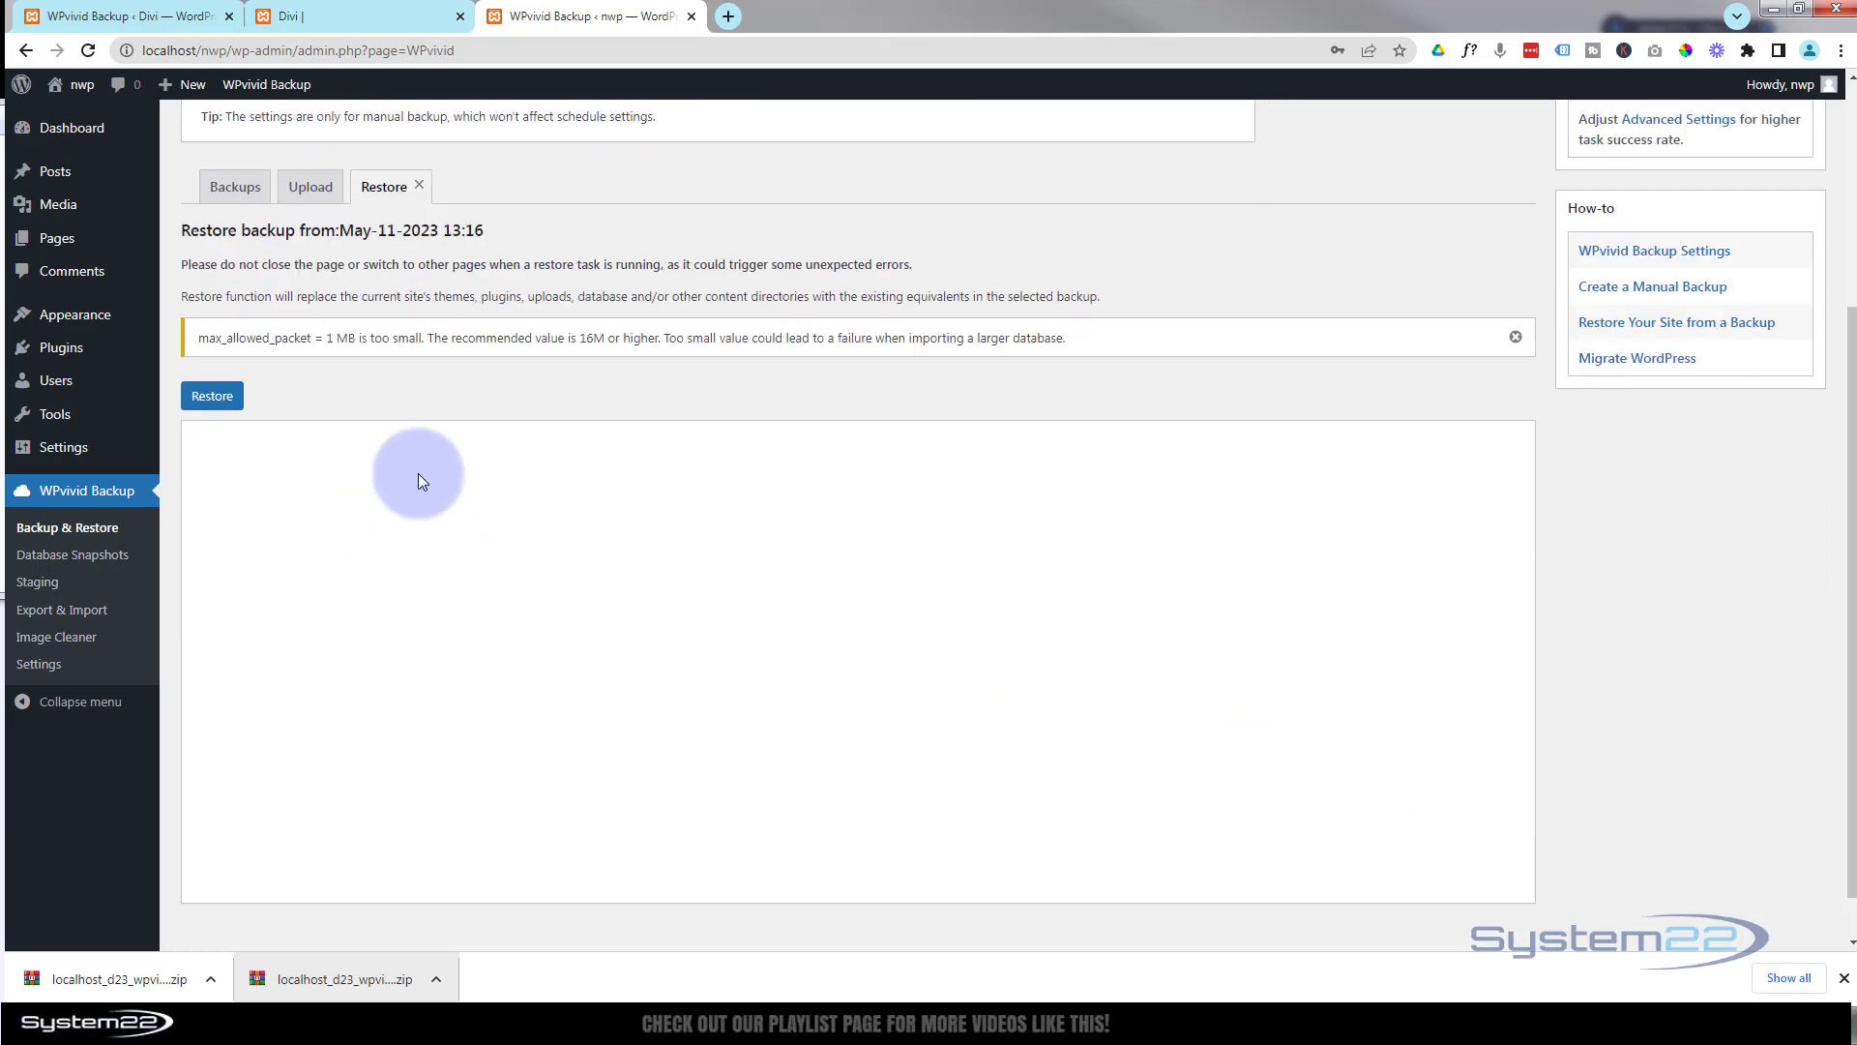
left_click(211, 394)
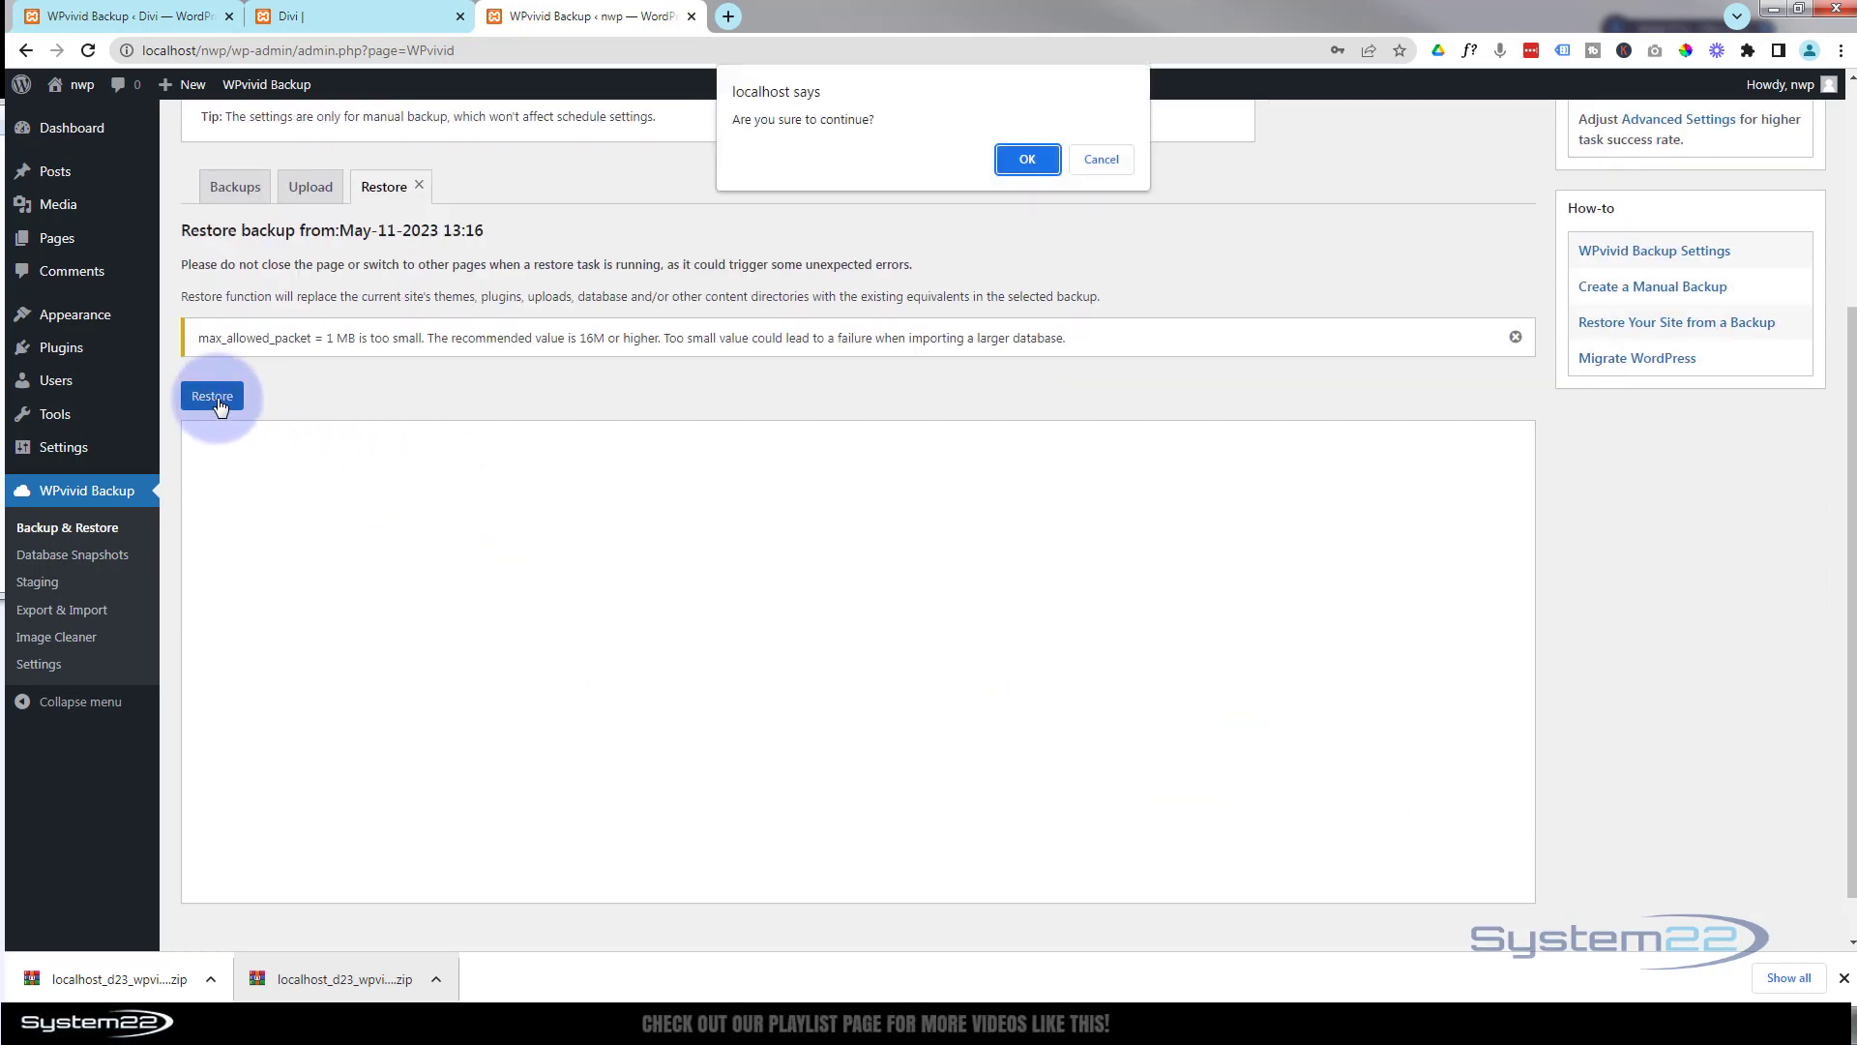
left_click(1024, 158)
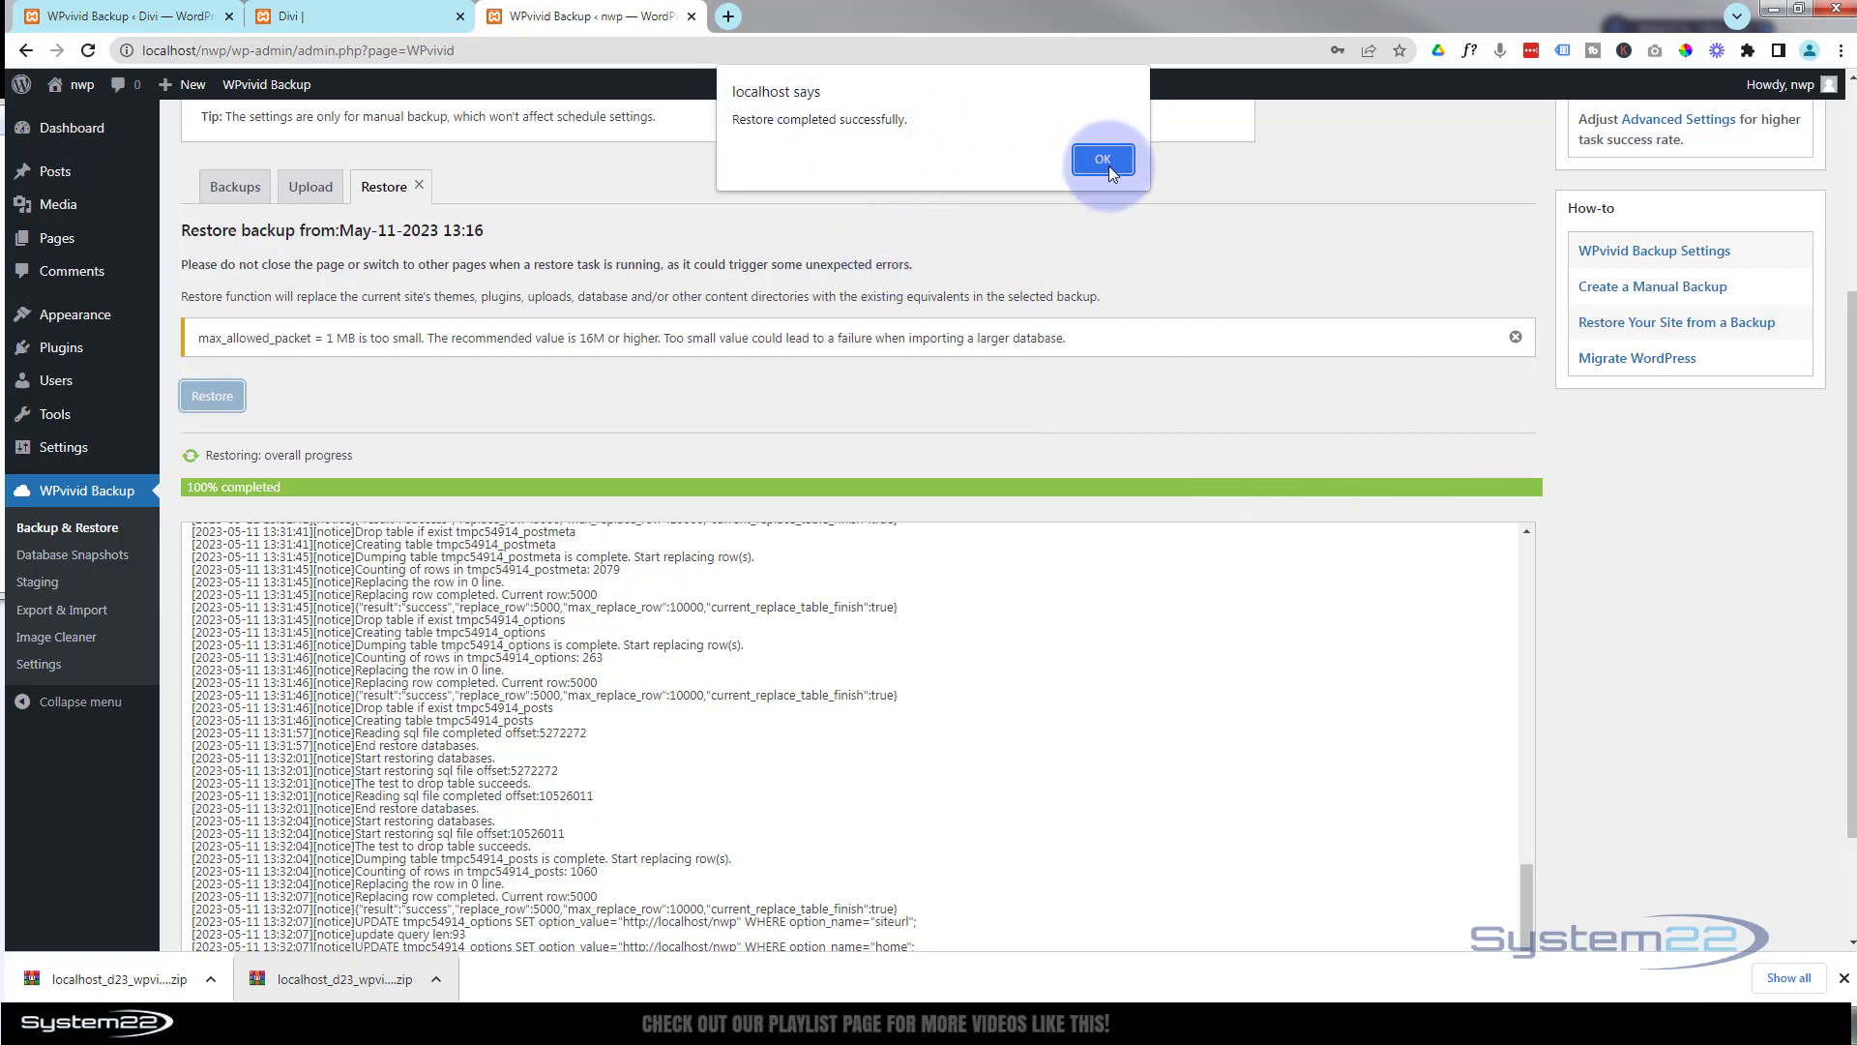
left_click(1101, 159)
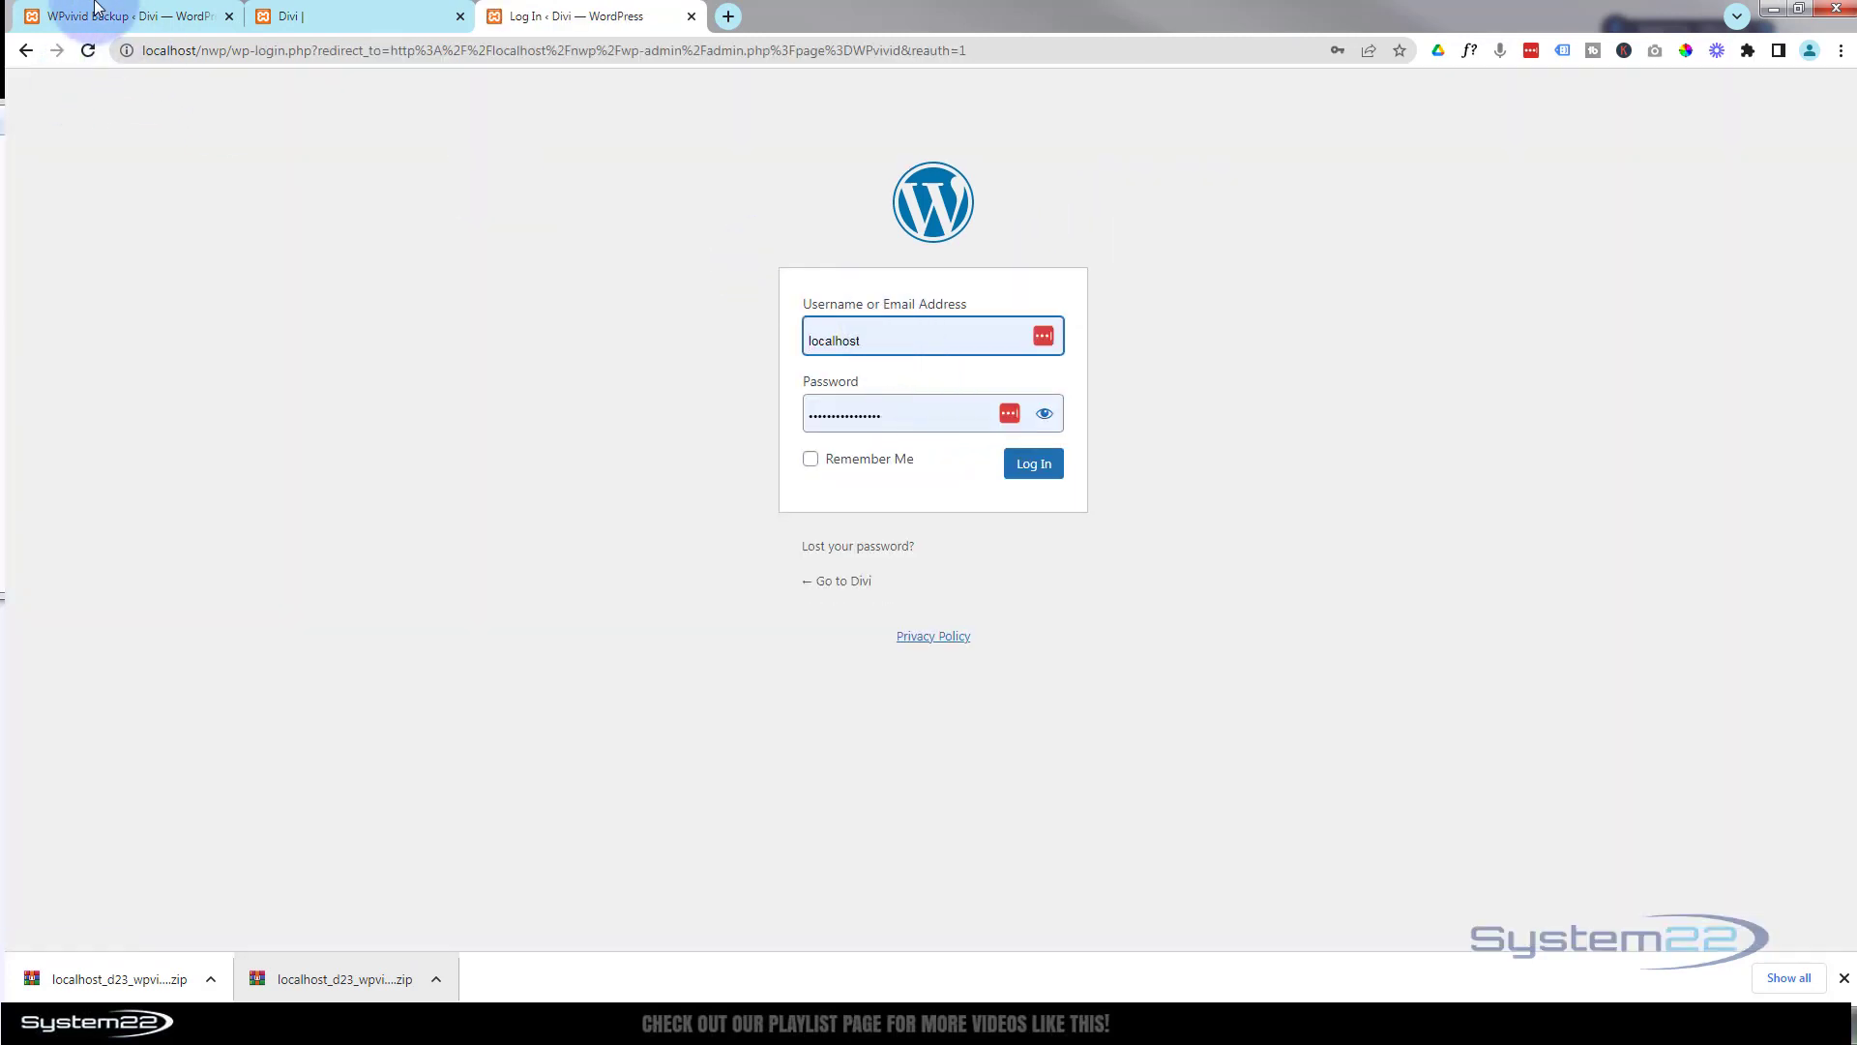
Step: Log in as d23 on the restored site's WordPress login screen
left_click(882, 339)
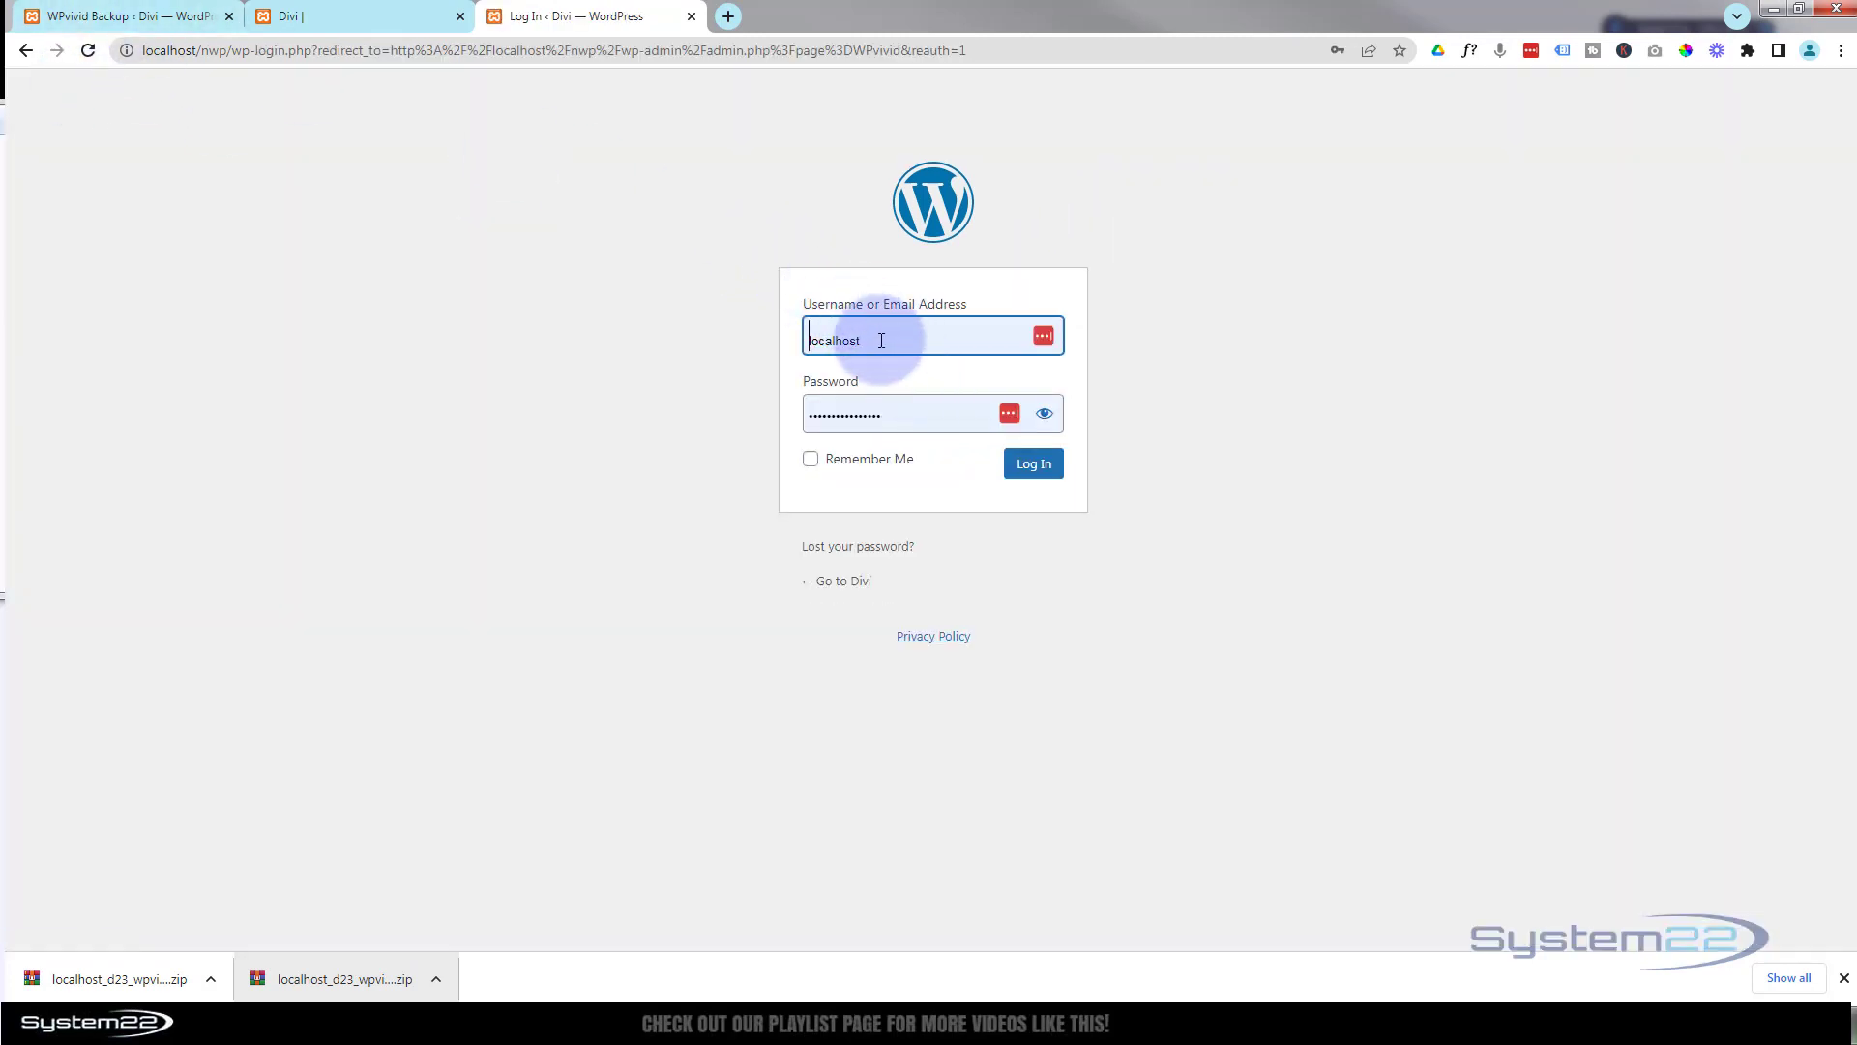
left_click(1031, 463)
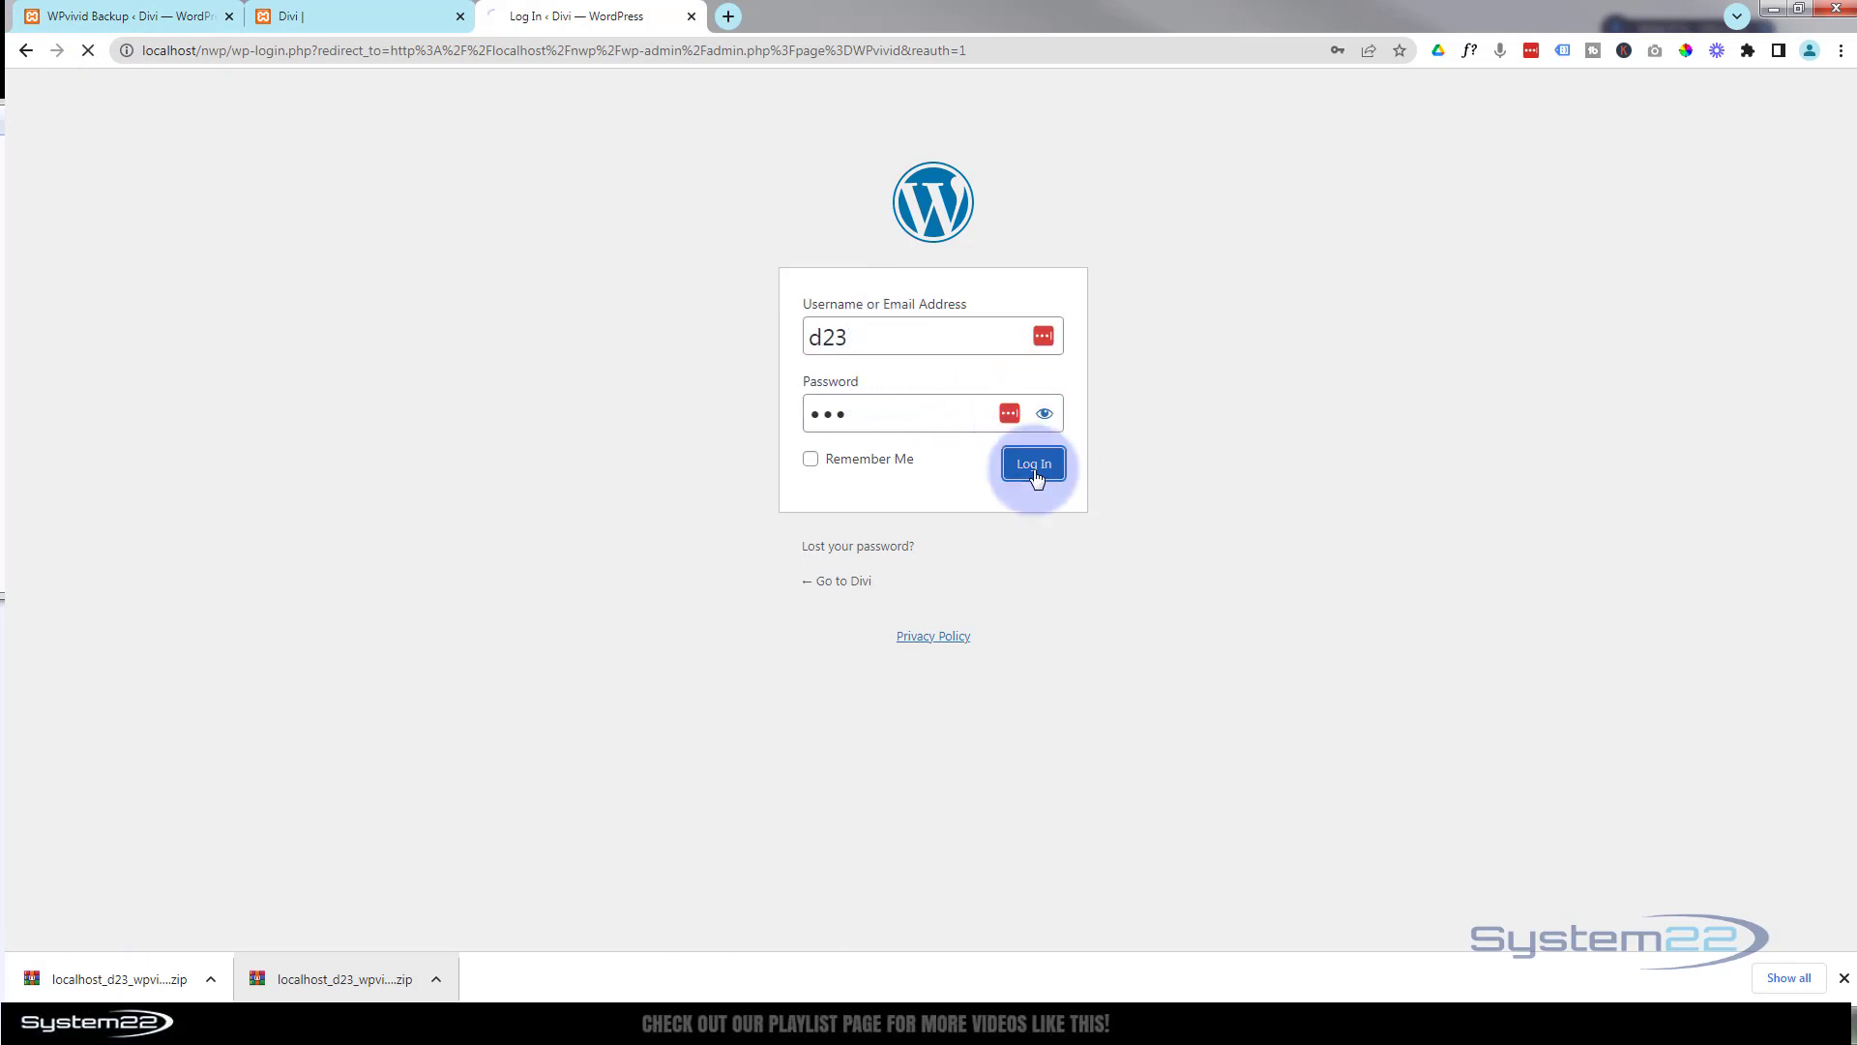
left_click(1032, 463)
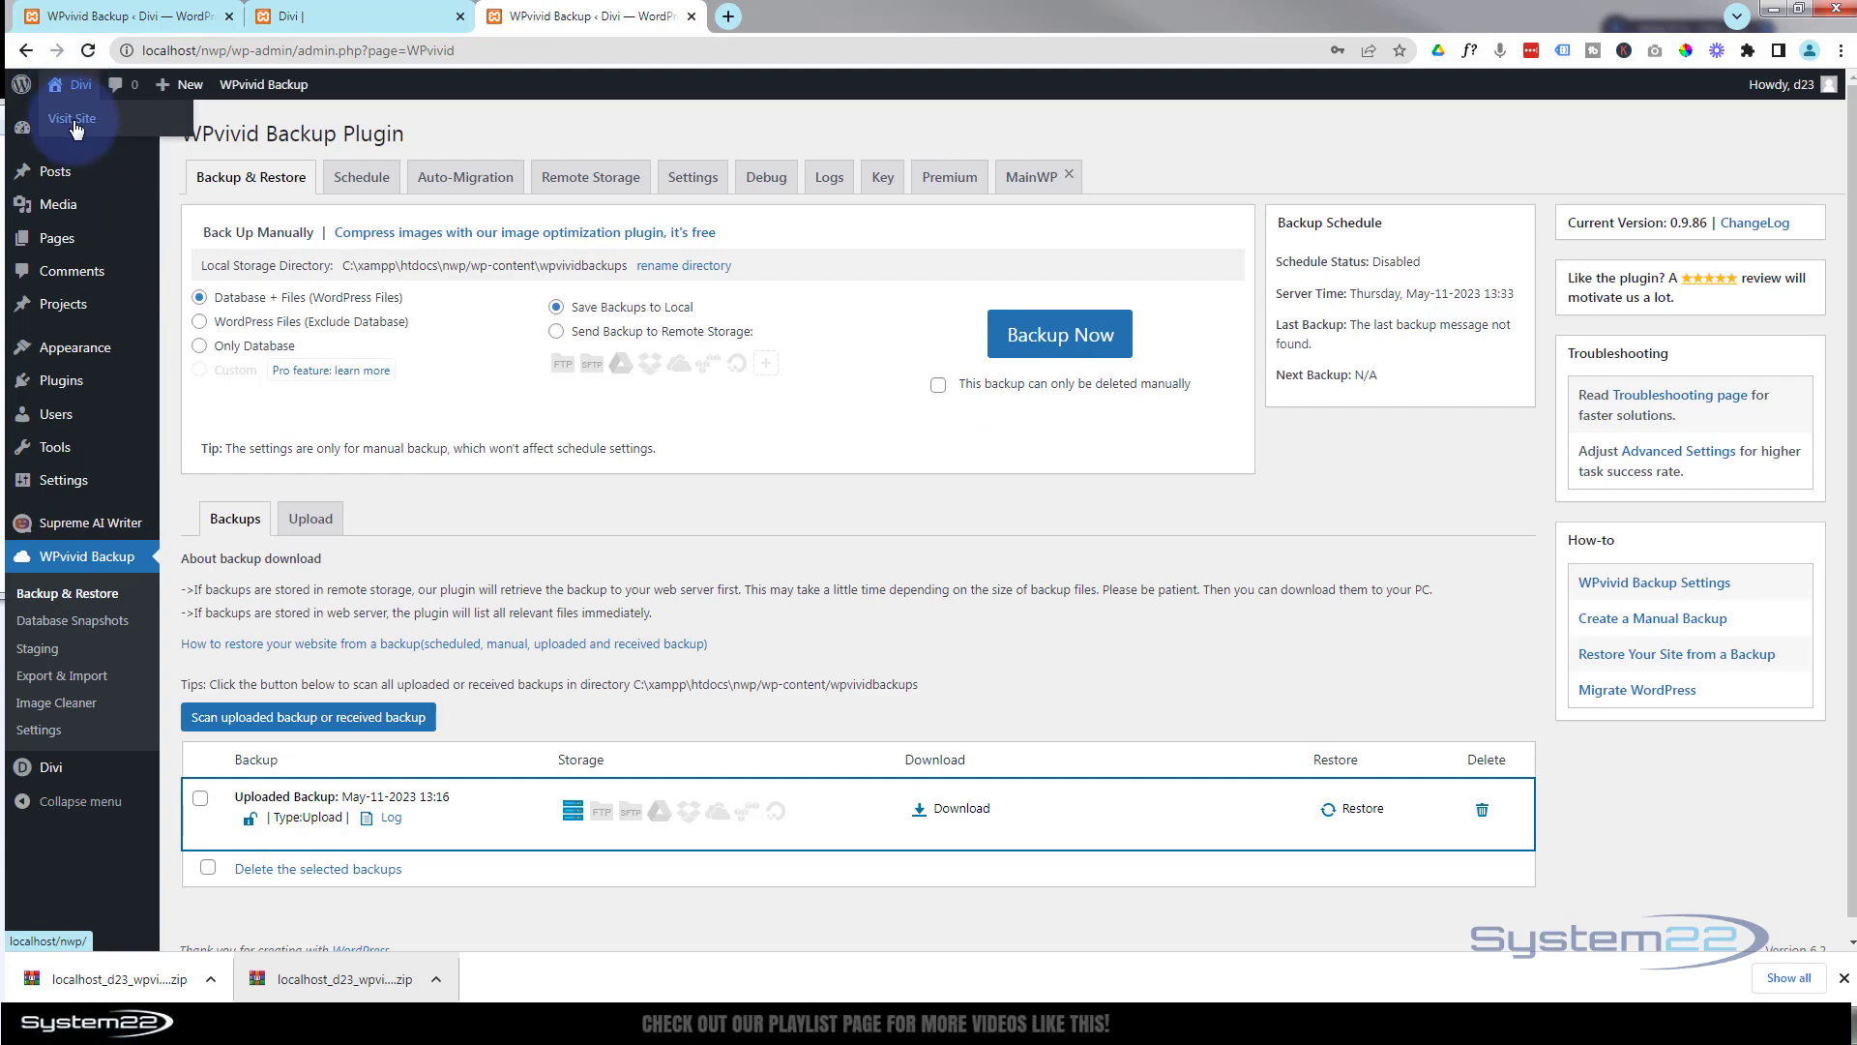
Step: Browse the restored home, C Soon and Sections pages, then return to the dashboard
left_click(73, 117)
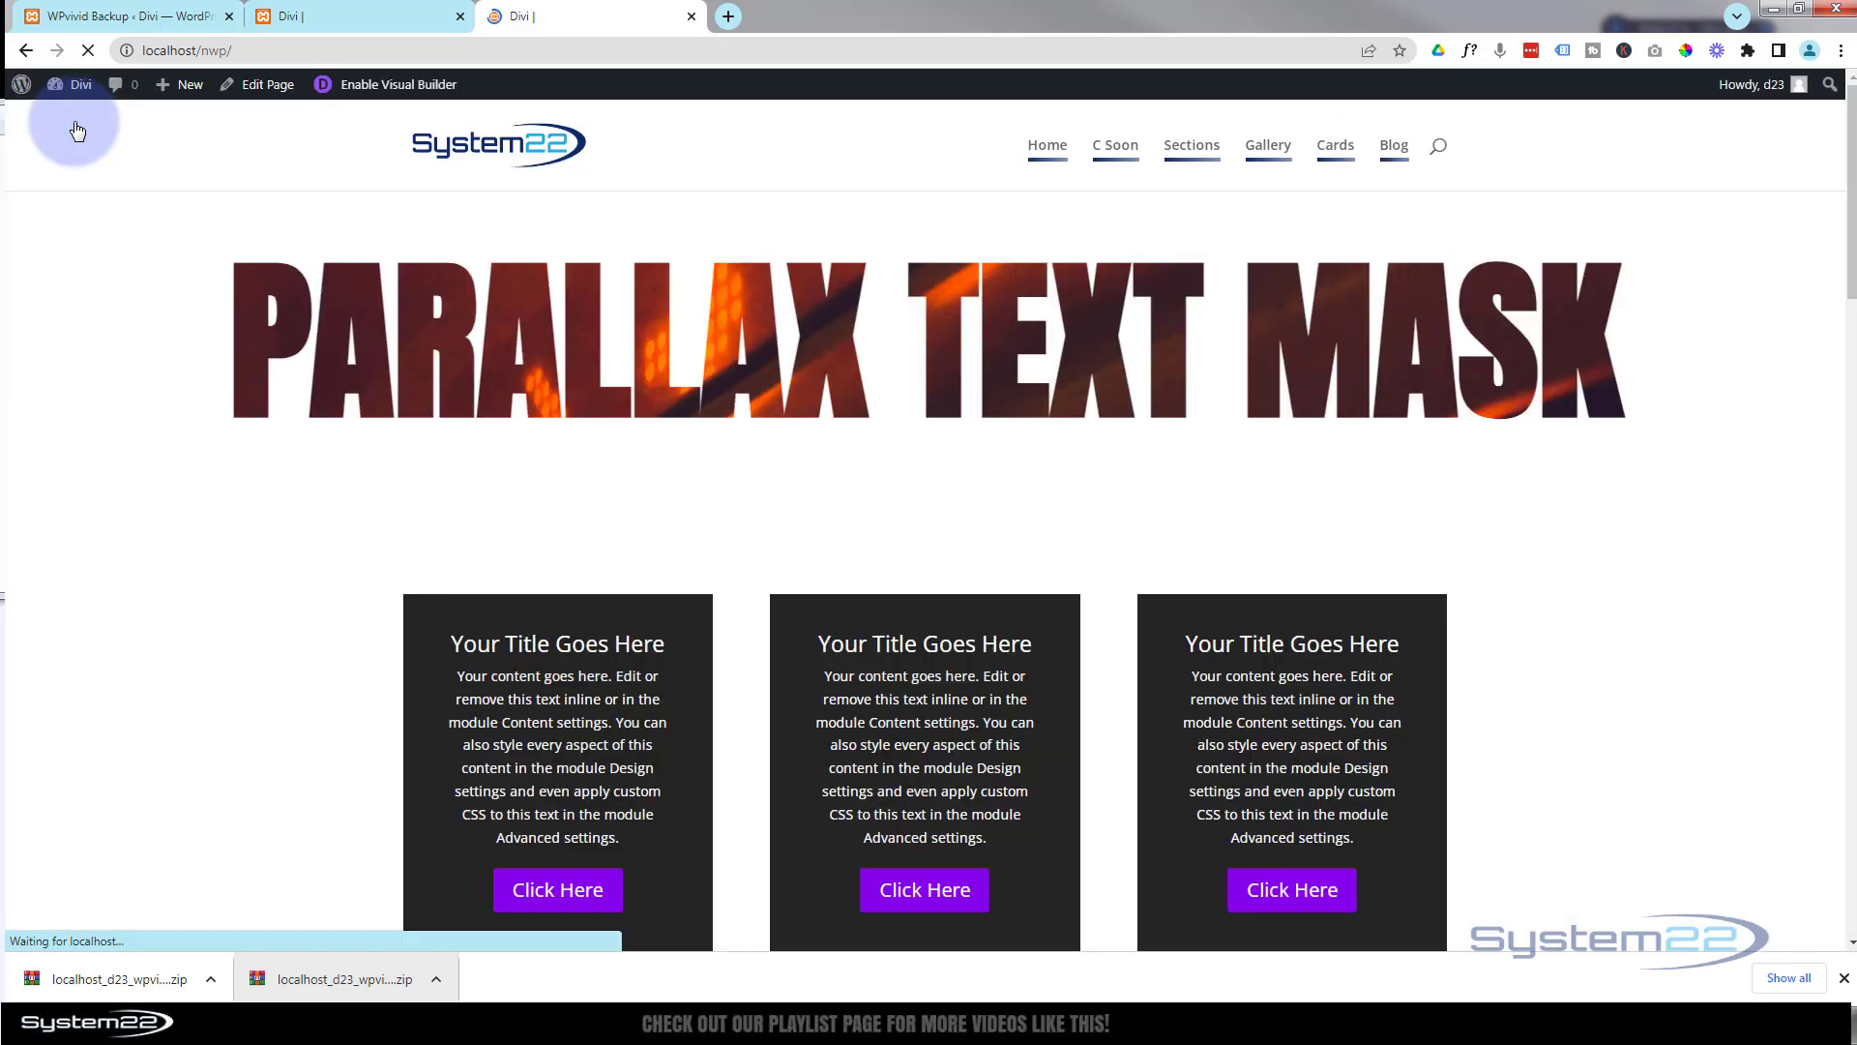
scroll("down", 3)
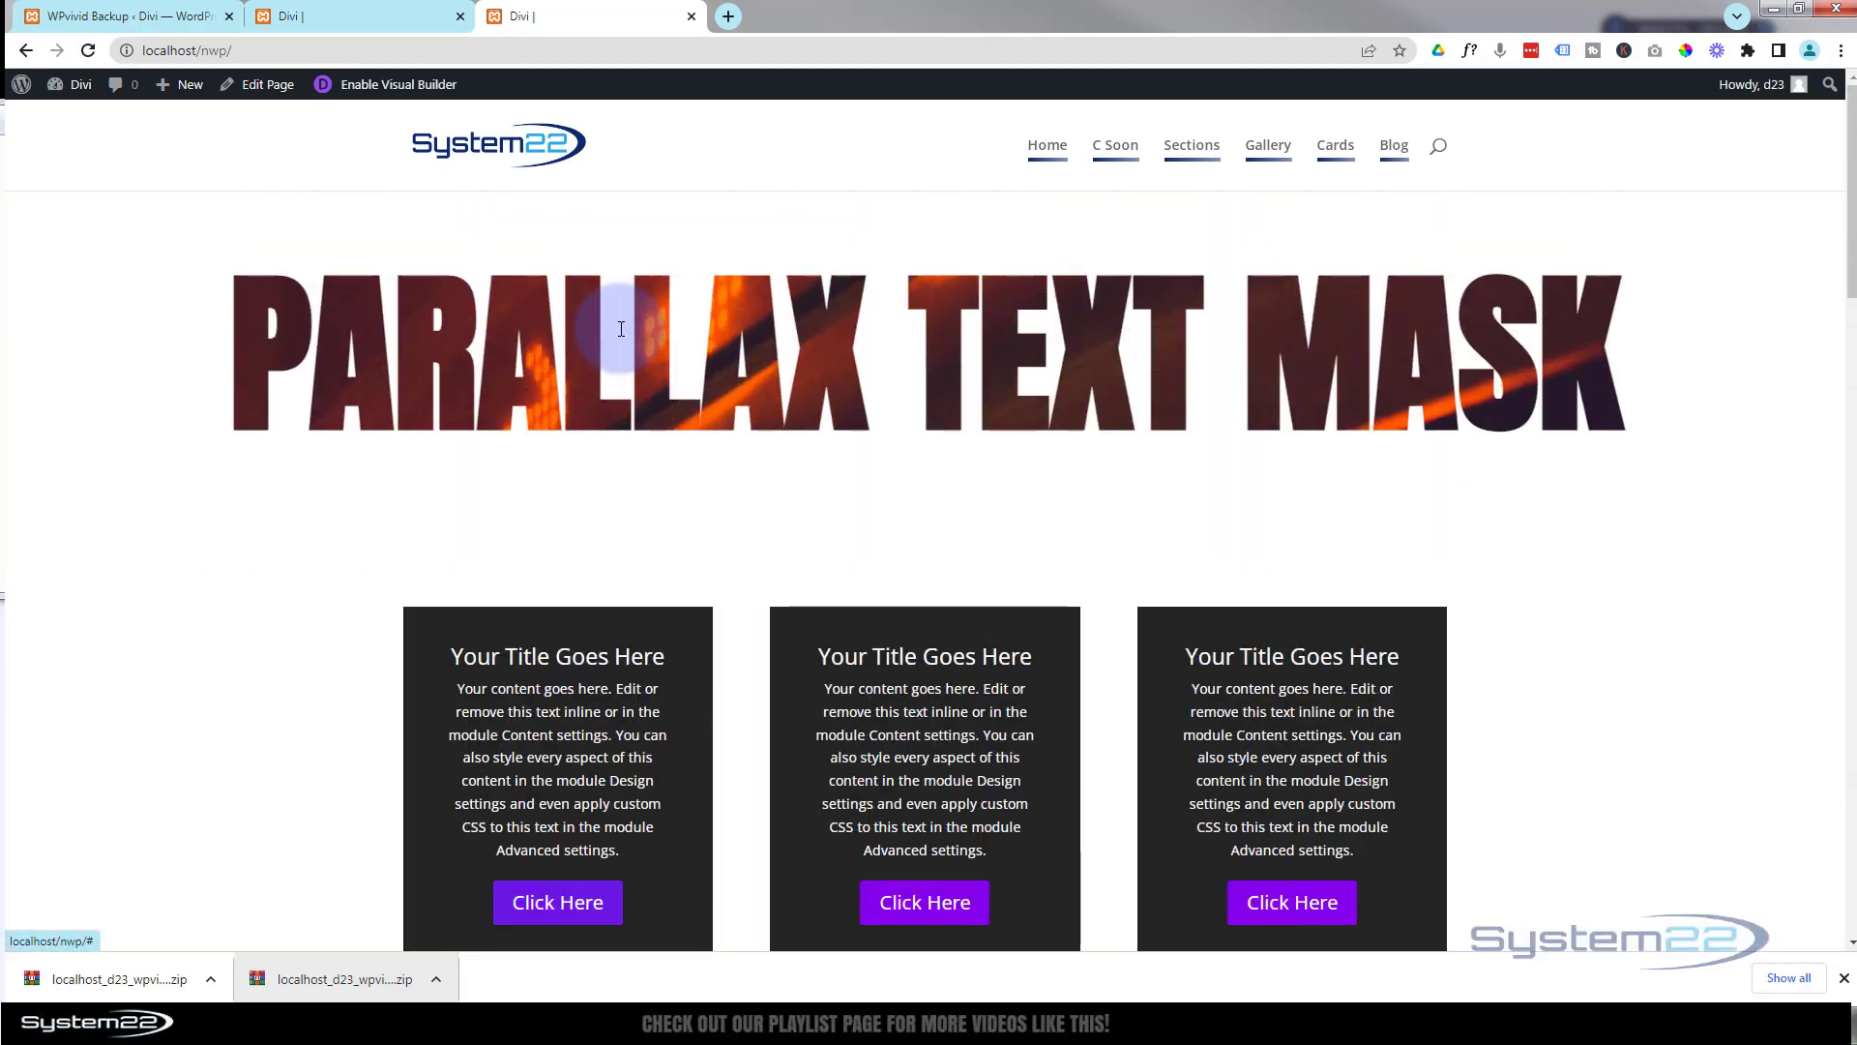
mouse_move(1113, 145)
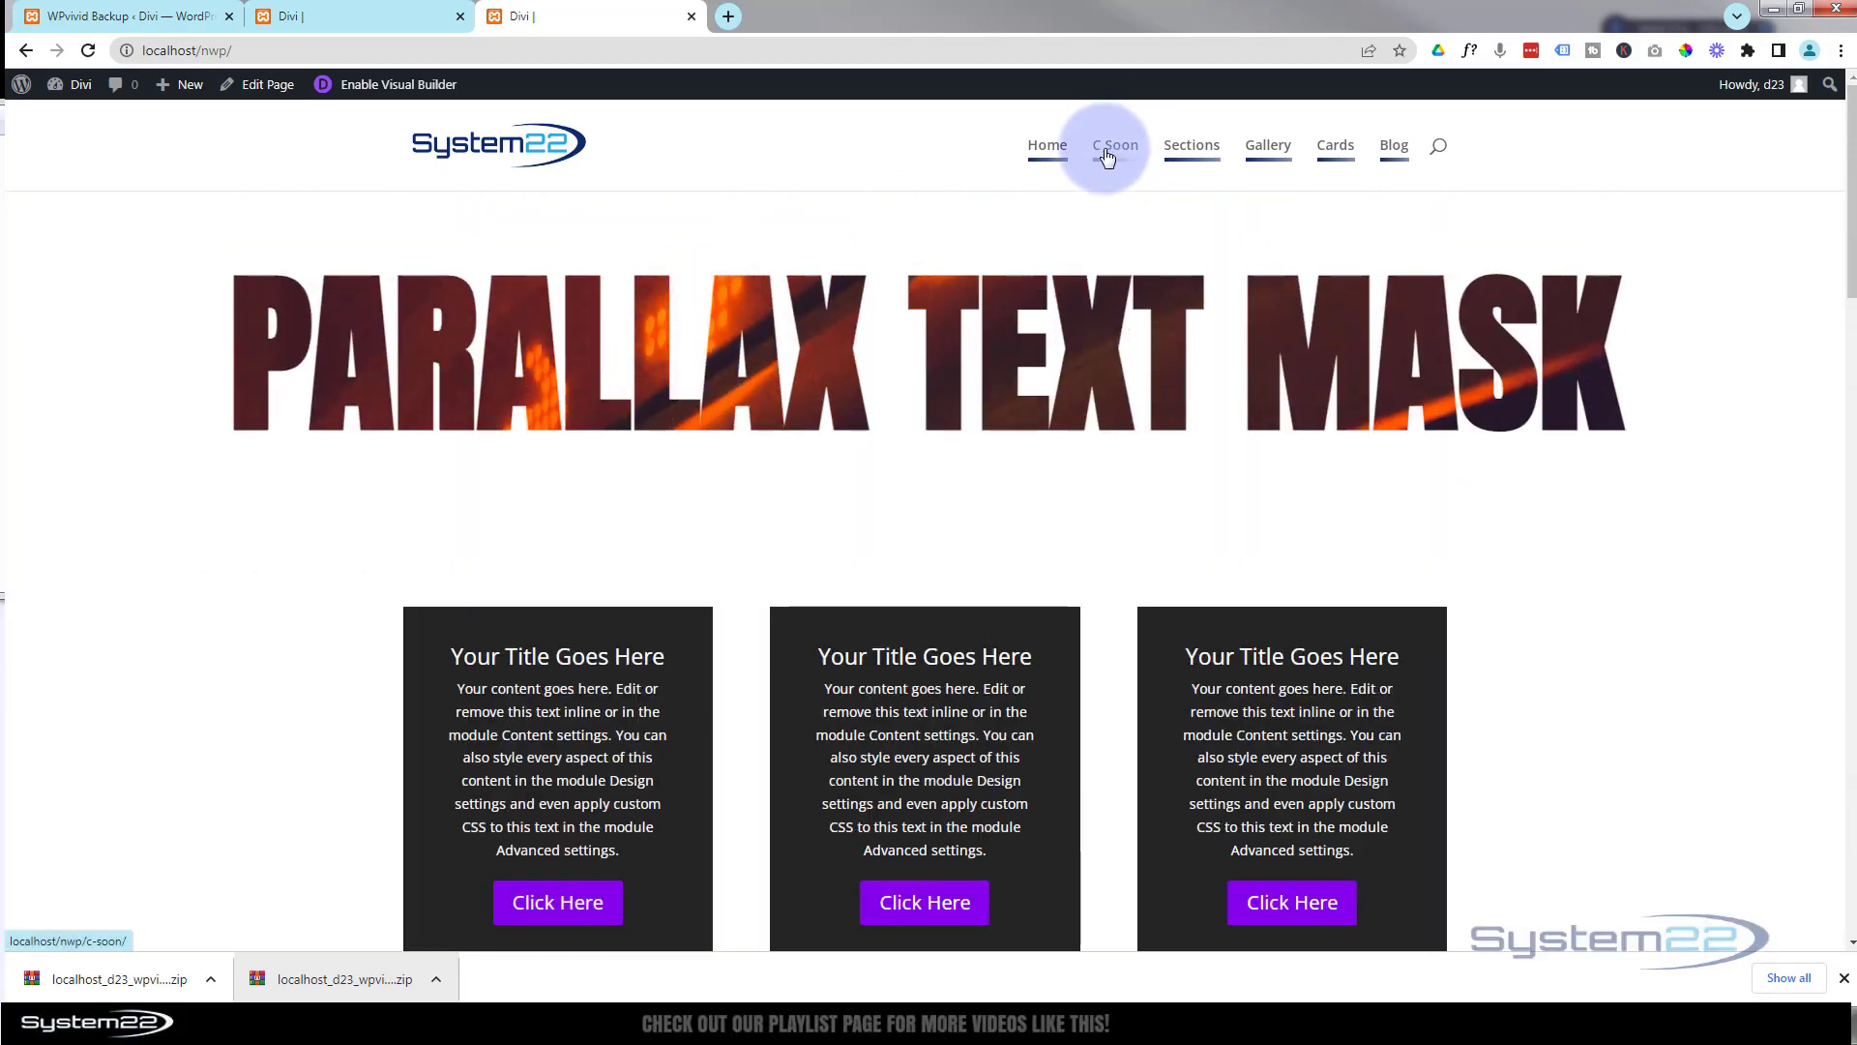
left_click(1111, 144)
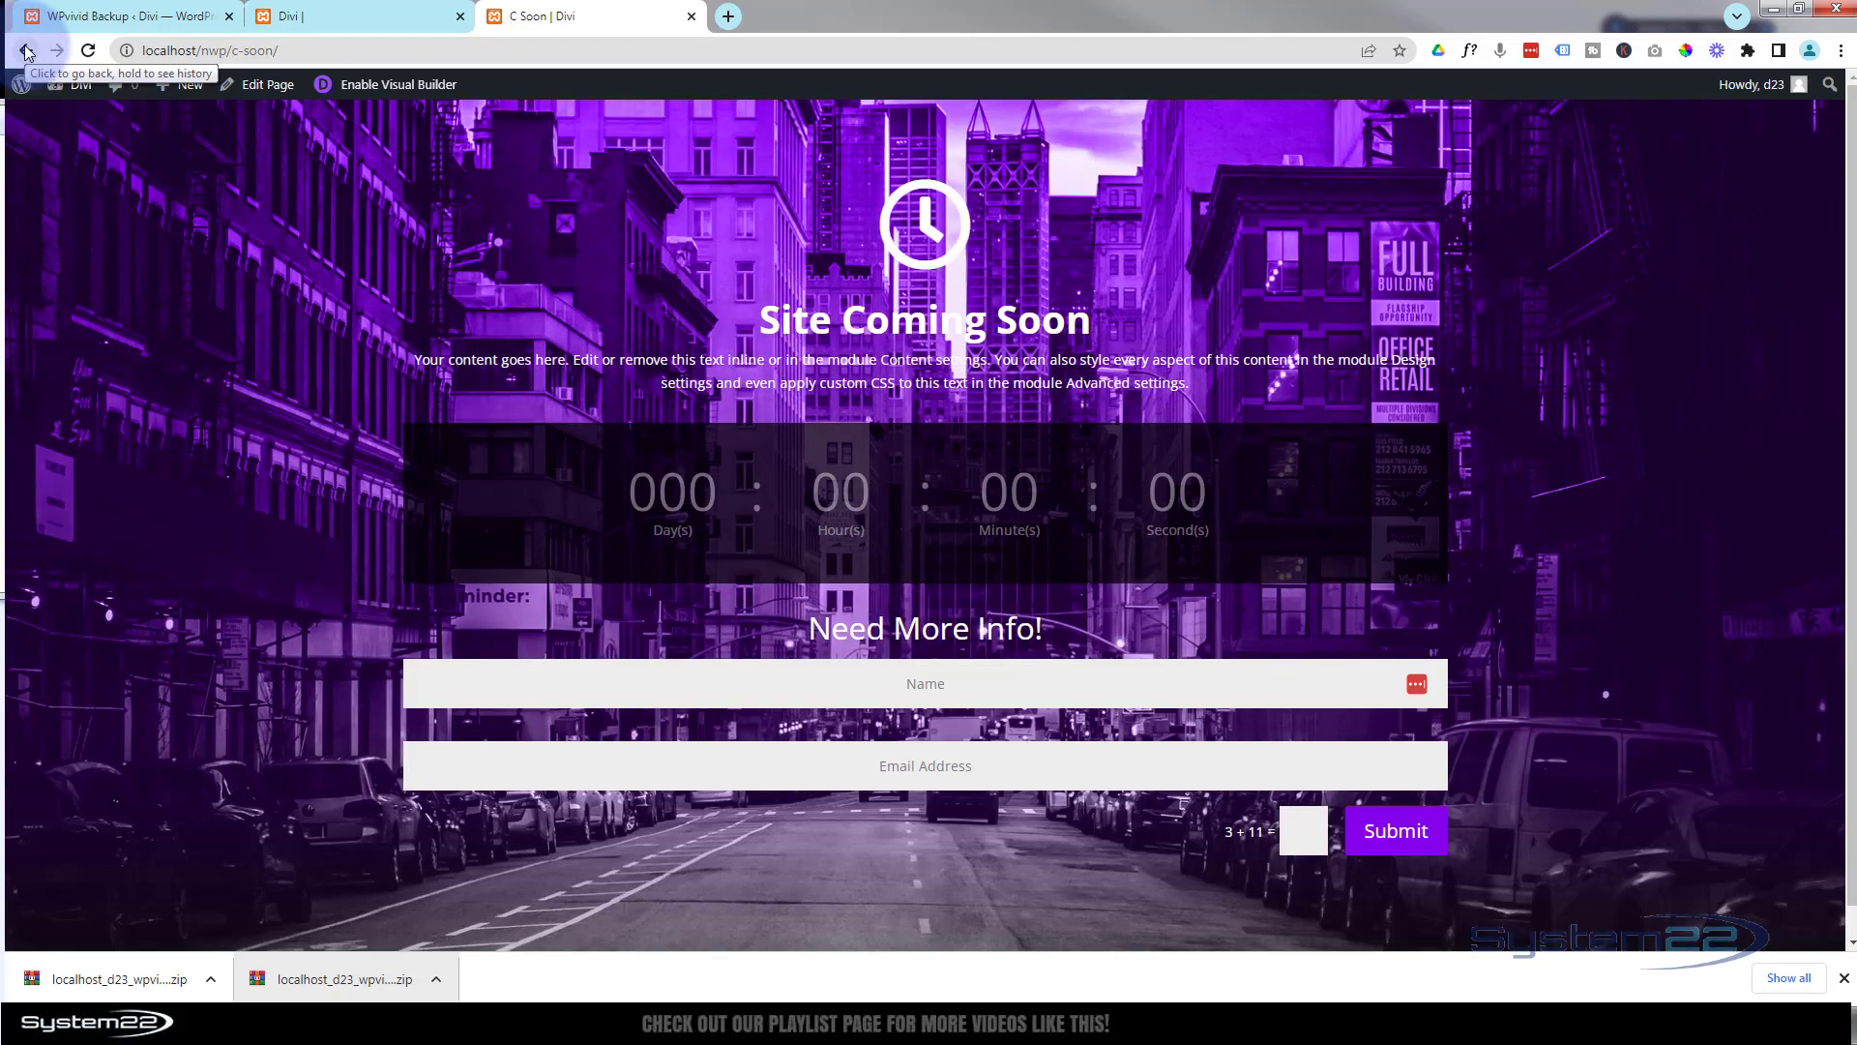
left_click(23, 49)
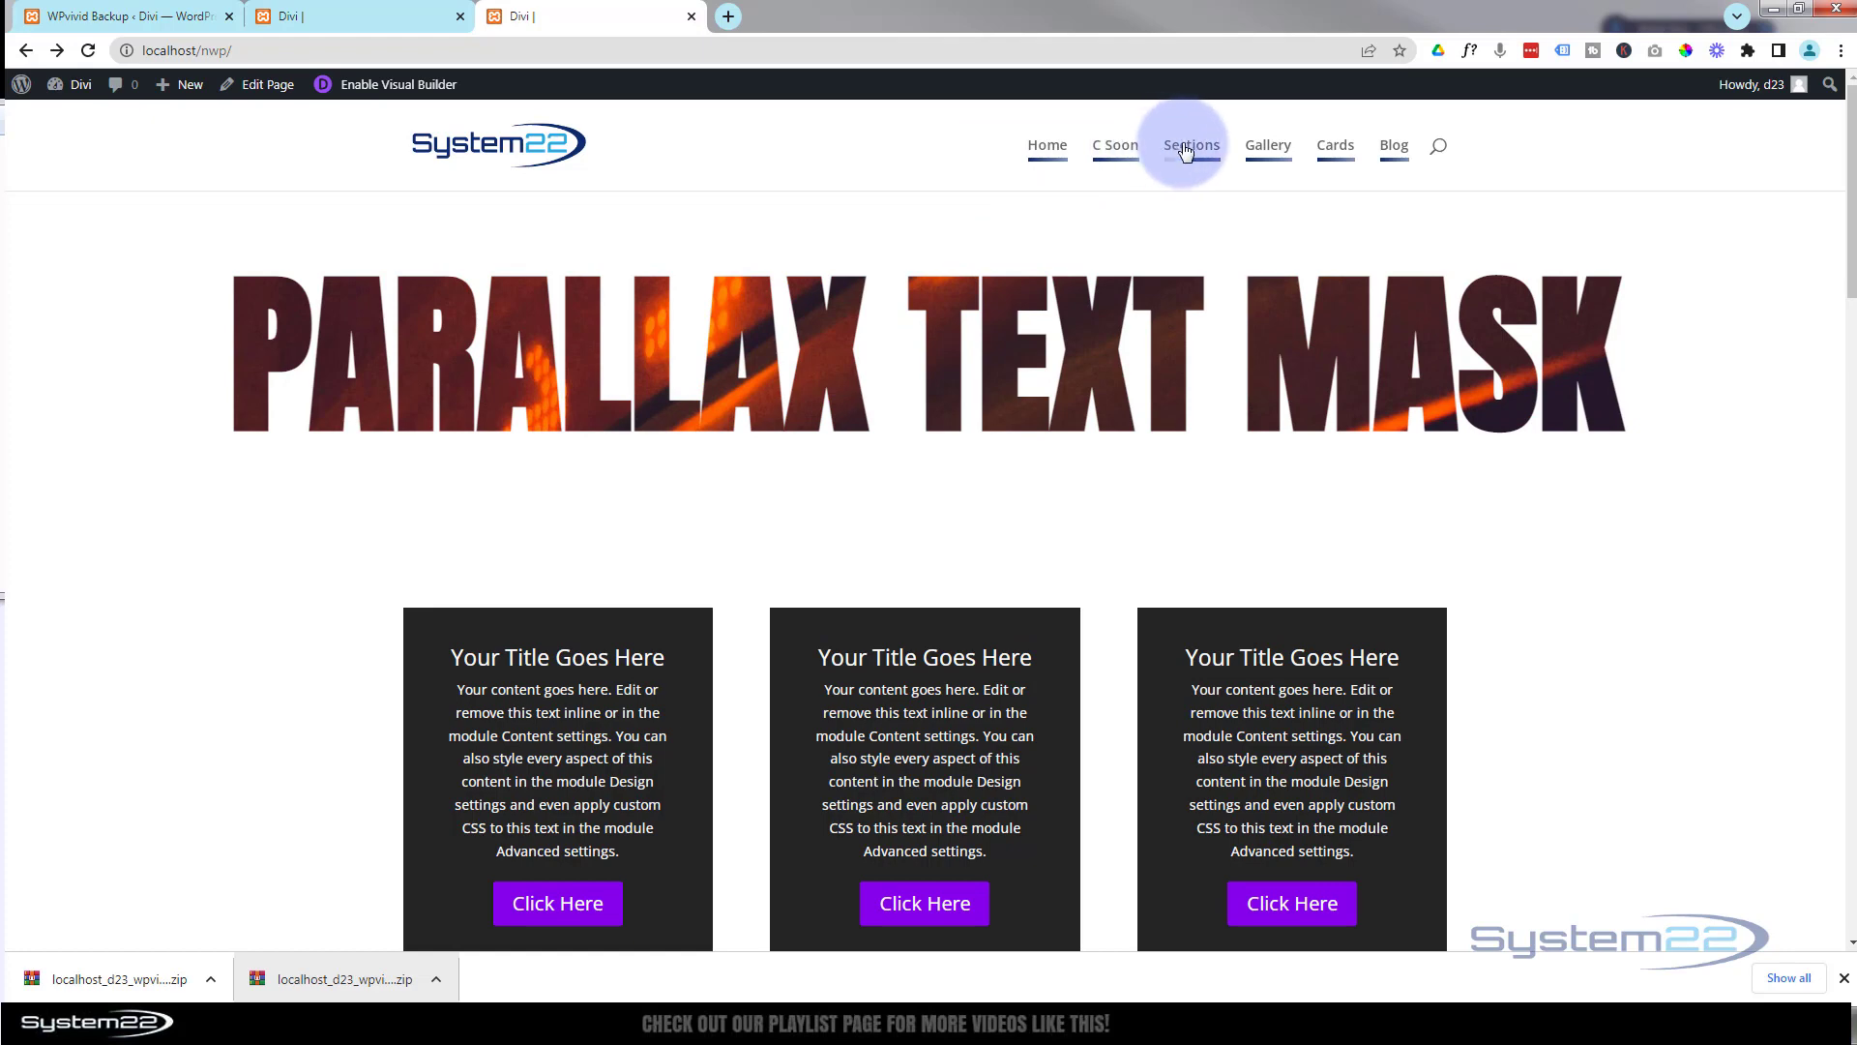
left_click(1191, 144)
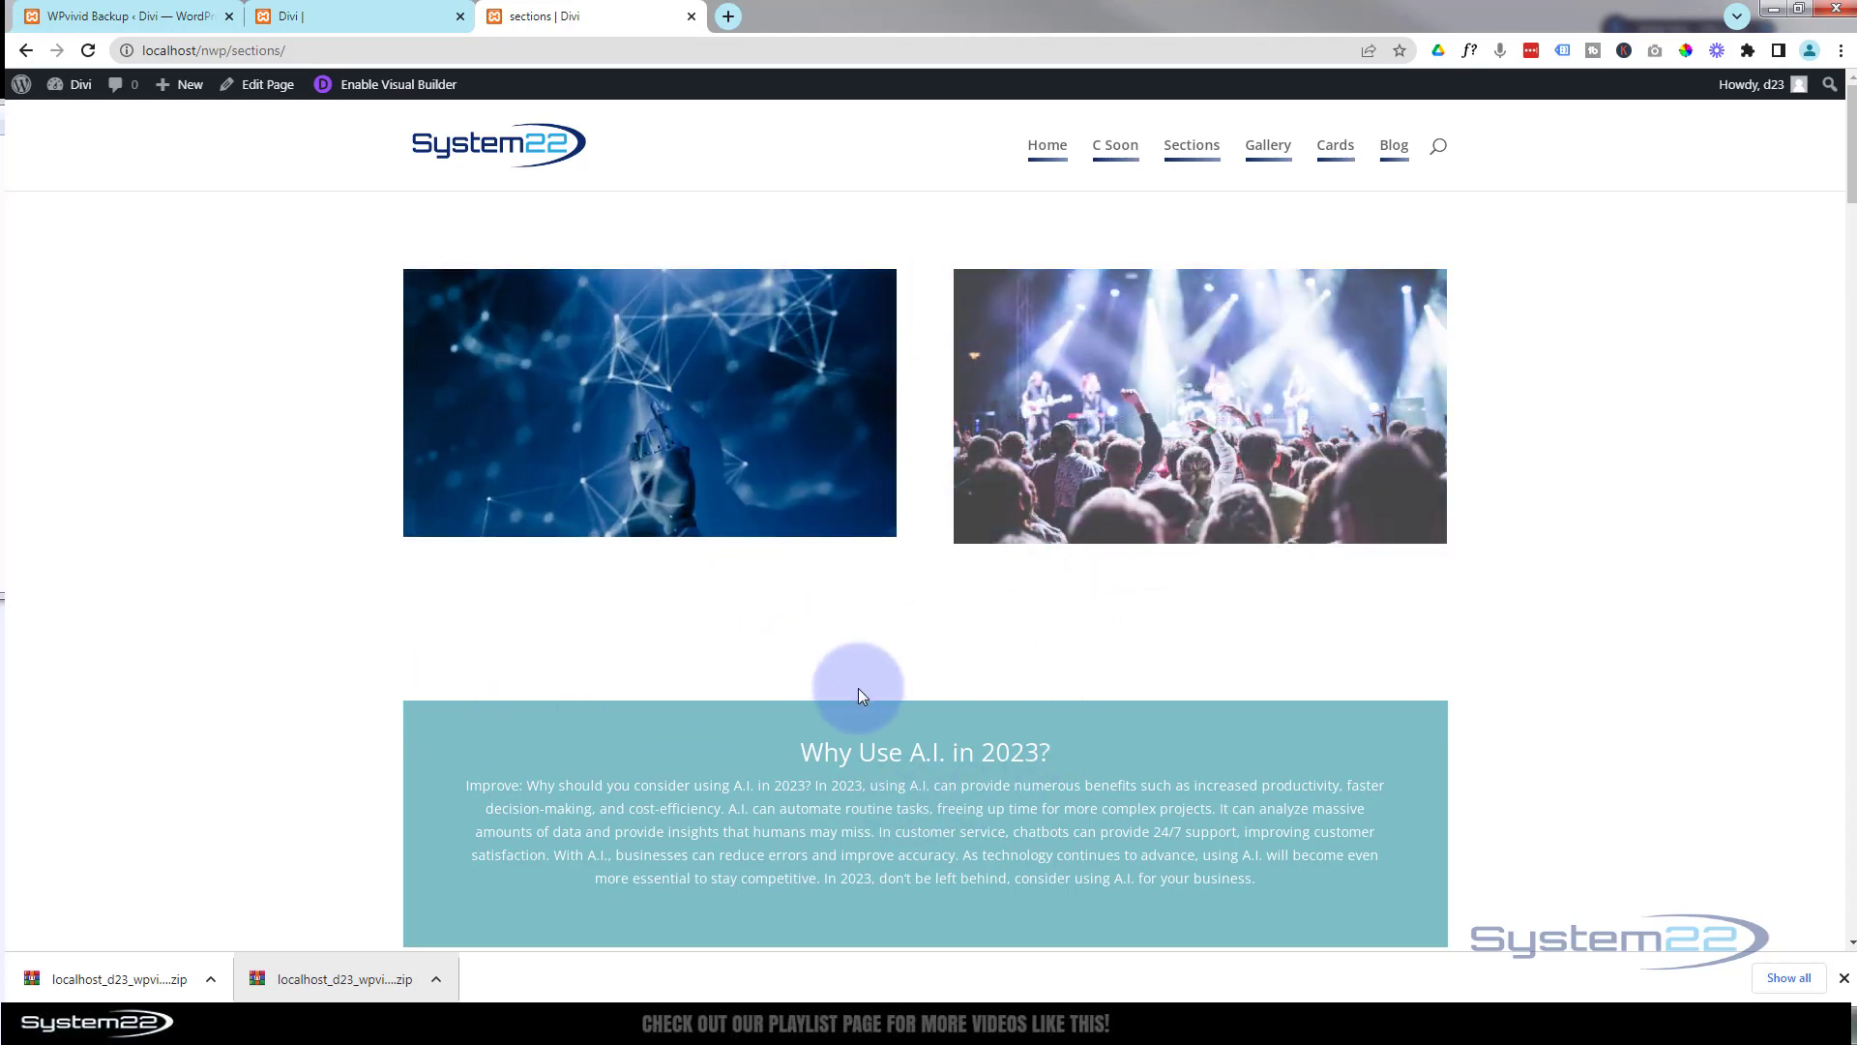
left_click(179, 84)
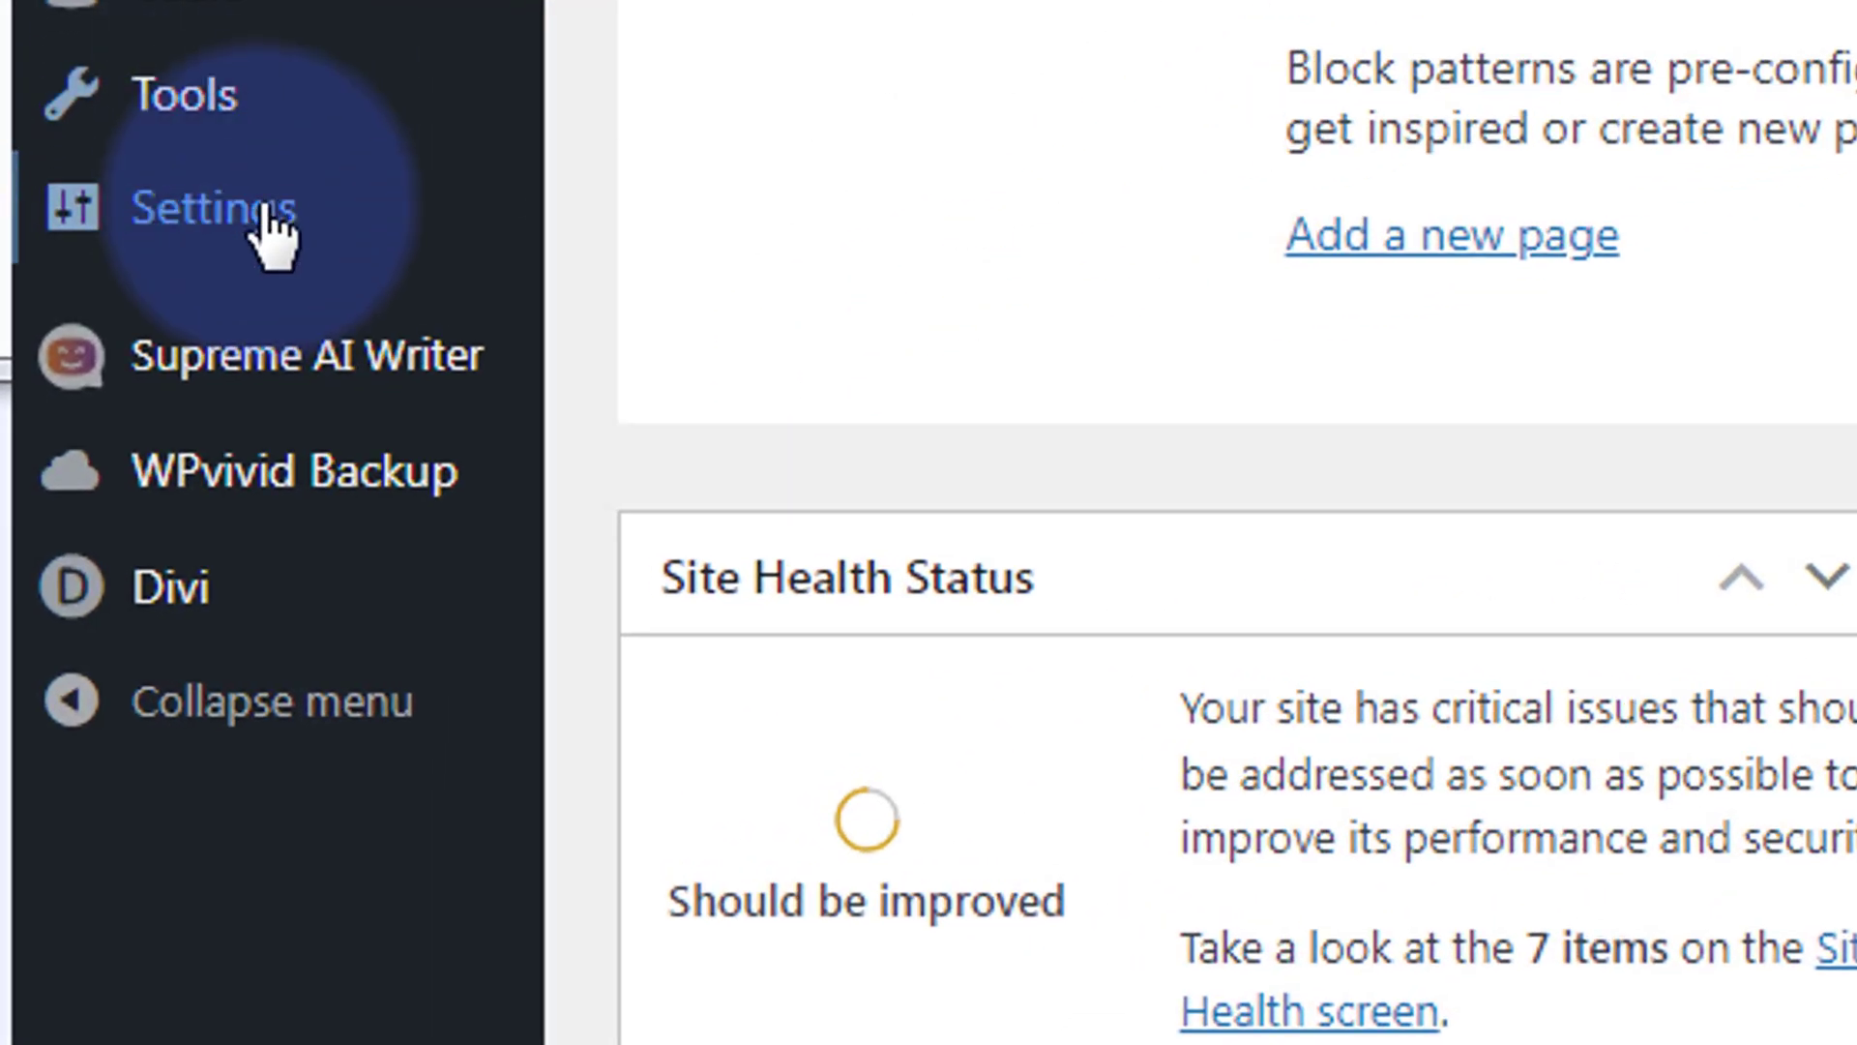
Step: Toggle permalinks to Month and name, back to Day and name, and save
left_click(213, 207)
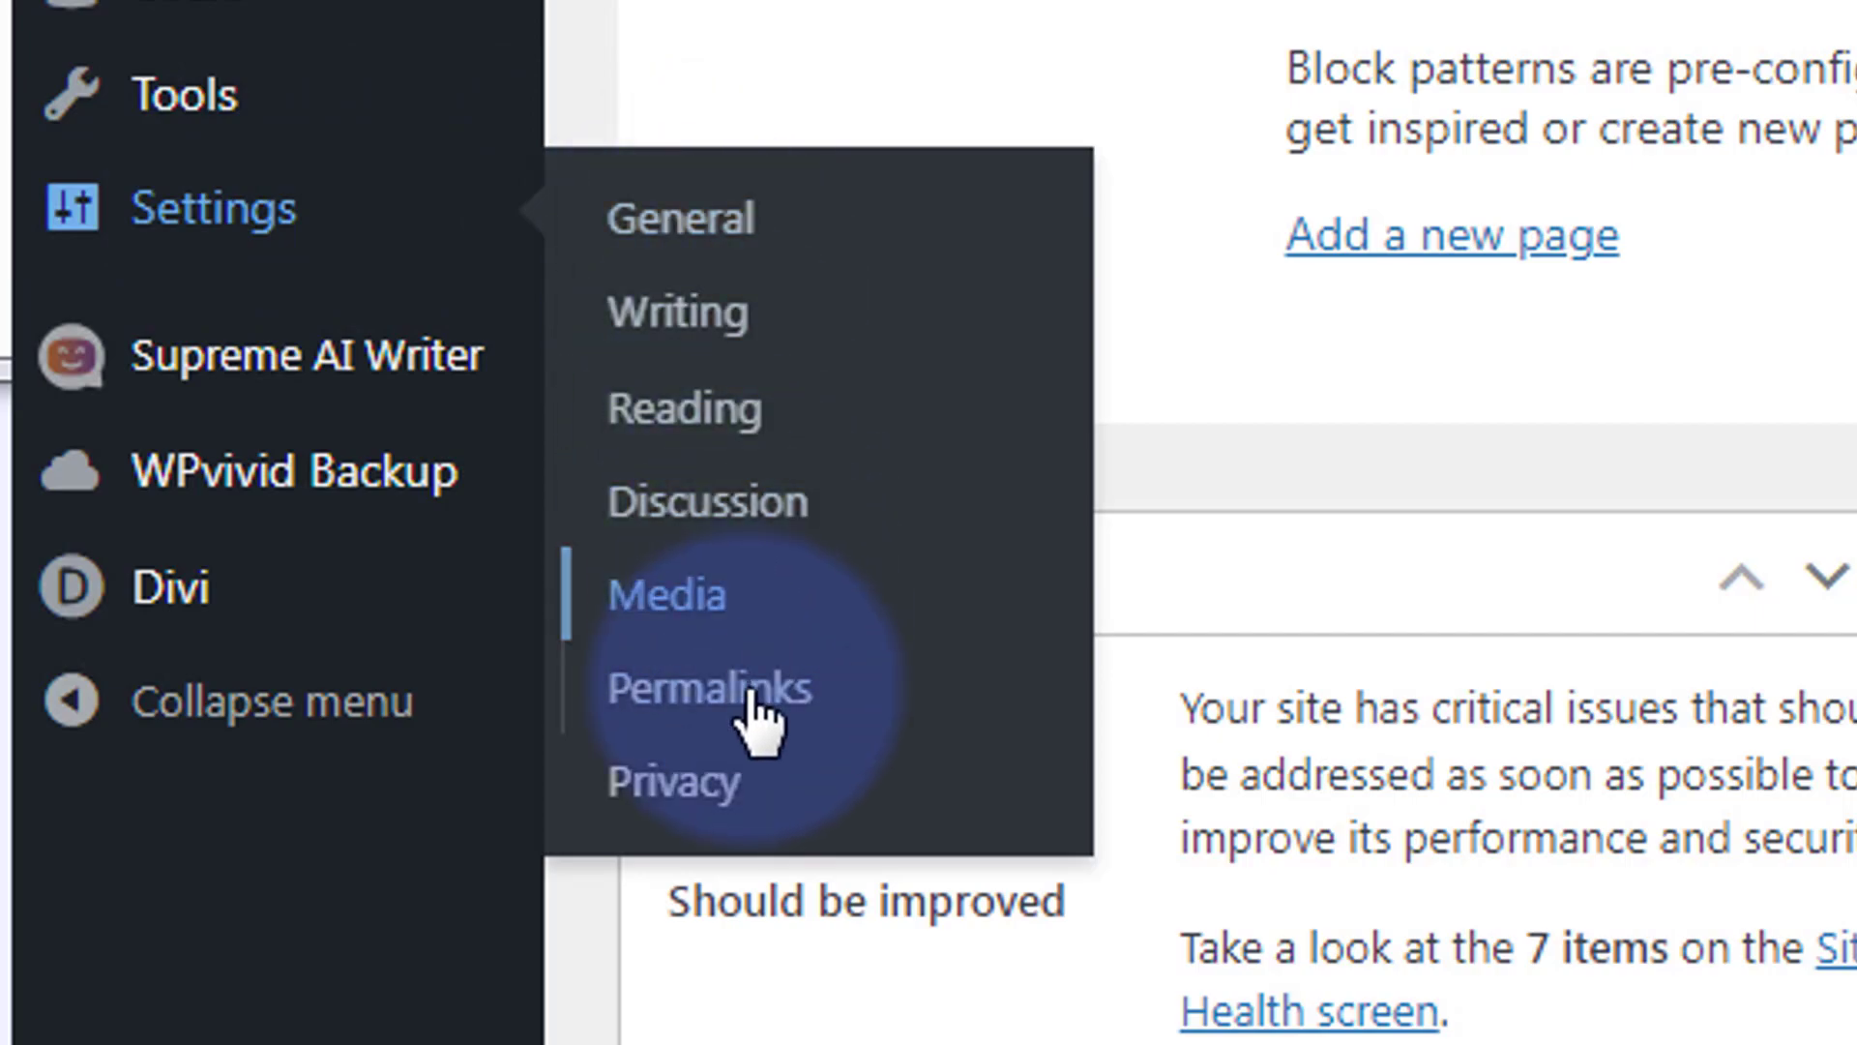
left_click(706, 687)
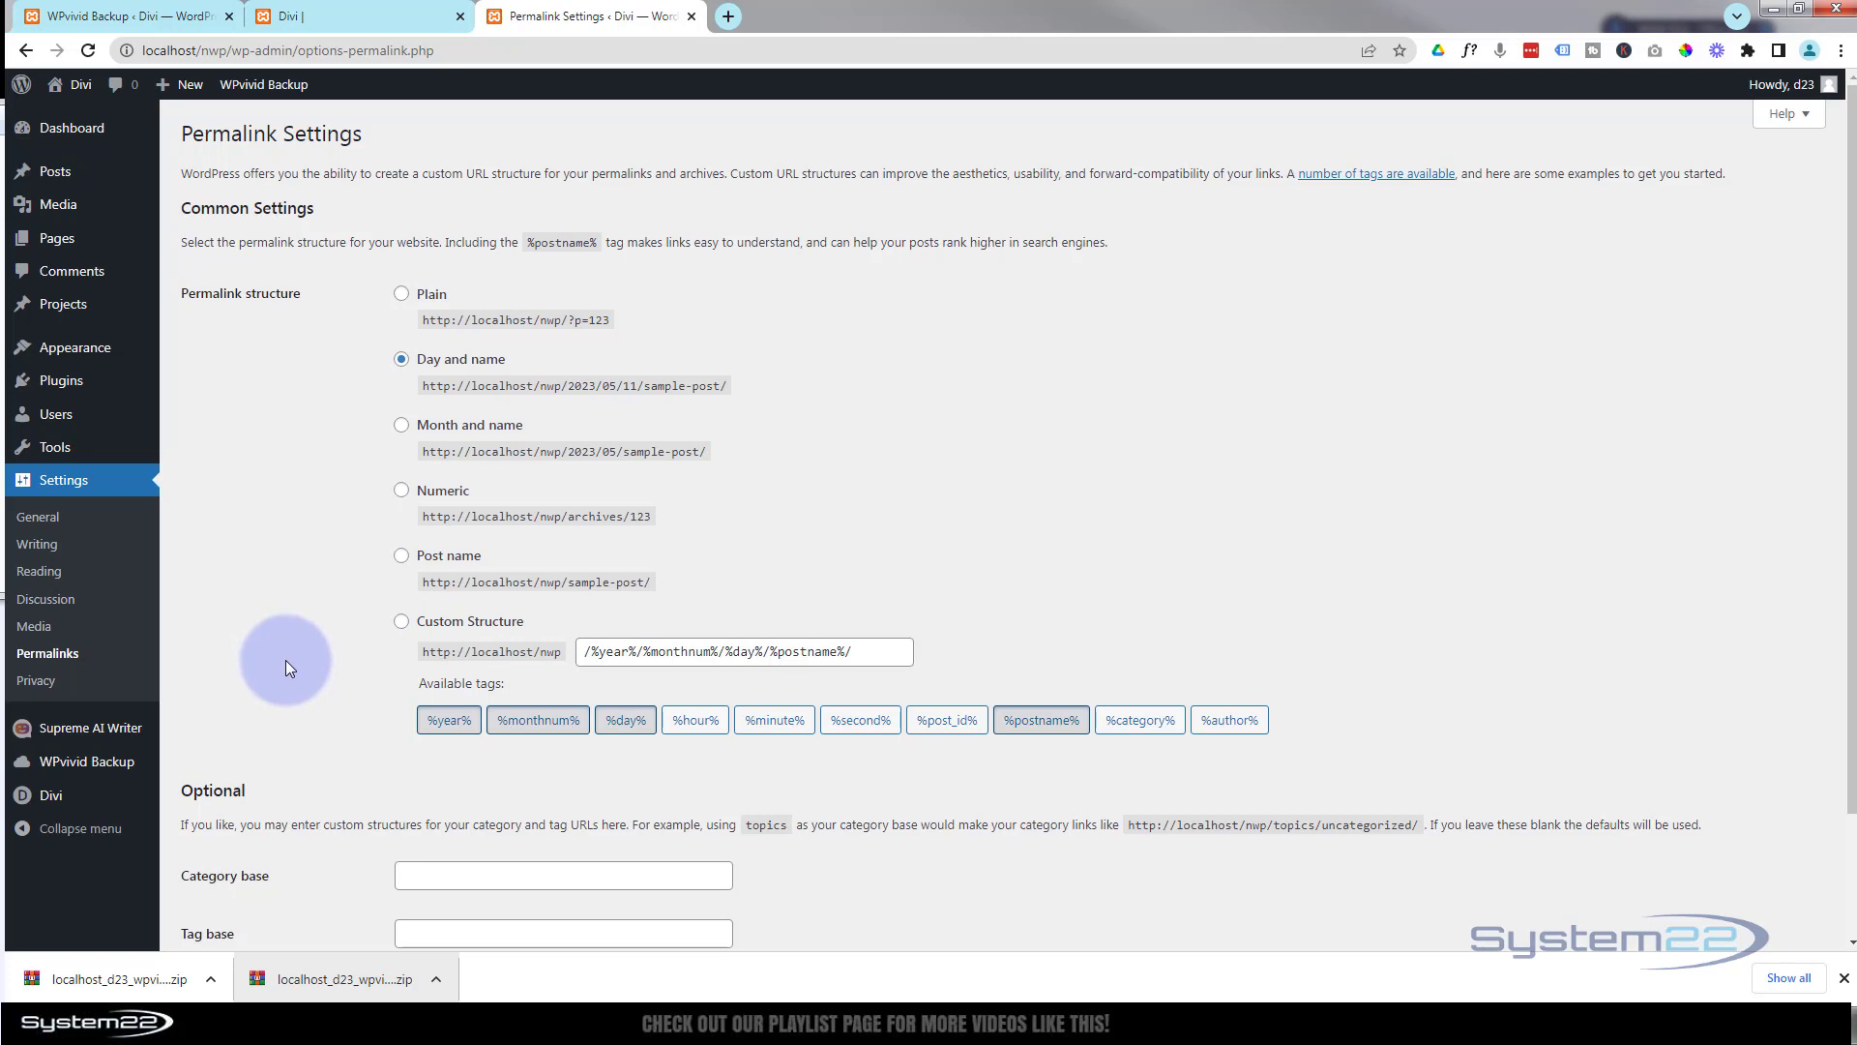
left_click(401, 424)
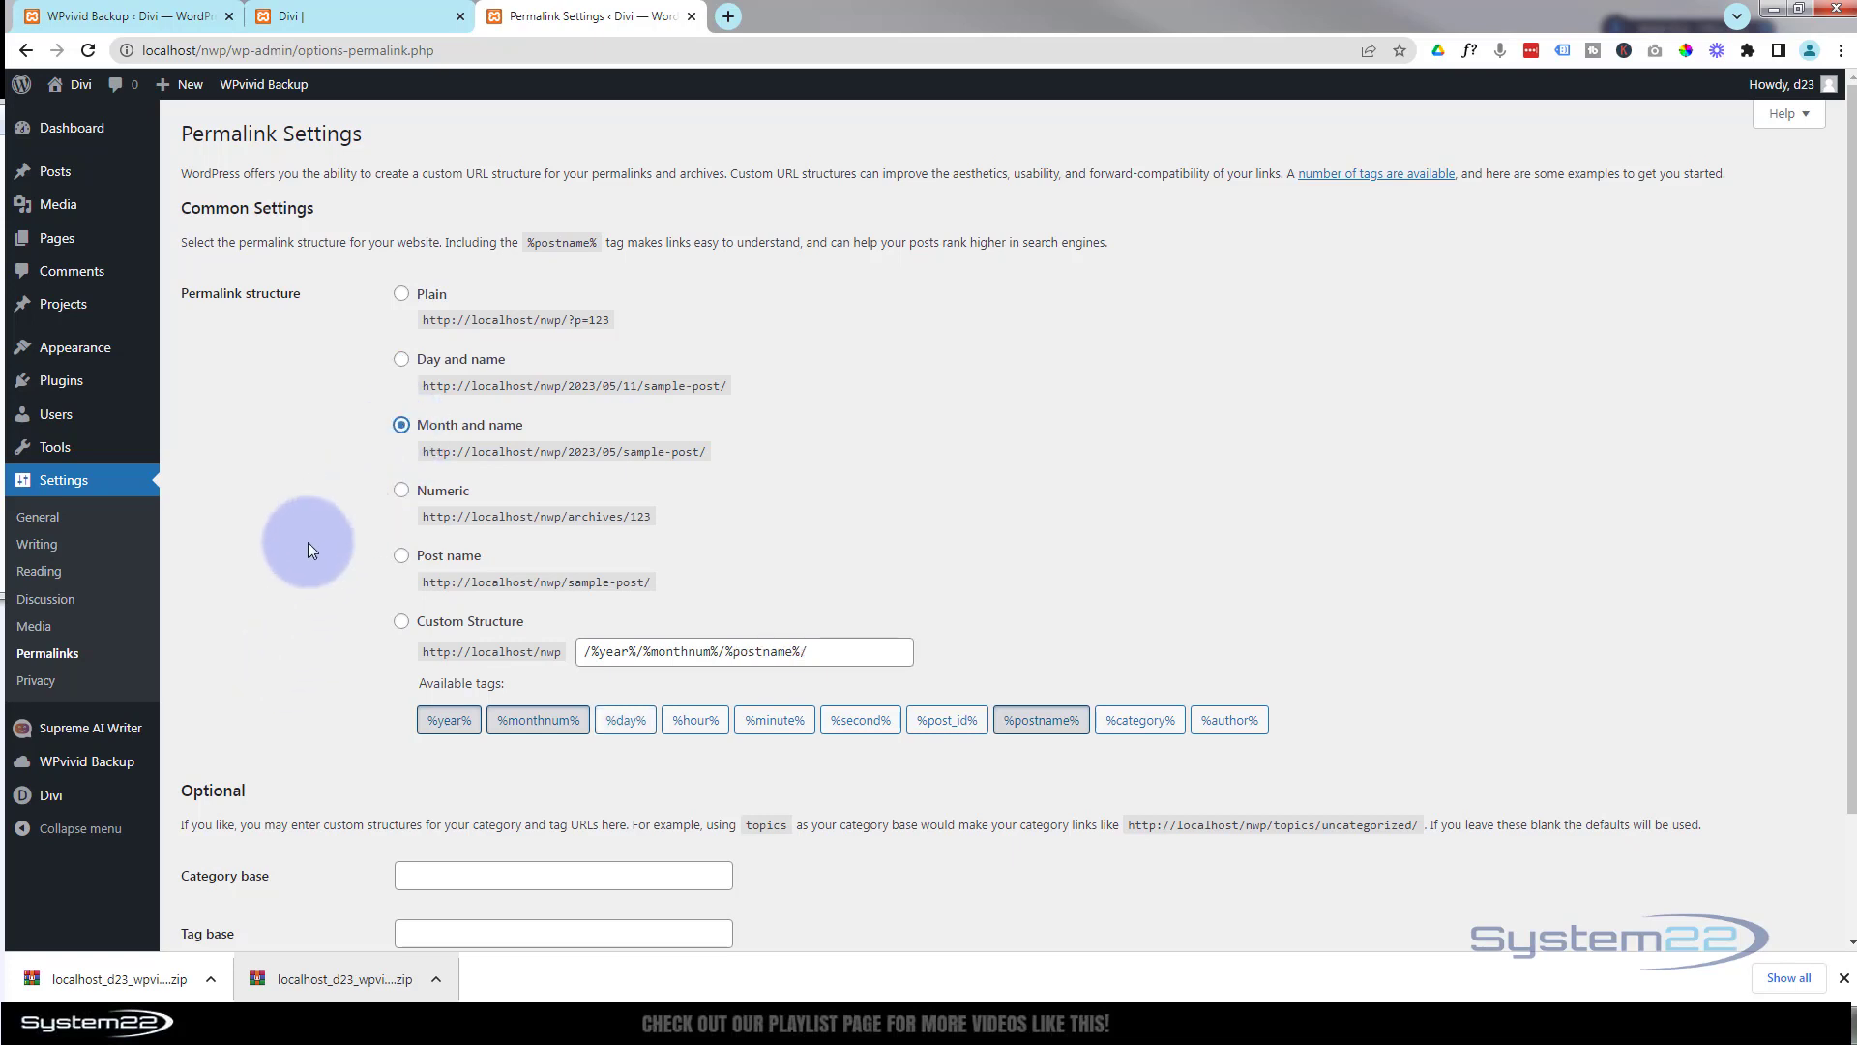
left_click(401, 359)
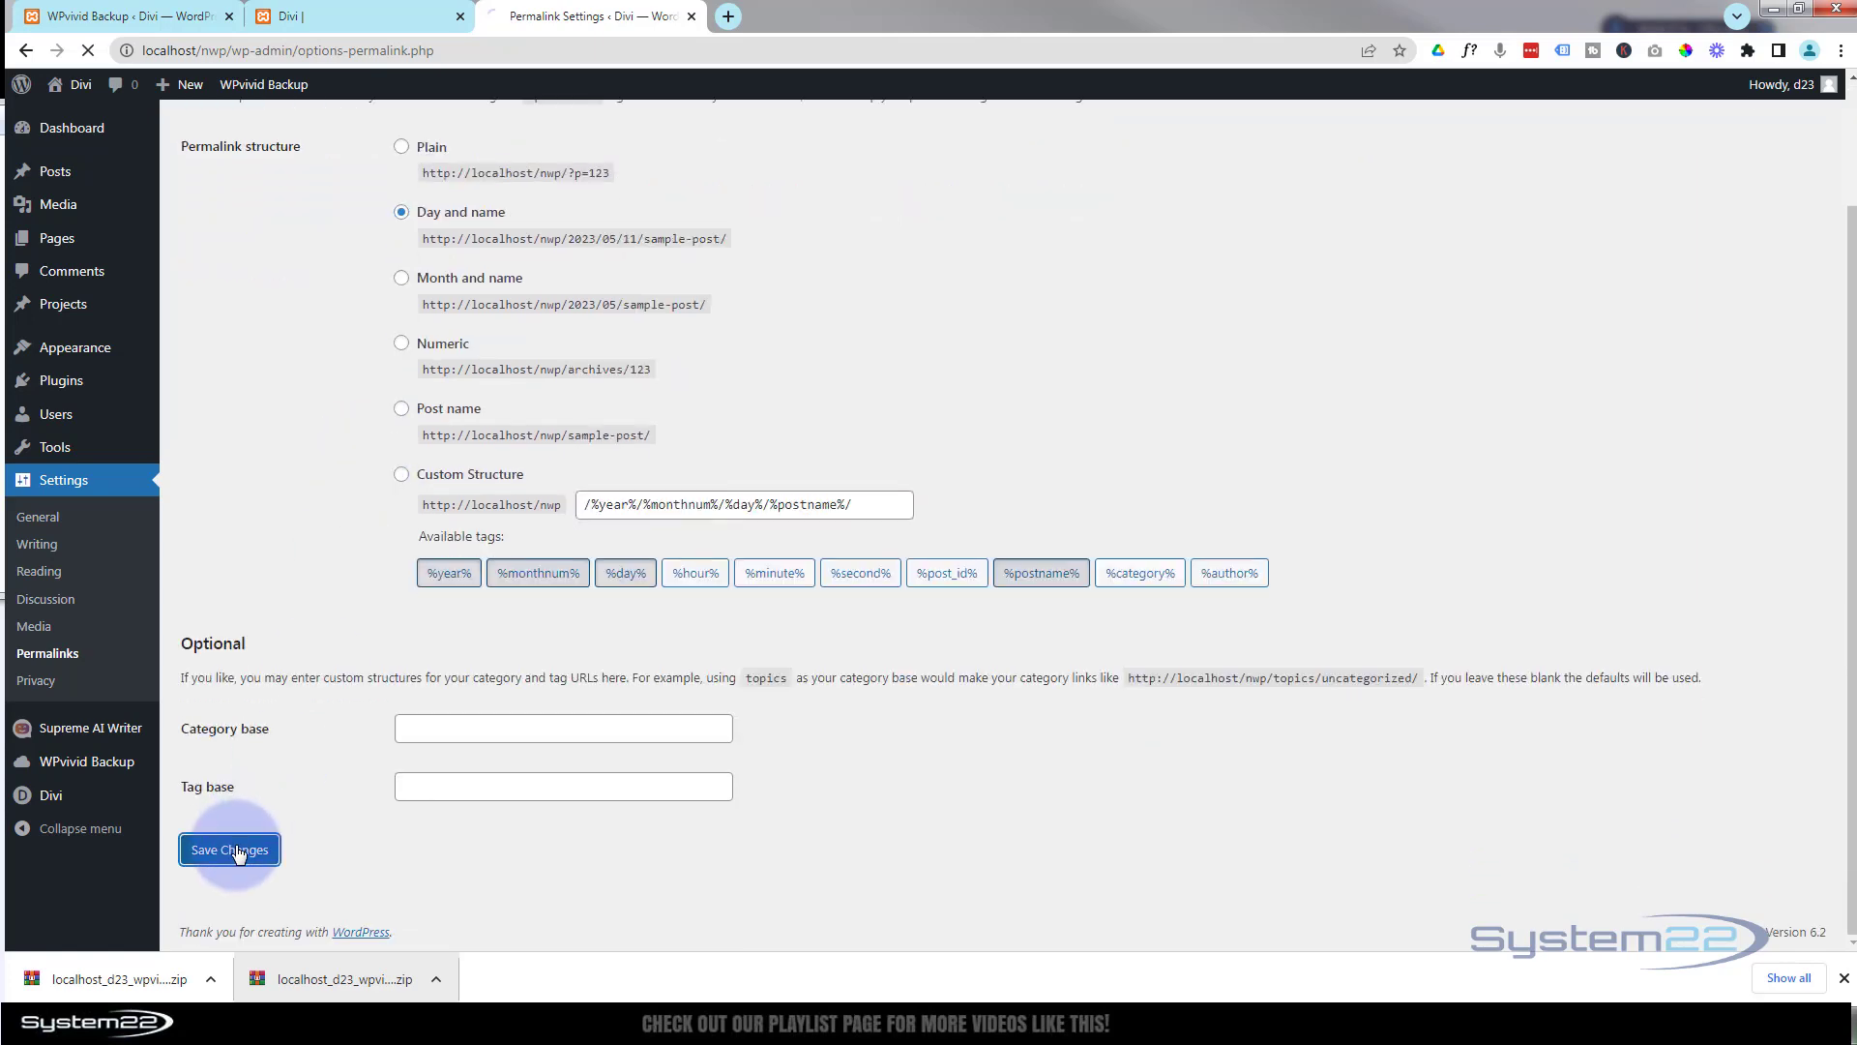
left_click(229, 850)
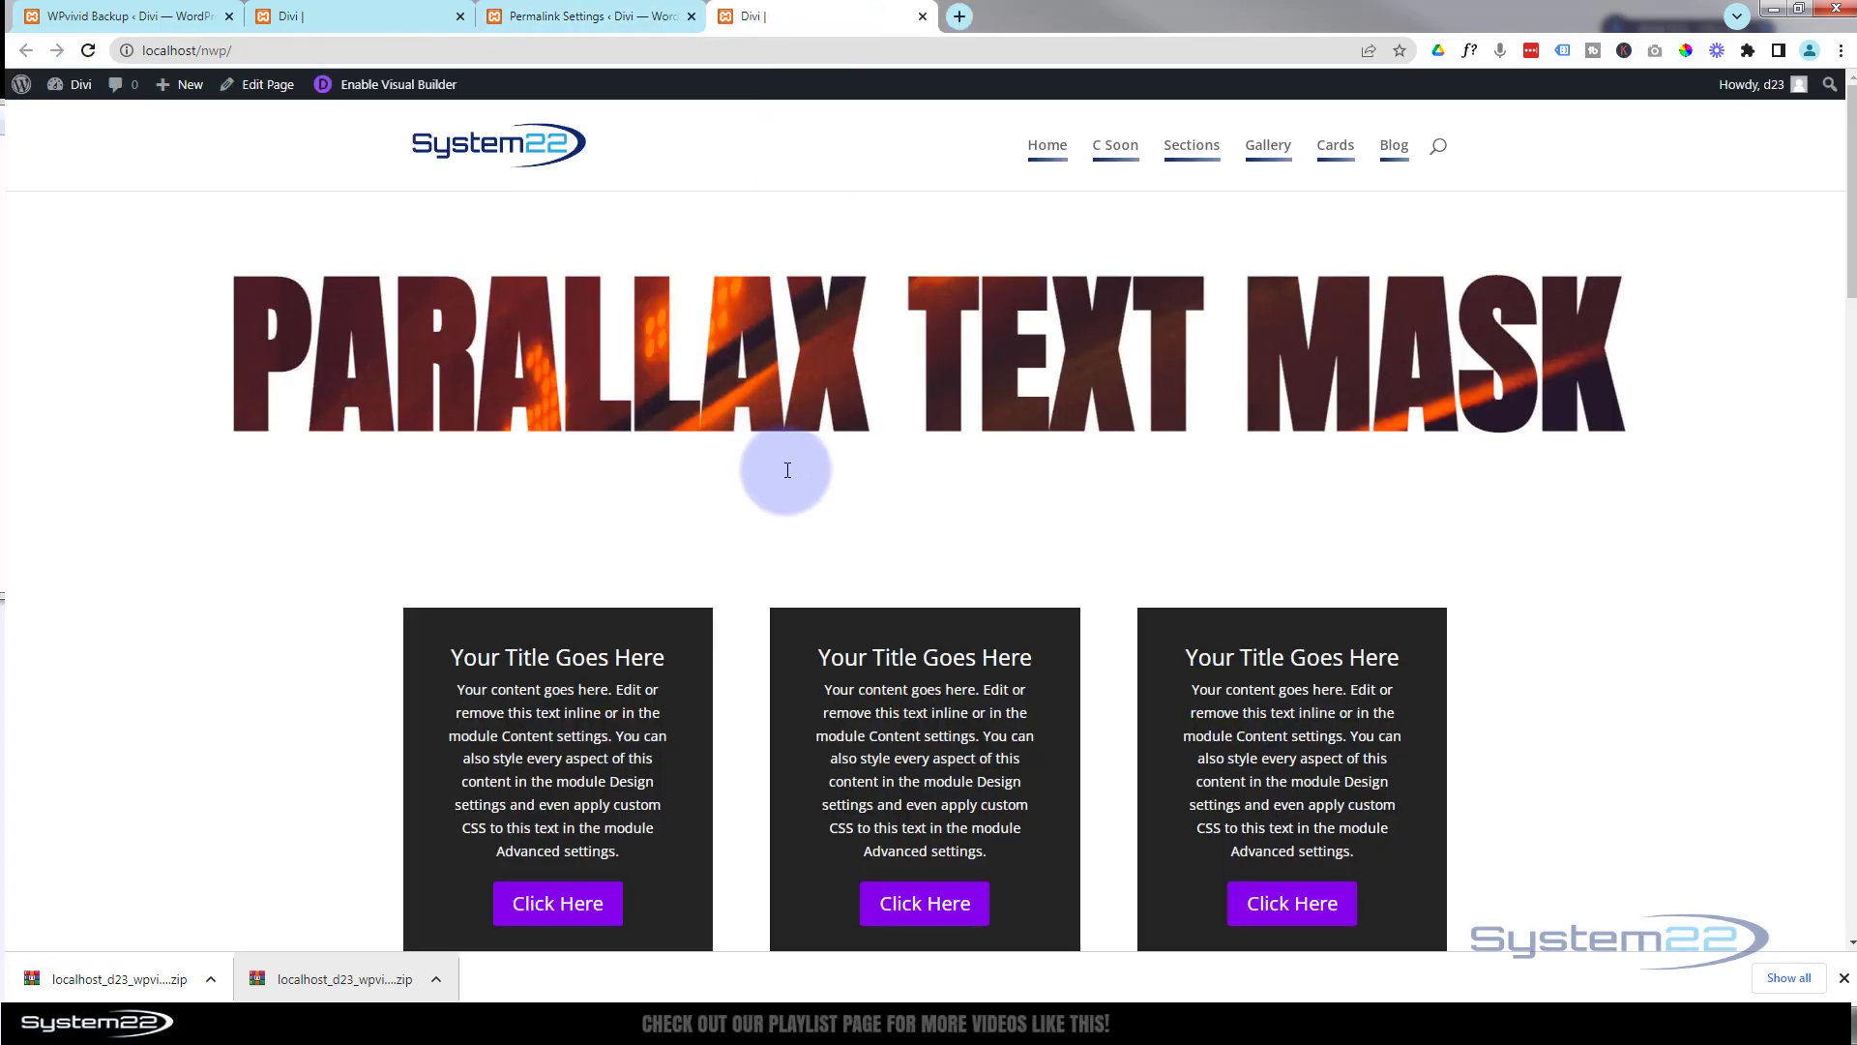
mouse_move(889, 16)
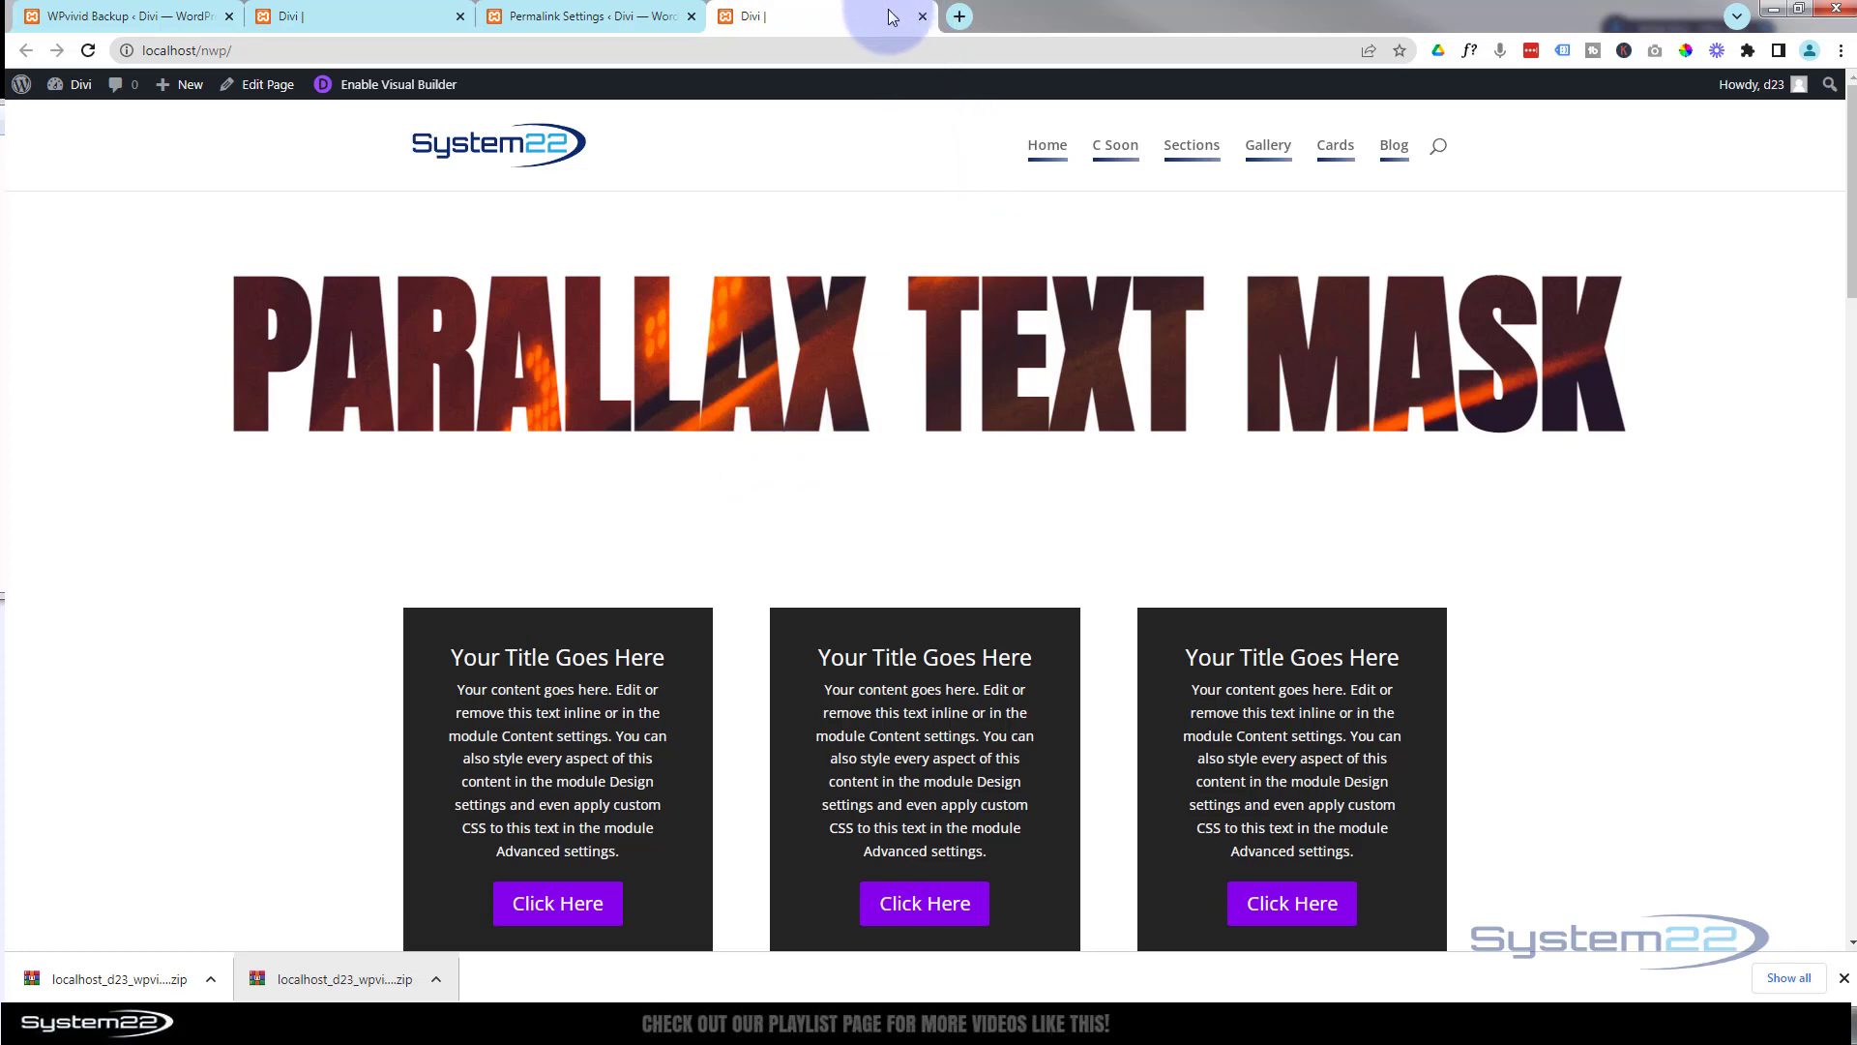
Step: Switch to the original d23 home page and scroll it for comparison
left_click(355, 16)
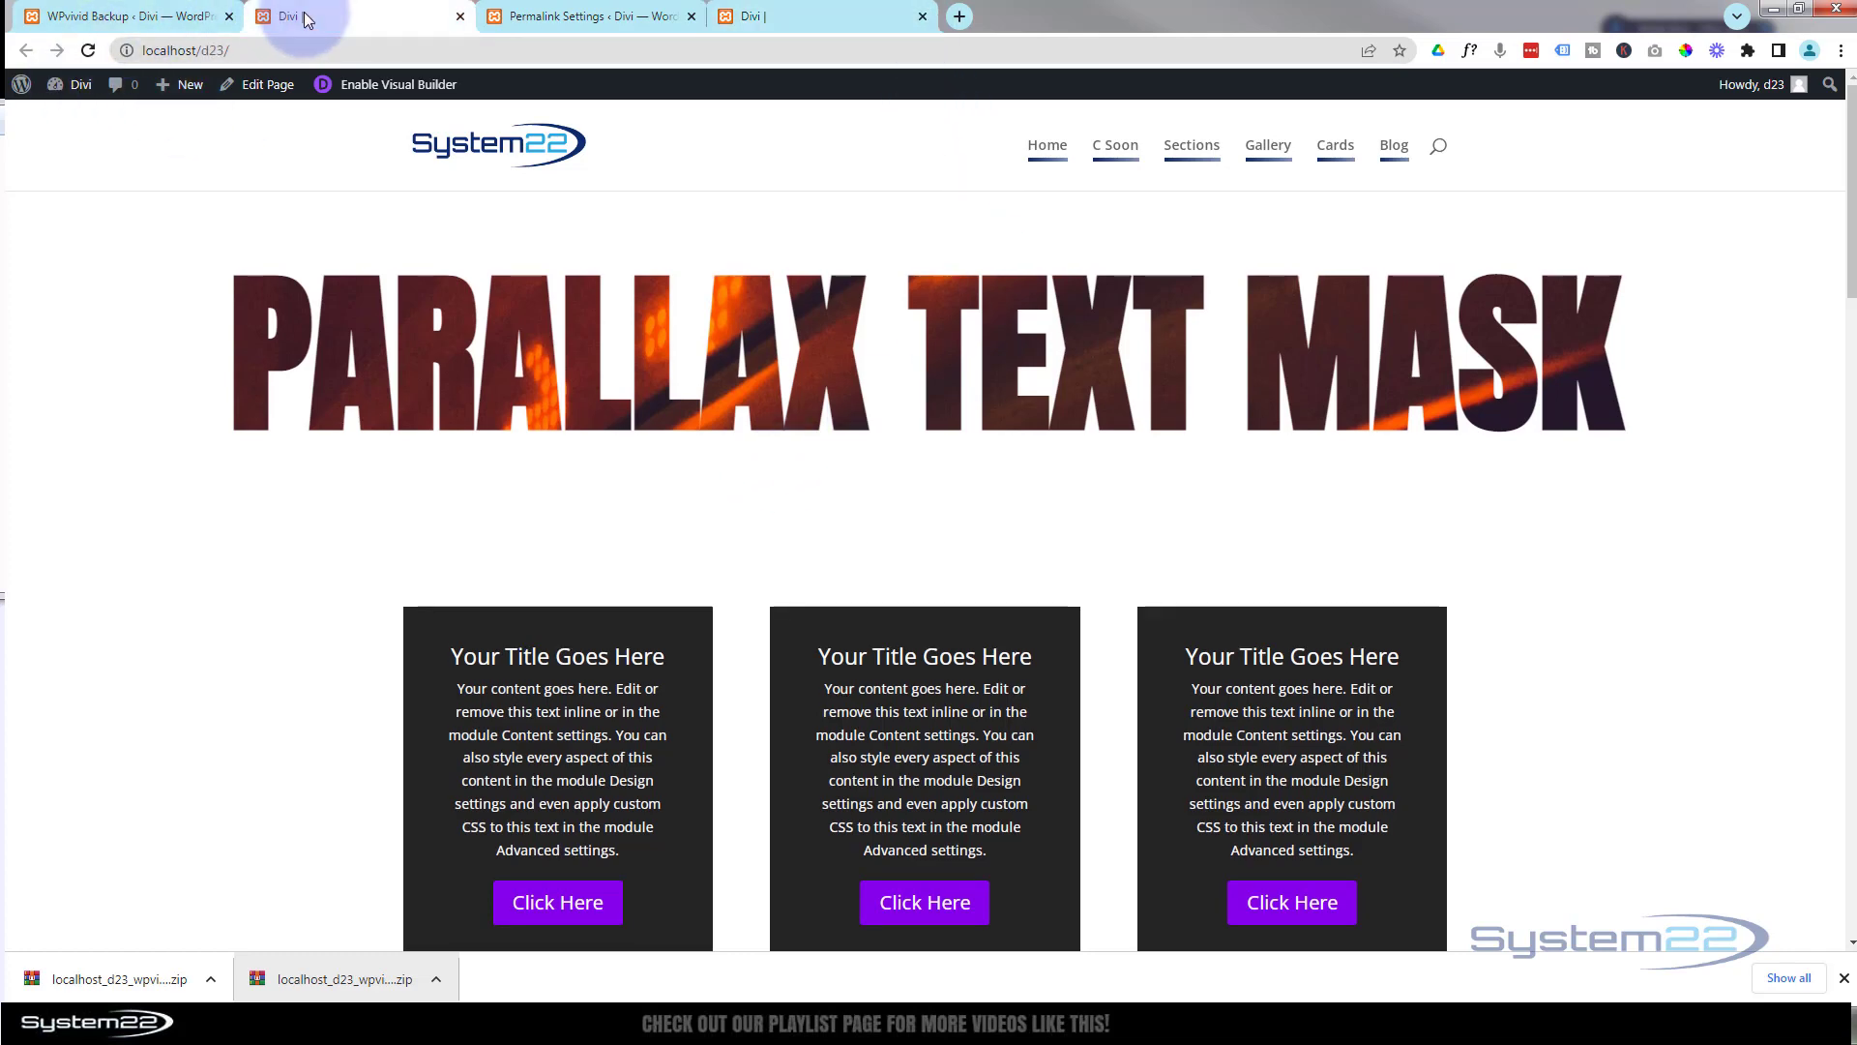
scroll("down", 3)
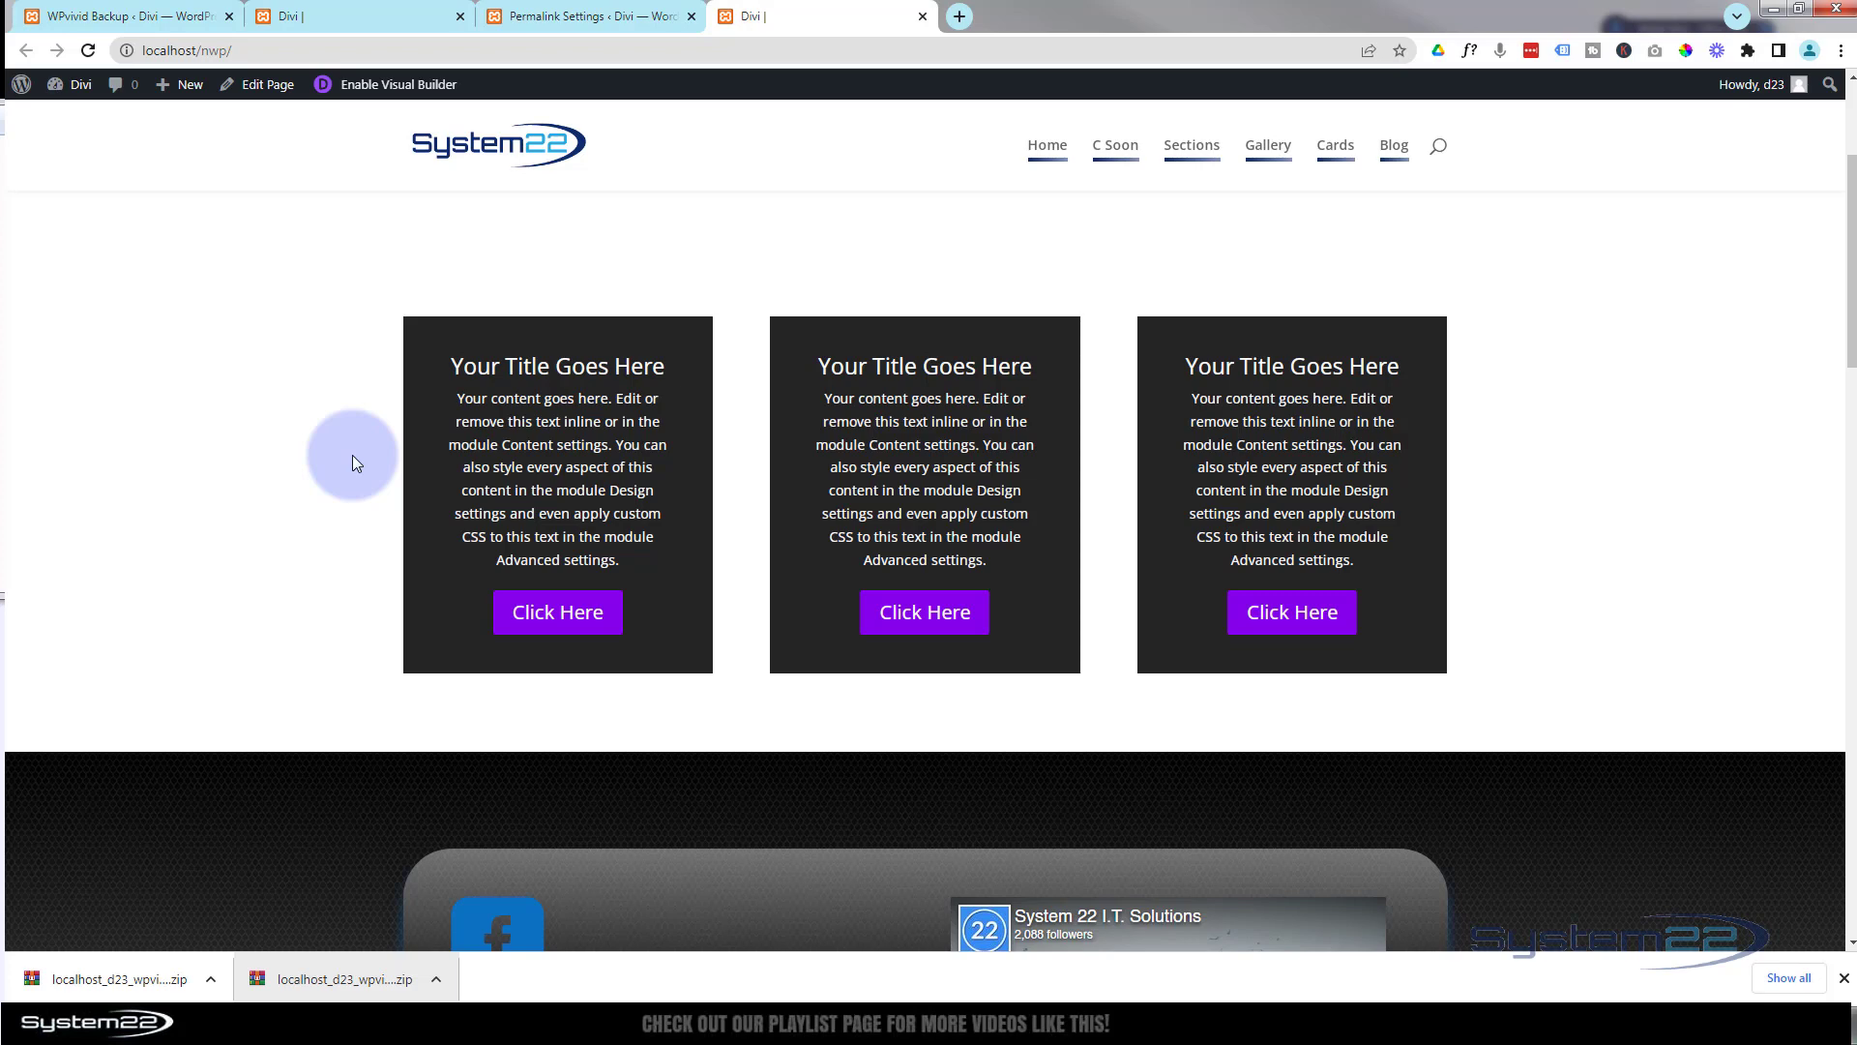
mouse_move(1615, 316)
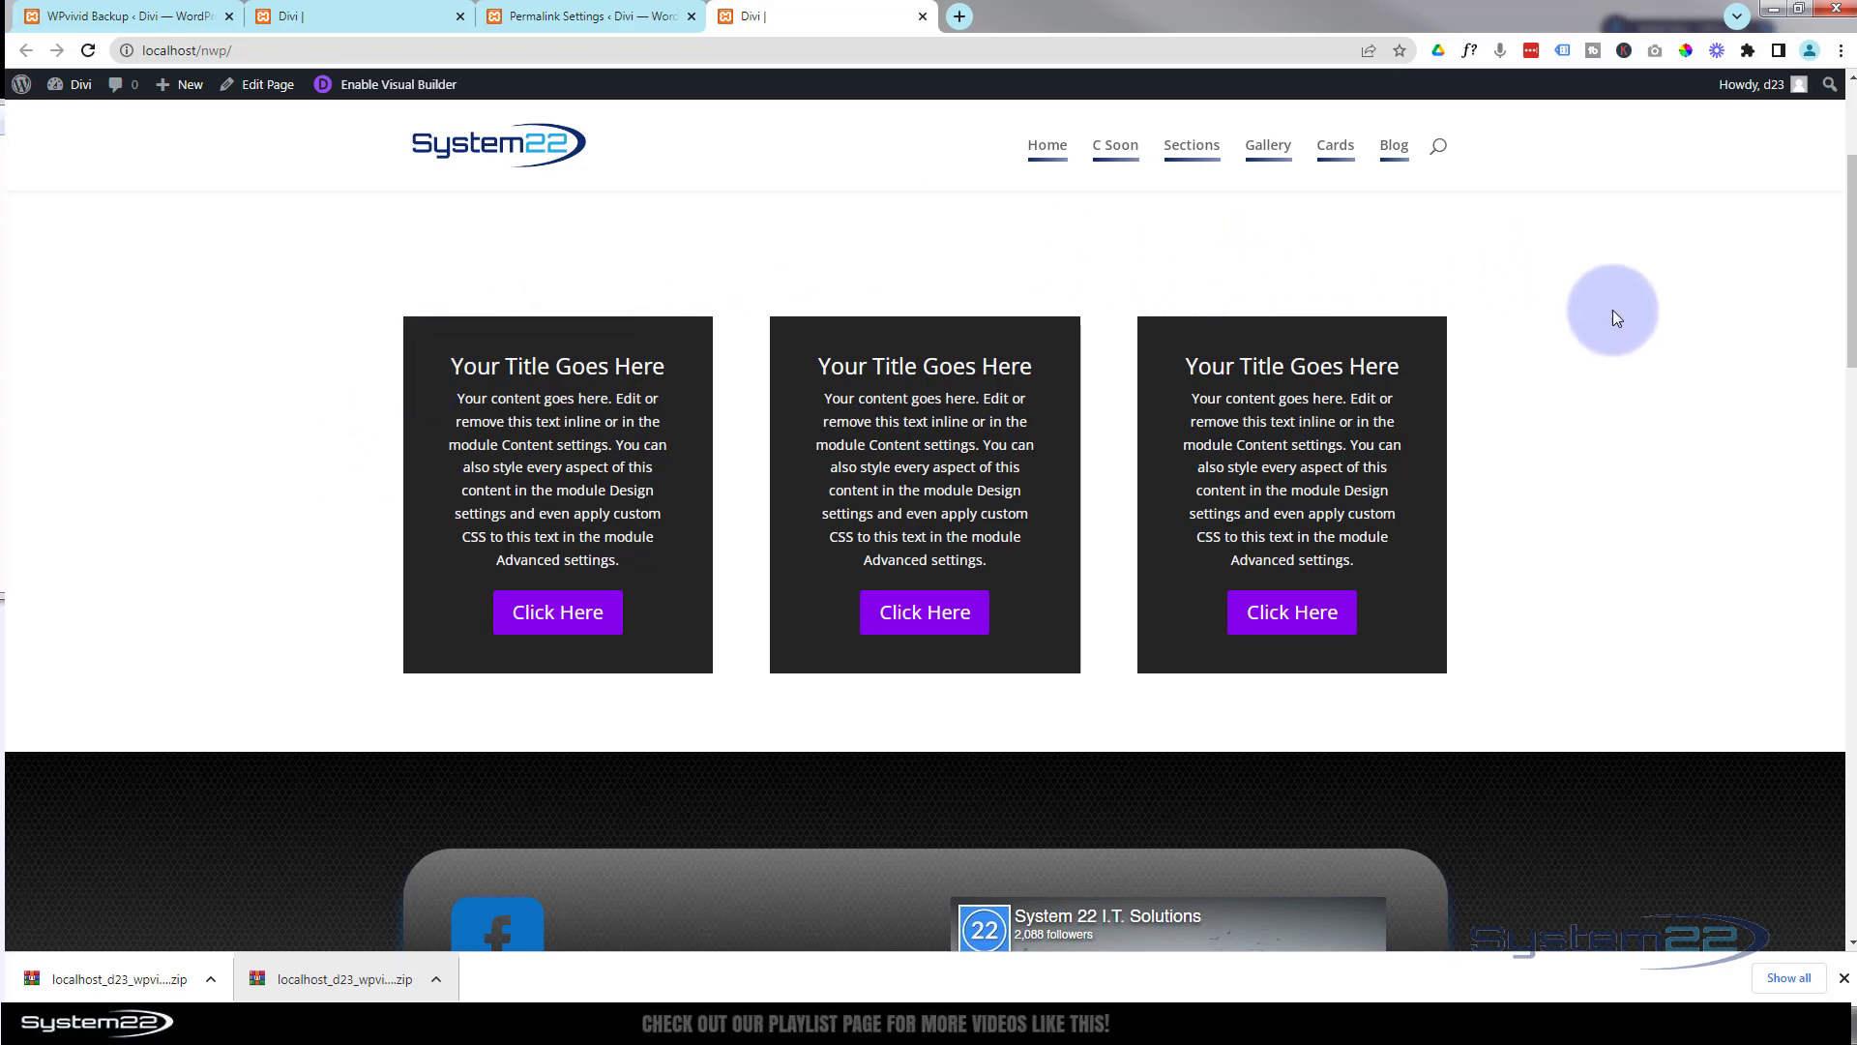
mouse_move(226, 341)
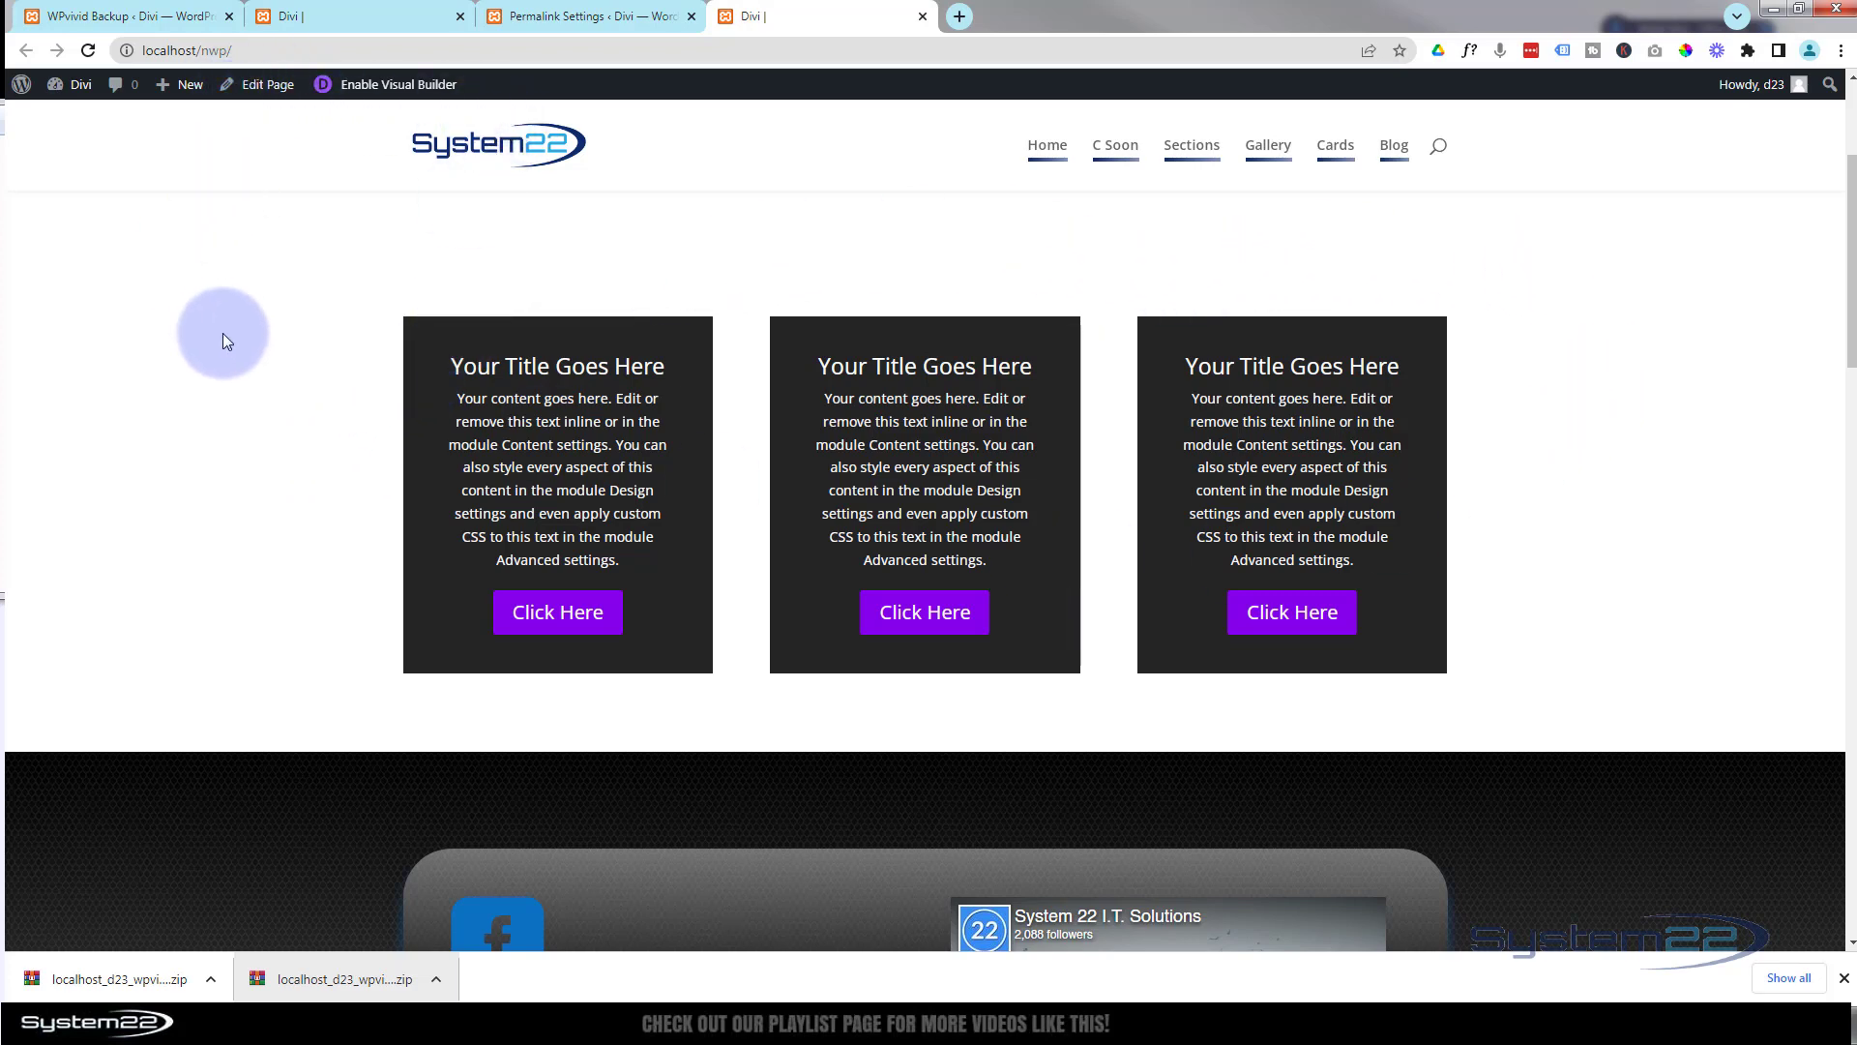
mouse_move(336, 368)
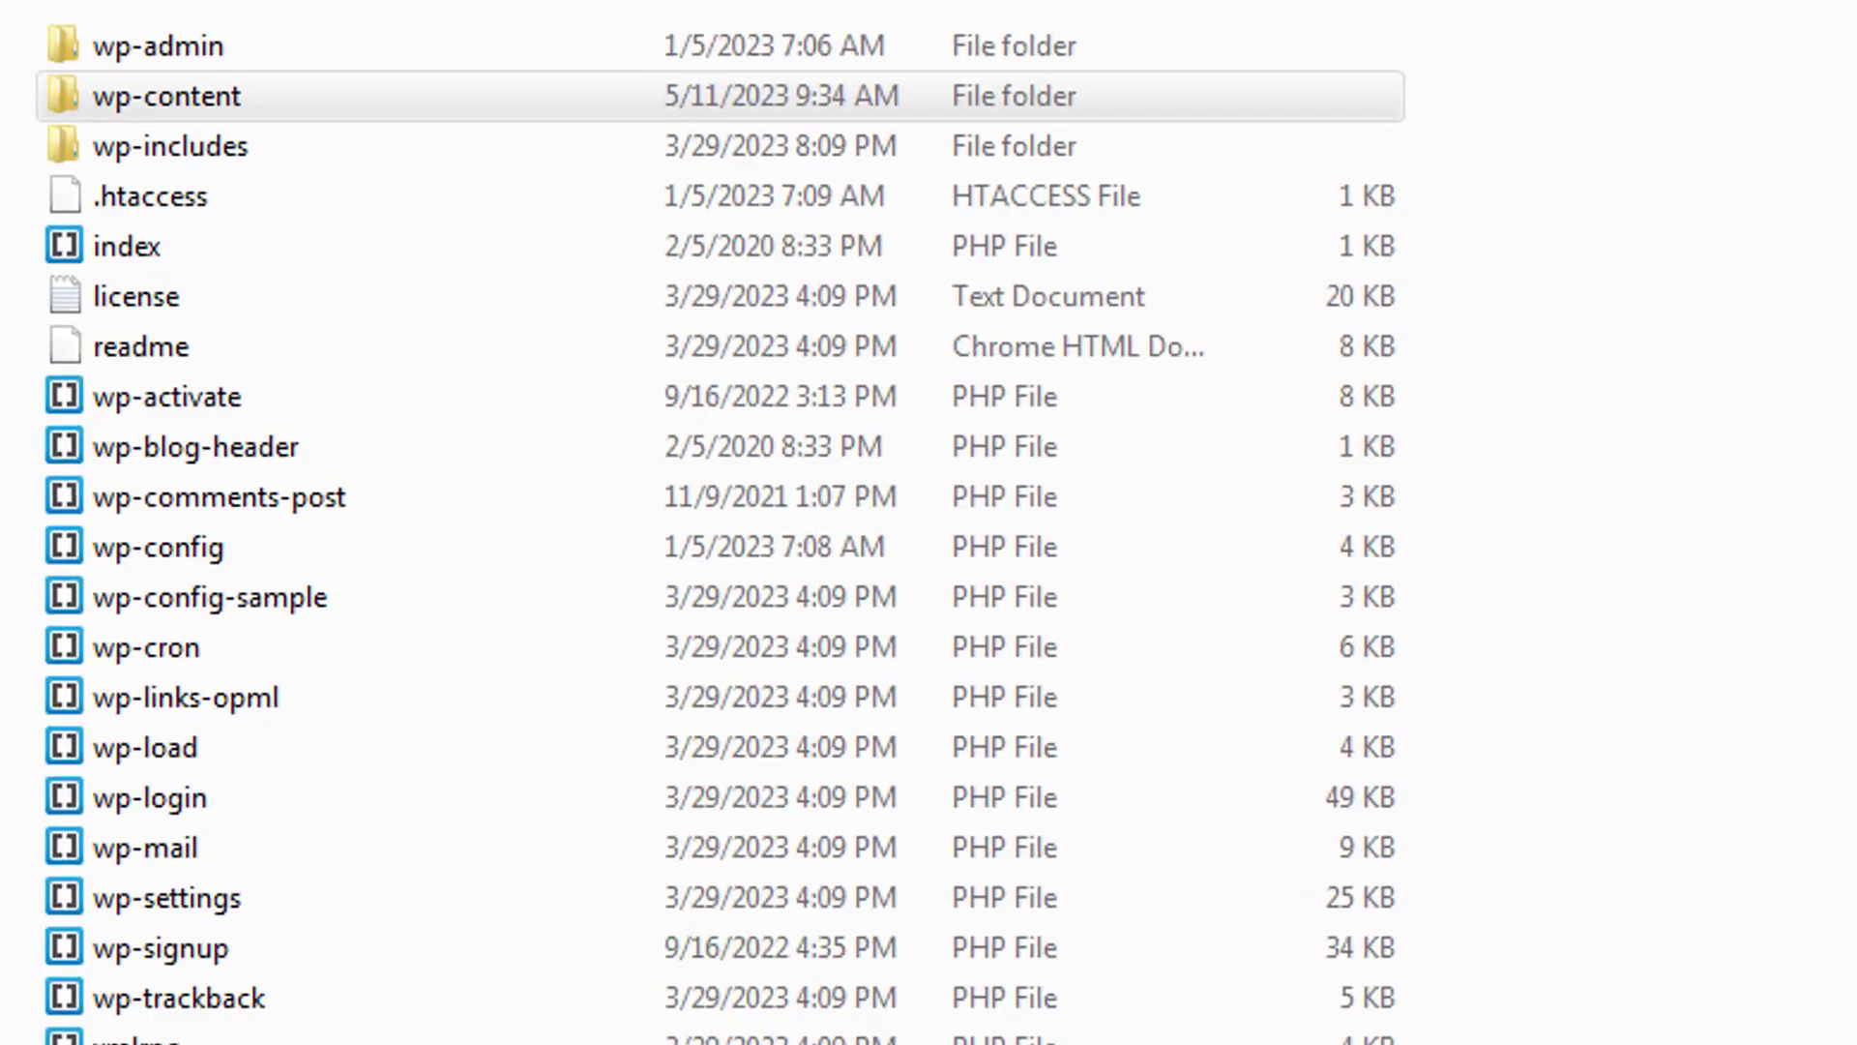
Step: Open wp-content, then its wpvividbackups folder listing the localhost_d23 zip archives
left_click(154, 47)
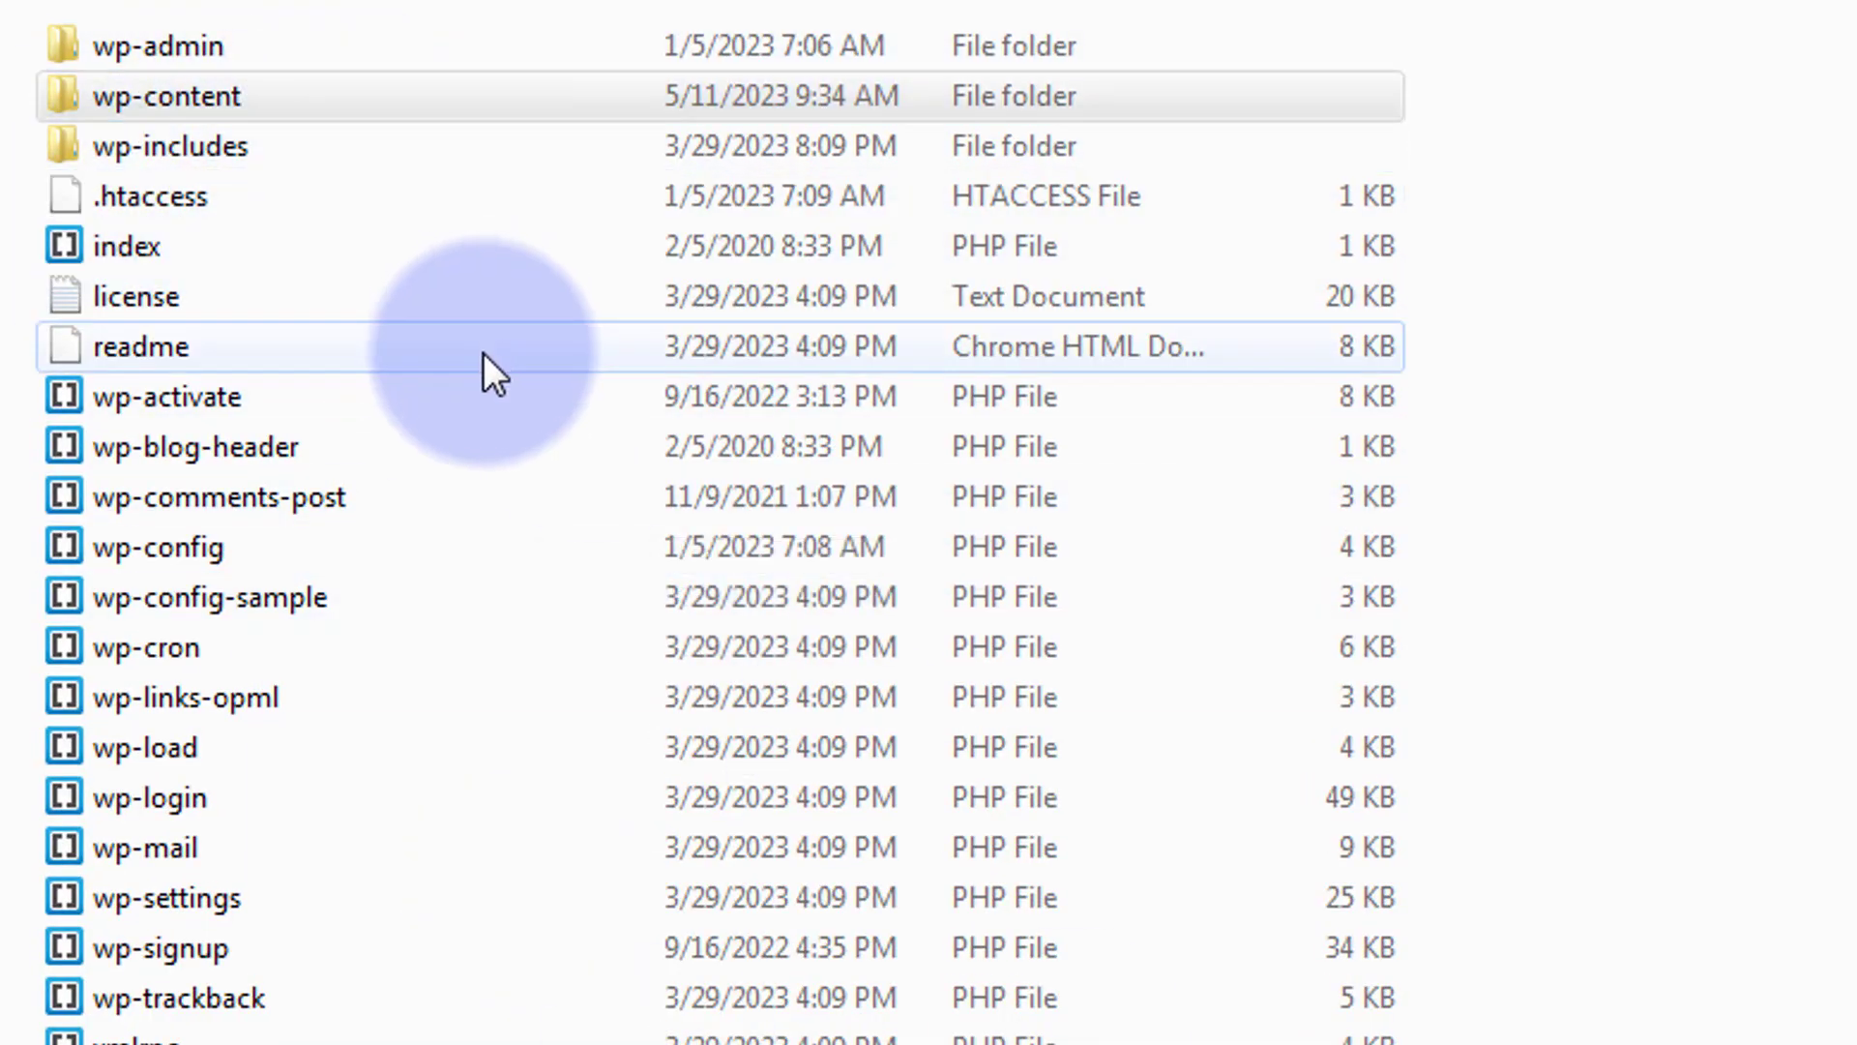
left_click(165, 96)
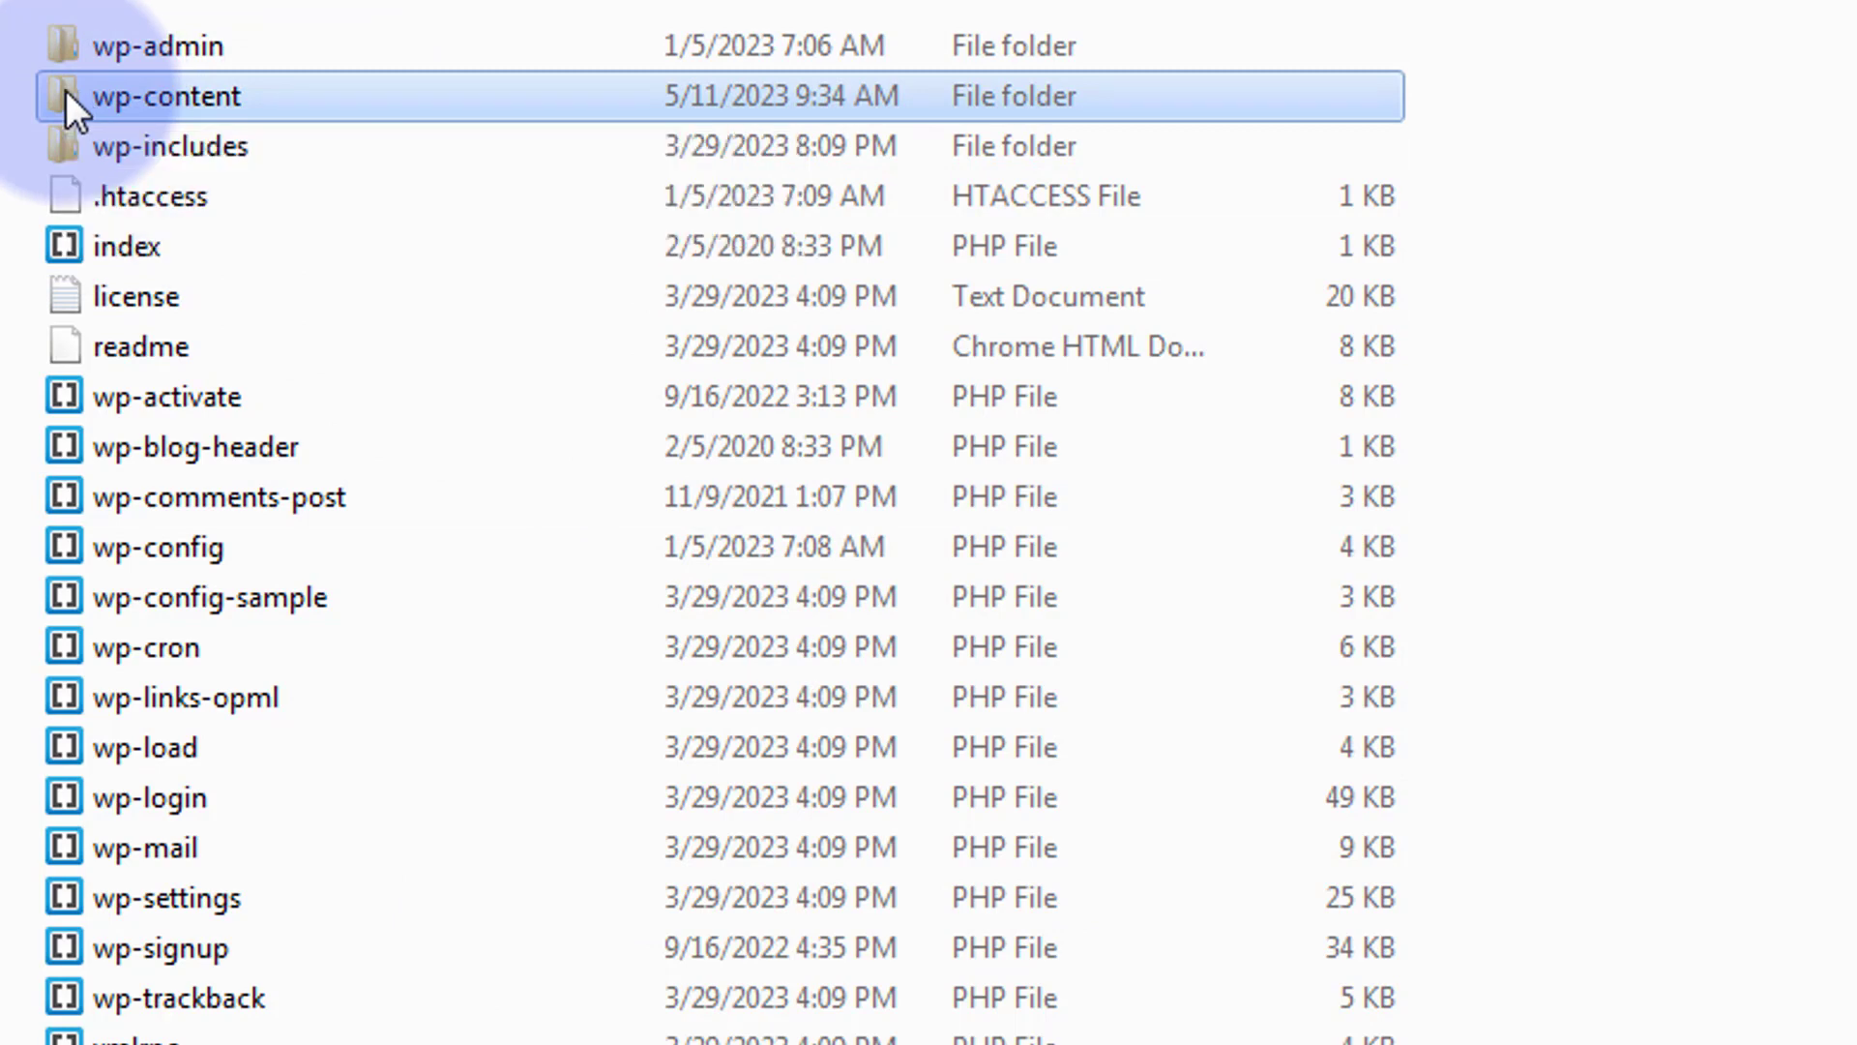
double_click(165, 96)
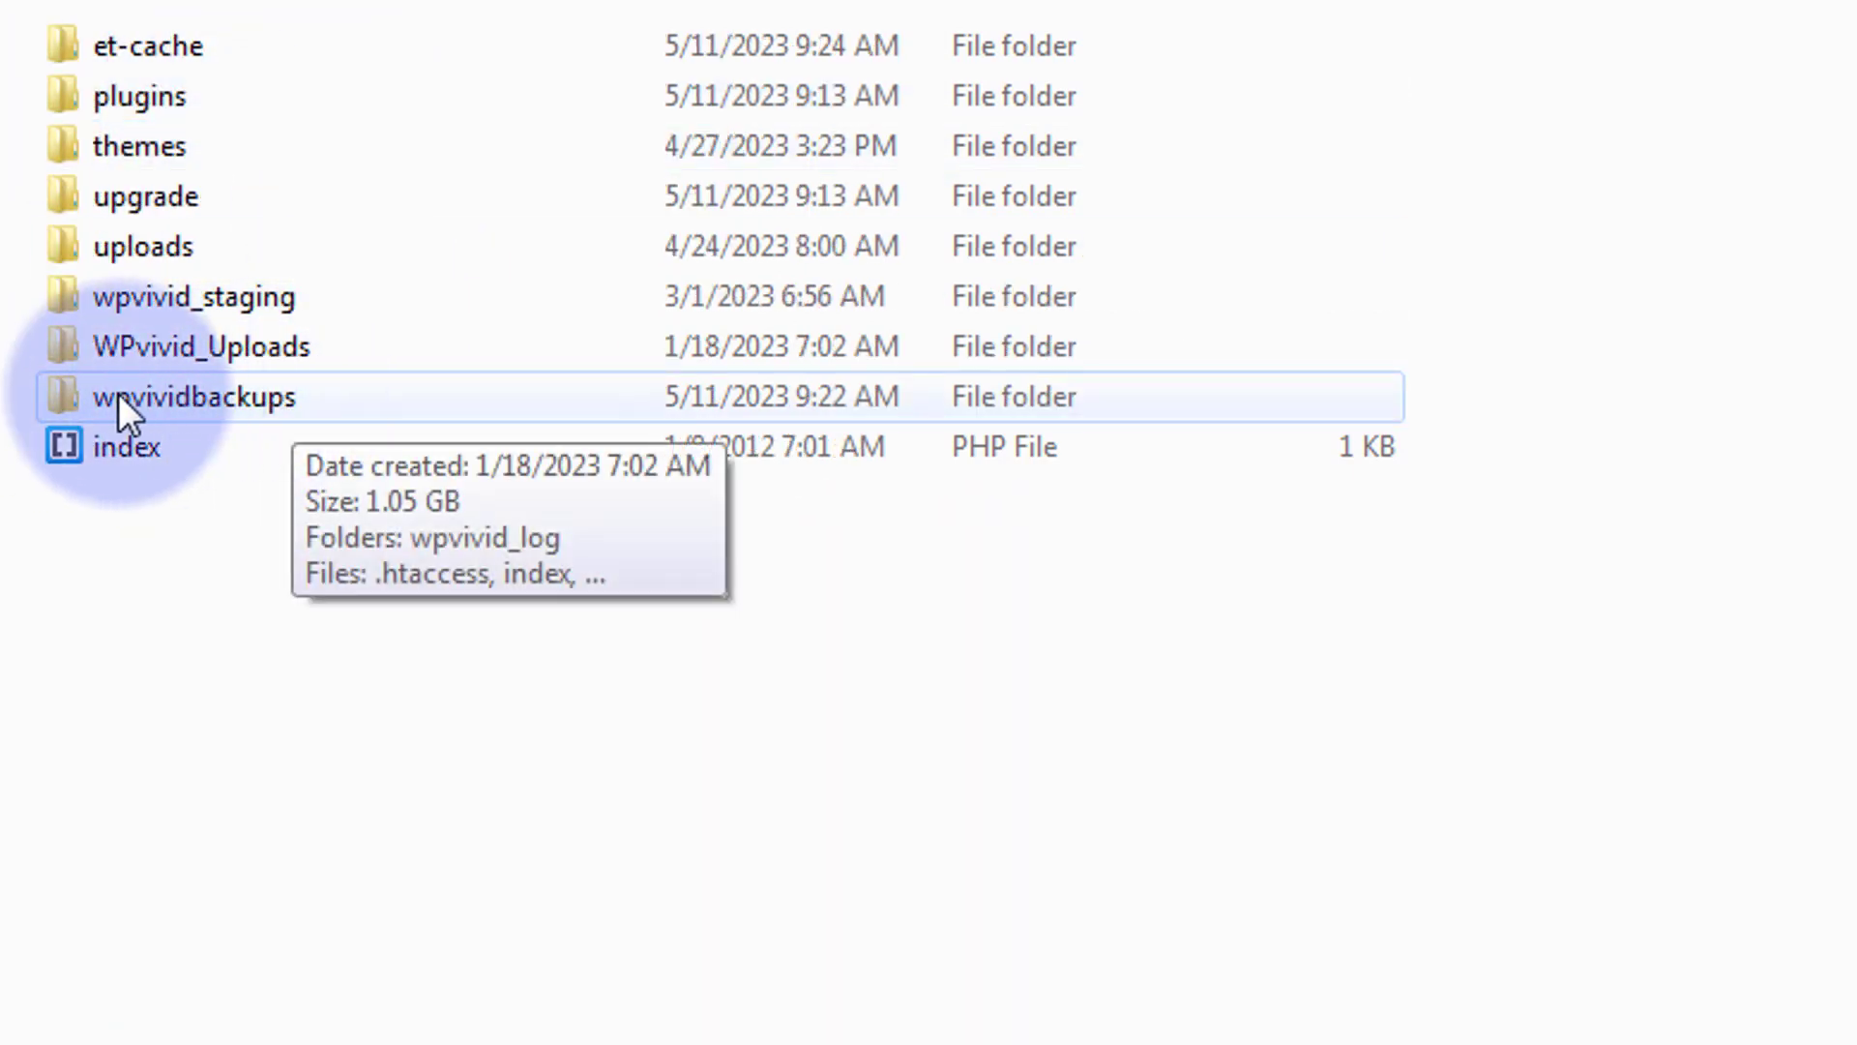
double_click(189, 396)
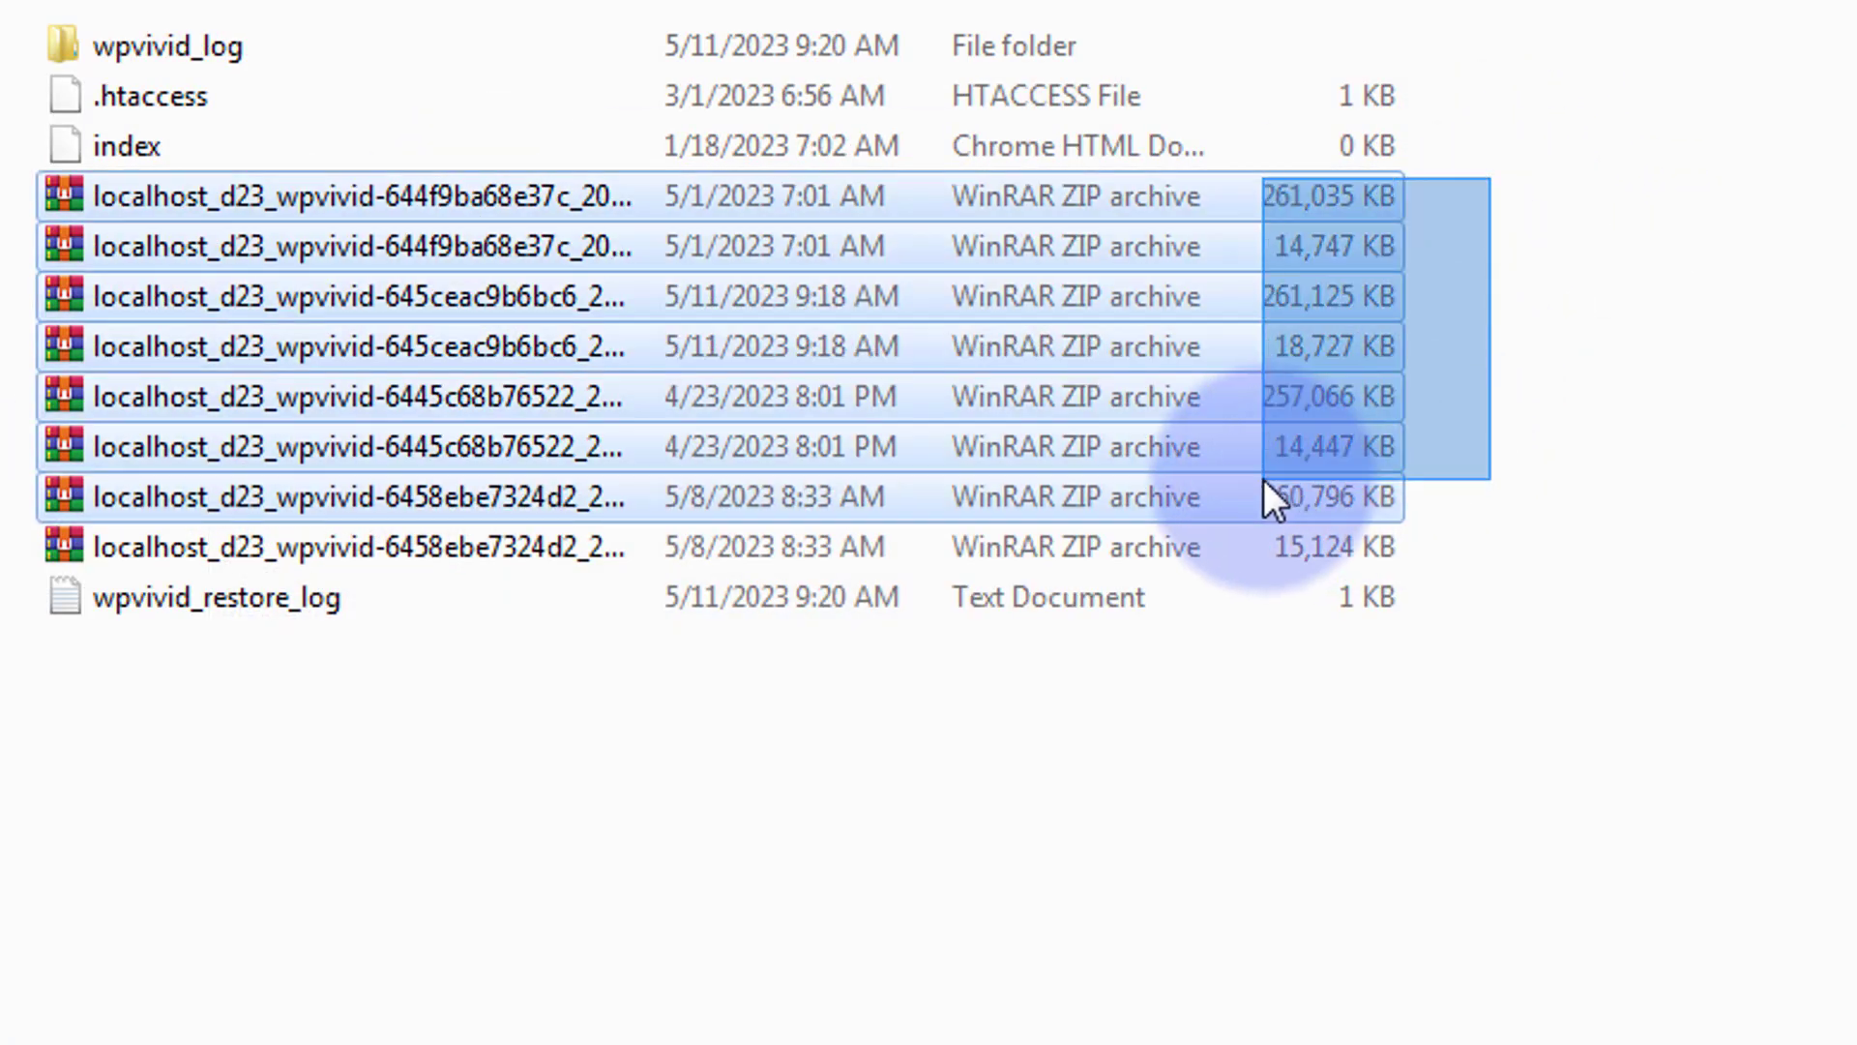
mouse_move(1693, 463)
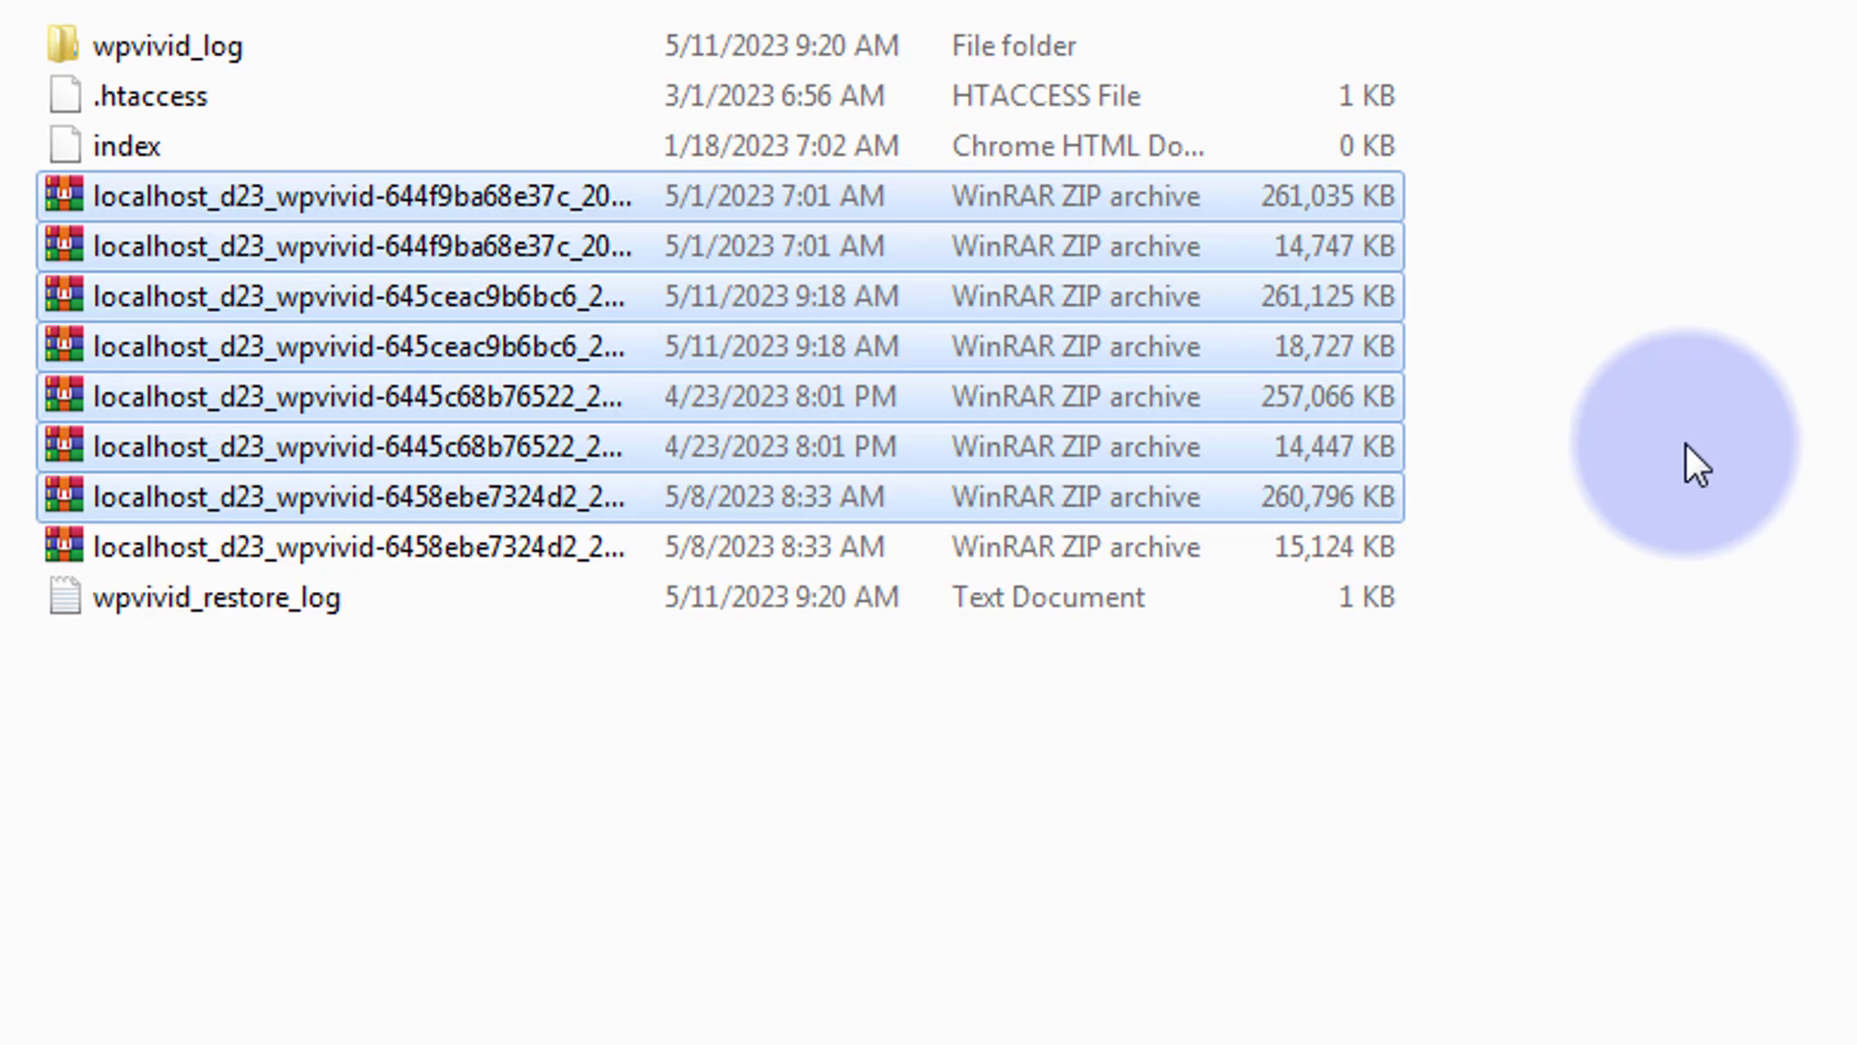
mouse_move(1551, 332)
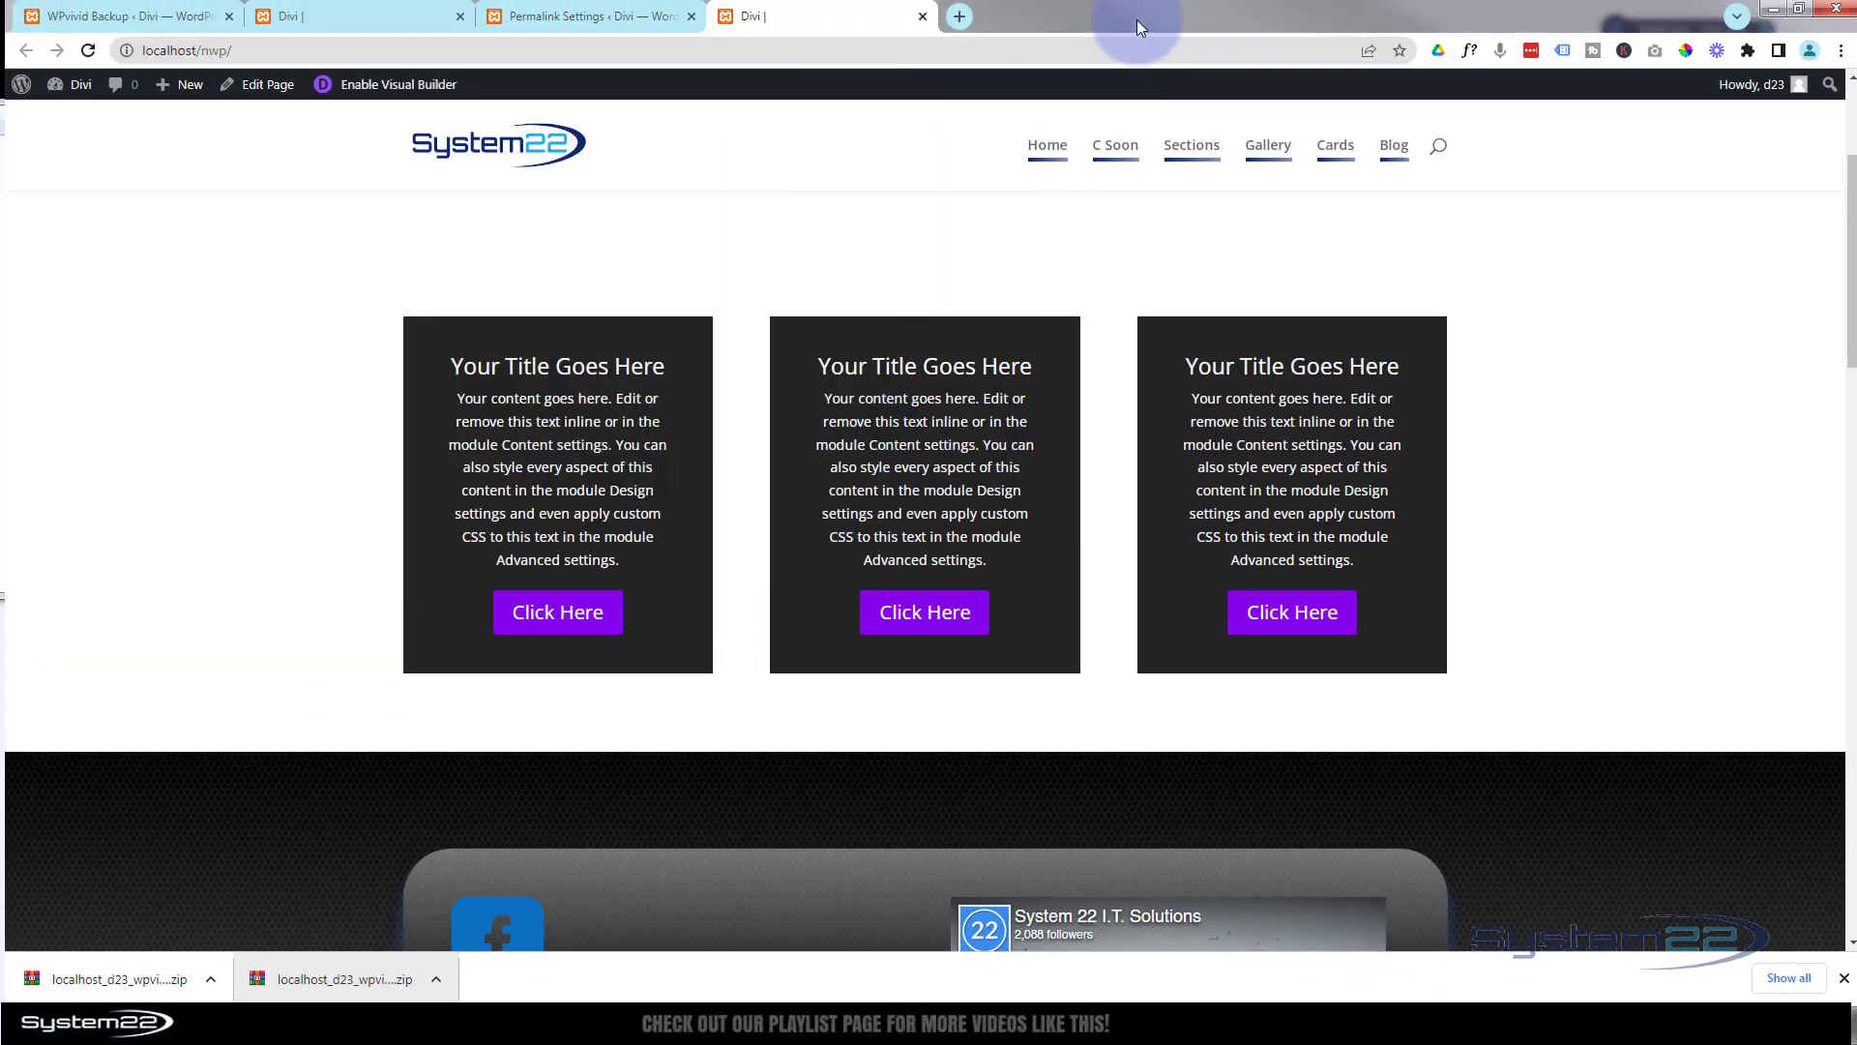
mouse_move(347, 231)
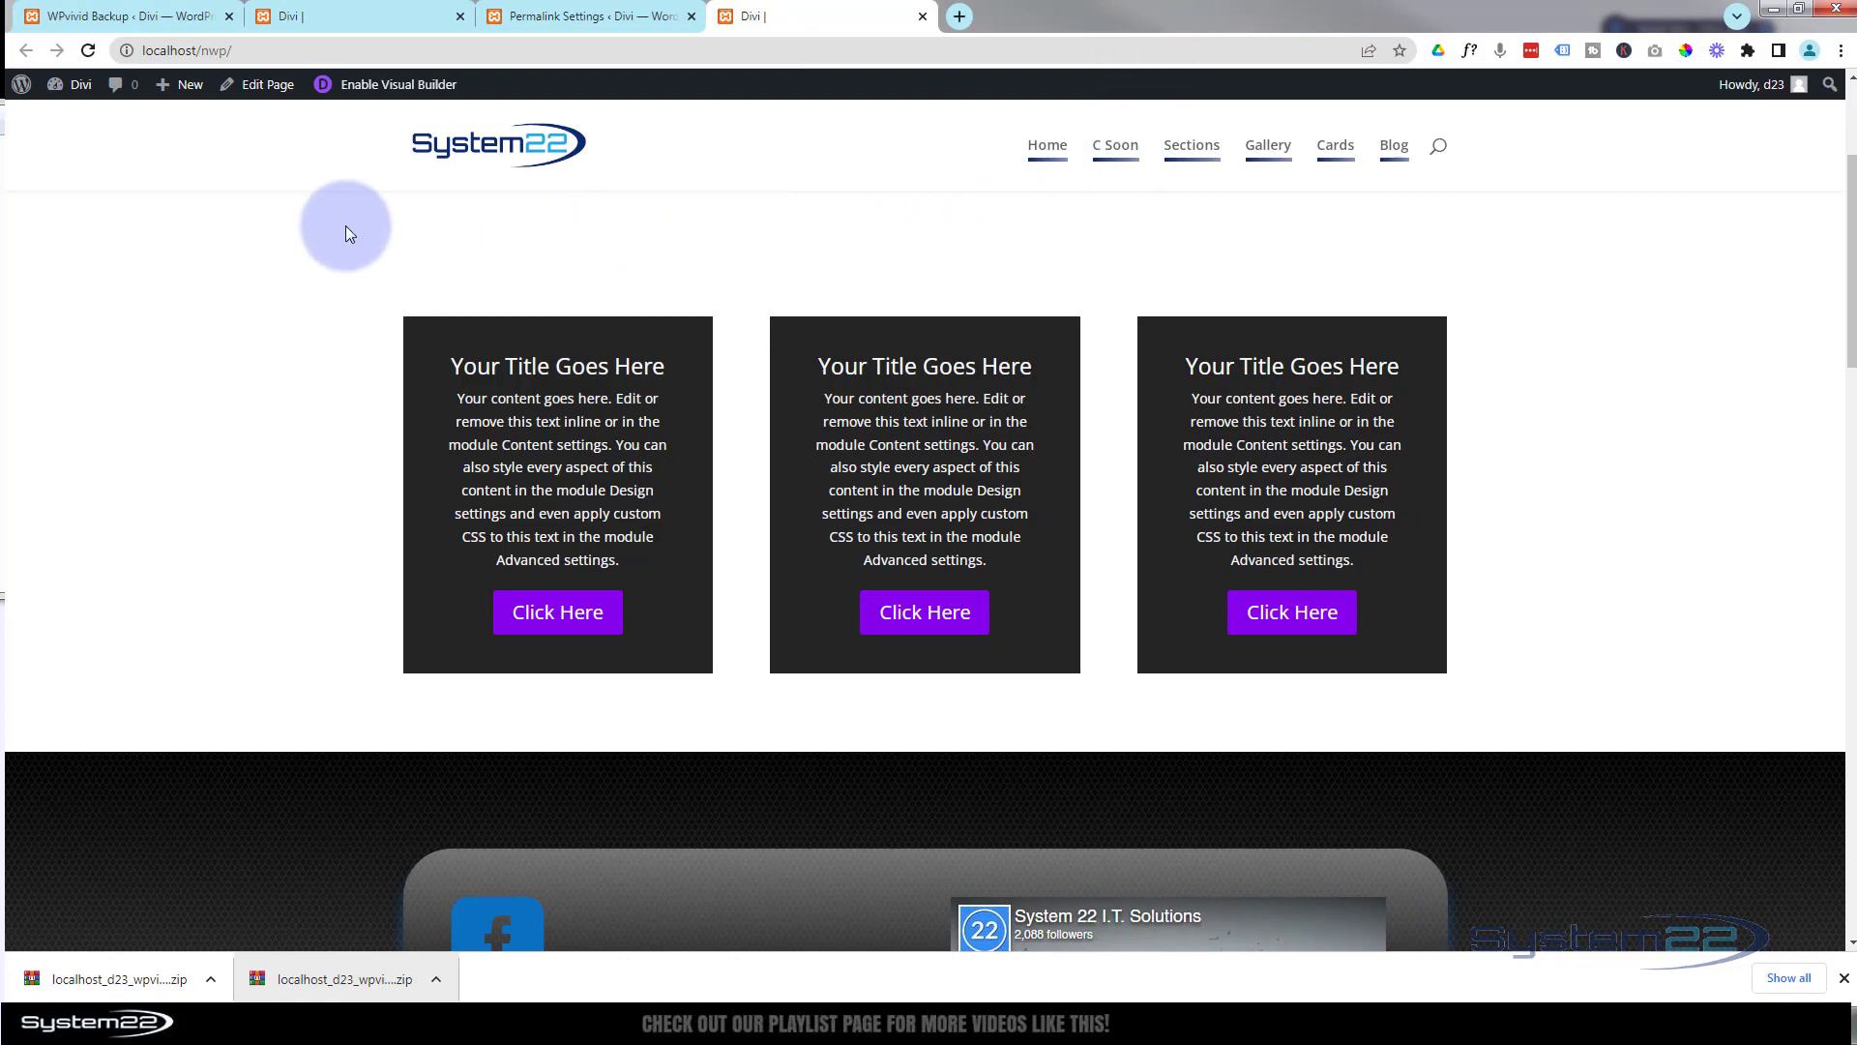